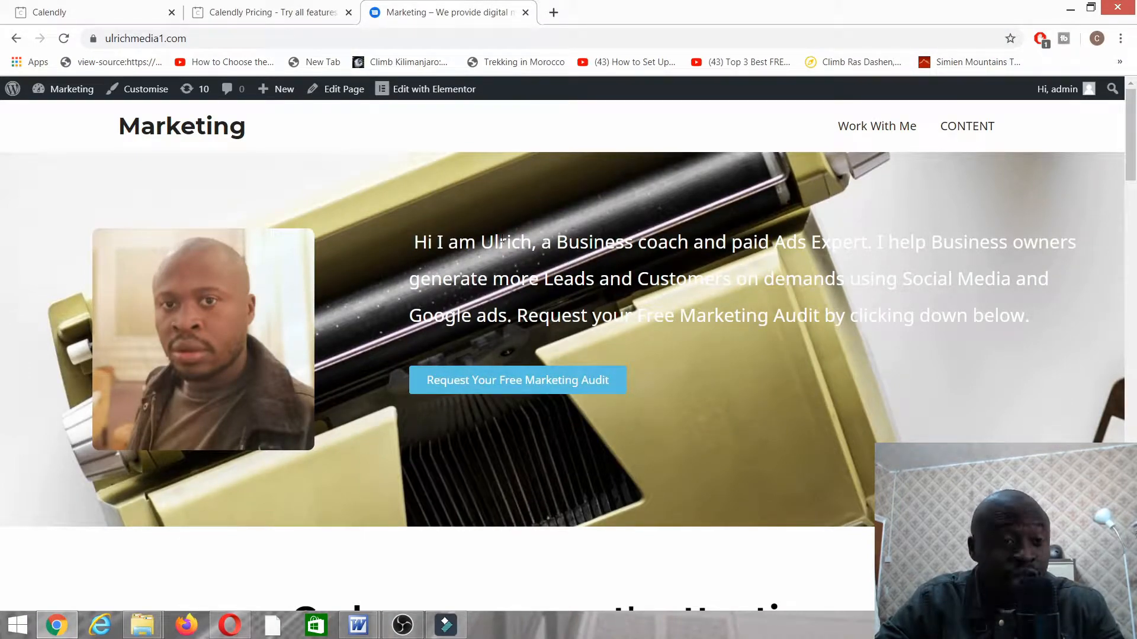
Switch to the Calendly pricing page showing the 14-day trial and Basic, Premium, Pro plans
{"action": "scroll", "scroll_direction": "down", "scroll_amount": 3}
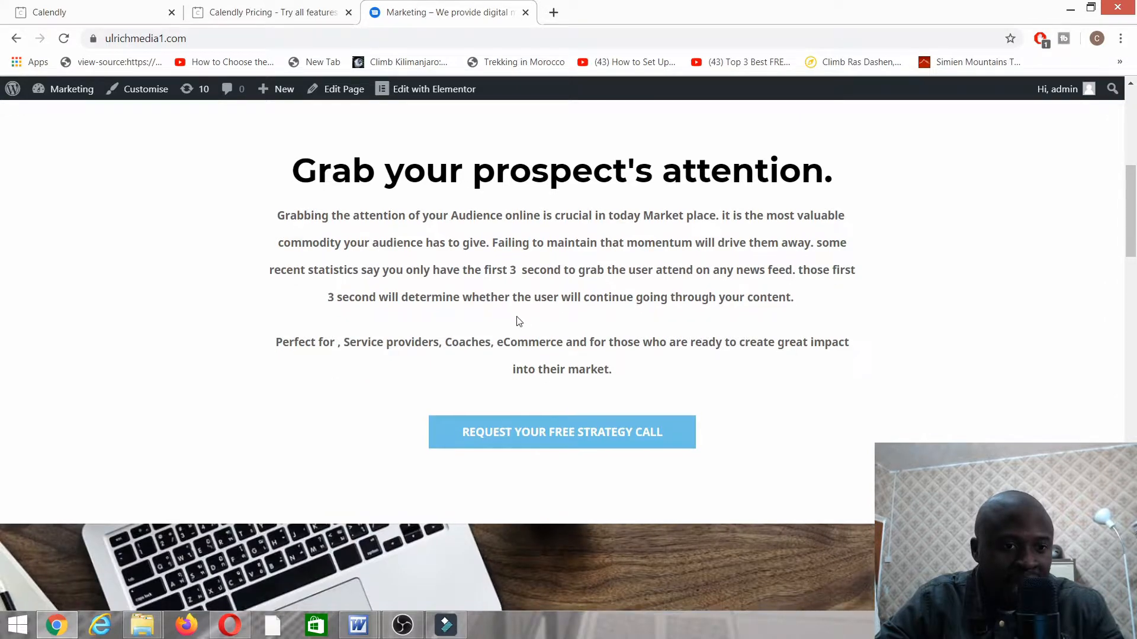
{"action": "scroll", "scroll_direction": "down", "scroll_amount": 3}
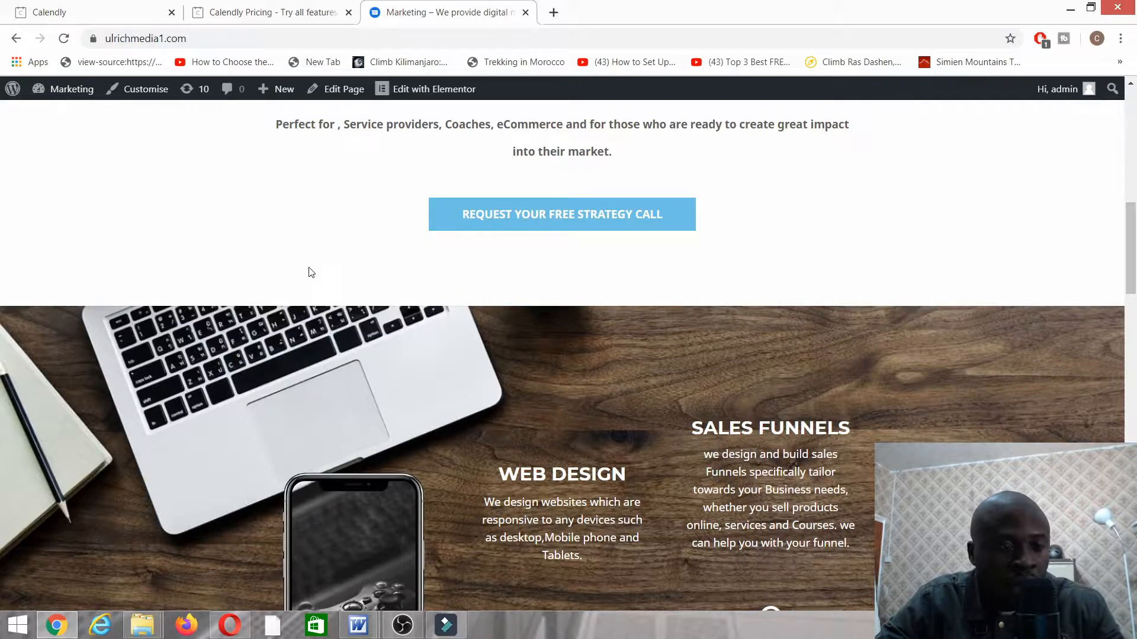
{"action": "mouse_move", "coordinate": [287, 251]}
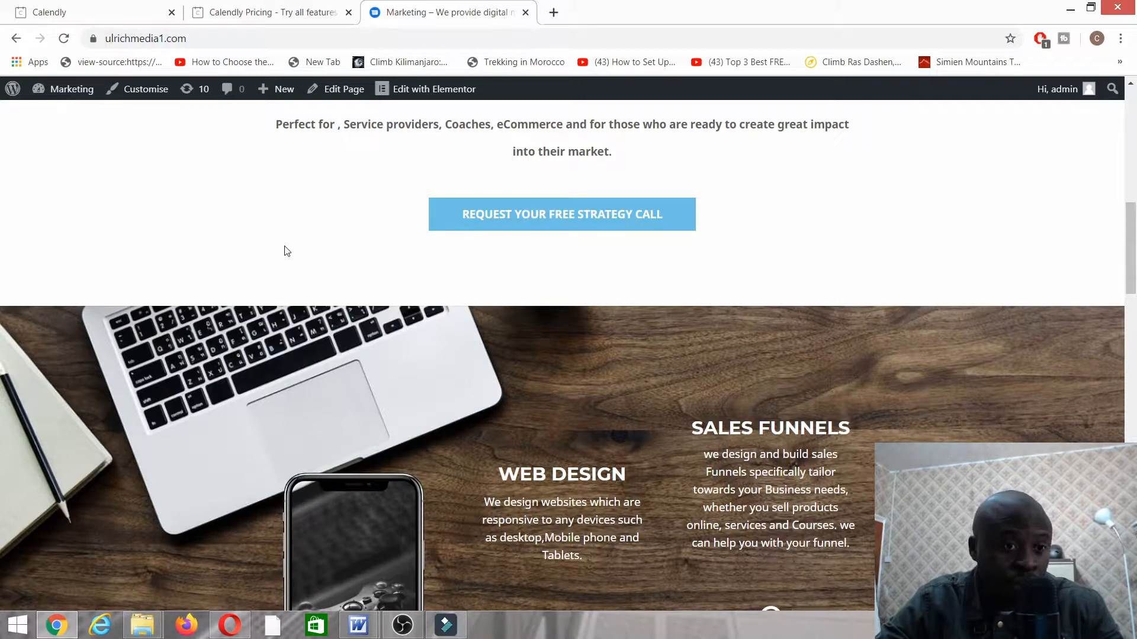
{"action": "left_click", "coordinate": [268, 13]}
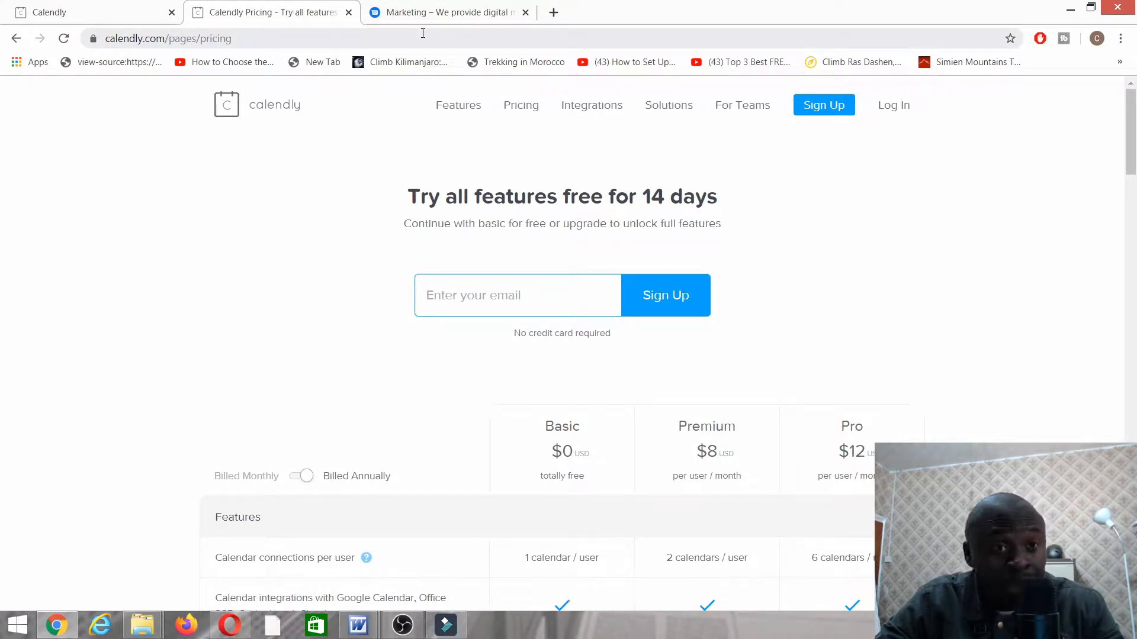
{"action": "mouse_move", "coordinate": [264, 256]}
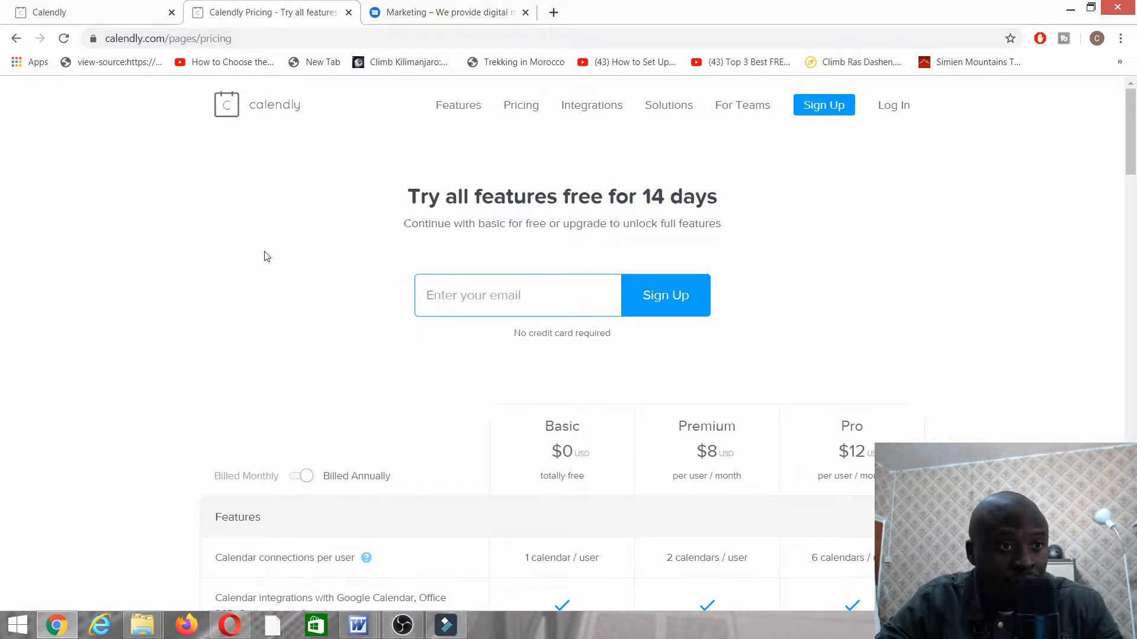
{"action": "mouse_move", "coordinate": [159, 259]}
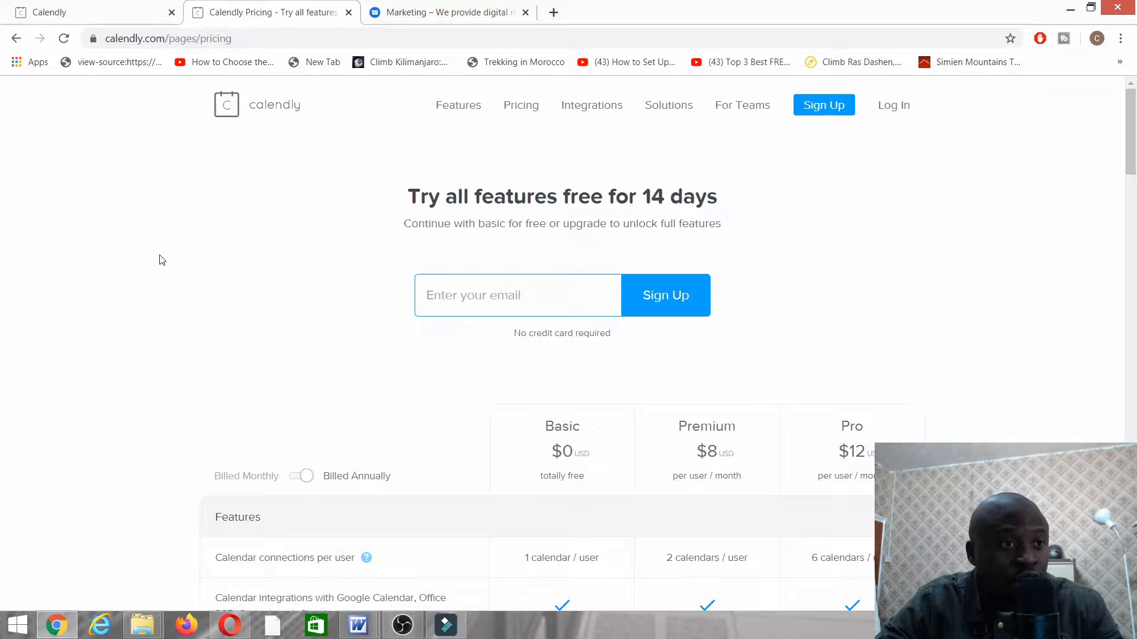
{"action": "mouse_move", "coordinate": [348, 243]}
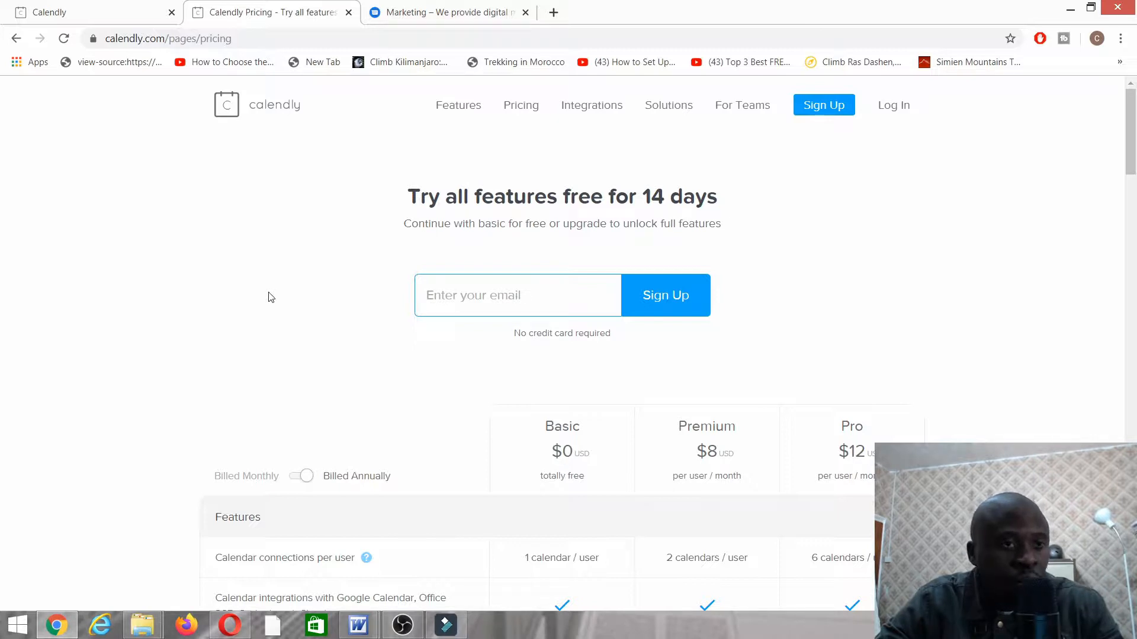
{"action": "mouse_move", "coordinate": [284, 165]}
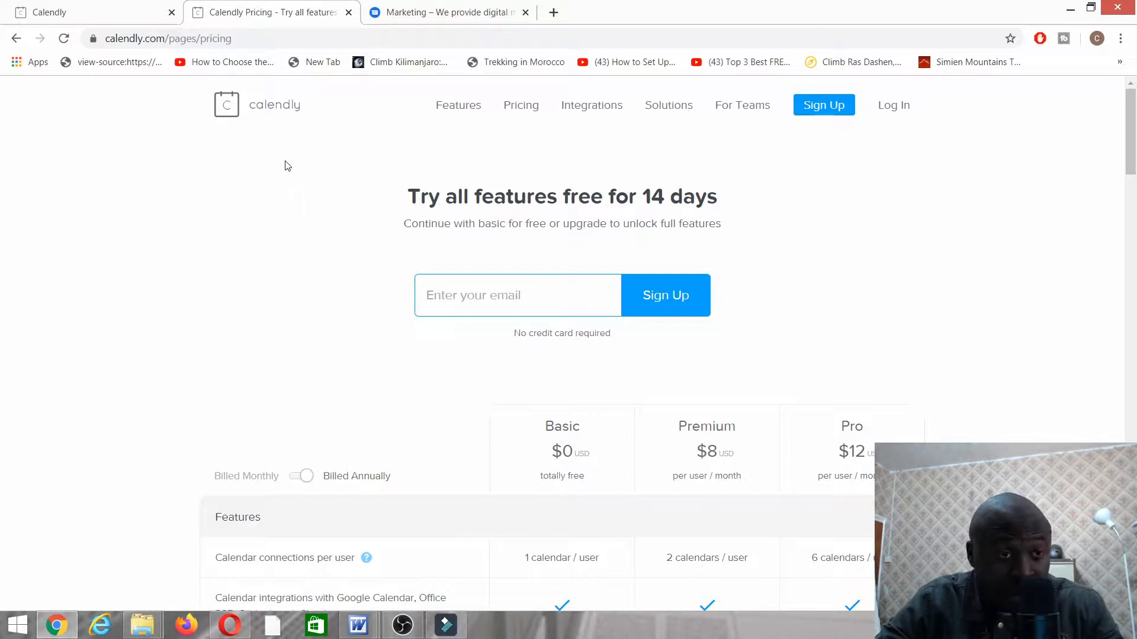
Return to the Marketing website and scroll to the Request Your Free Strategy Call button
{"action": "left_click", "coordinate": [442, 12]}
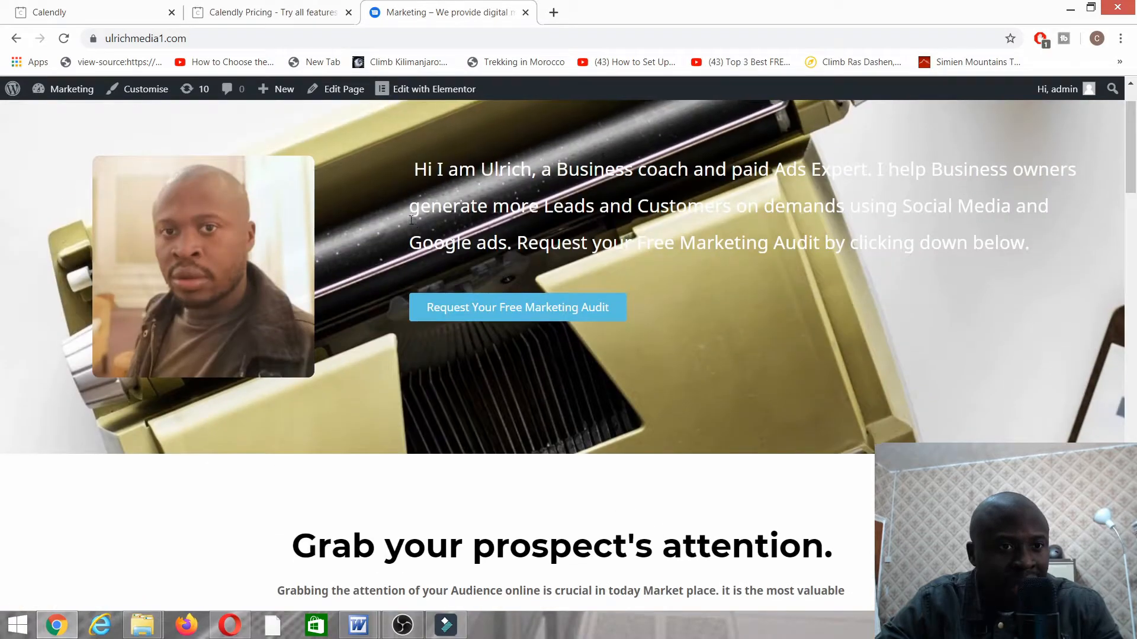
{"action": "scroll", "scroll_direction": "down", "scroll_amount": 3}
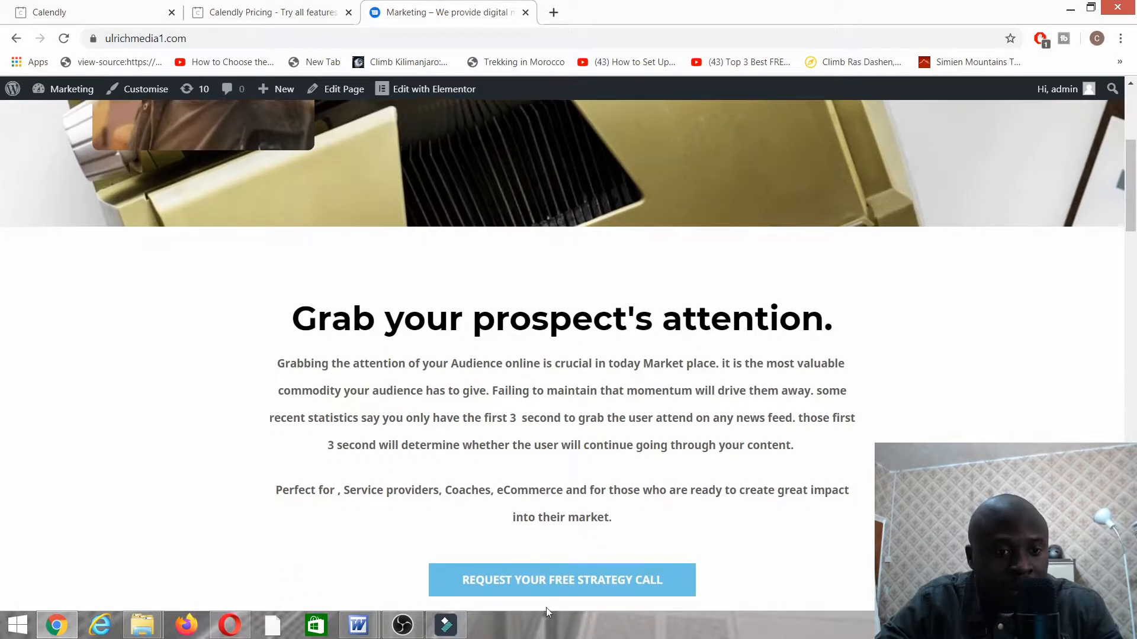
Test-book 1 on 1 consulting for November 11 at 9:15am, then return to the Calendly dashboard
{"action": "left_click", "coordinate": [561, 579]}
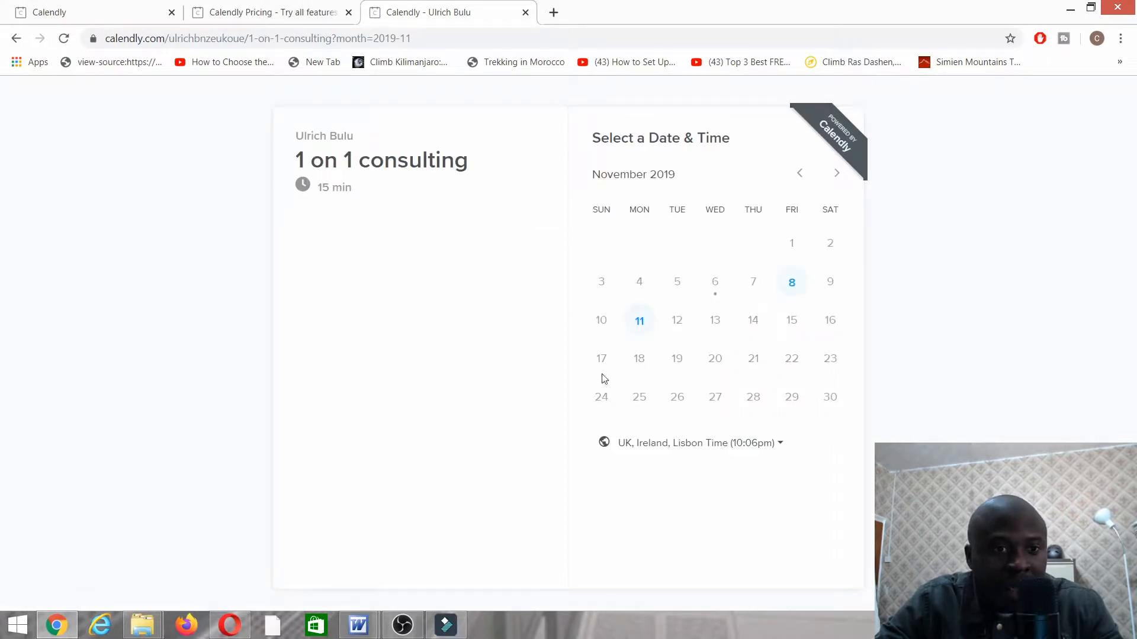
{"action": "left_click", "coordinate": [639, 320]}
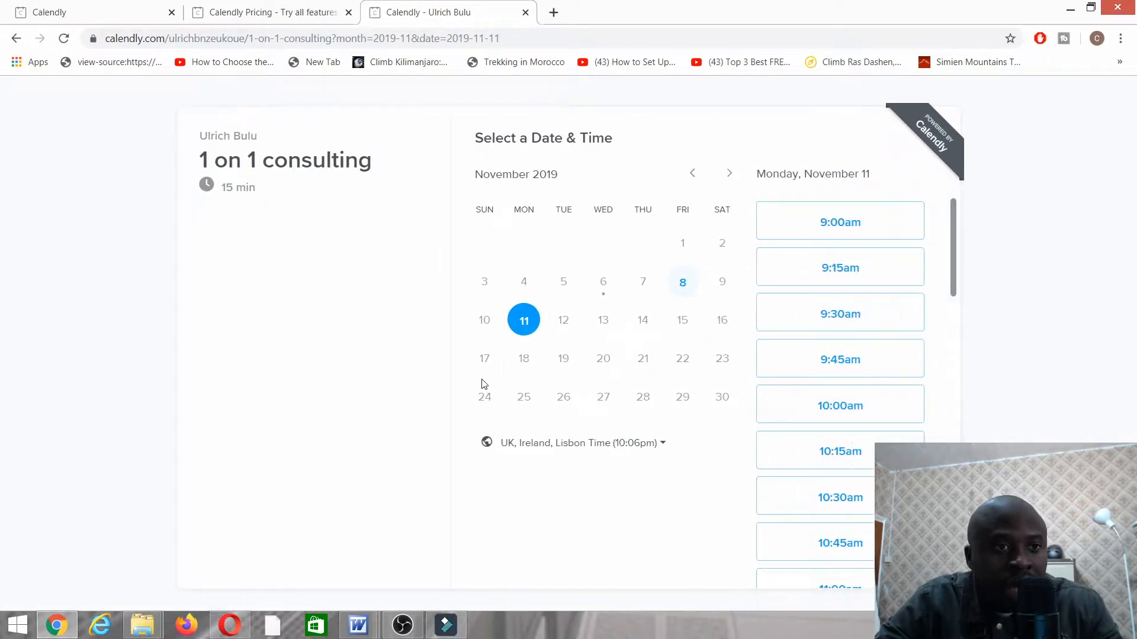
{"action": "left_click", "coordinate": [840, 267]}
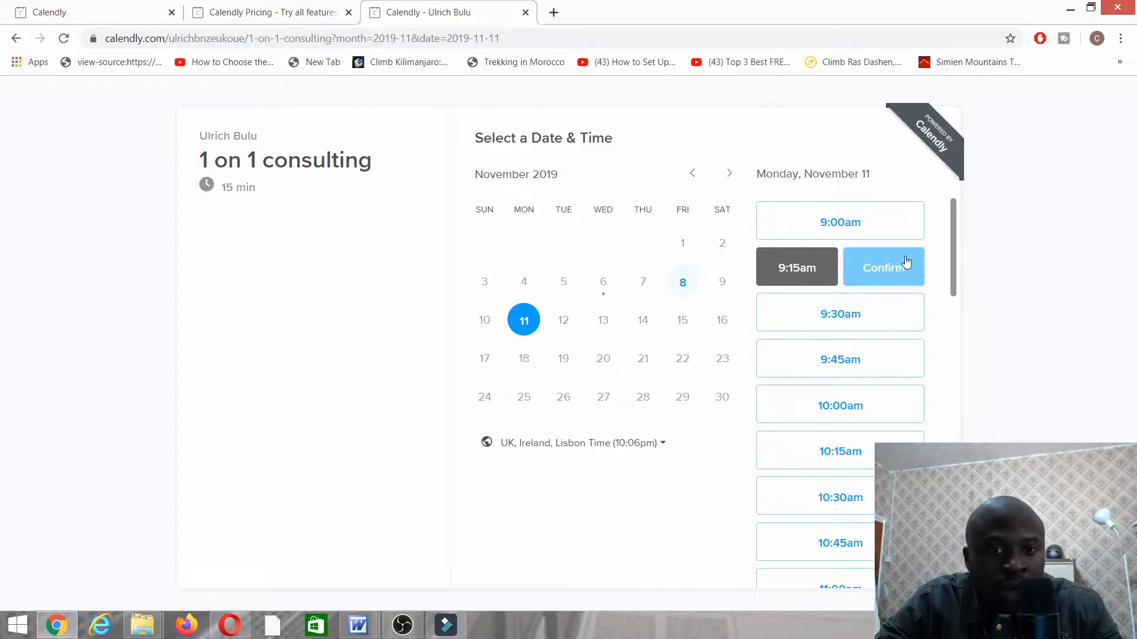
{"action": "left_click", "coordinate": [883, 267]}
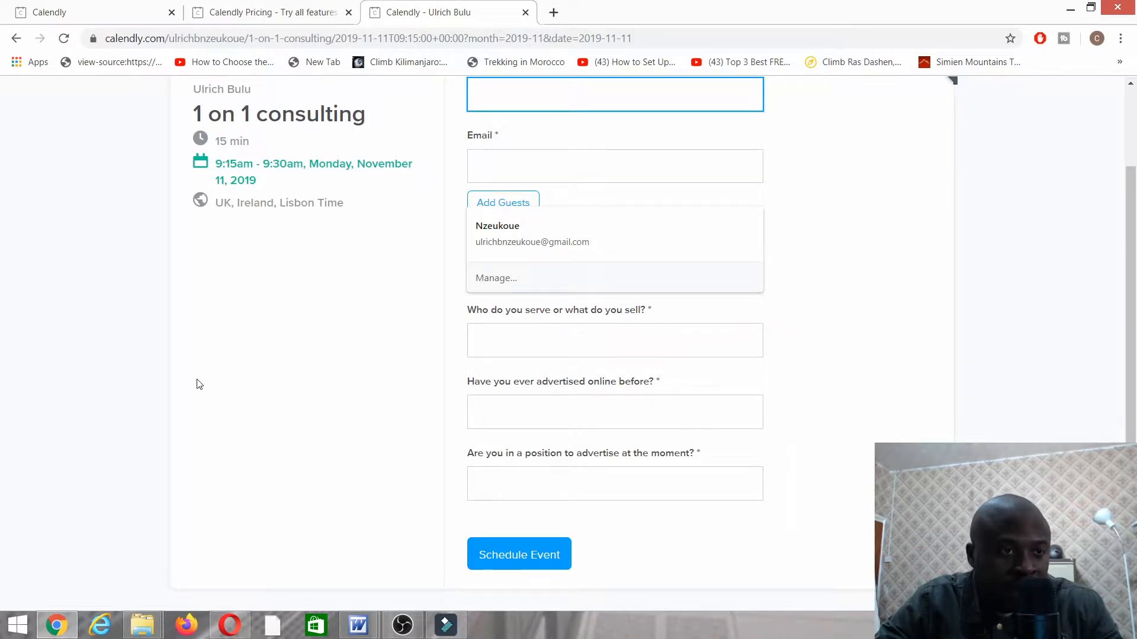
{"action": "scroll", "scroll_direction": "up", "scroll_amount": 3}
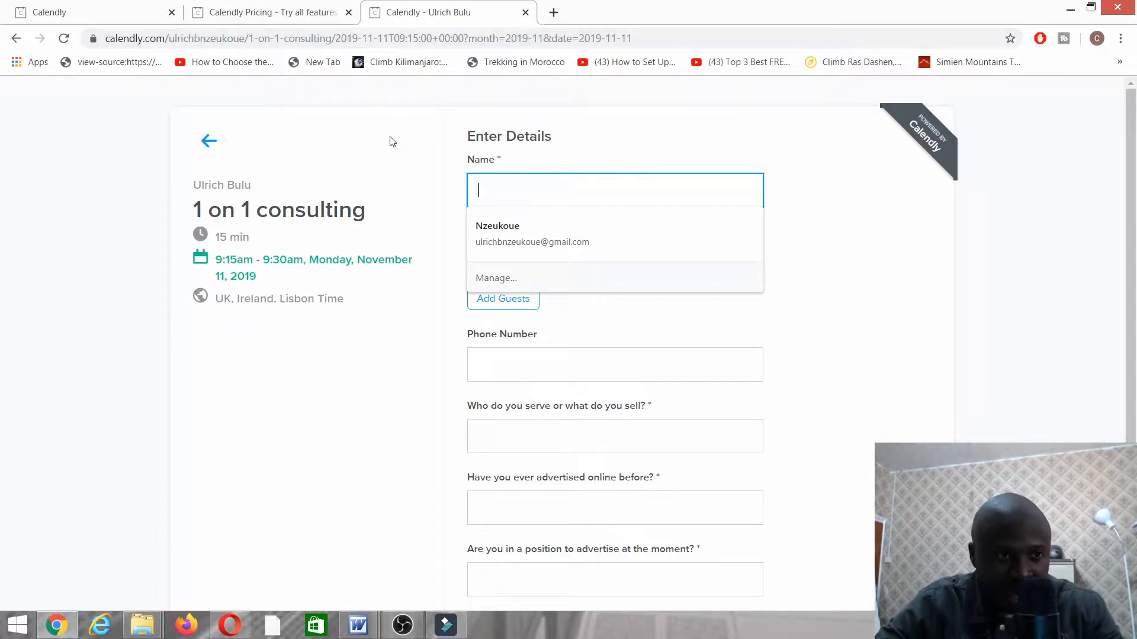
{"action": "left_click", "coordinate": [268, 13]}
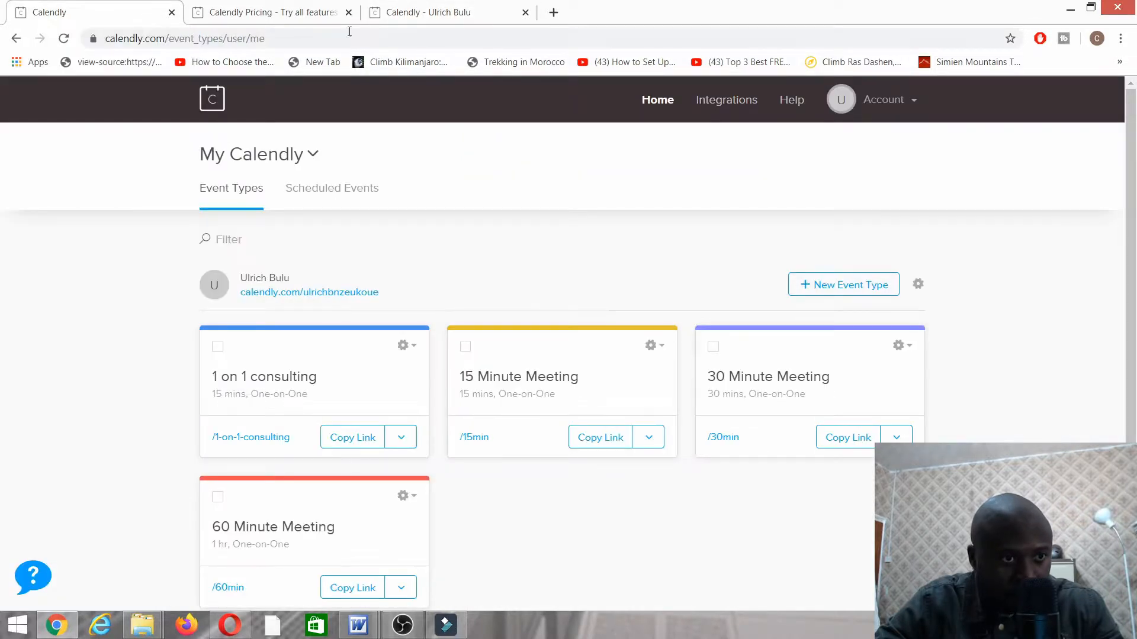
Review the Basic, Premium and Pro feature comparison table on Calendly's pricing page
{"action": "left_click", "coordinate": [268, 13]}
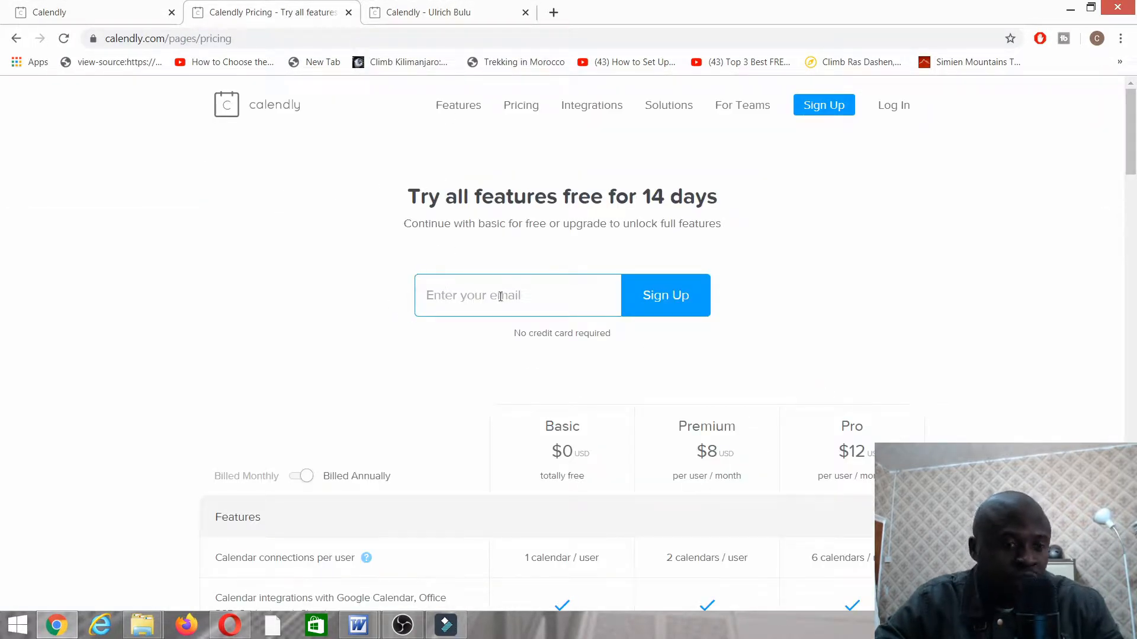
{"action": "scroll", "scroll_direction": "down", "scroll_amount": 3}
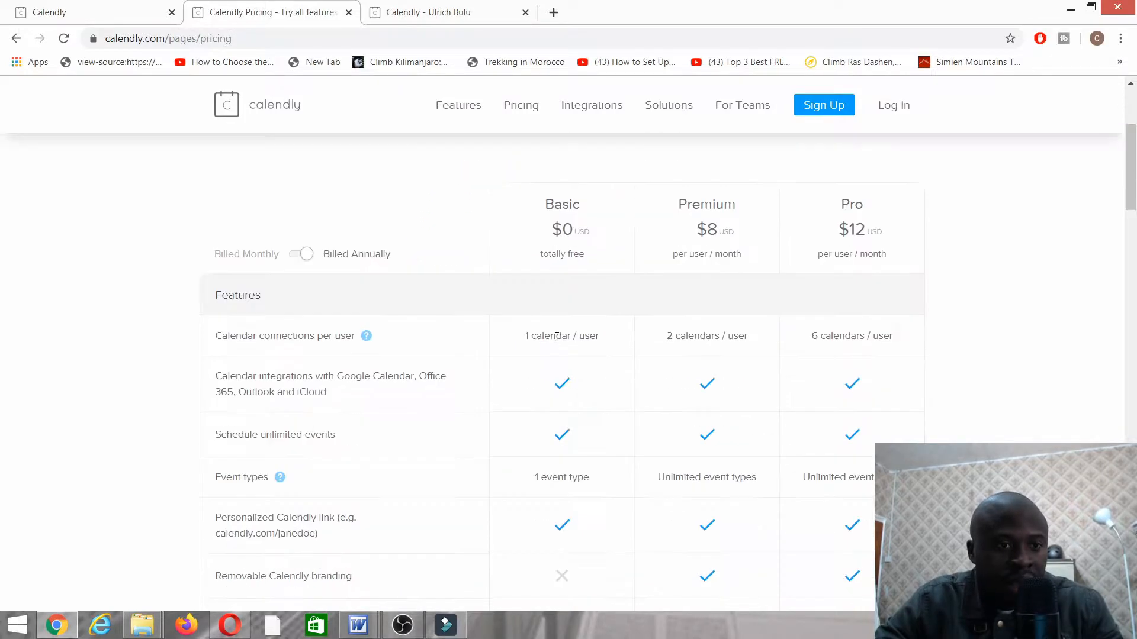
{"action": "scroll", "scroll_direction": "down", "scroll_amount": 3}
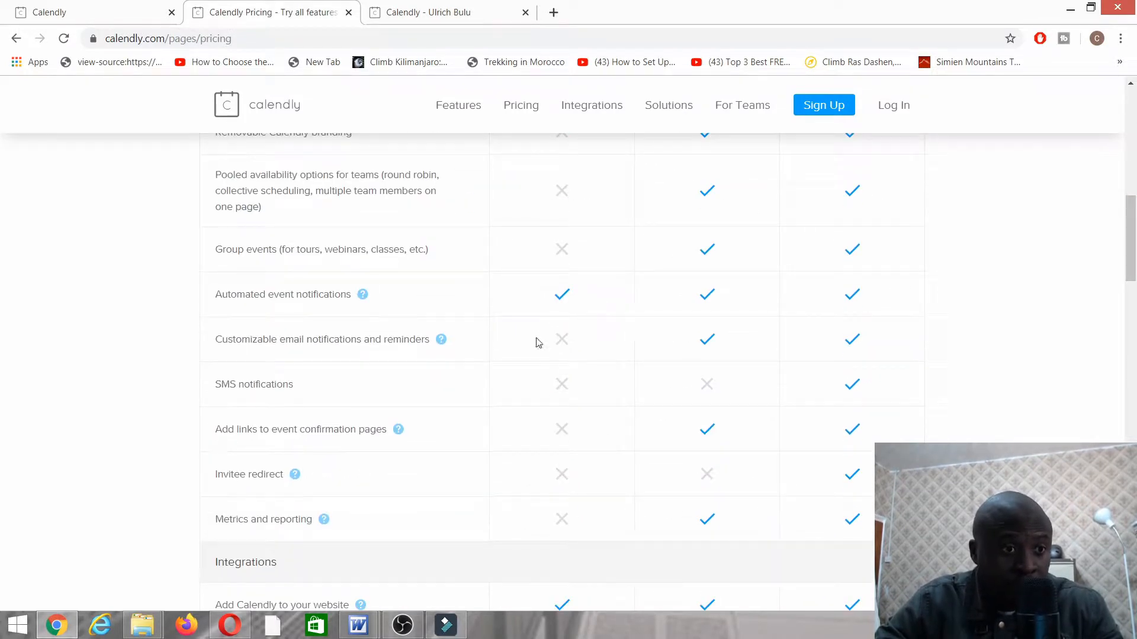
{"action": "mouse_move", "coordinate": [326, 448]}
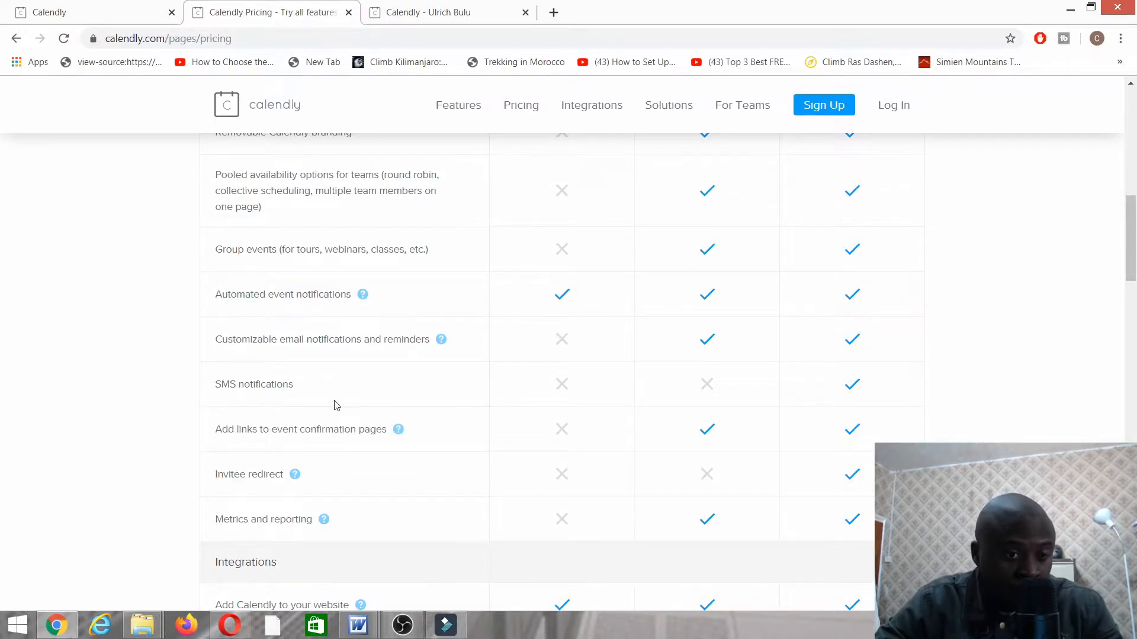
{"action": "scroll", "scroll_direction": "up", "scroll_amount": 3}
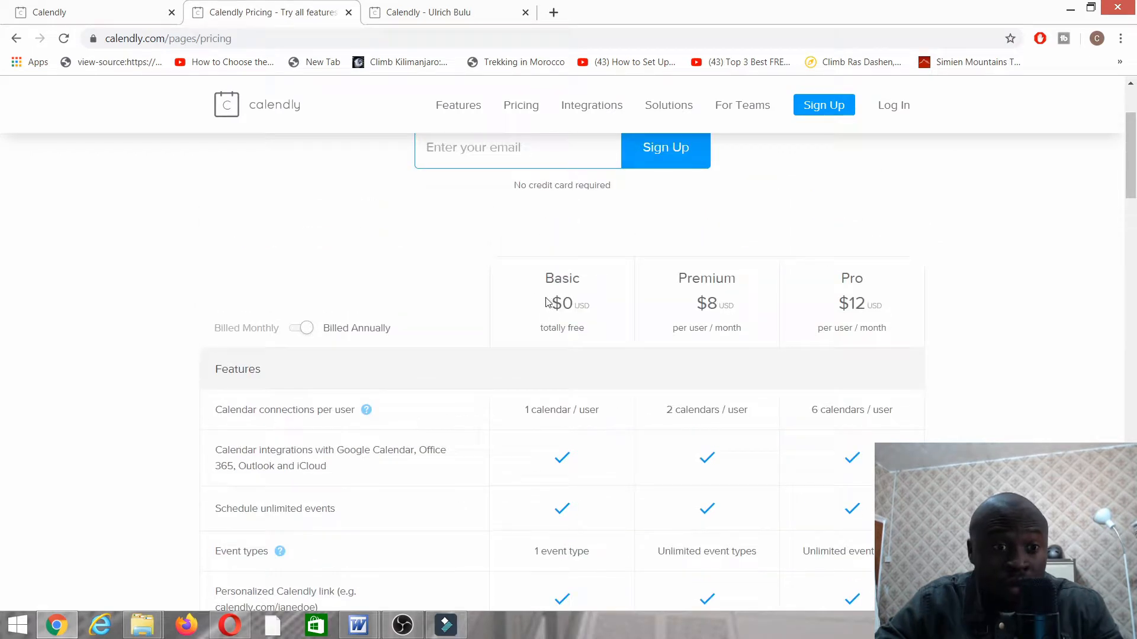
{"action": "mouse_move", "coordinate": [556, 181]}
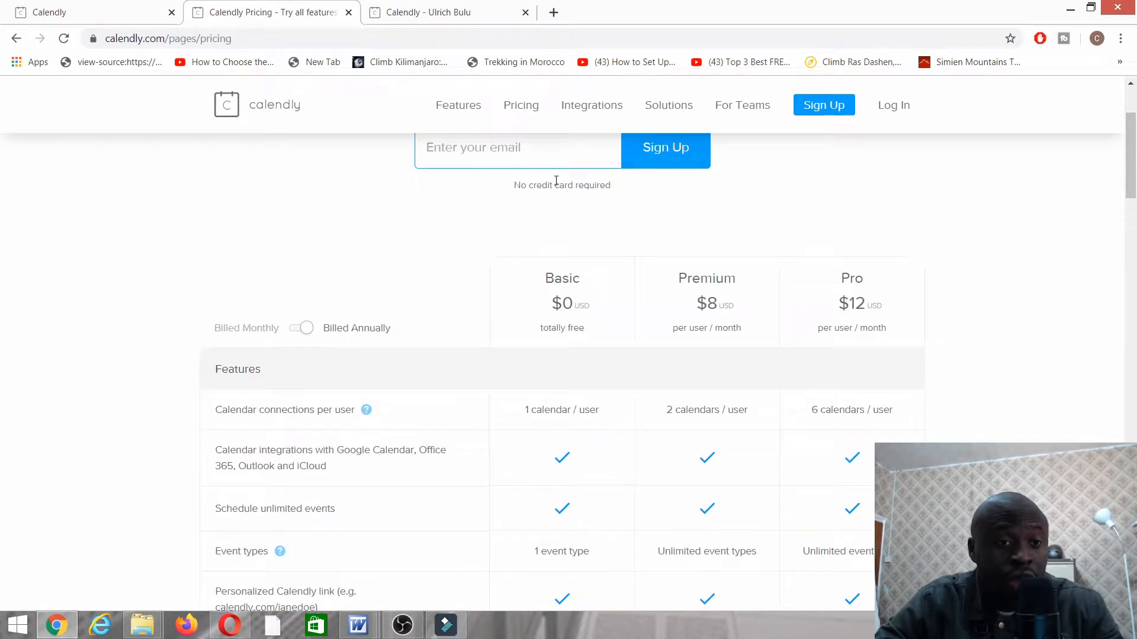
{"action": "mouse_move", "coordinate": [565, 248]}
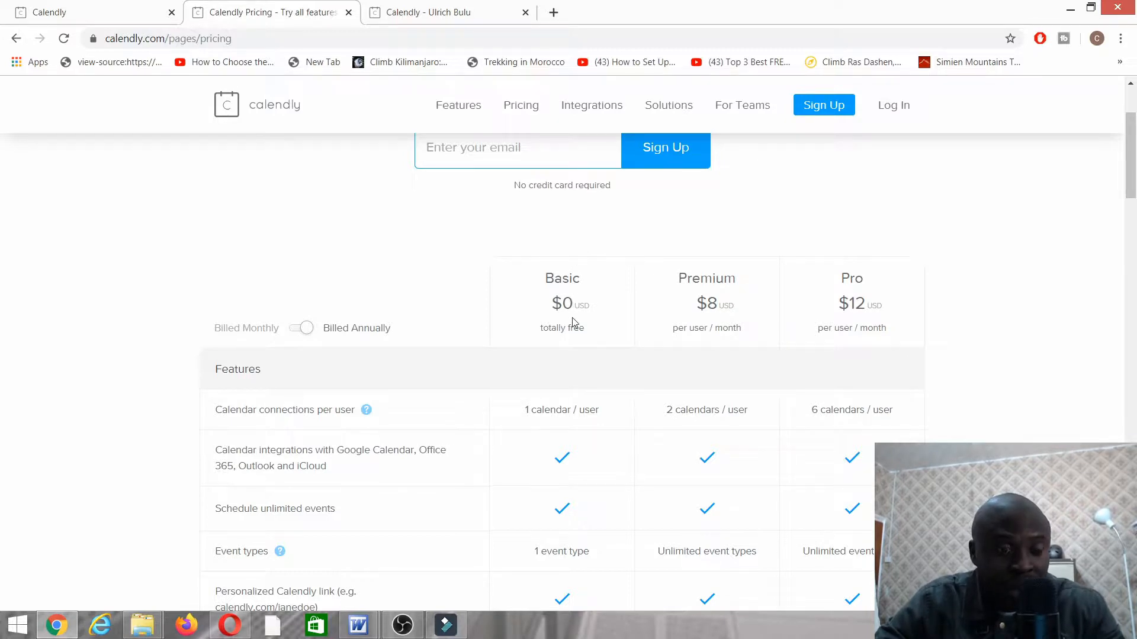
{"action": "mouse_move", "coordinate": [549, 223]}
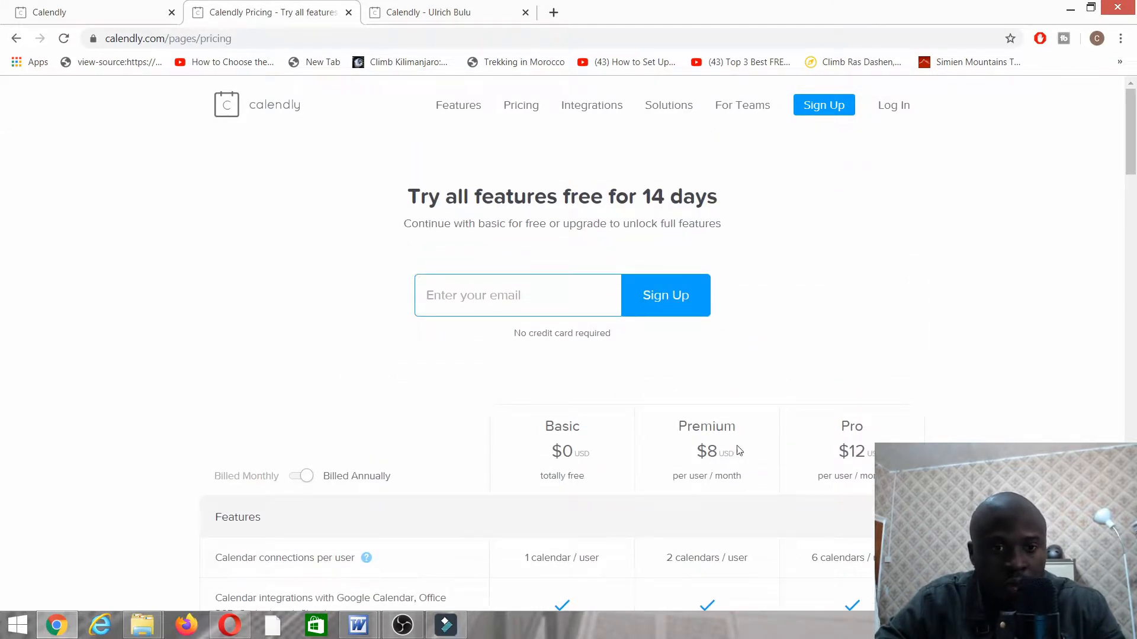
{"action": "scroll", "scroll_direction": "down", "scroll_amount": 3}
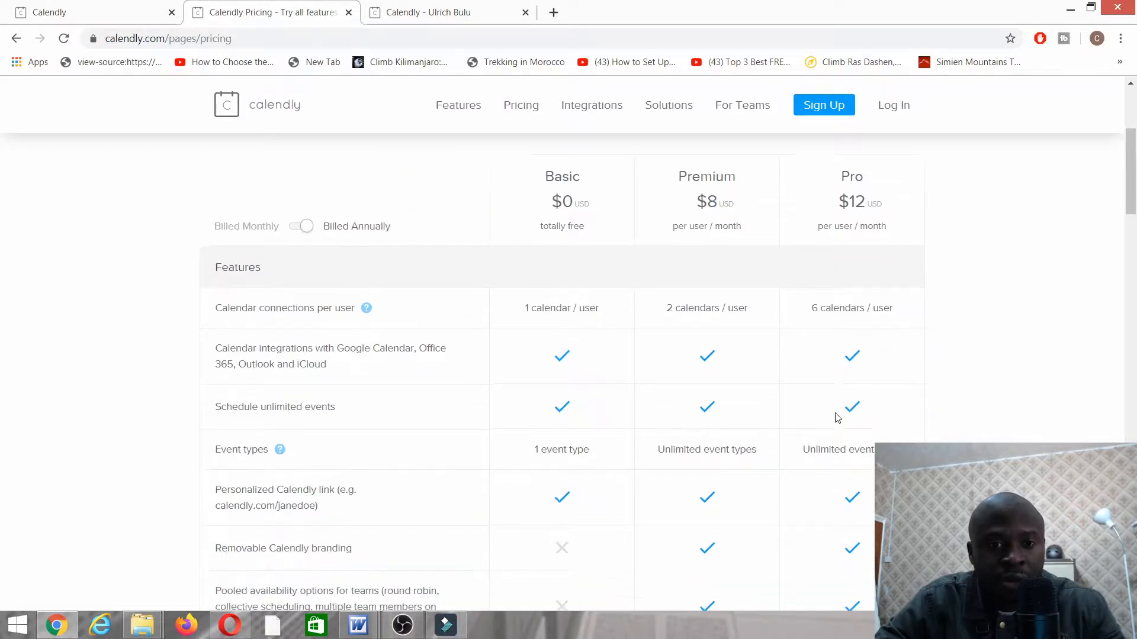
{"action": "scroll", "scroll_direction": "down", "scroll_amount": 3}
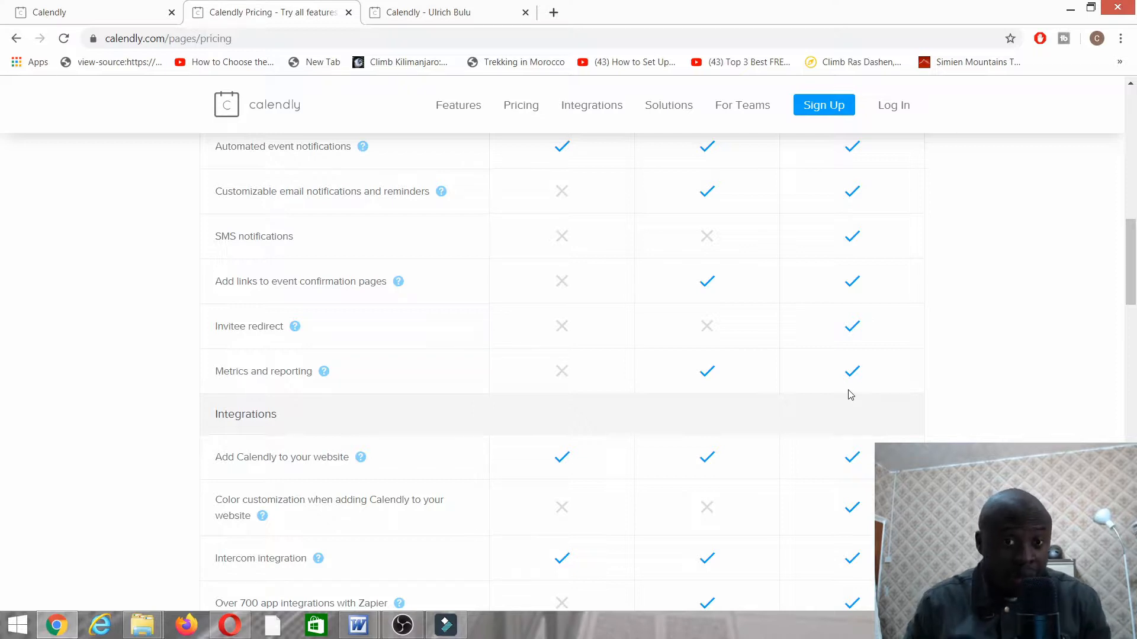
{"action": "mouse_move", "coordinate": [613, 454]}
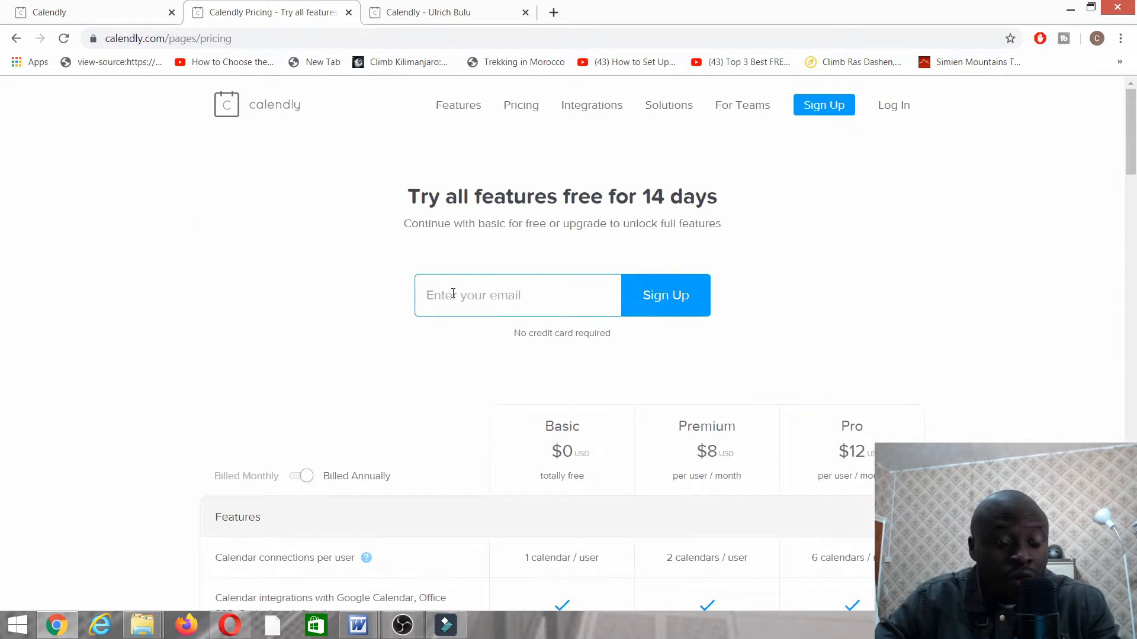
{"action": "left_click", "coordinate": [517, 295]}
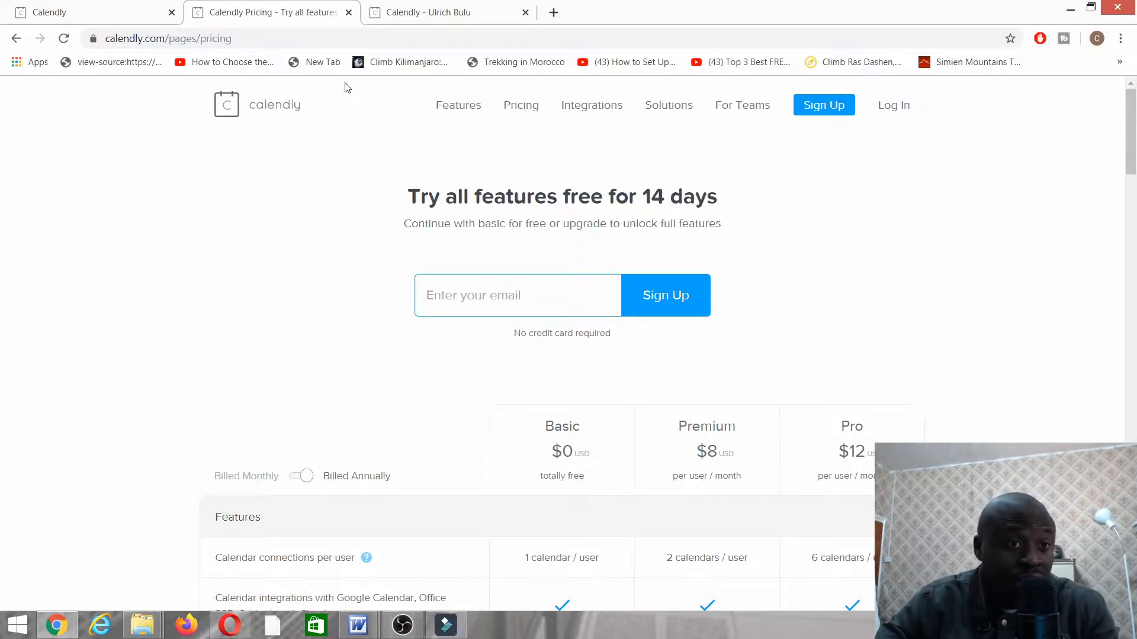
Go back to the Event Types dashboard and choose + New Event Type
{"action": "left_click", "coordinate": [449, 13]}
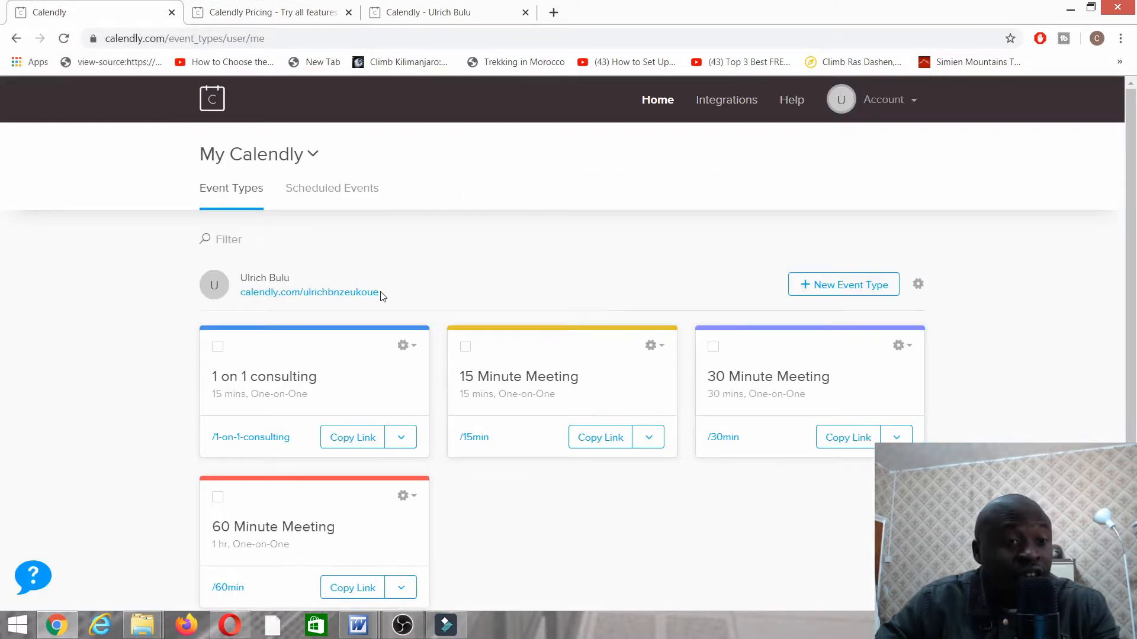
{"action": "mouse_move", "coordinate": [223, 258]}
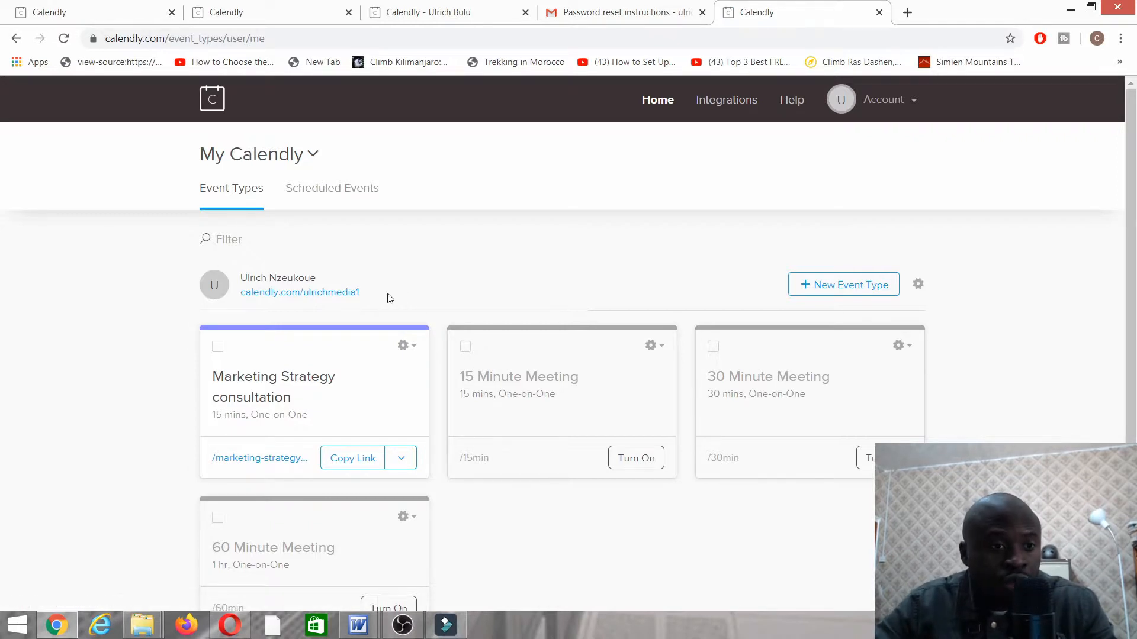
{"action": "mouse_move", "coordinate": [713, 346]}
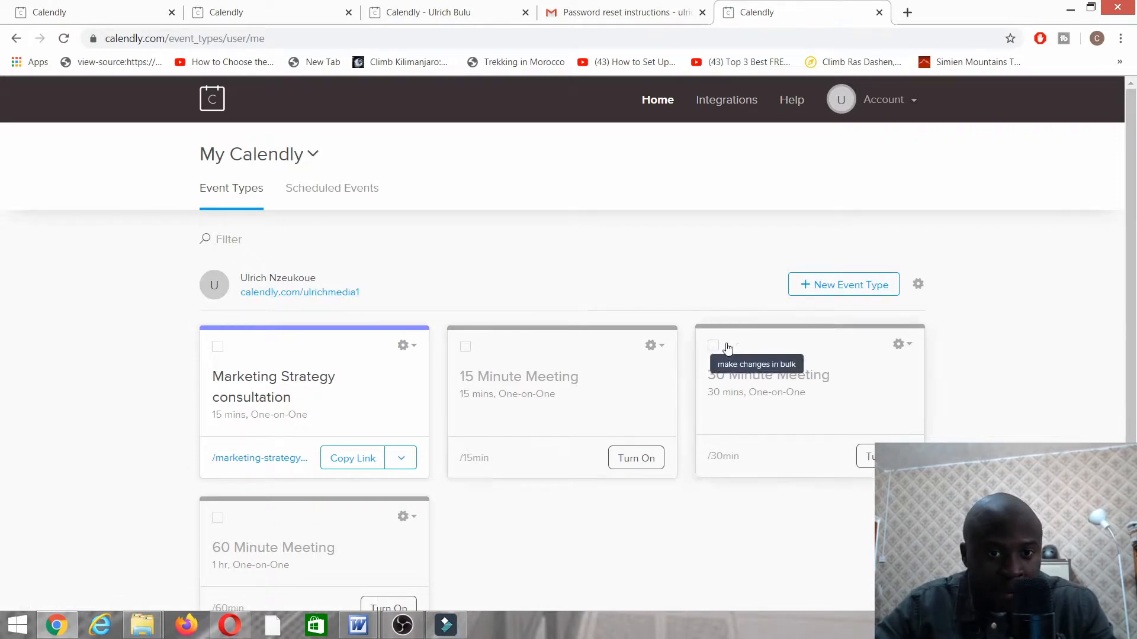
{"action": "left_click", "coordinate": [843, 284]}
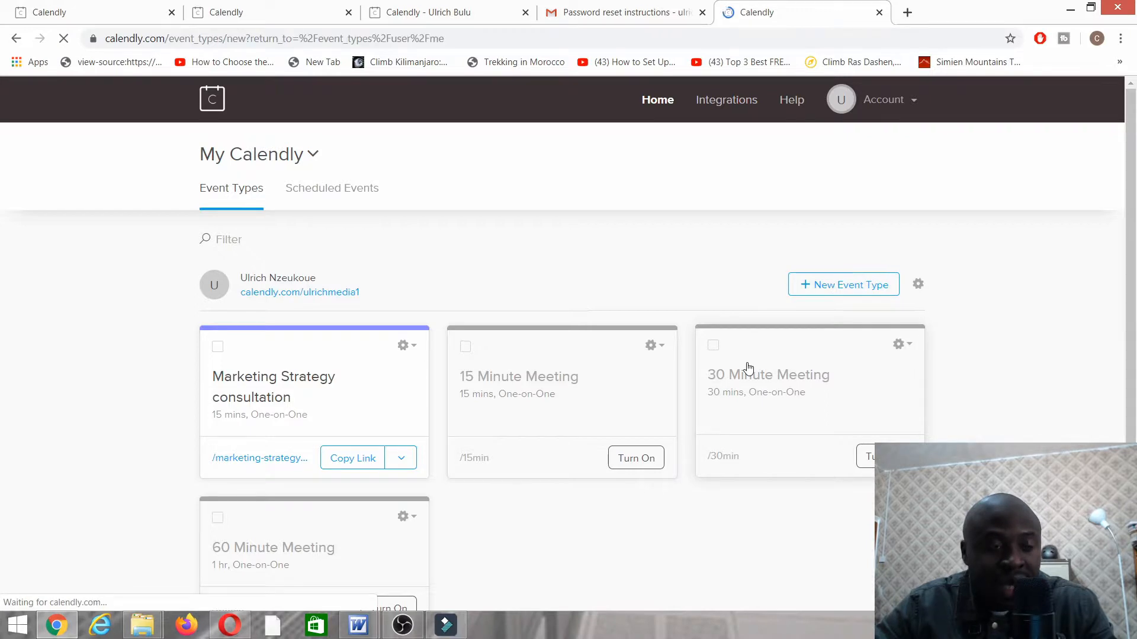
Create a One-on-One event type from the Create New Event Type page
{"action": "left_click", "coordinate": [843, 284]}
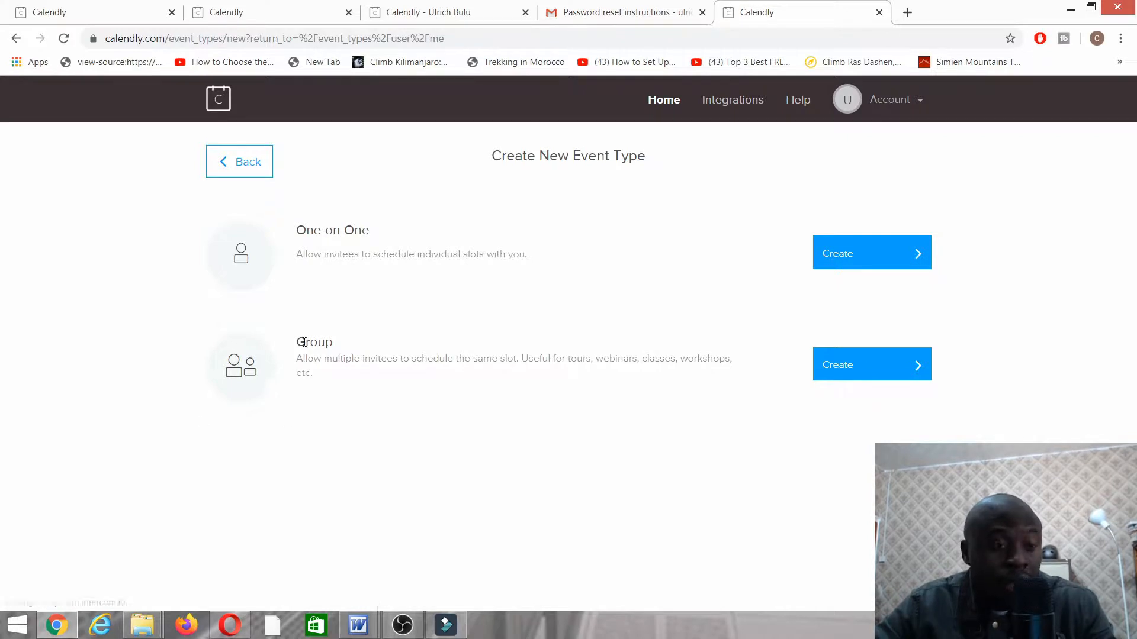
{"action": "mouse_move", "coordinate": [356, 355]}
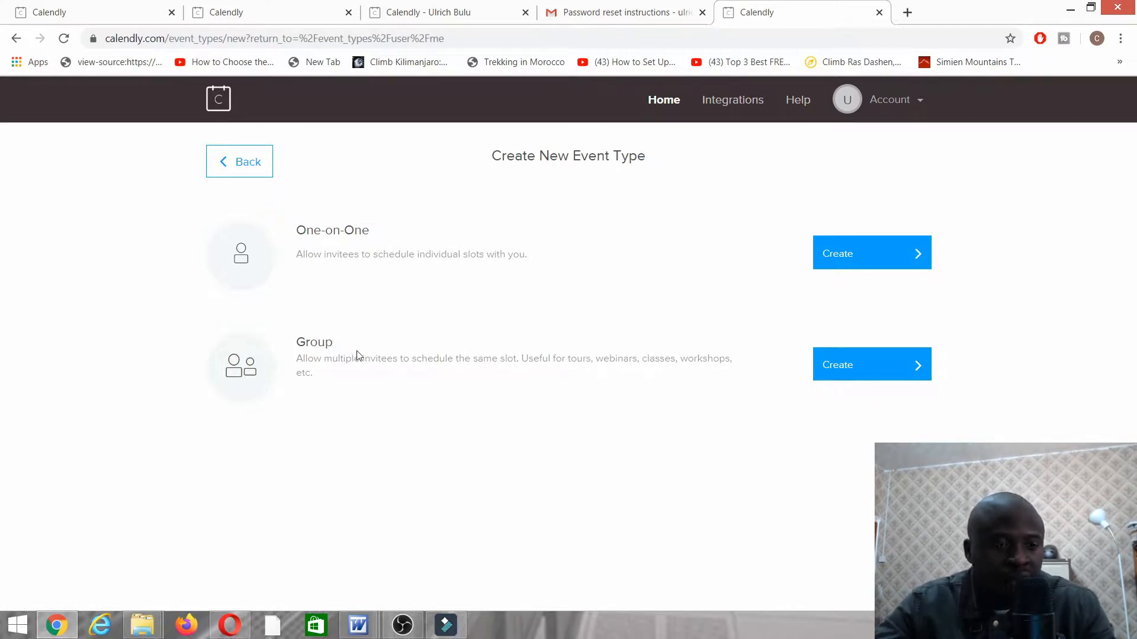
{"action": "mouse_move", "coordinate": [457, 281]}
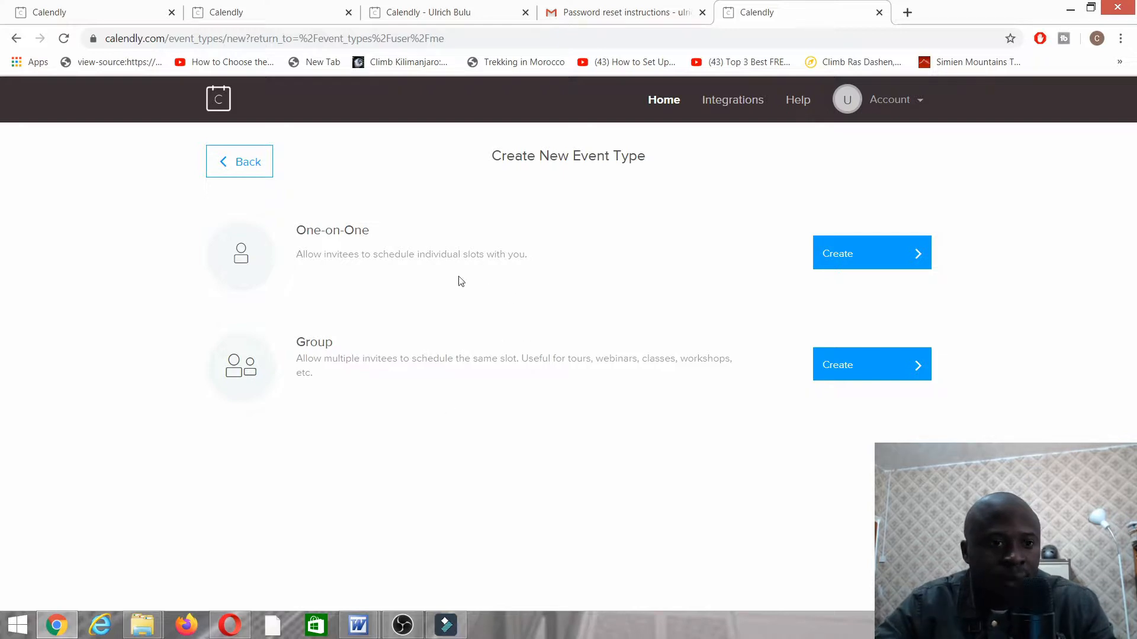
{"action": "left_click", "coordinate": [871, 252]}
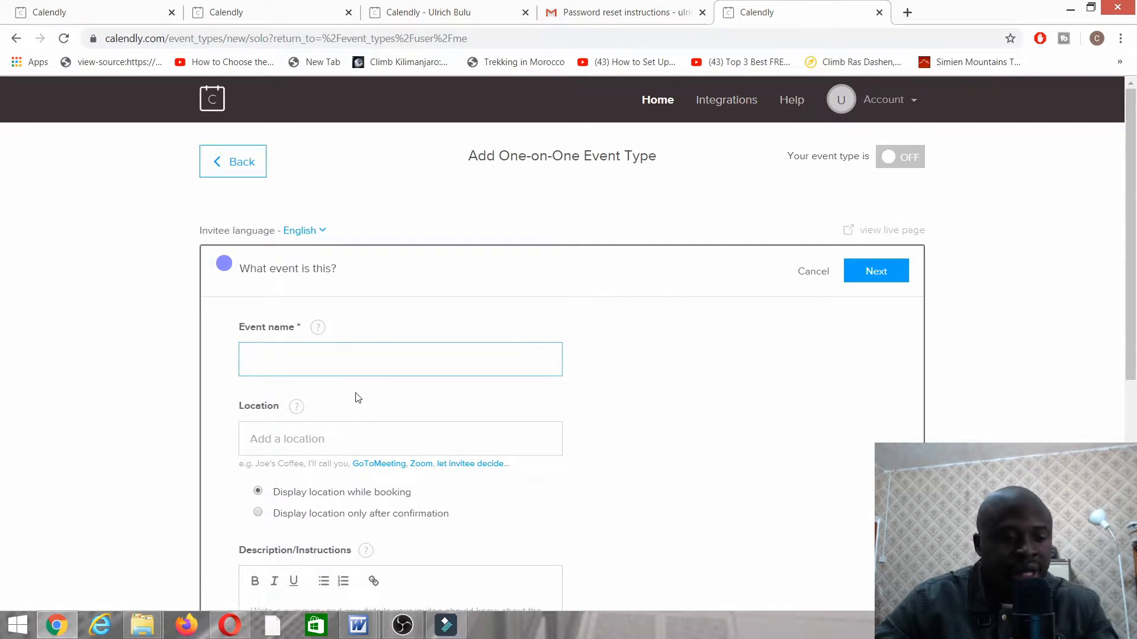
Enter 'discovery call' as the event name
{"action": "type", "text": "coaching s"}
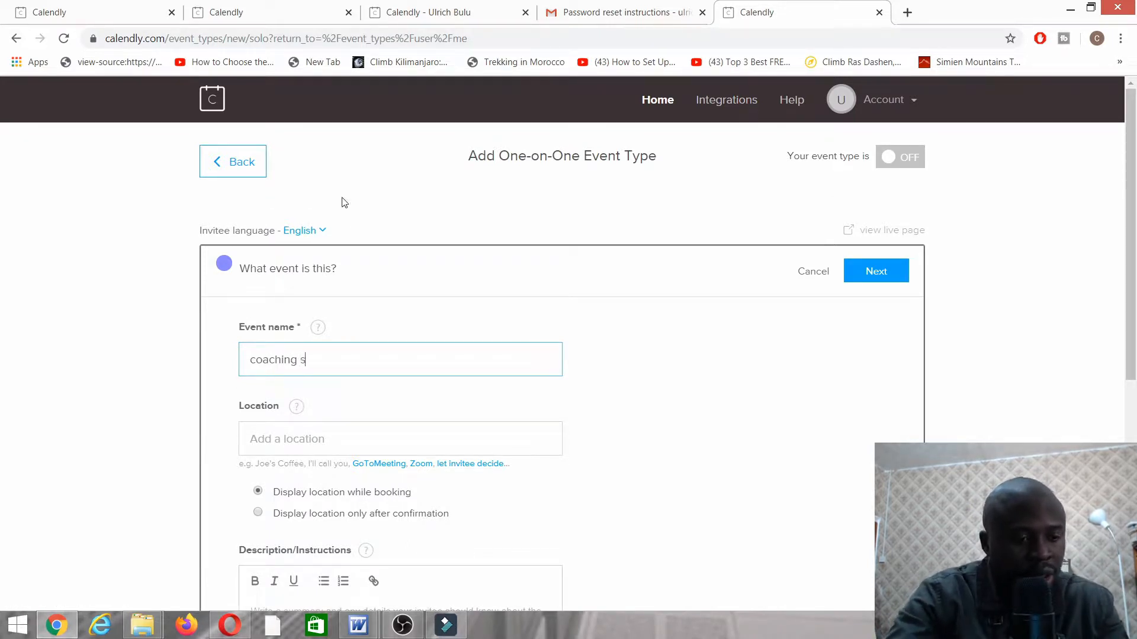
{"action": "type", "text": "essio"}
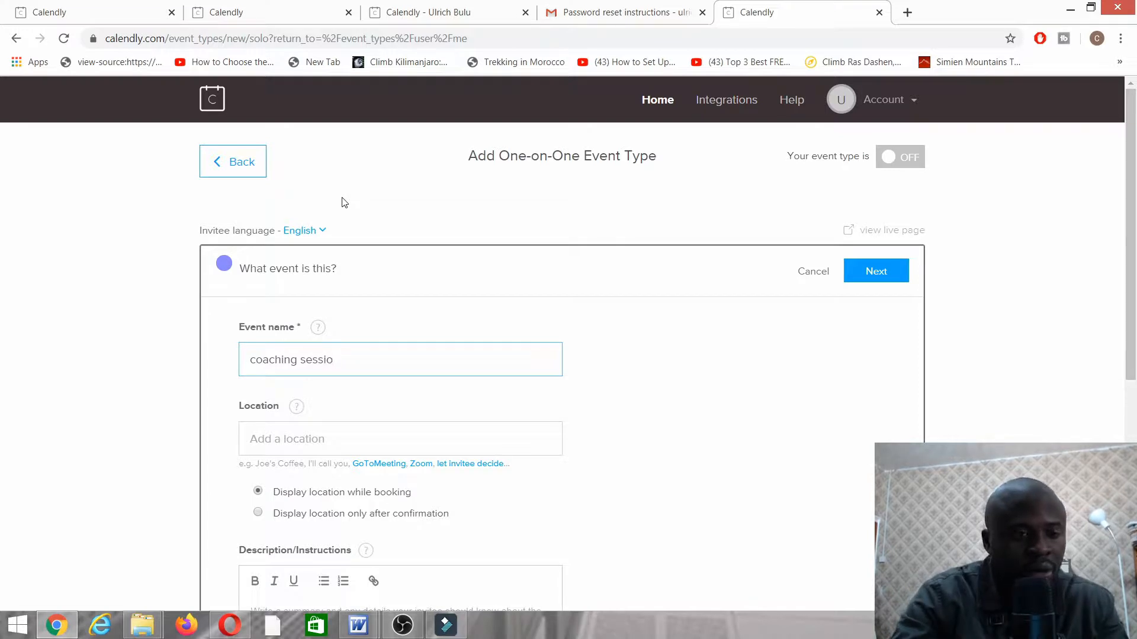
{"action": "type", "text": "d"}
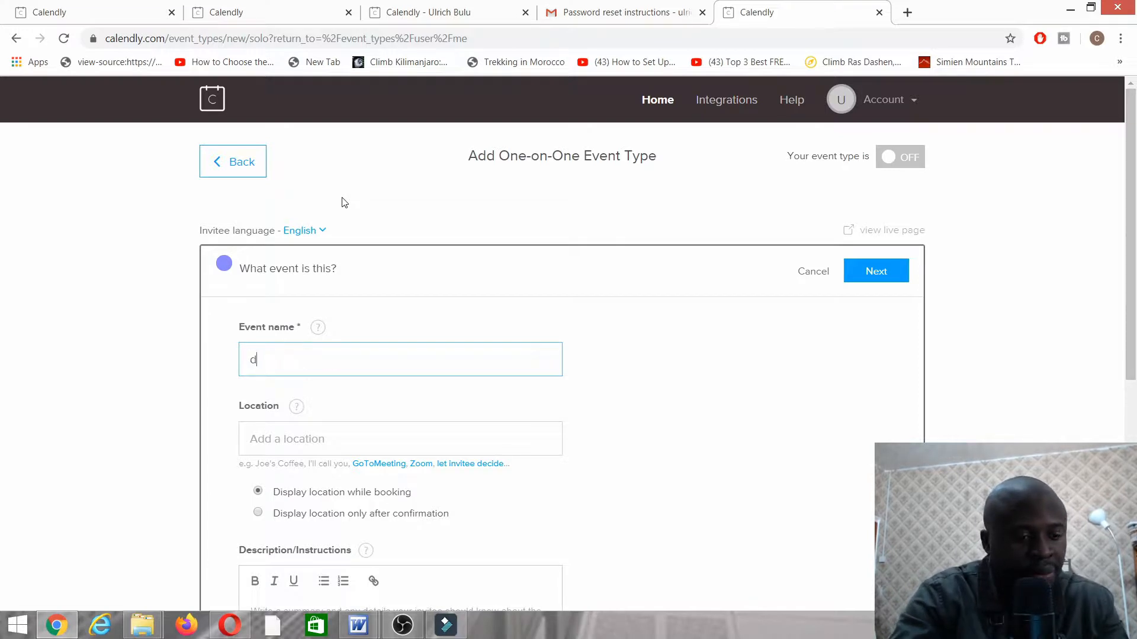
{"action": "type", "text": "iscovery call"}
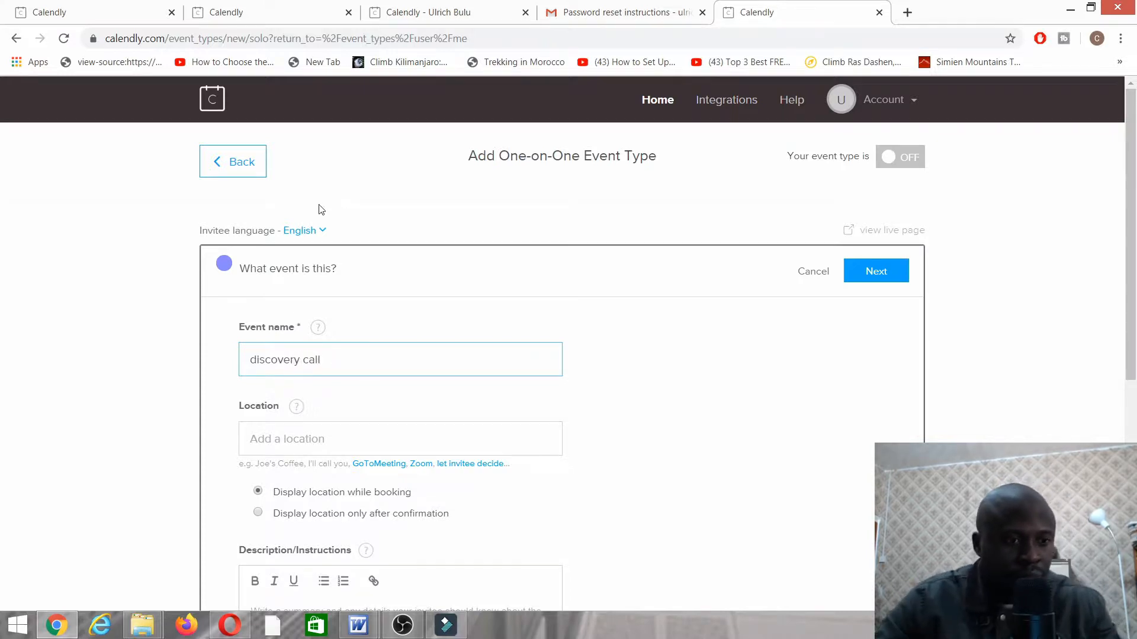
Choose the blue event colour and save the event details
{"action": "left_click", "coordinate": [399, 439]}
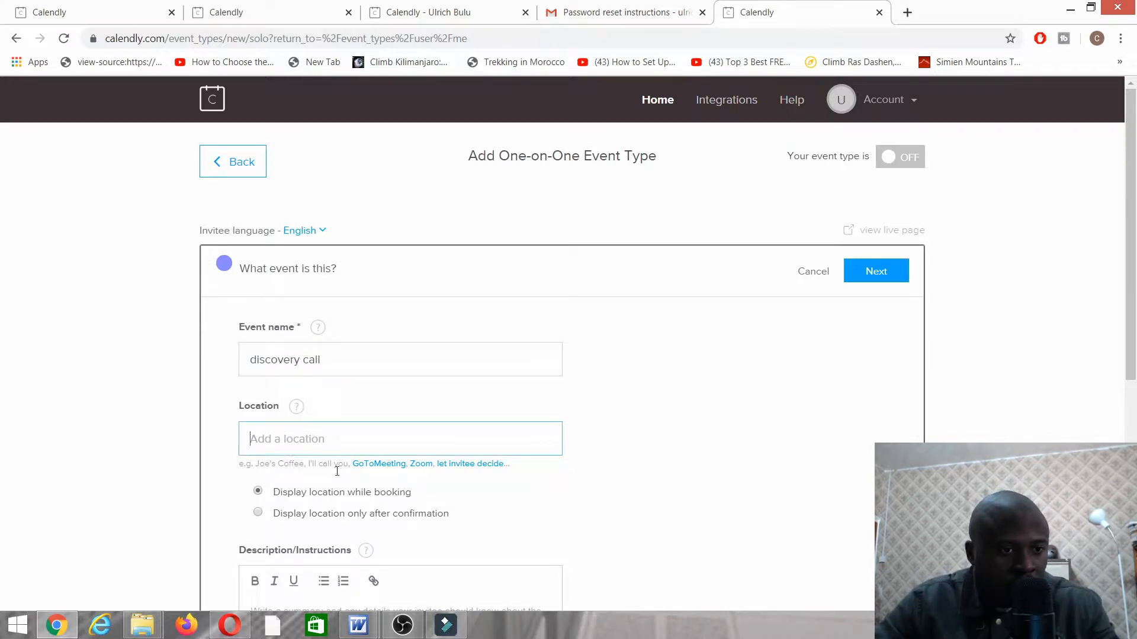
{"action": "scroll", "scroll_direction": "down", "scroll_amount": 3}
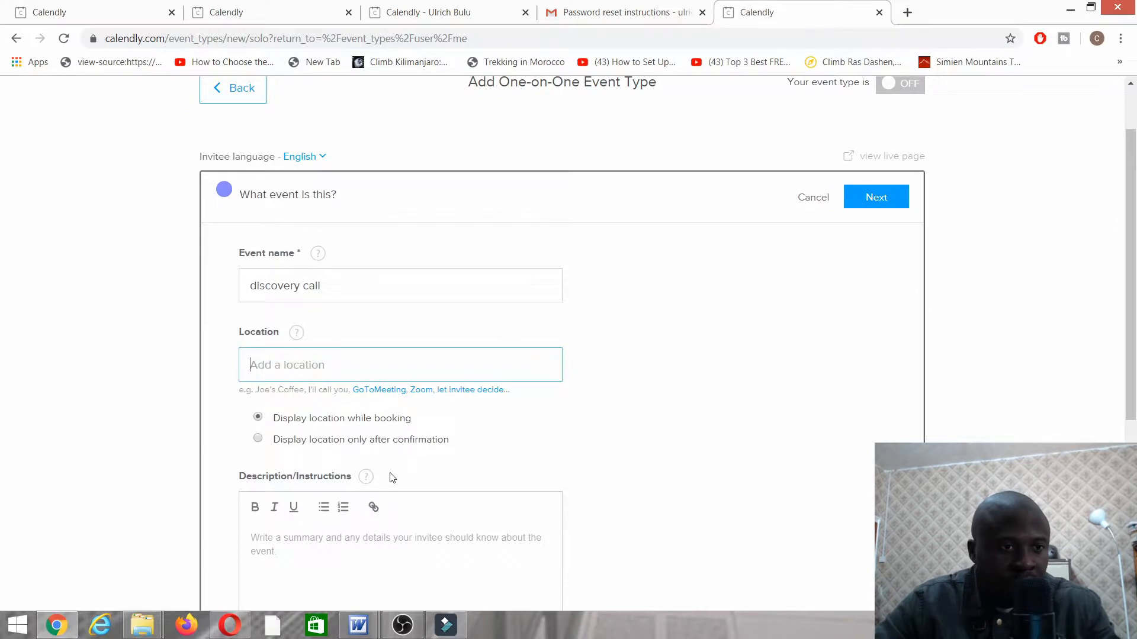
{"action": "scroll", "scroll_direction": "down", "scroll_amount": 3}
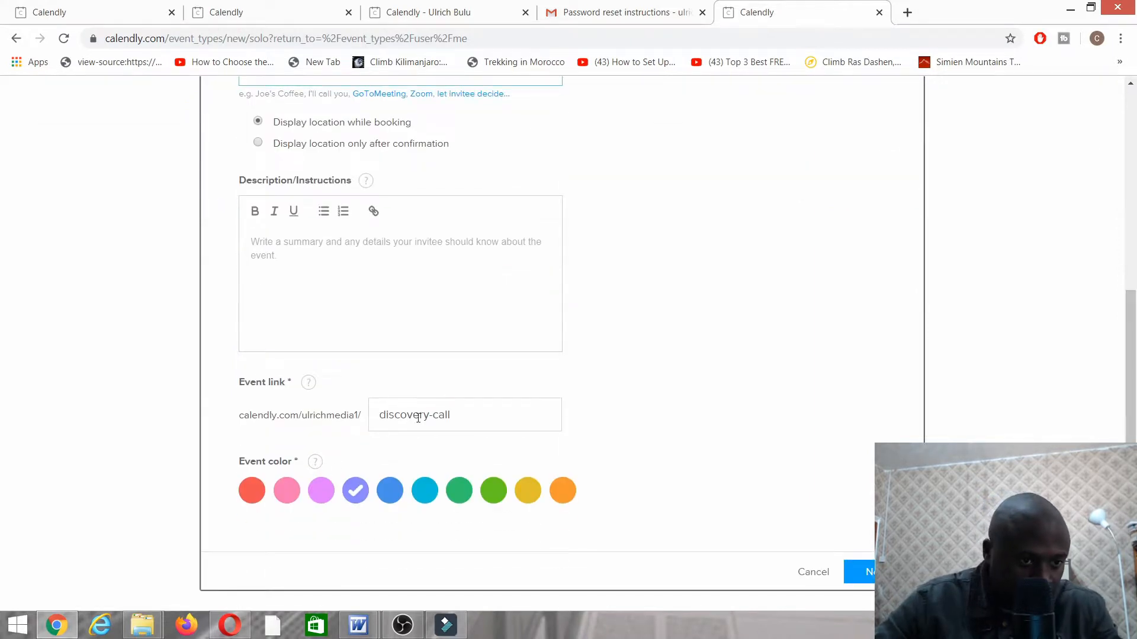
{"action": "left_click", "coordinate": [389, 490]}
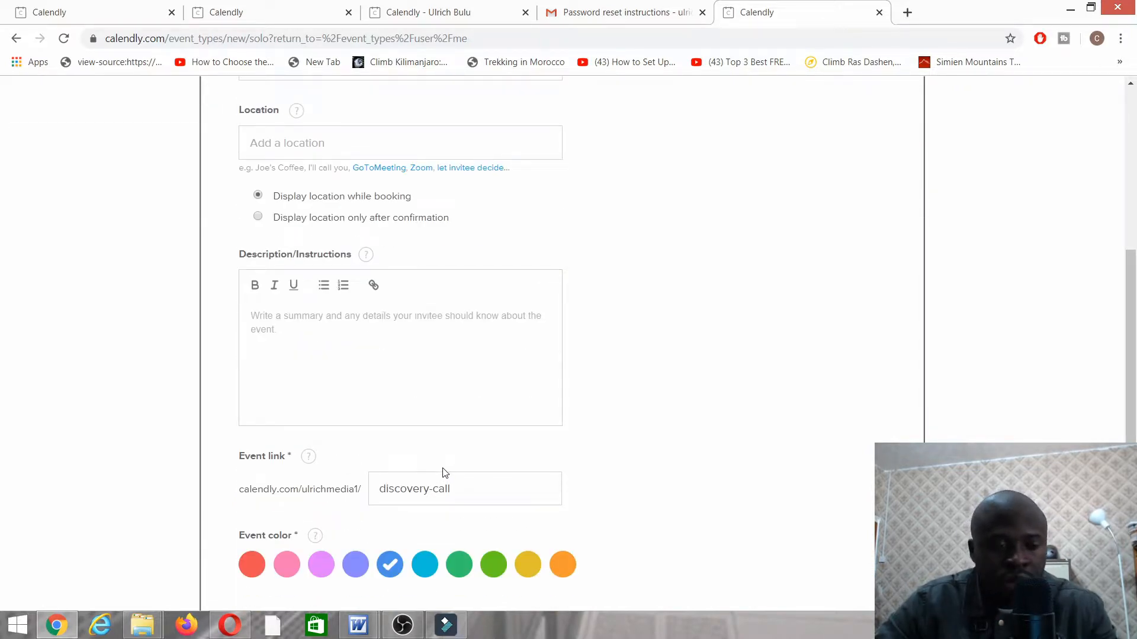
{"action": "mouse_move", "coordinate": [440, 472]}
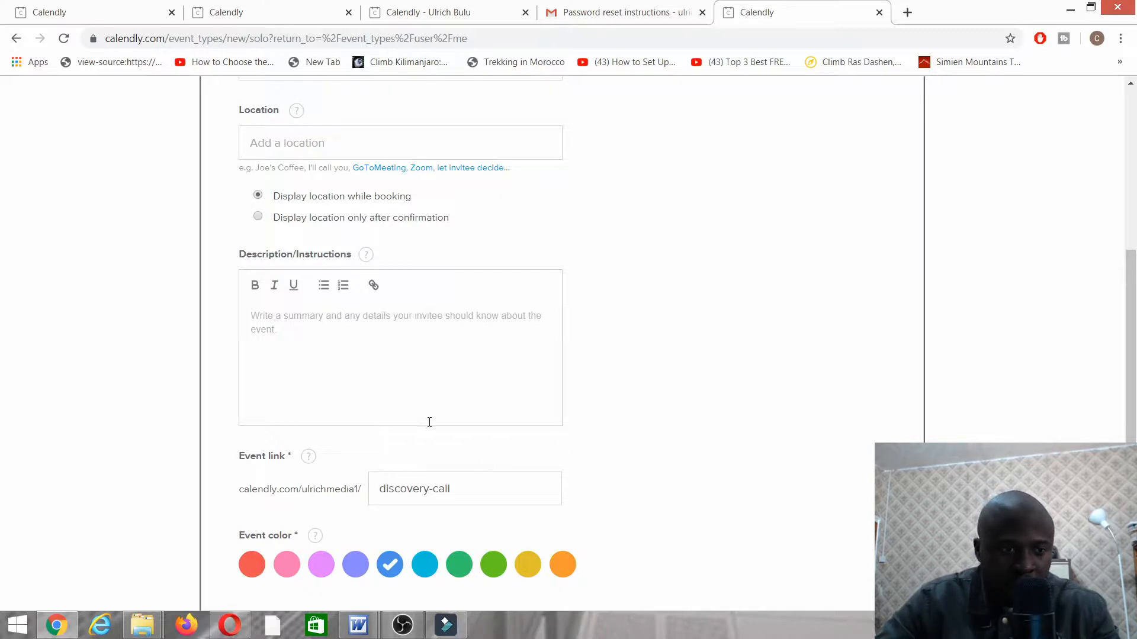
{"action": "scroll", "scroll_direction": "down", "scroll_amount": 3}
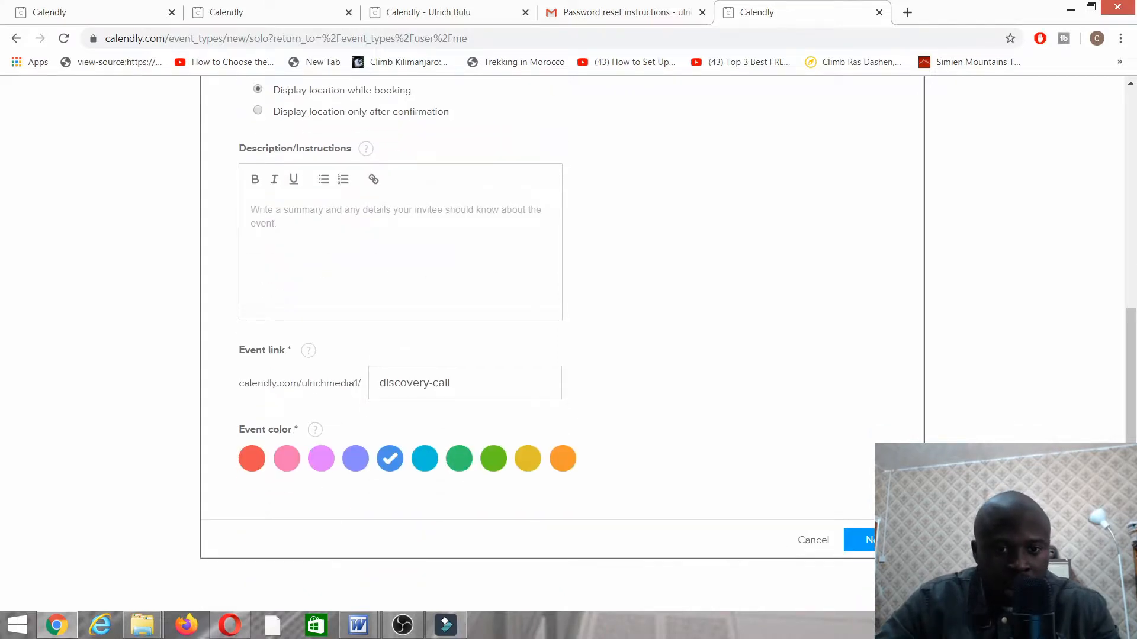
{"action": "left_click", "coordinate": [862, 540]}
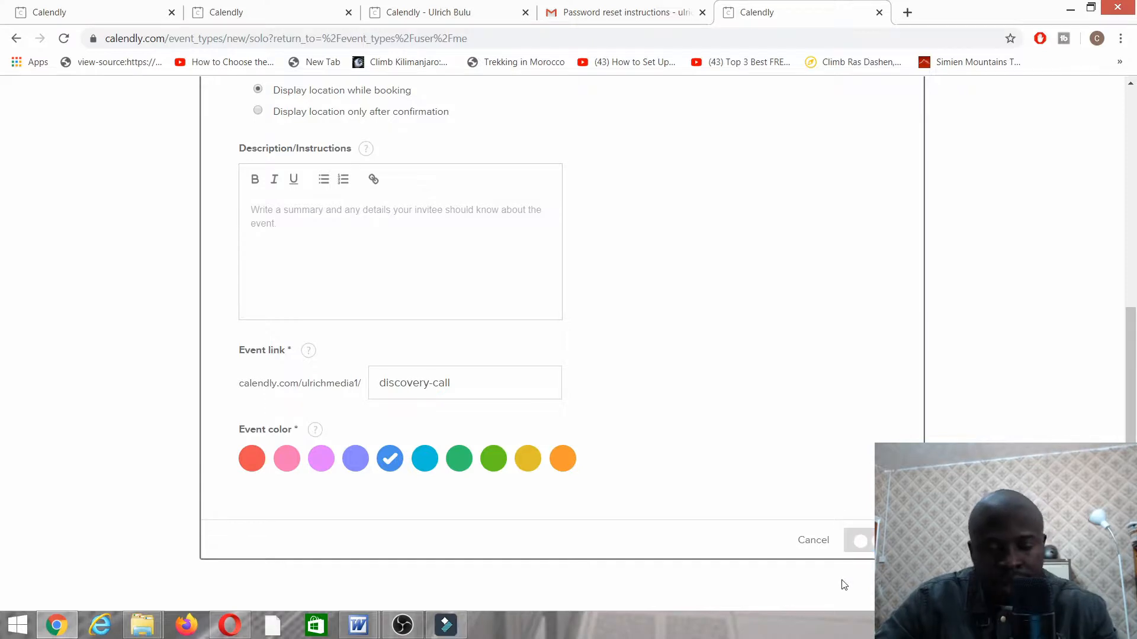
Give the discovery call a 15-minute duration and a 5 rolling days date range
{"action": "left_click", "coordinate": [859, 540]}
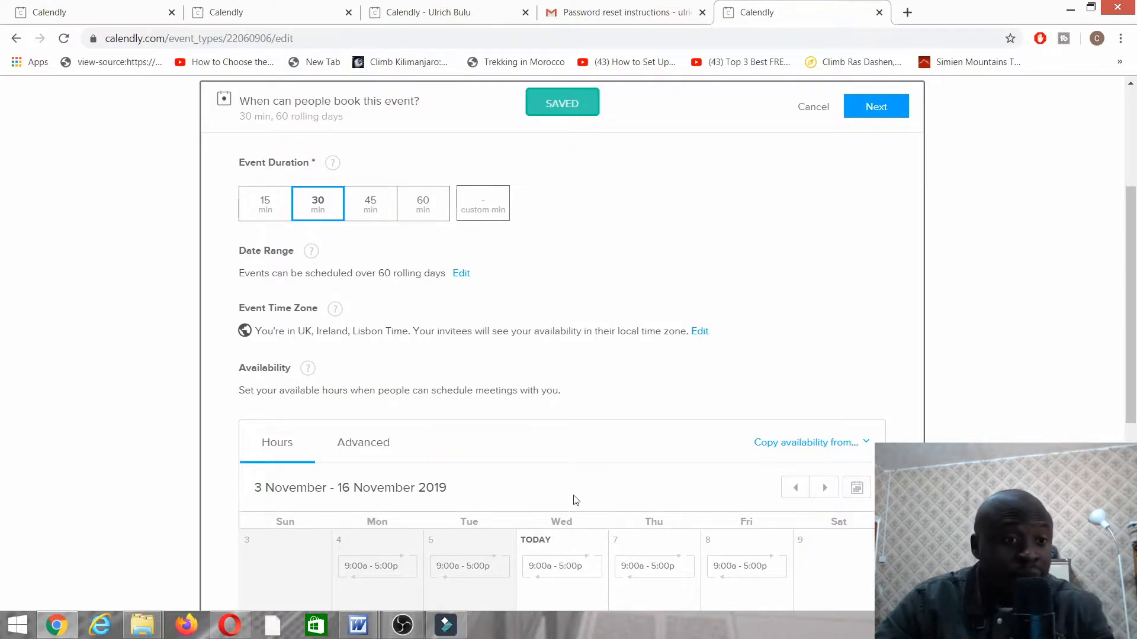
{"action": "left_click", "coordinate": [265, 204]}
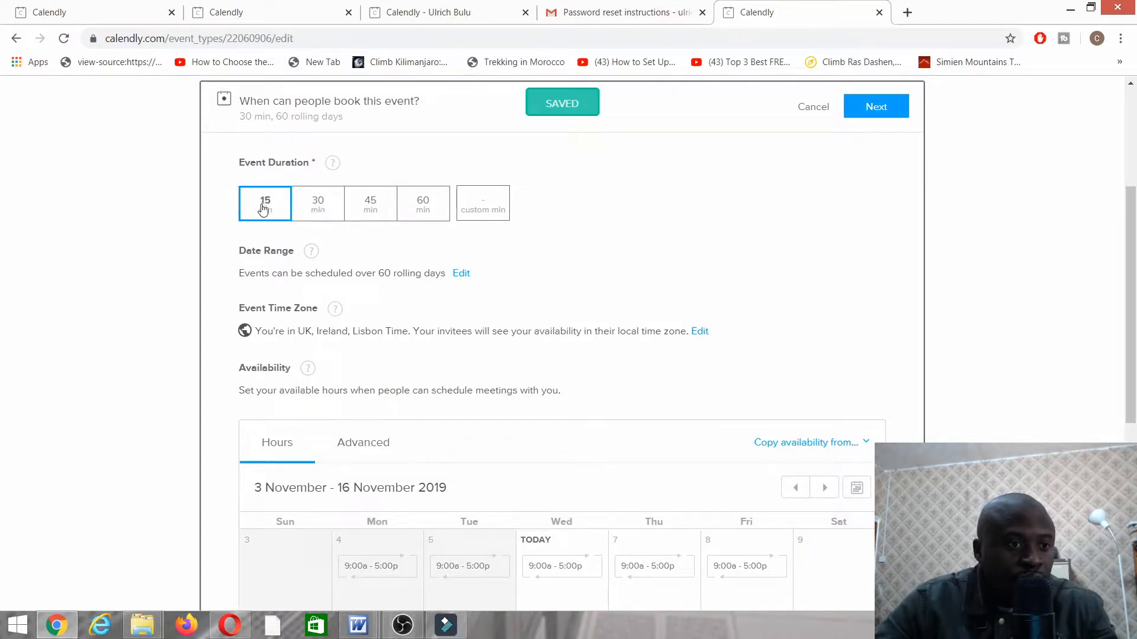
{"action": "scroll", "scroll_direction": "down", "scroll_amount": 3}
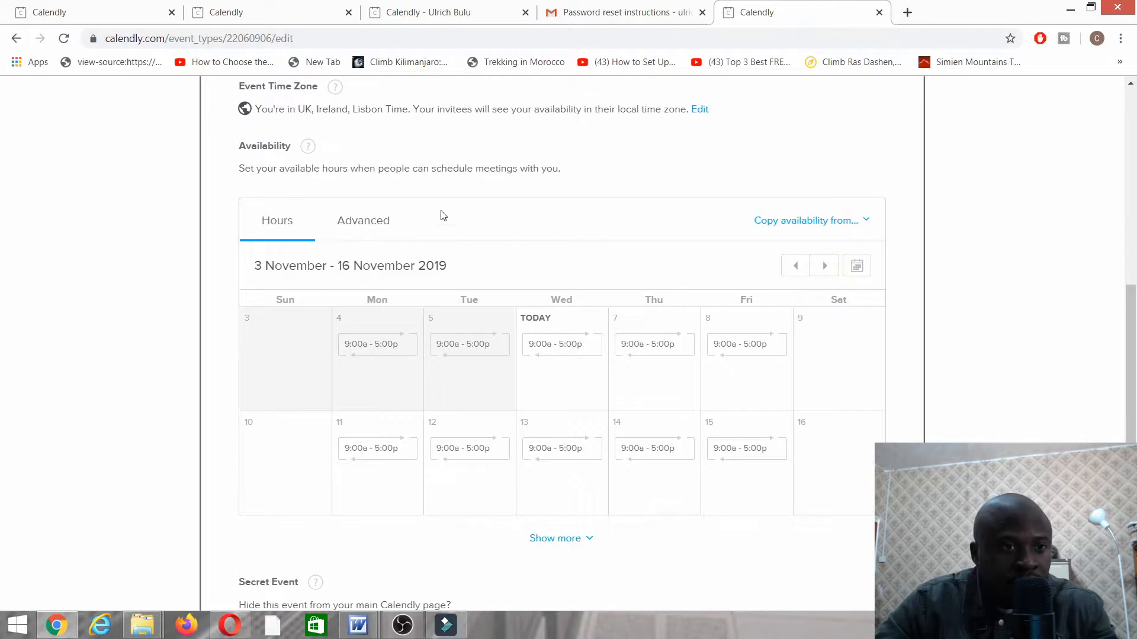
{"action": "scroll", "scroll_direction": "up", "scroll_amount": 3}
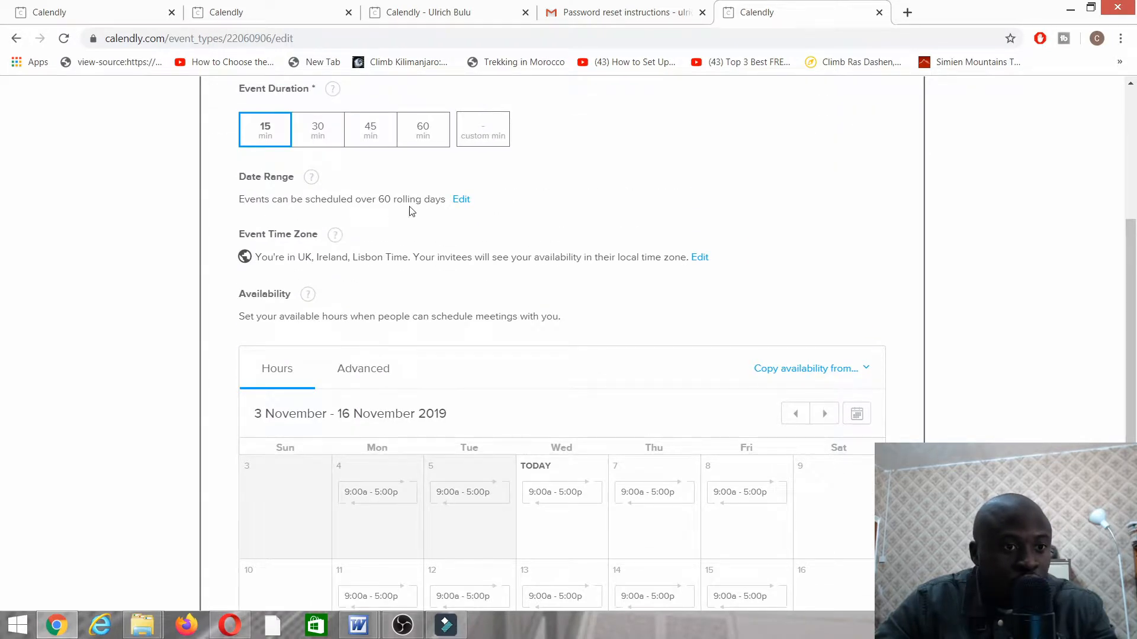
{"action": "left_click", "coordinate": [461, 199]}
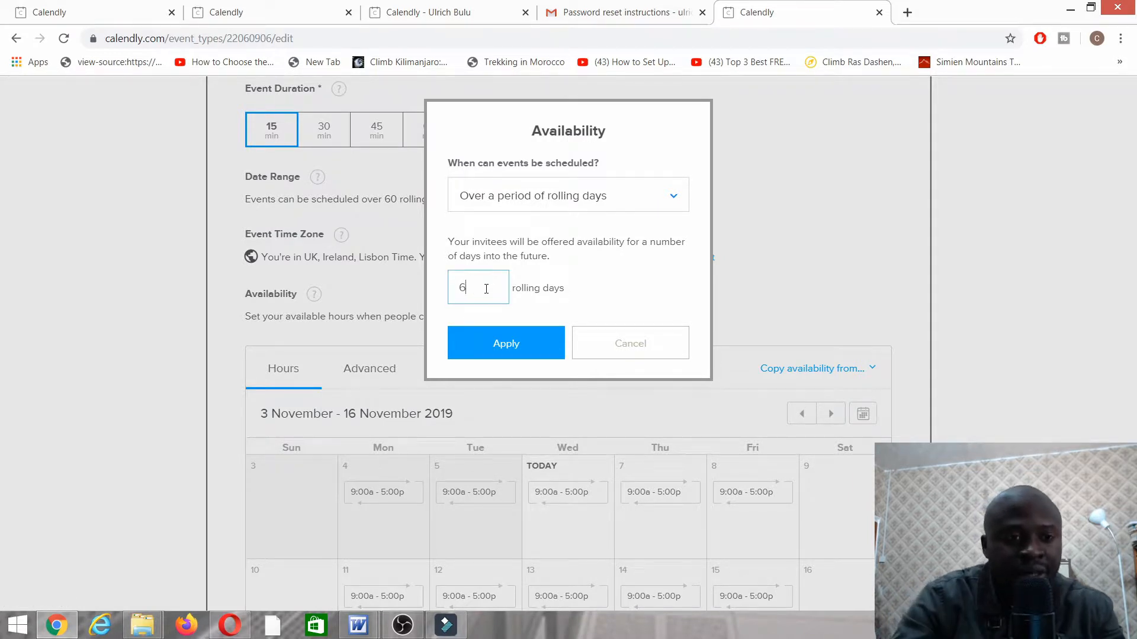
{"action": "type", "text": "5"}
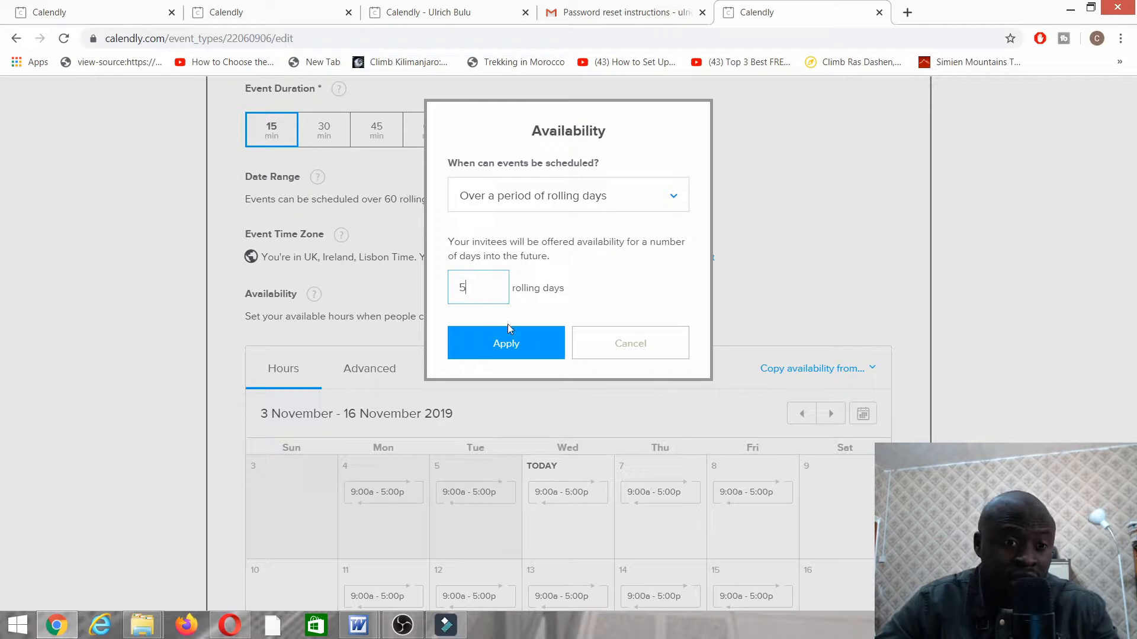
{"action": "left_click", "coordinate": [505, 343]}
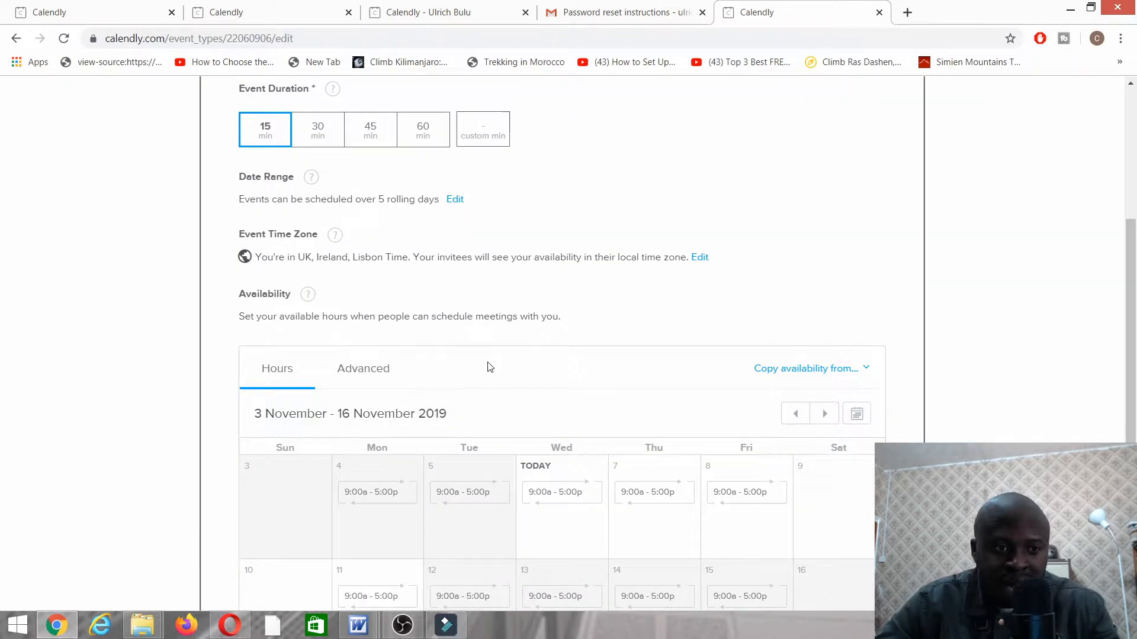
{"action": "mouse_move", "coordinate": [402, 304]}
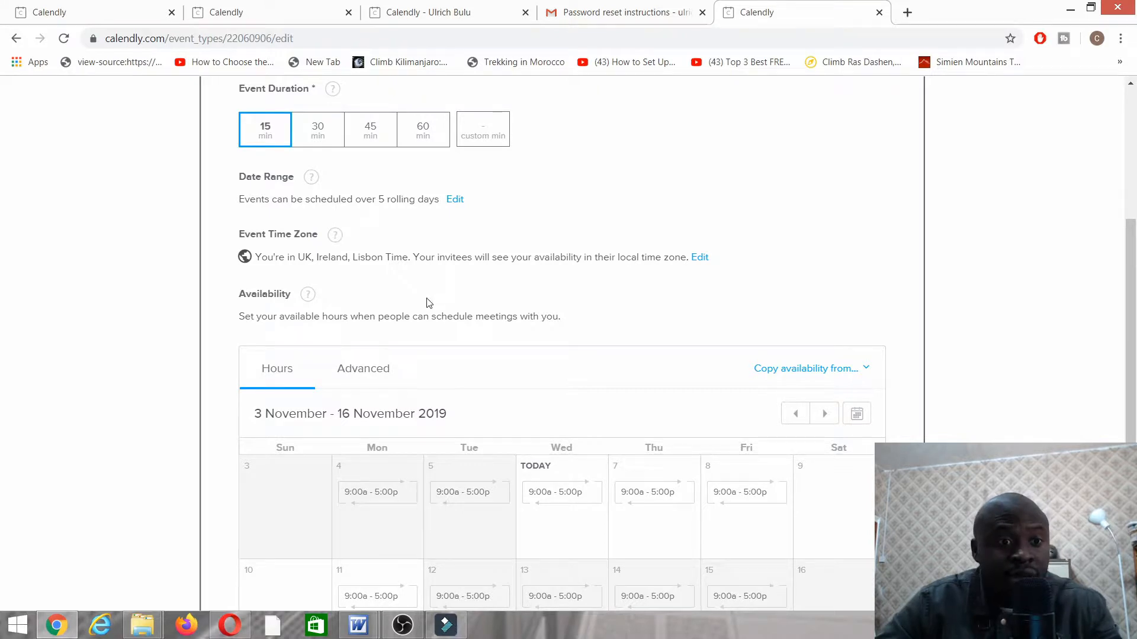
{"action": "mouse_move", "coordinate": [445, 312]}
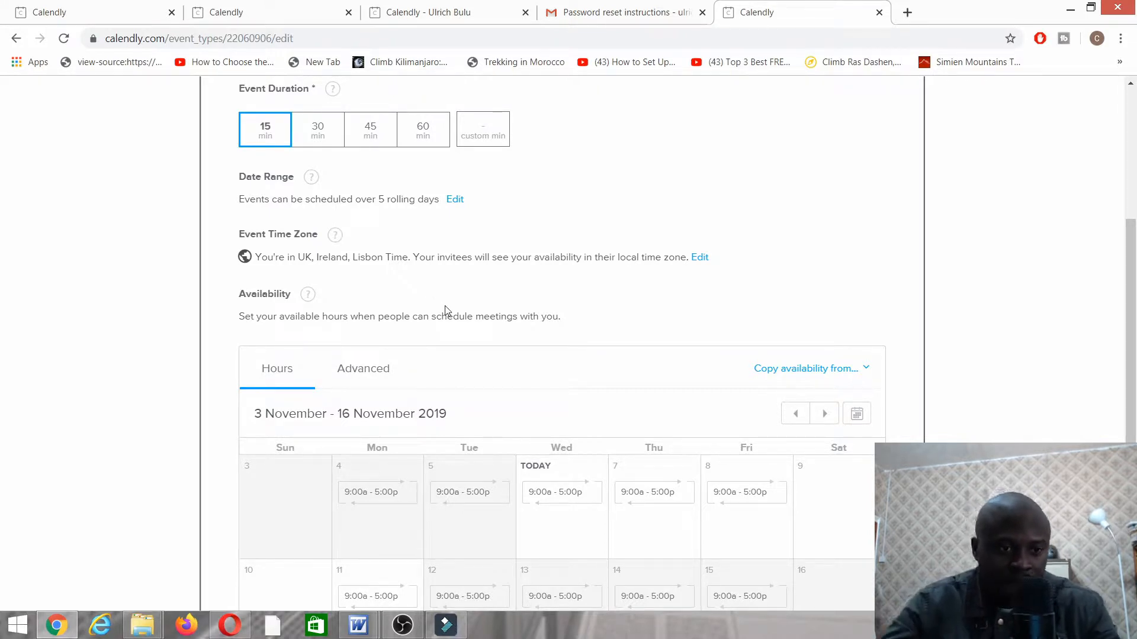
{"action": "mouse_move", "coordinate": [256, 333]}
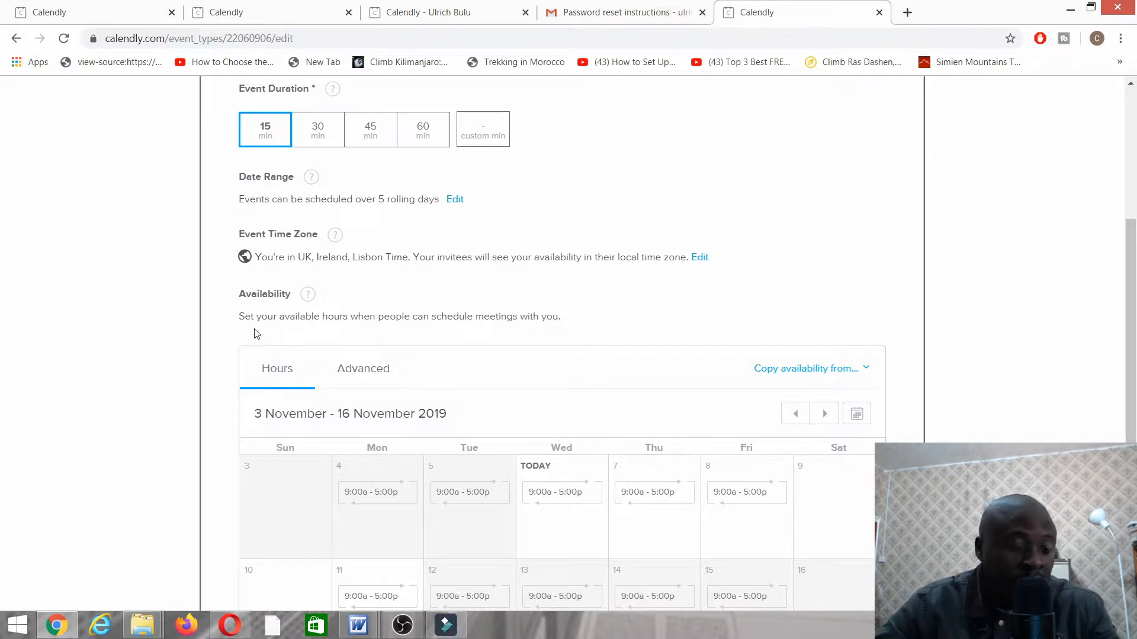
{"action": "mouse_move", "coordinate": [518, 345]}
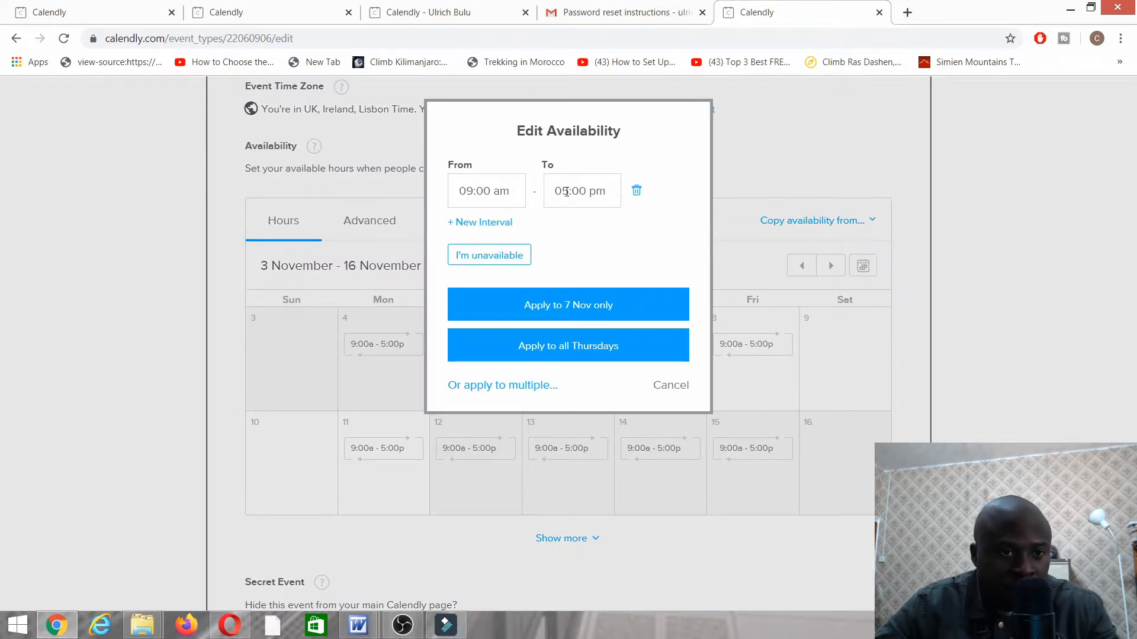
Set Thursday to 9:00am–2:00pm and add a second 4:00pm–6:00pm interval
{"action": "left_click", "coordinate": [580, 190]}
{"action": "type", "text": "2"}
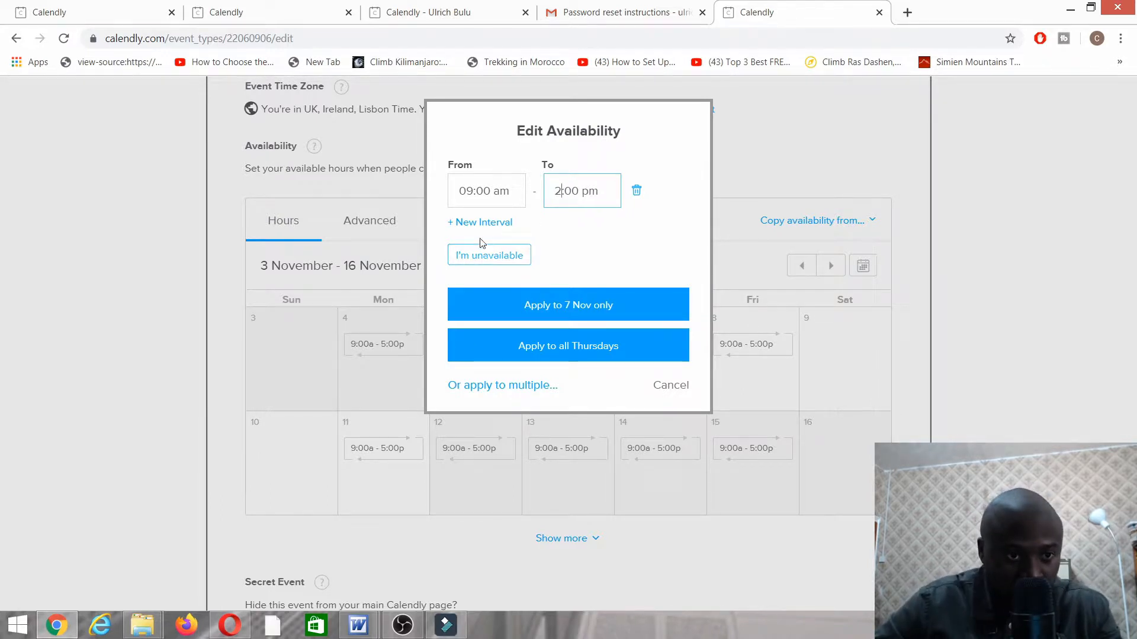
{"action": "left_click", "coordinate": [480, 222]}
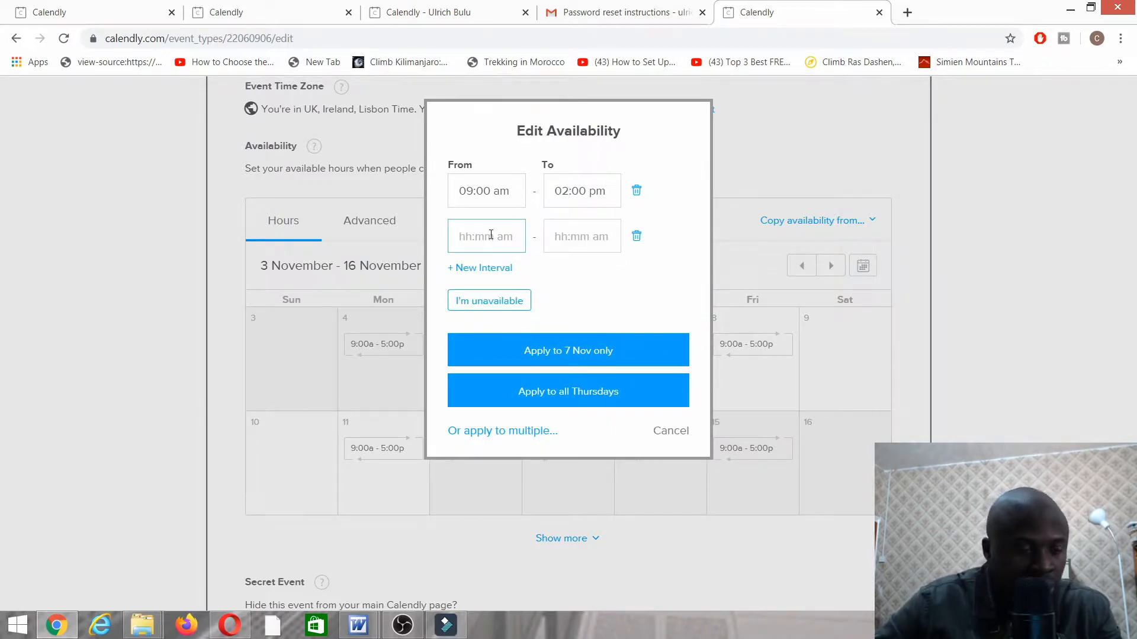
{"action": "type", "text": "4"}
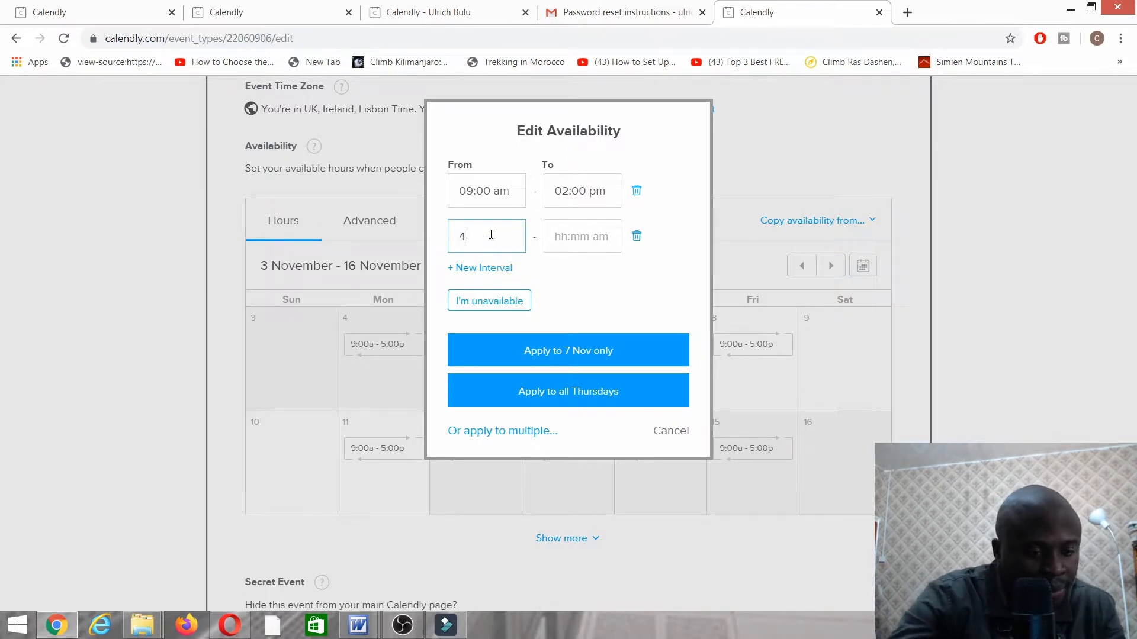
{"action": "type", "text": ":00"}
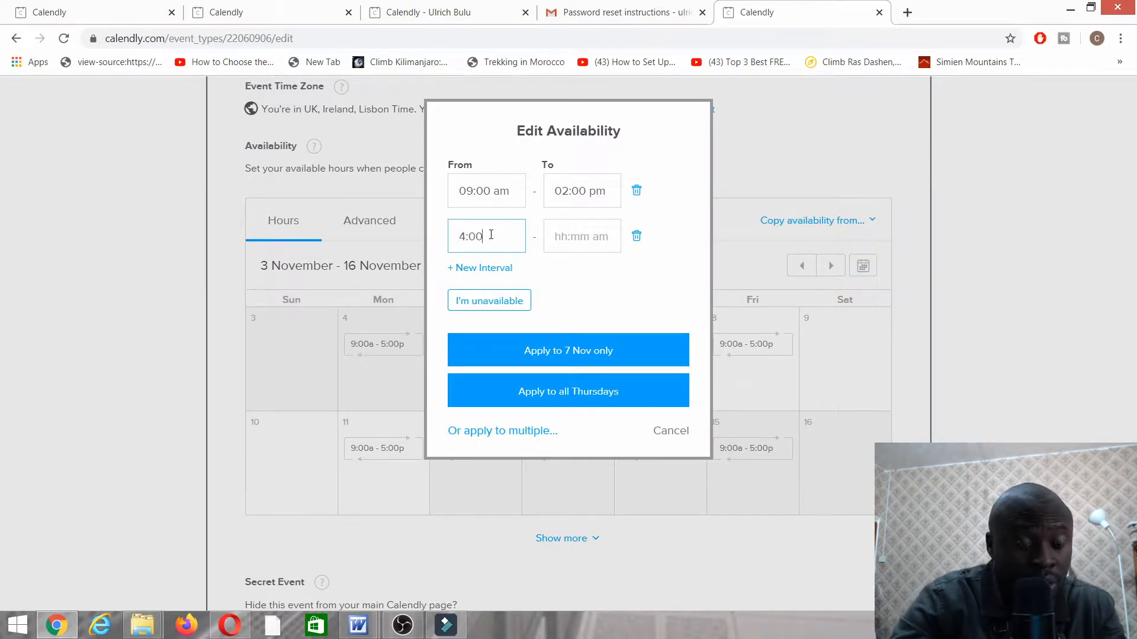
{"action": "type", "text": "pm"}
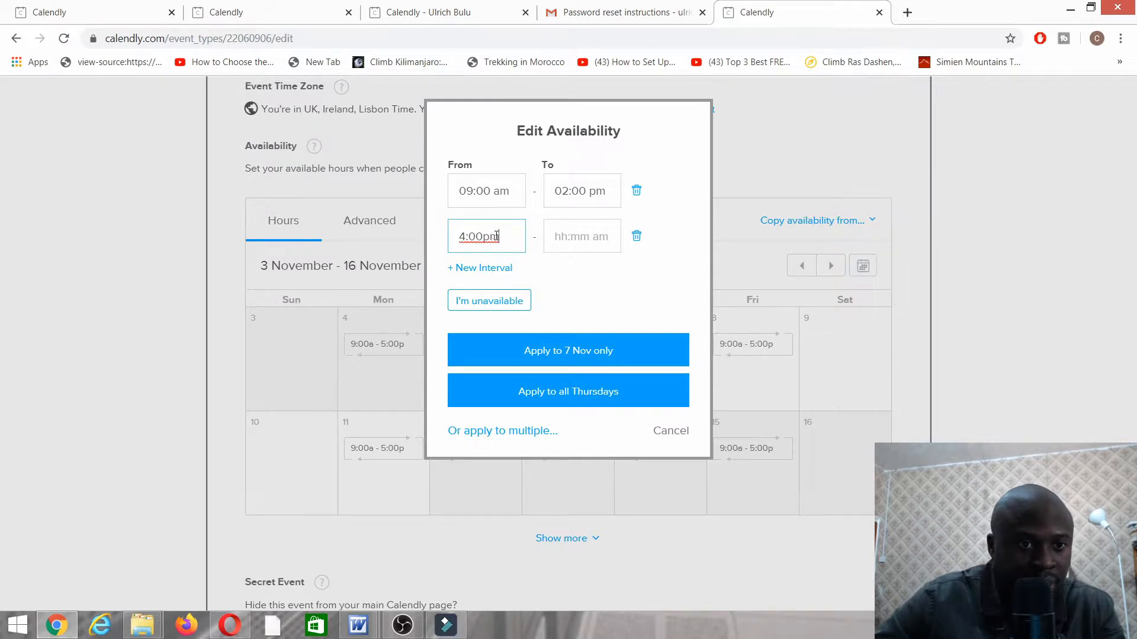
{"action": "left_click", "coordinate": [582, 236]}
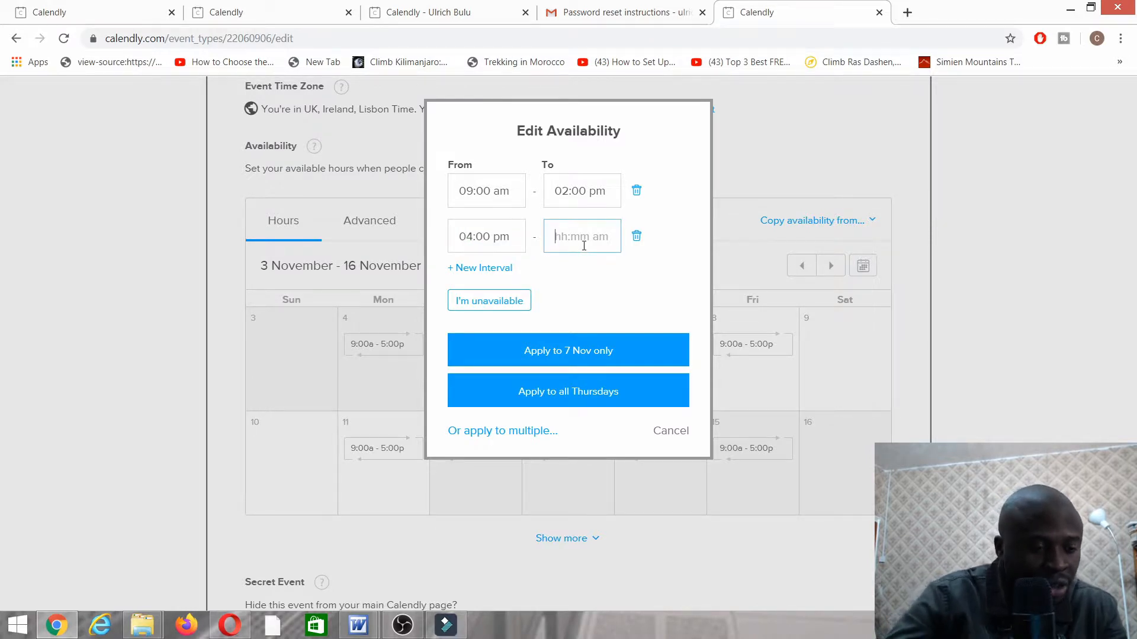
{"action": "type", "text": "6"}
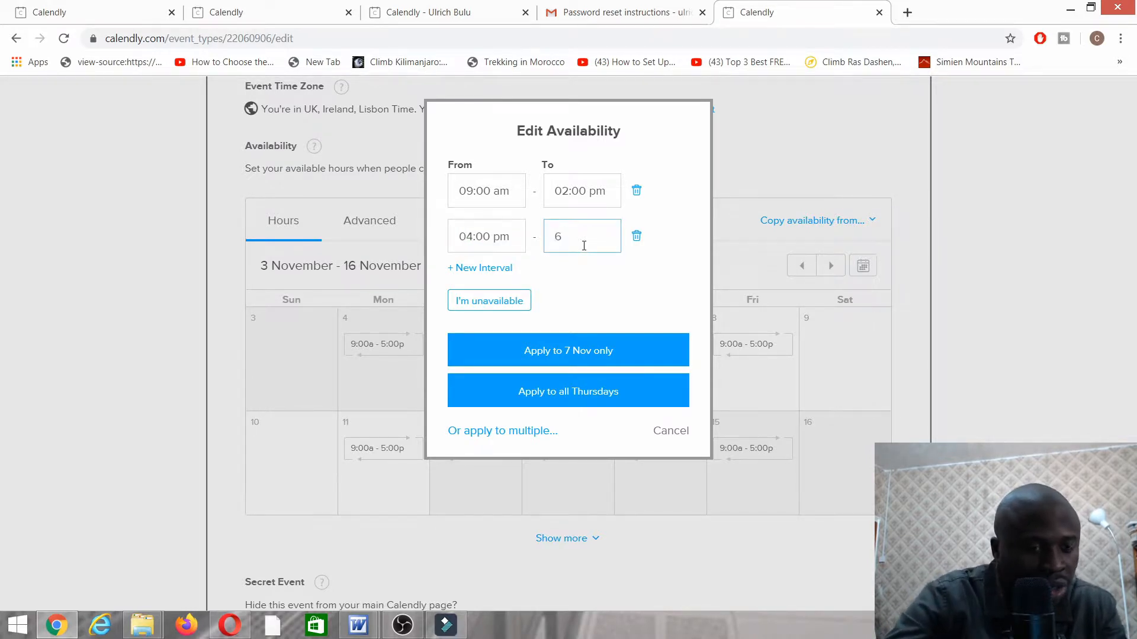
{"action": "type", "text": ":00pm"}
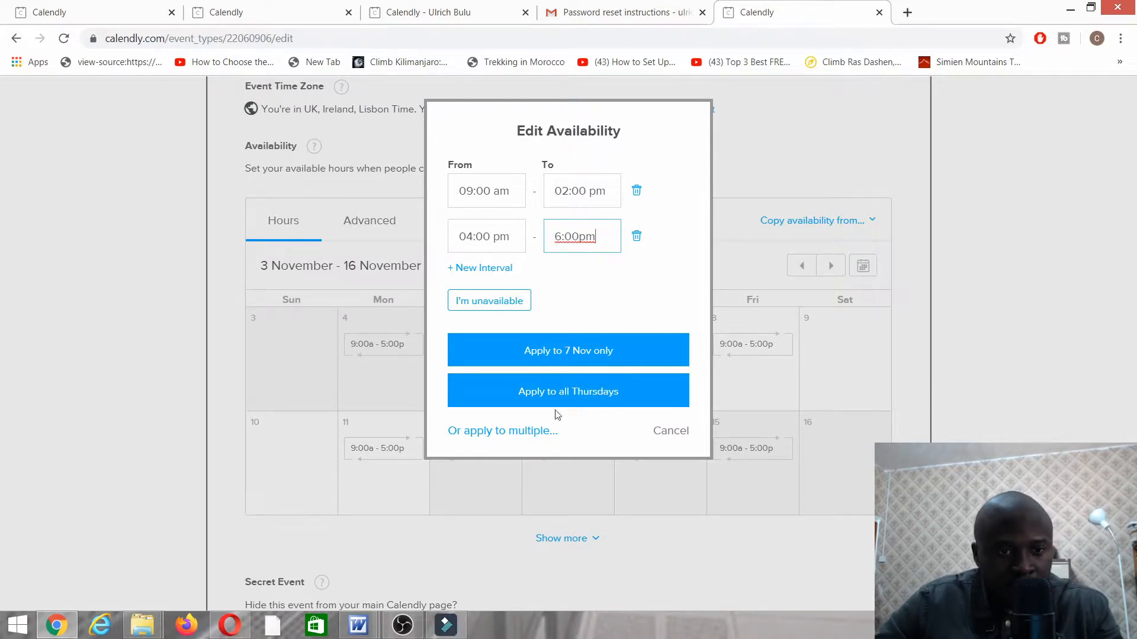
Apply the split hours to Tuesdays, Wednesdays and Fridays as well
{"action": "left_click", "coordinate": [502, 430]}
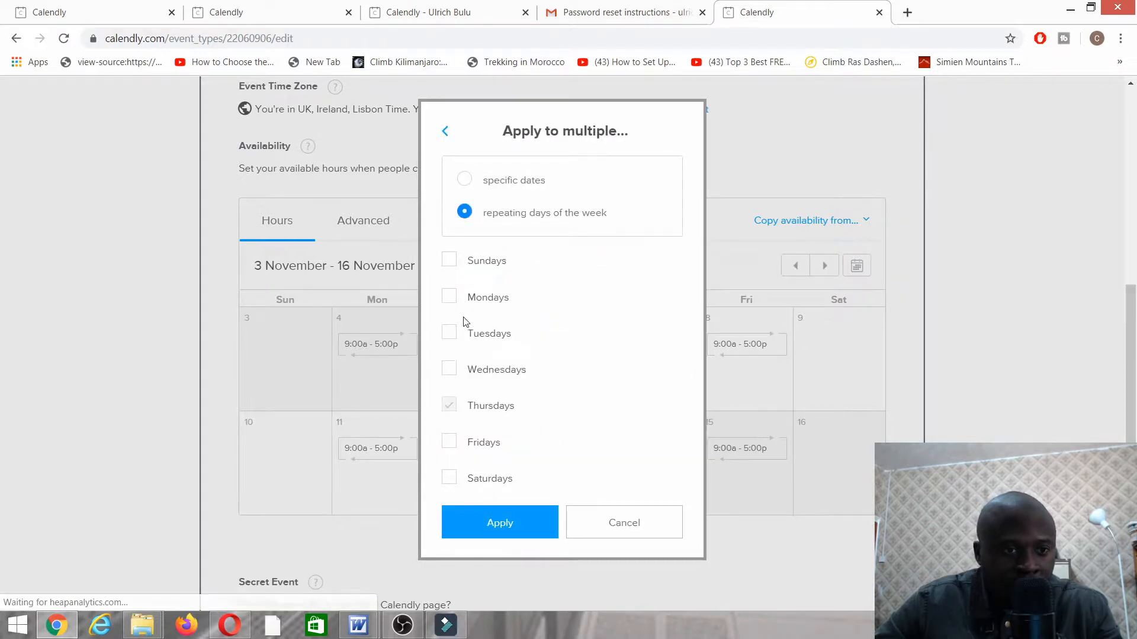
{"action": "left_click", "coordinate": [448, 333]}
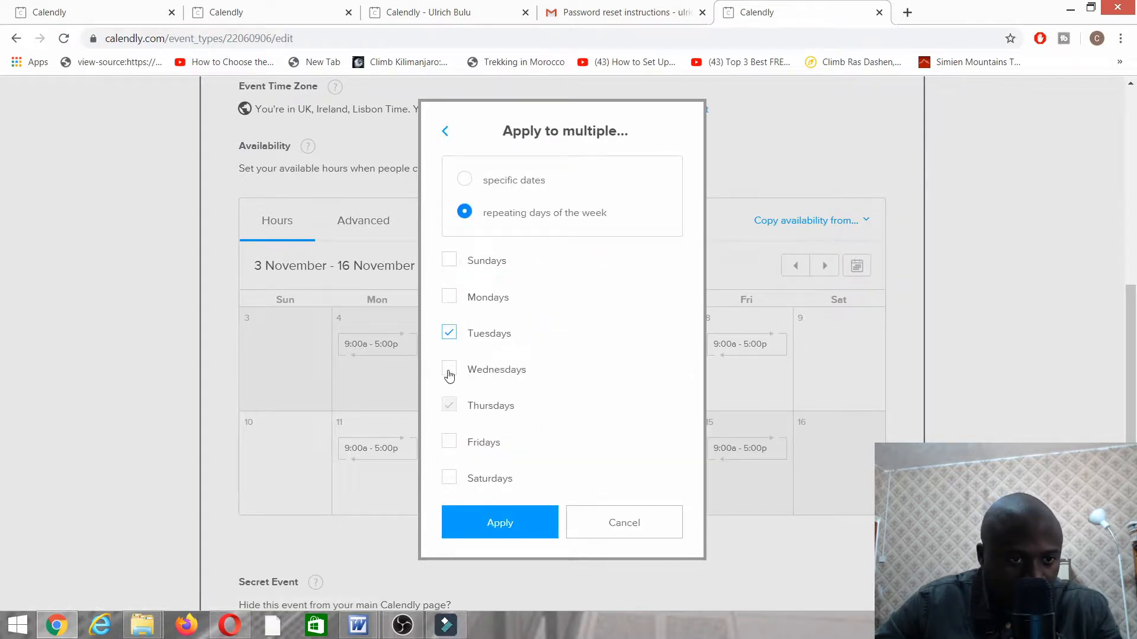
{"action": "left_click", "coordinate": [448, 369]}
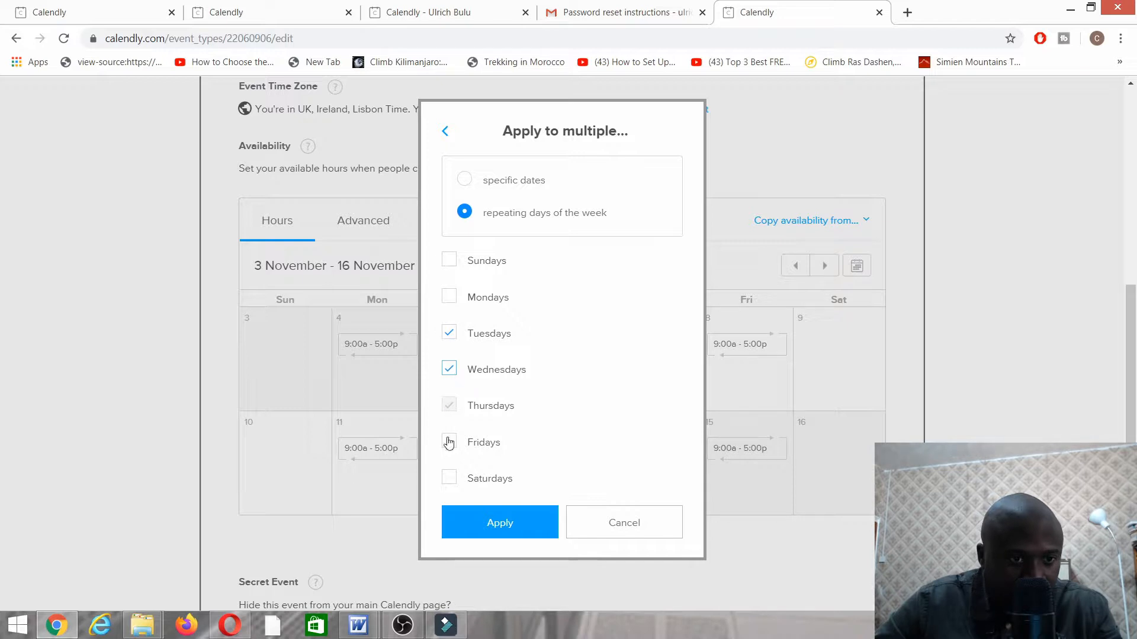
{"action": "left_click", "coordinate": [448, 443]}
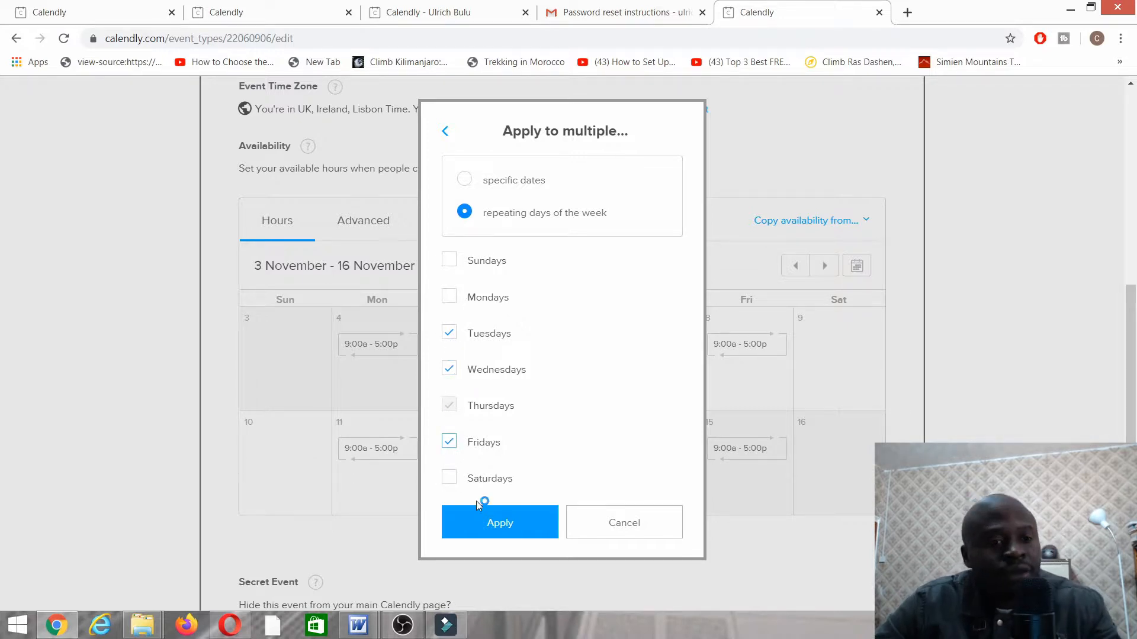
{"action": "left_click", "coordinate": [500, 522]}
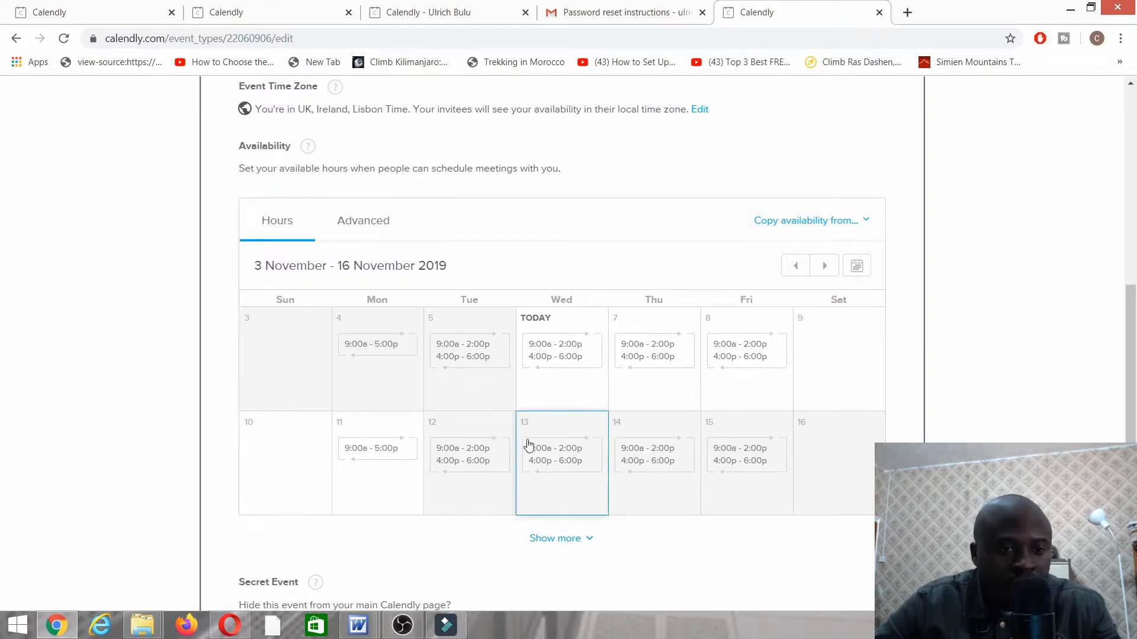
{"action": "scroll", "scroll_direction": "down", "scroll_amount": 3}
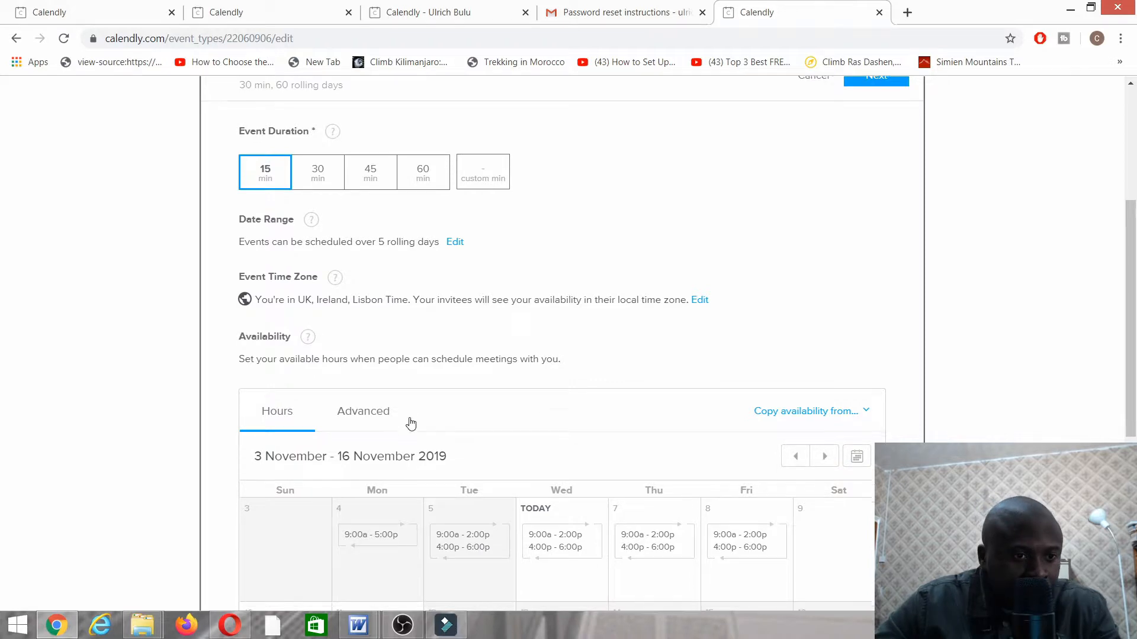
Offer slots in 15-minute increments, cap at 5 events per day, require 24 hours' notice
{"action": "left_click", "coordinate": [362, 411]}
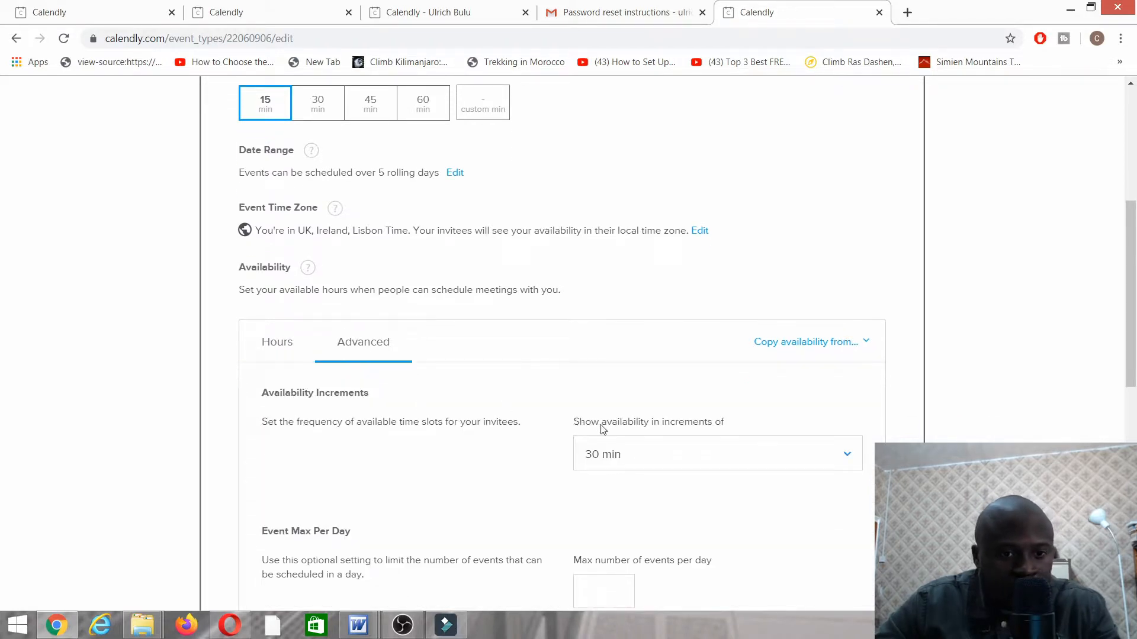
{"action": "left_click", "coordinate": [716, 454]}
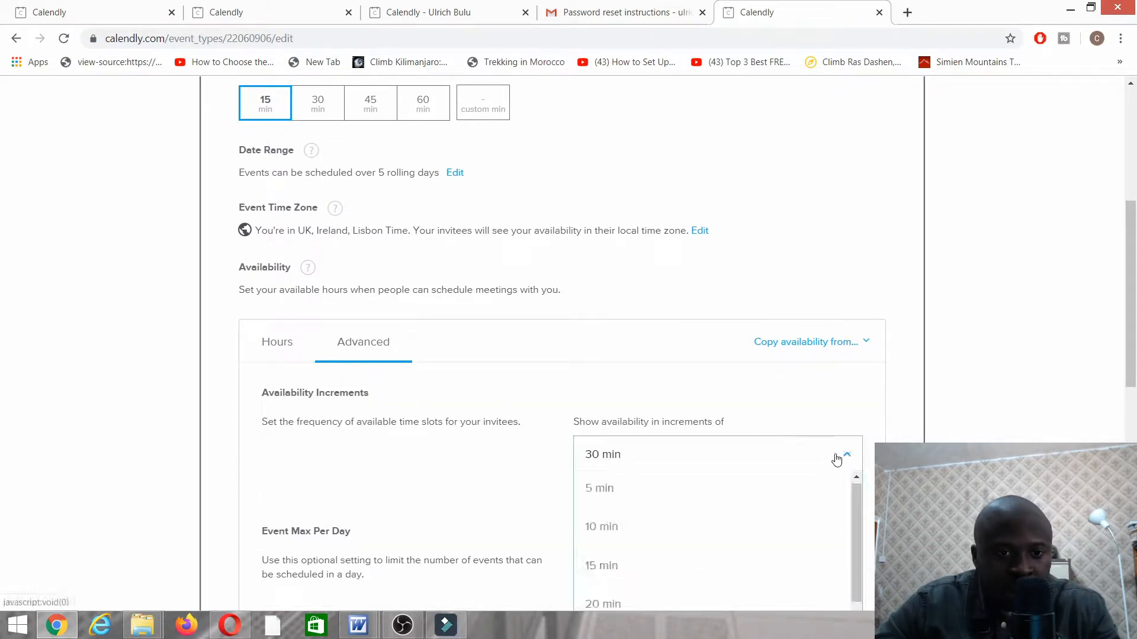
{"action": "left_click", "coordinate": [601, 565]}
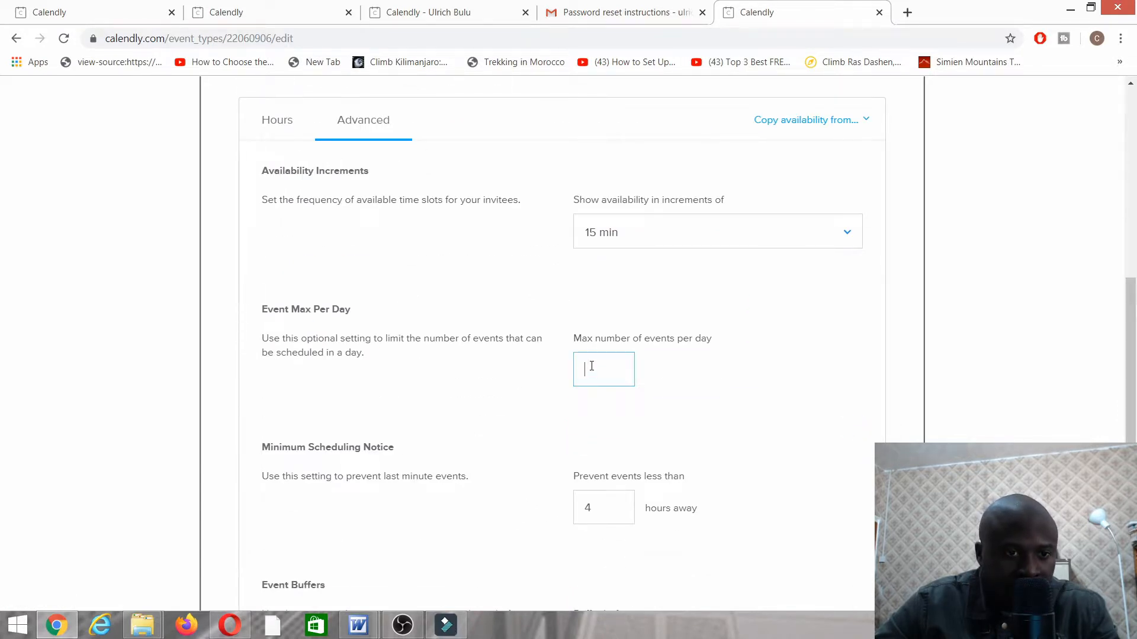
{"action": "mouse_move", "coordinate": [689, 380]}
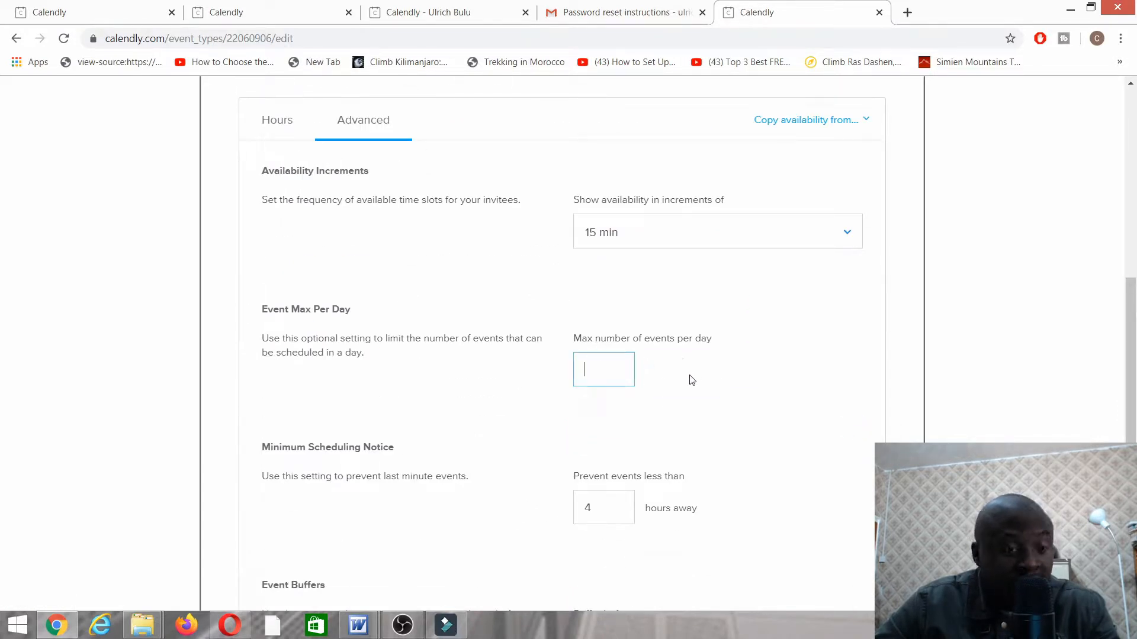
{"action": "type", "text": "5"}
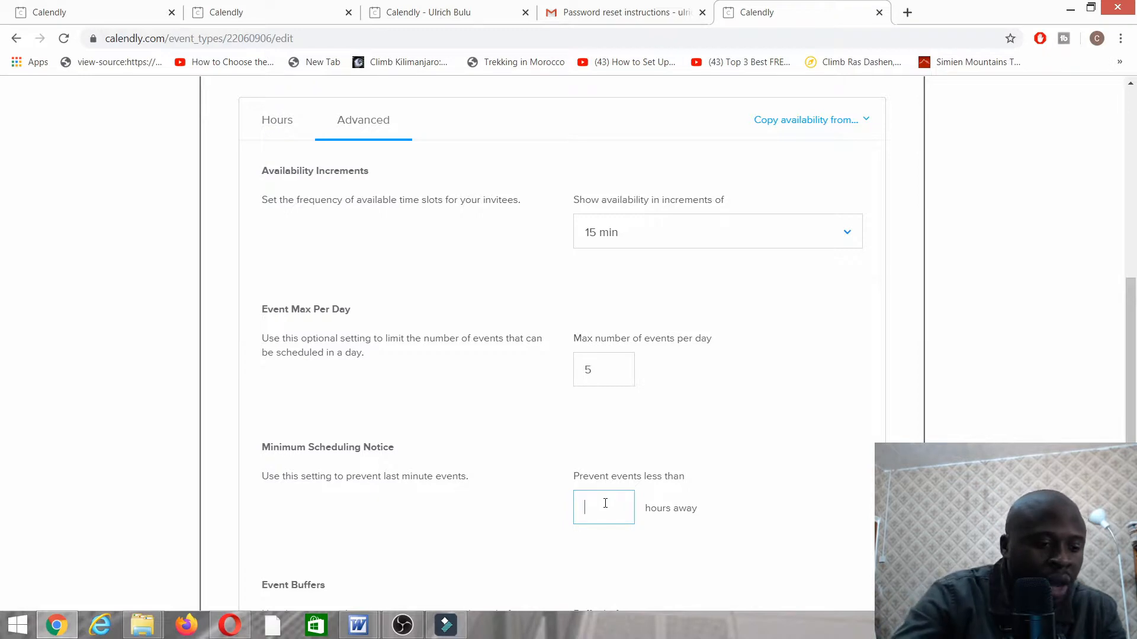
{"action": "type", "text": "24"}
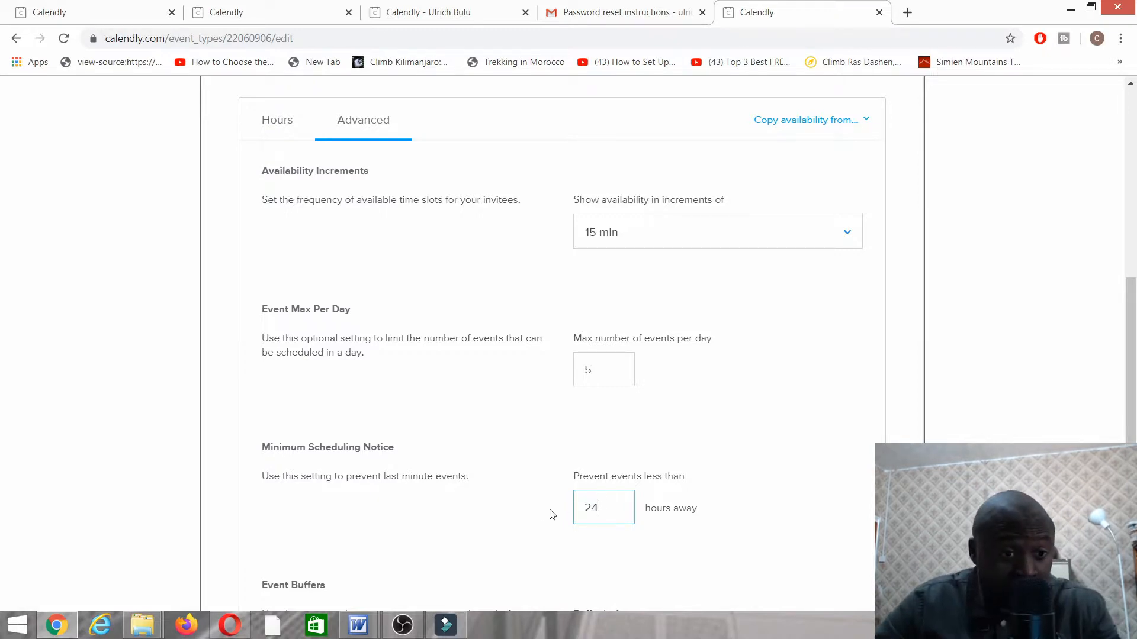
{"action": "scroll", "scroll_direction": "down", "scroll_amount": 3}
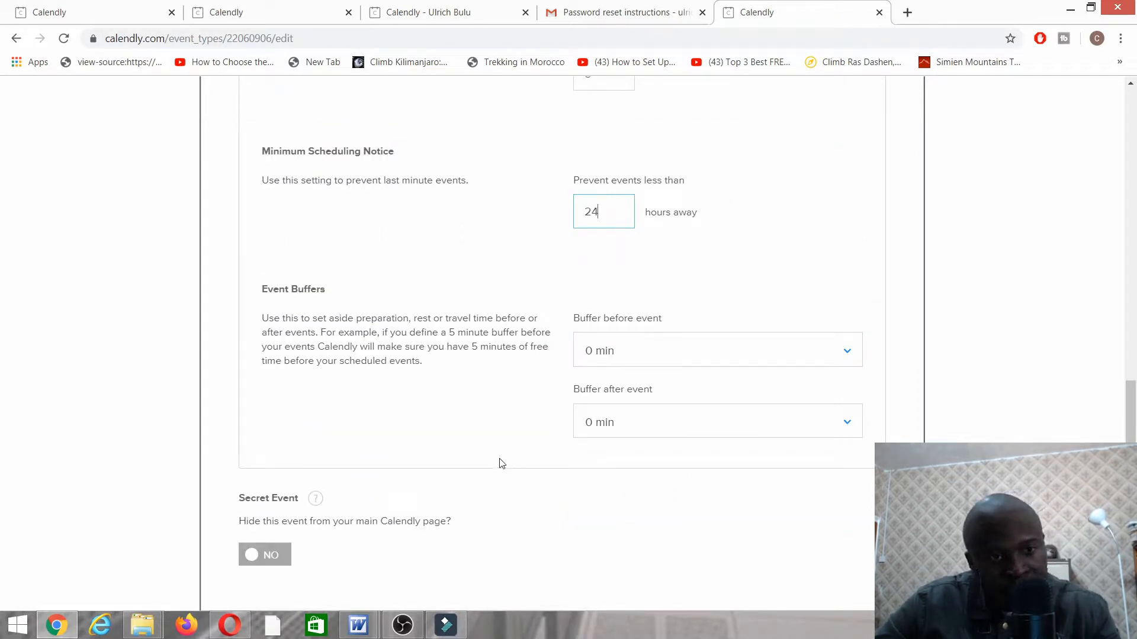
{"action": "mouse_move", "coordinate": [304, 336]}
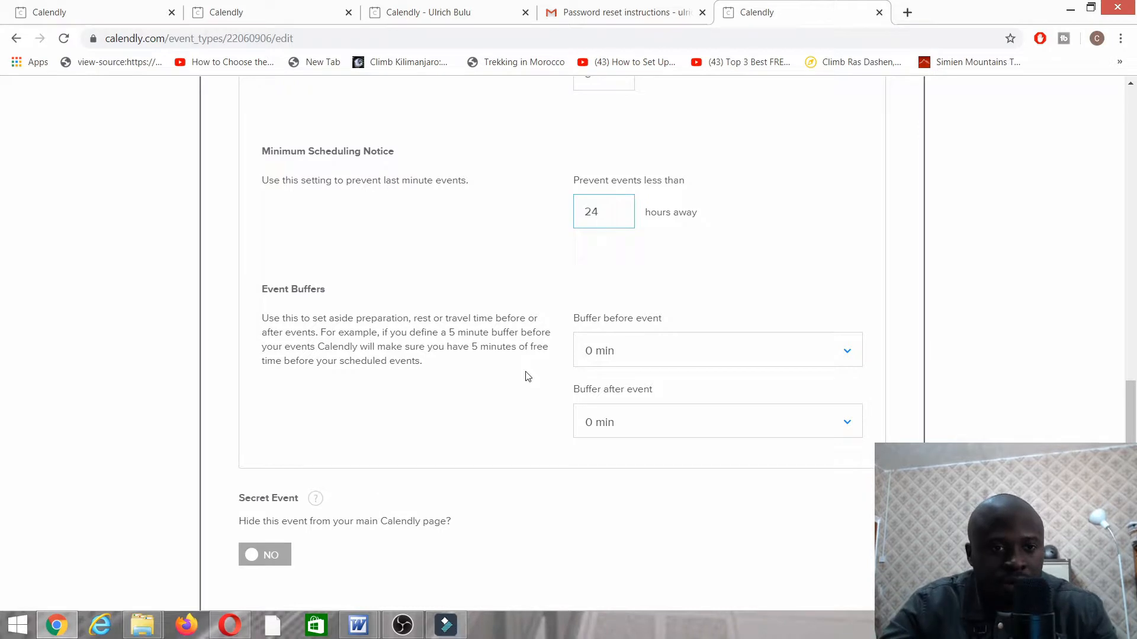
{"action": "mouse_move", "coordinate": [530, 381]}
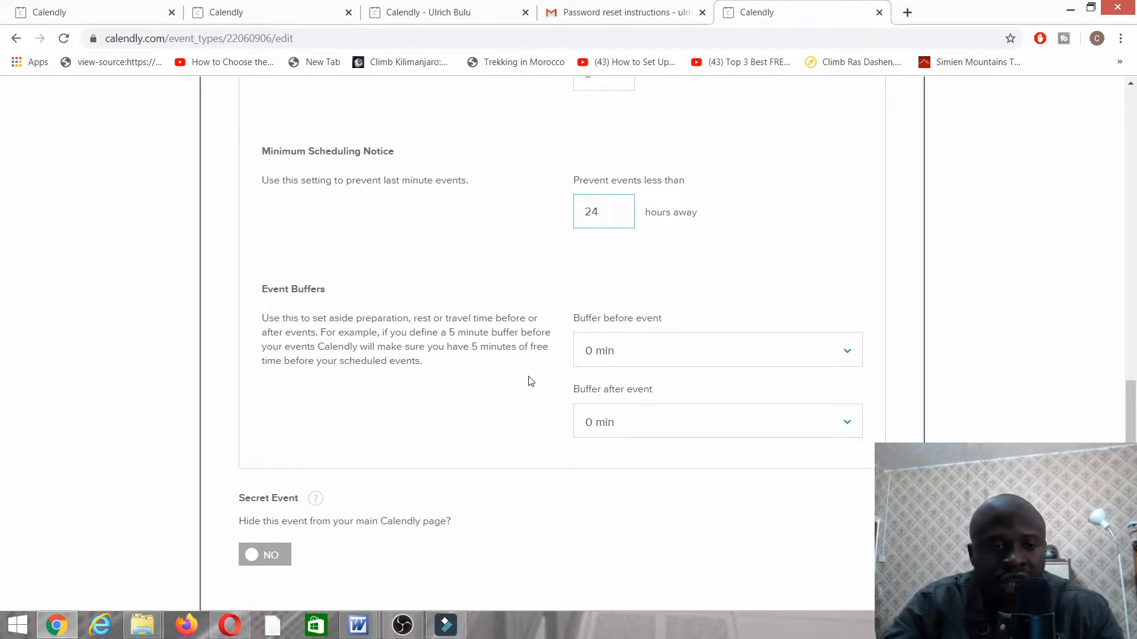
{"action": "mouse_move", "coordinate": [521, 383]}
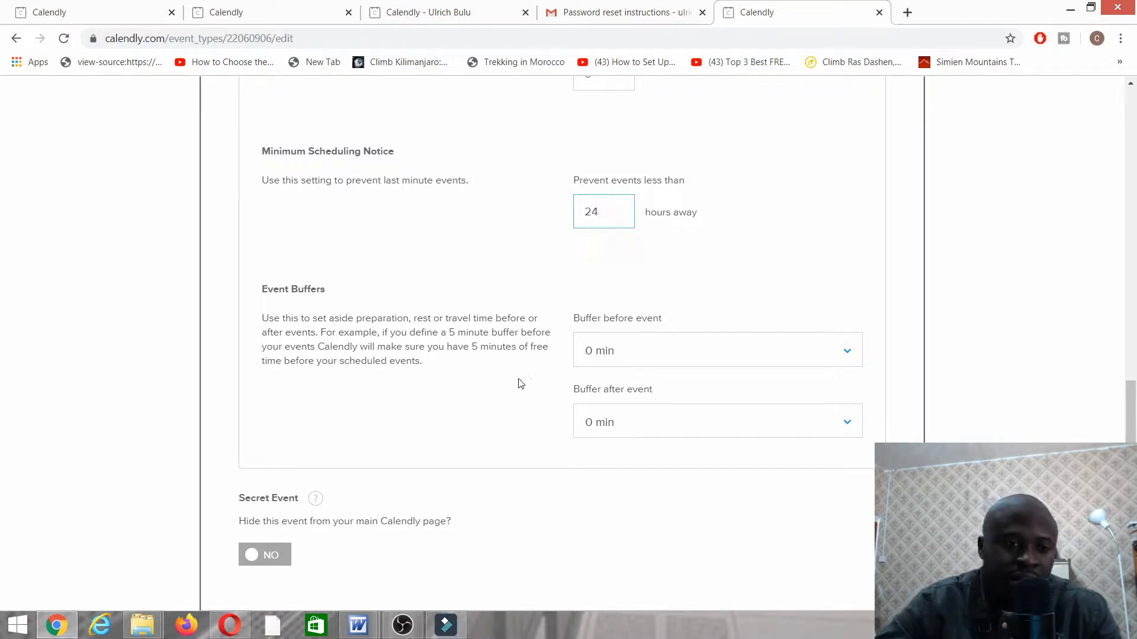
Add a 15-minute buffer before each event and set up the buffer after
{"action": "left_click", "coordinate": [717, 350]}
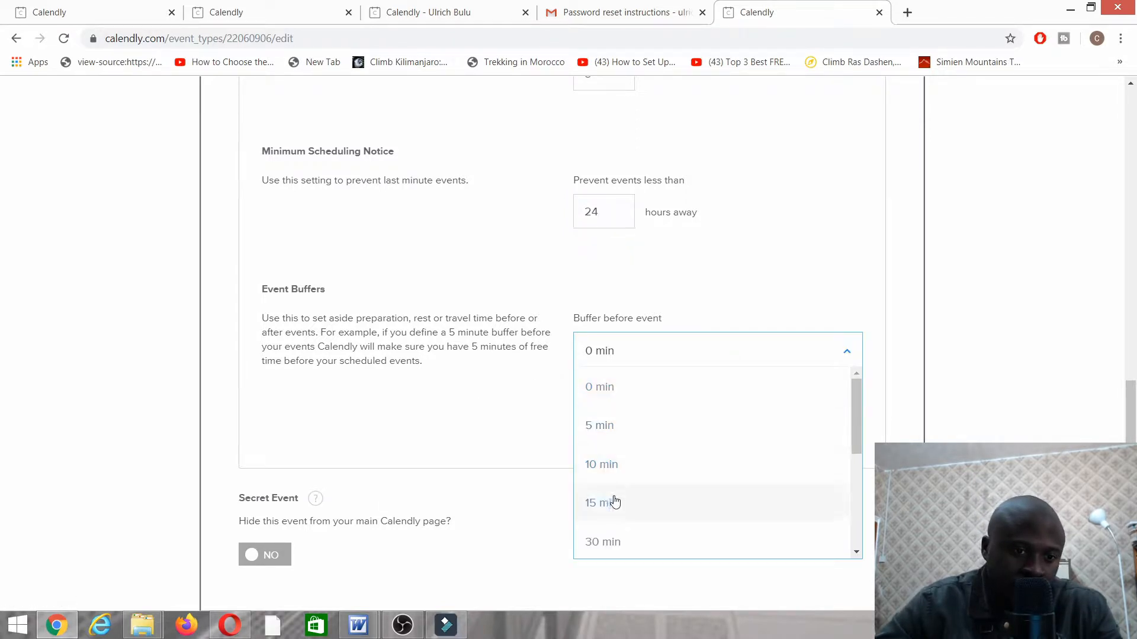
{"action": "left_click", "coordinate": [603, 503]}
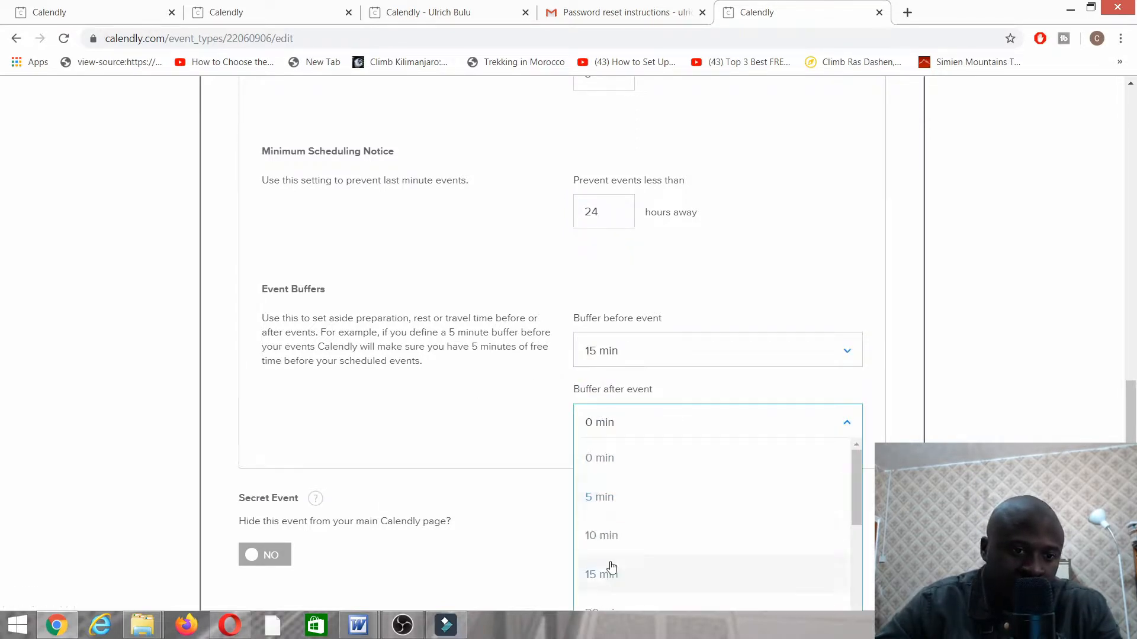
{"action": "left_click", "coordinate": [601, 574]}
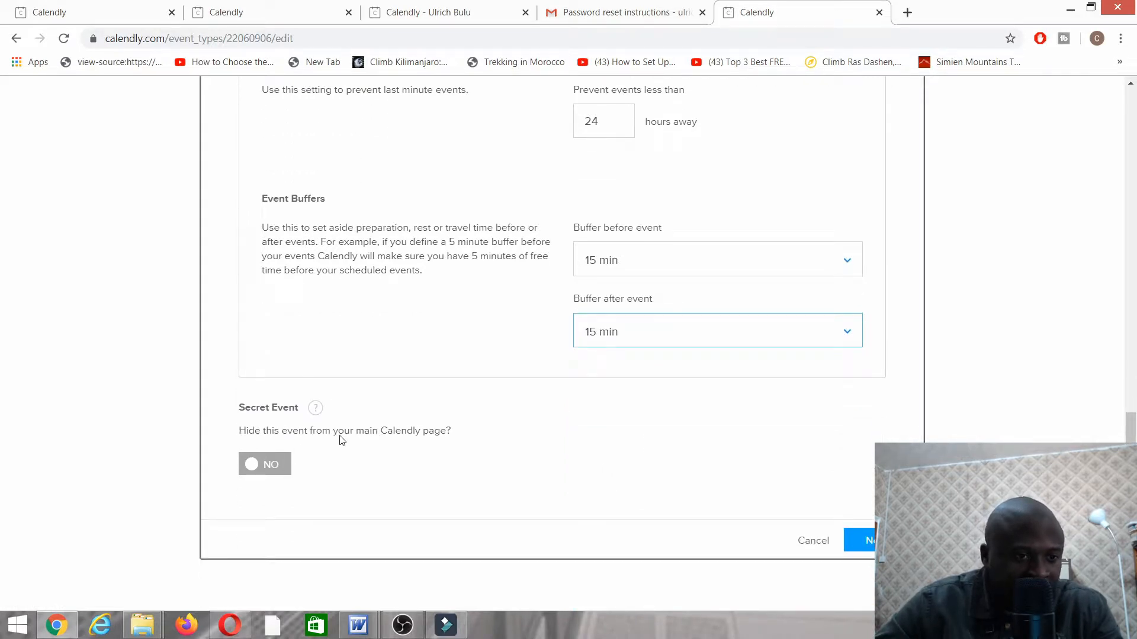
{"action": "mouse_move", "coordinate": [457, 461]}
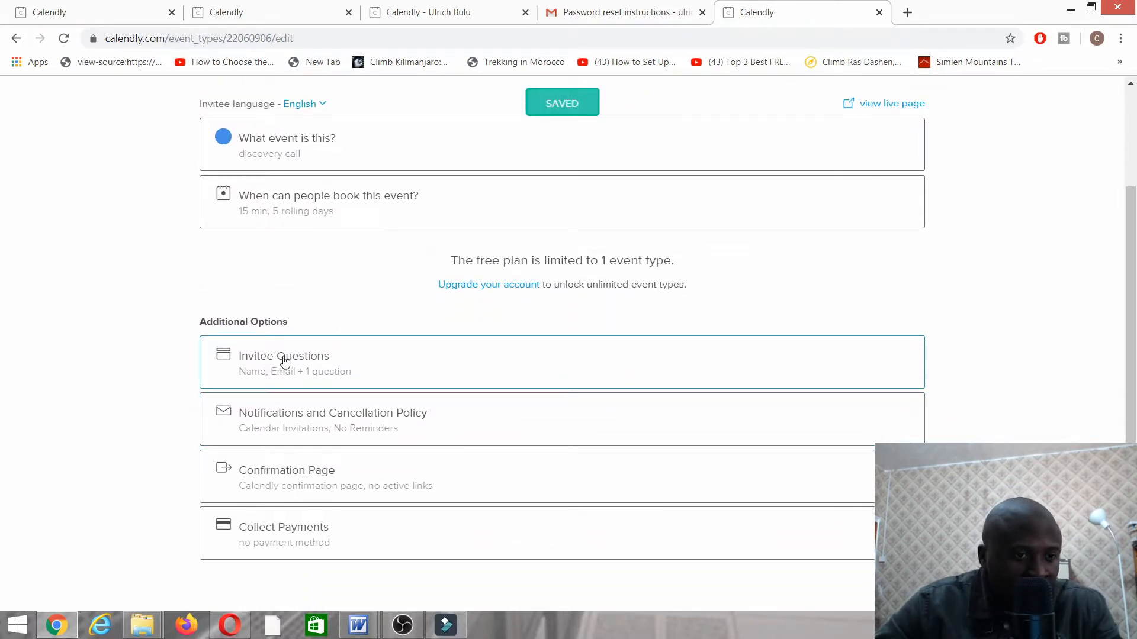
Expand Invitee Questions and scroll to the meeting-preparation question
{"action": "left_click", "coordinate": [284, 356]}
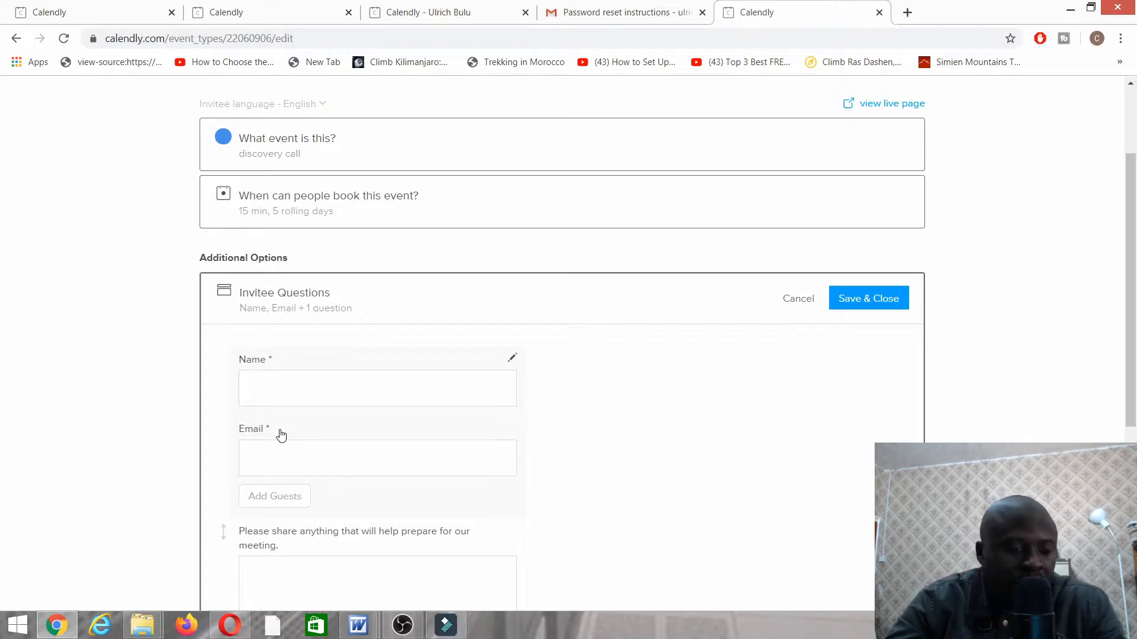
{"action": "mouse_move", "coordinate": [317, 461]}
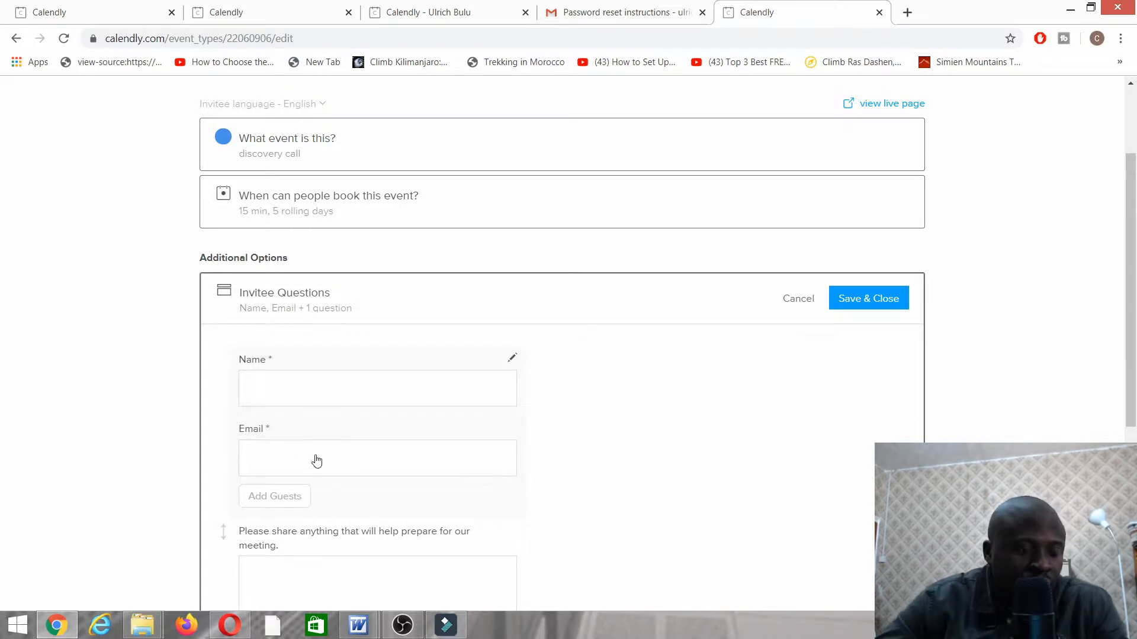
{"action": "scroll", "scroll_direction": "down", "scroll_amount": 3}
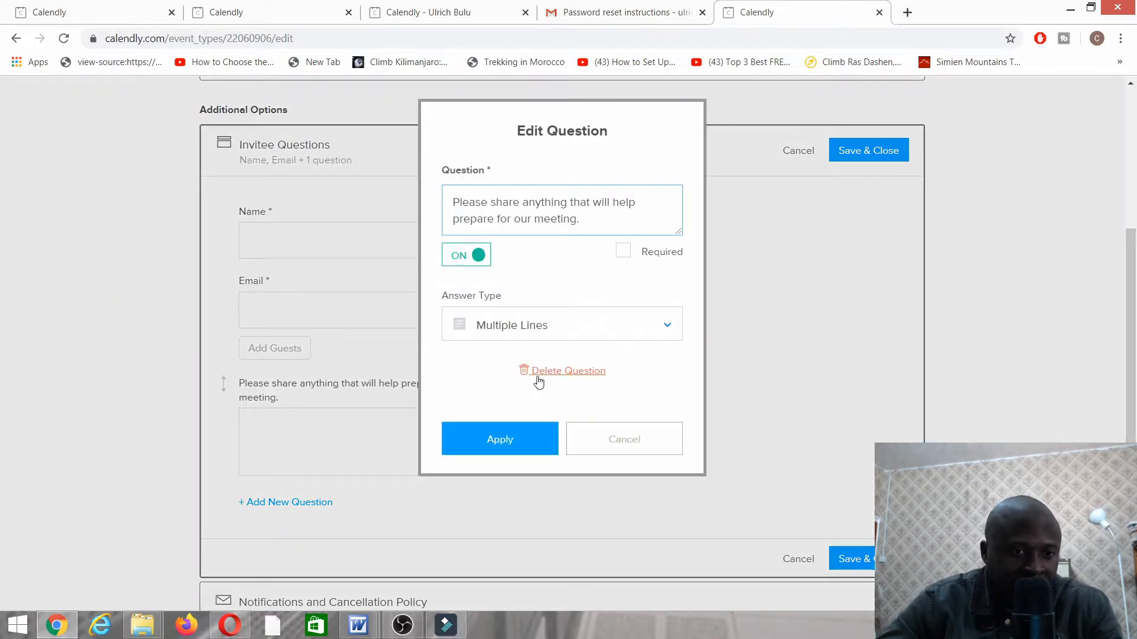
Replace the meeting-preparation question with a required one-line 'phone' question
{"action": "left_click", "coordinate": [567, 371]}
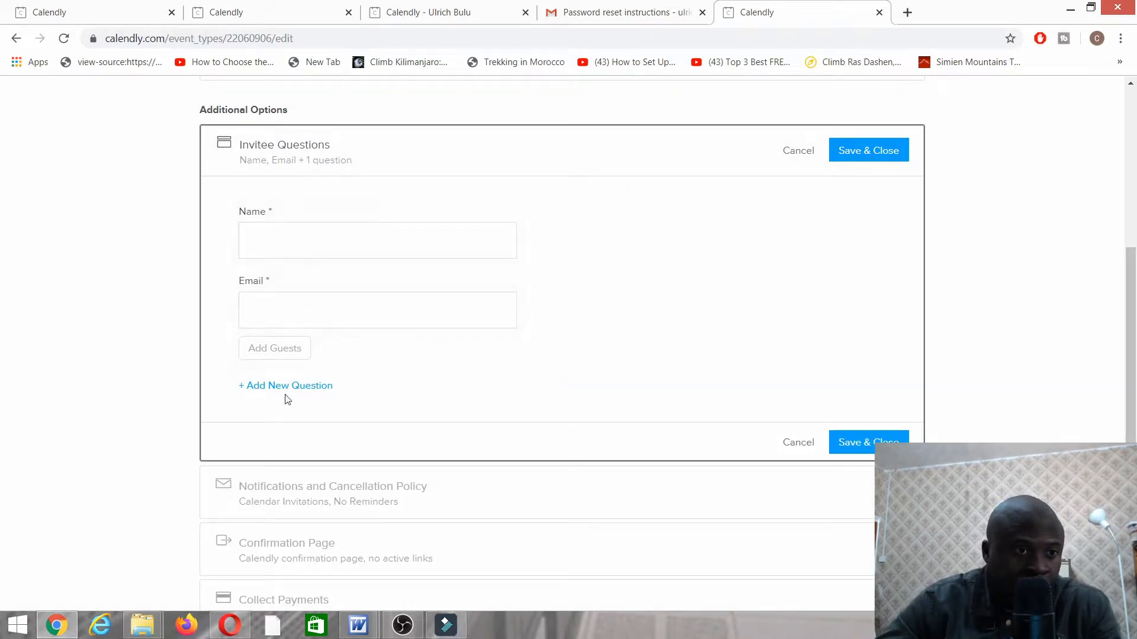
{"action": "left_click", "coordinate": [285, 385]}
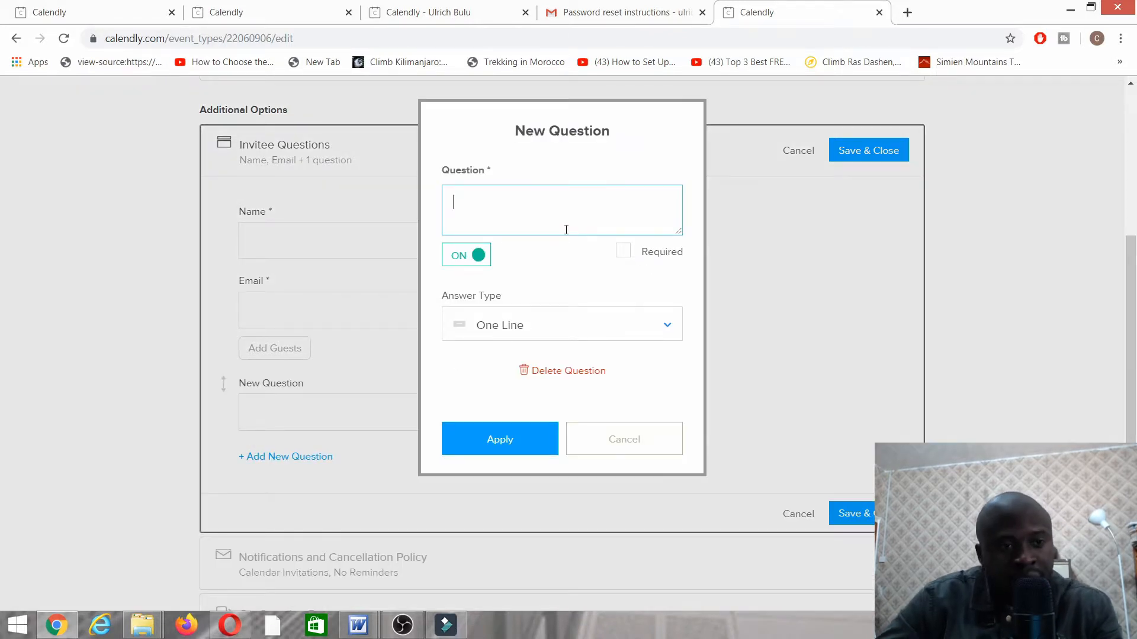
{"action": "type", "text": "pho"}
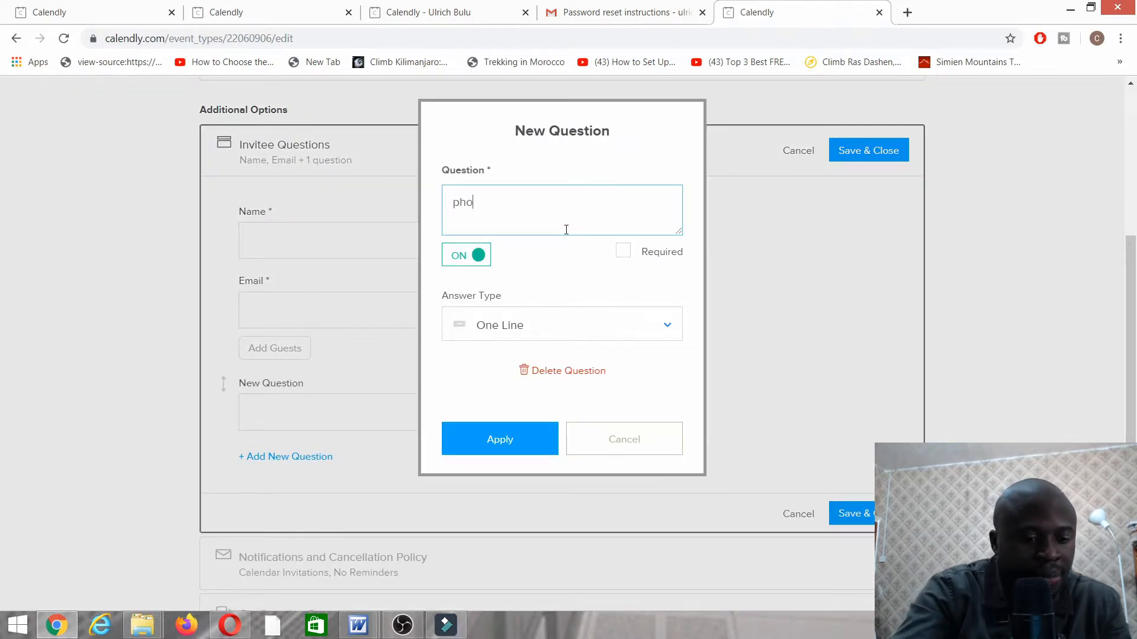
{"action": "type", "text": "ne"}
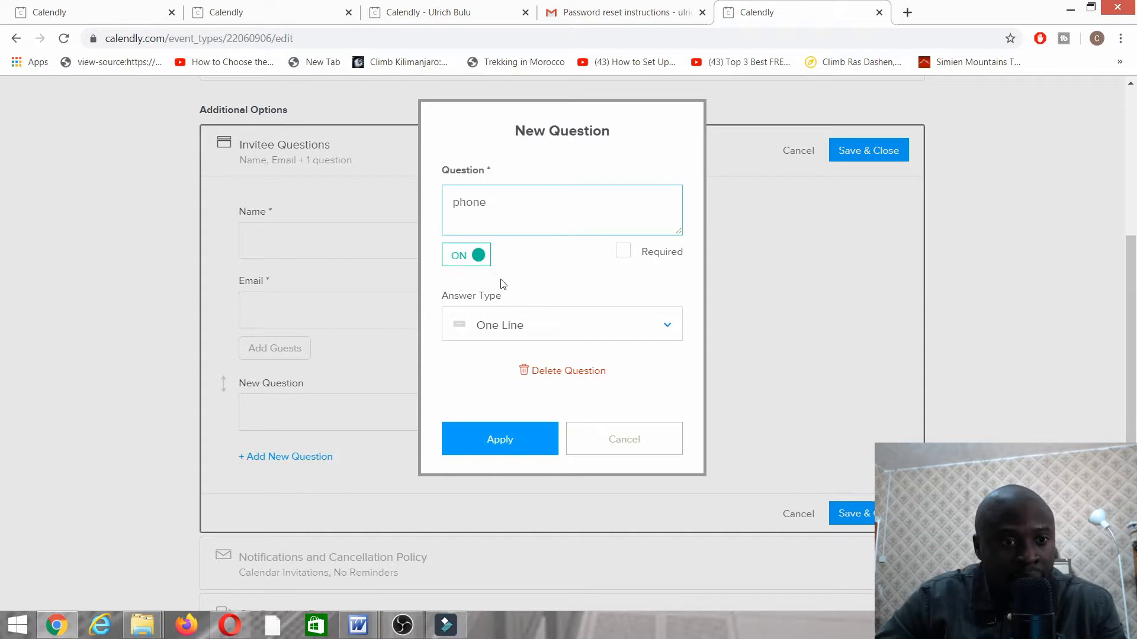
{"action": "left_click", "coordinate": [500, 439]}
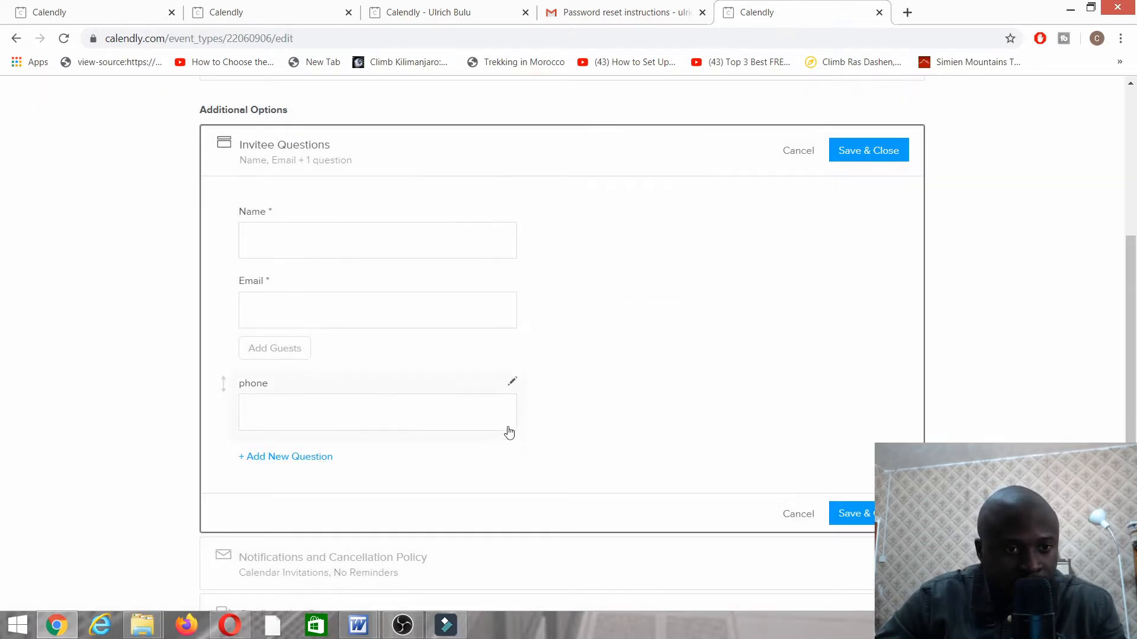
{"action": "left_click", "coordinate": [511, 382]}
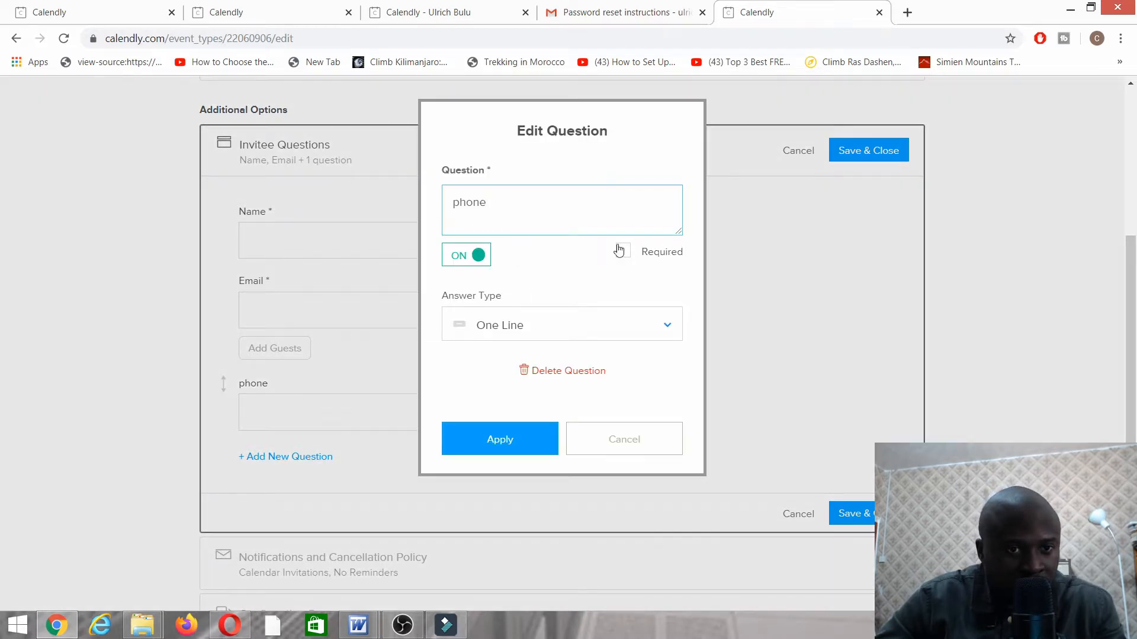
{"action": "left_click", "coordinate": [499, 439]}
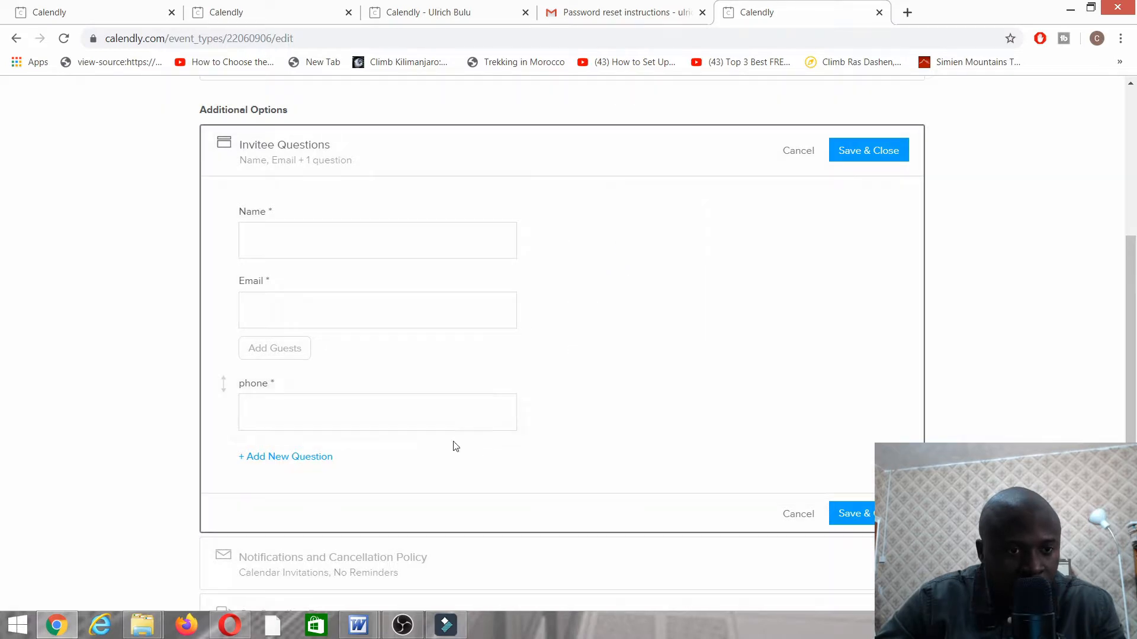
Add the required one-line question 'who do you serve or what do you sell'
{"action": "left_click", "coordinate": [285, 456]}
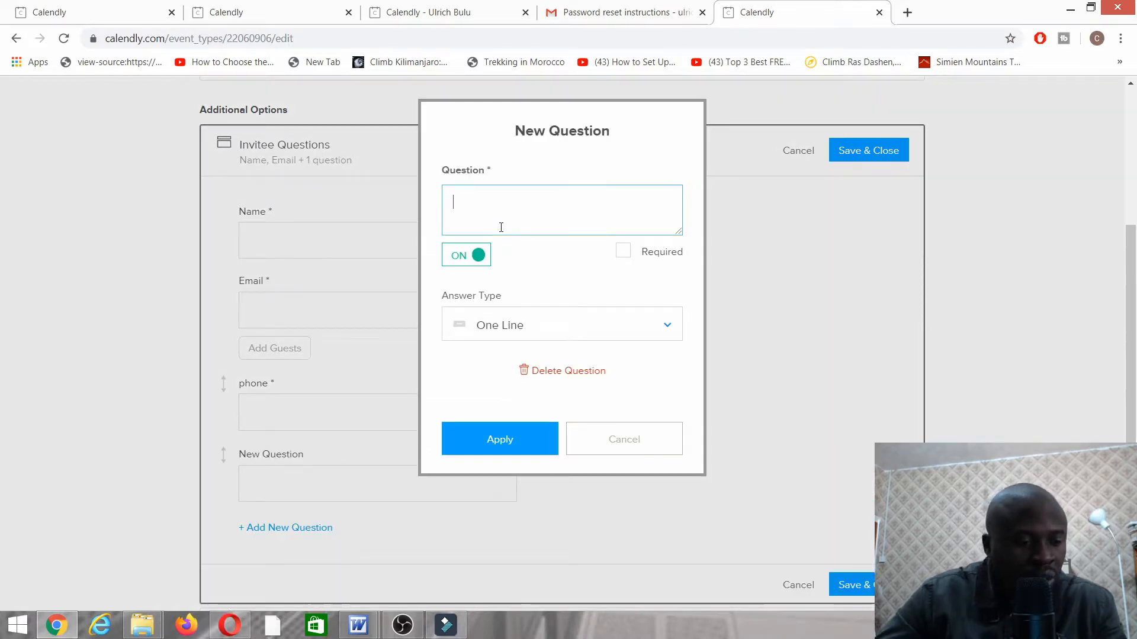
{"action": "type", "text": "what ty"}
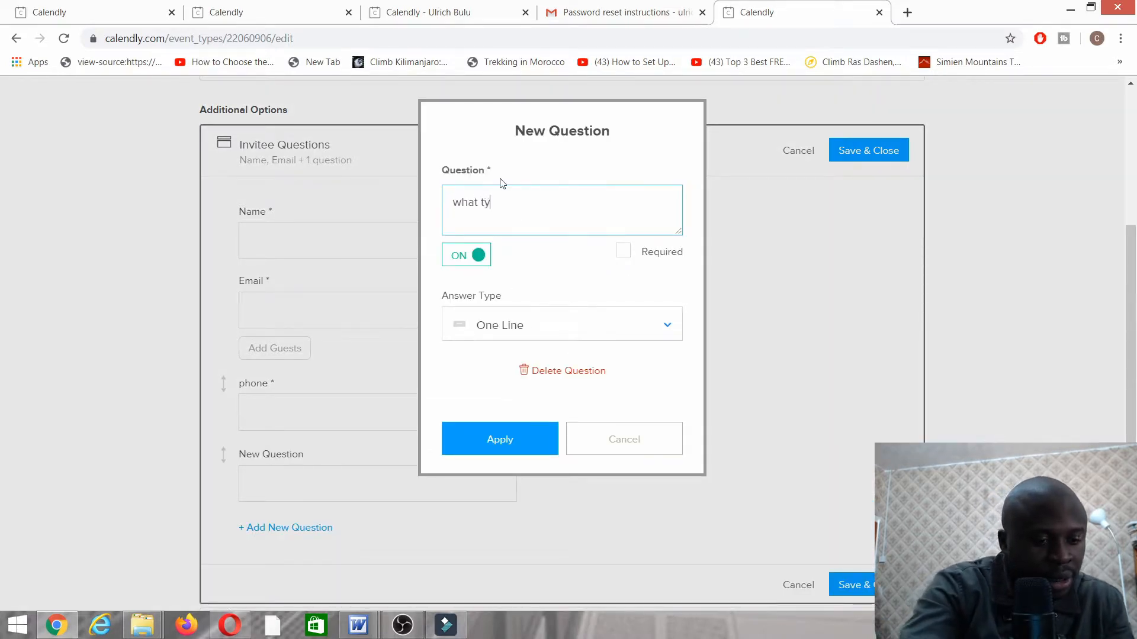
{"action": "key", "text": "Backspace"}
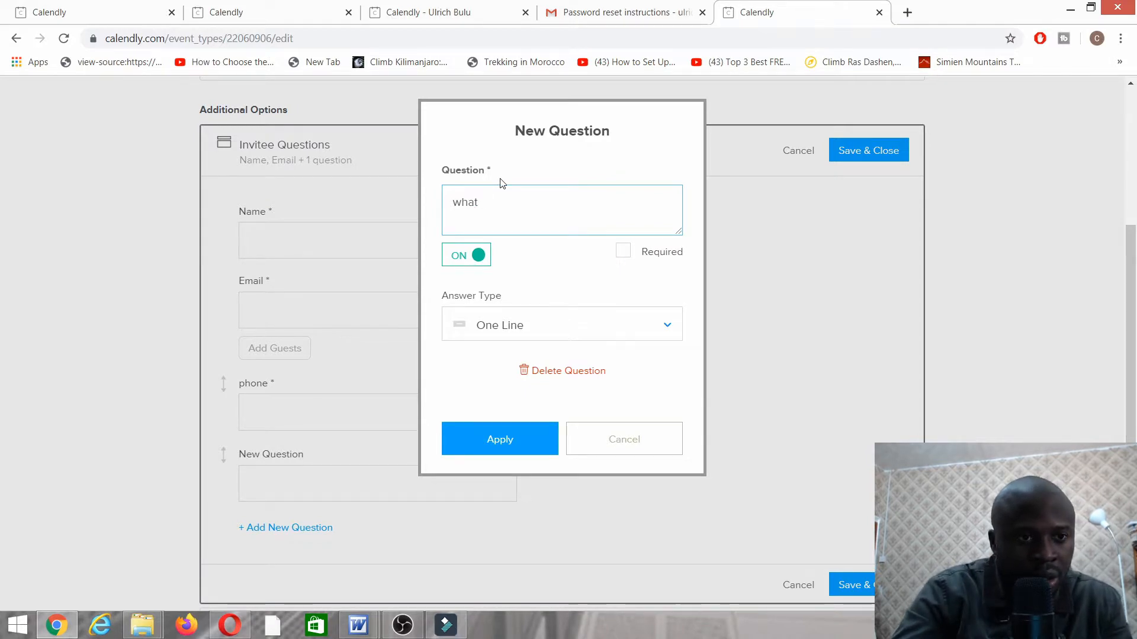
{"action": "type", "text": "who do you serve or"}
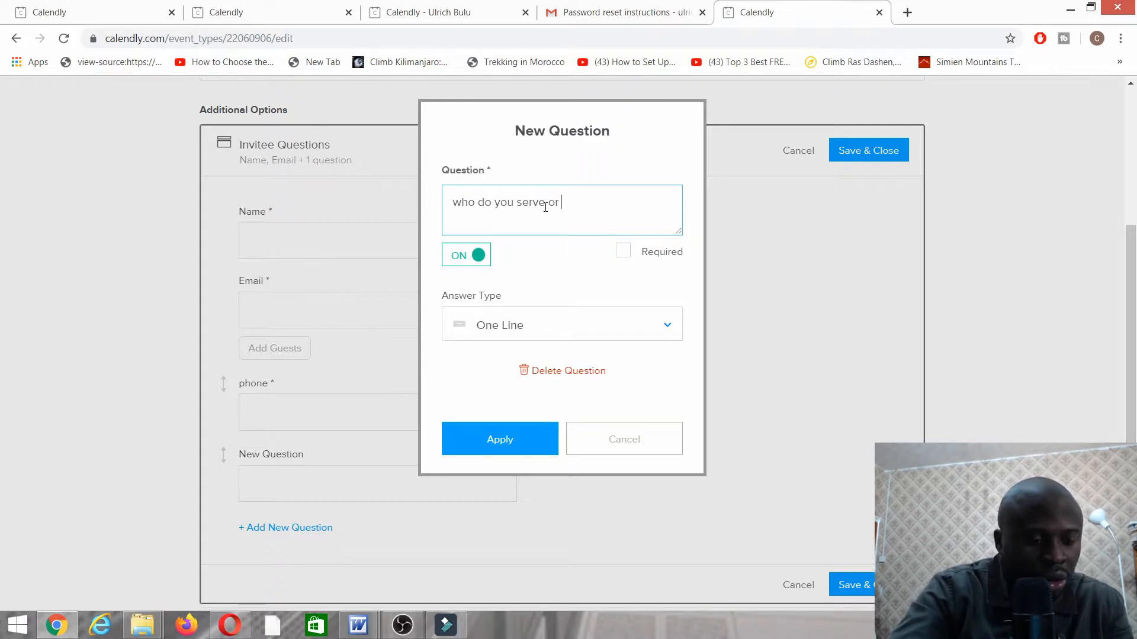
{"action": "type", "text": "what"}
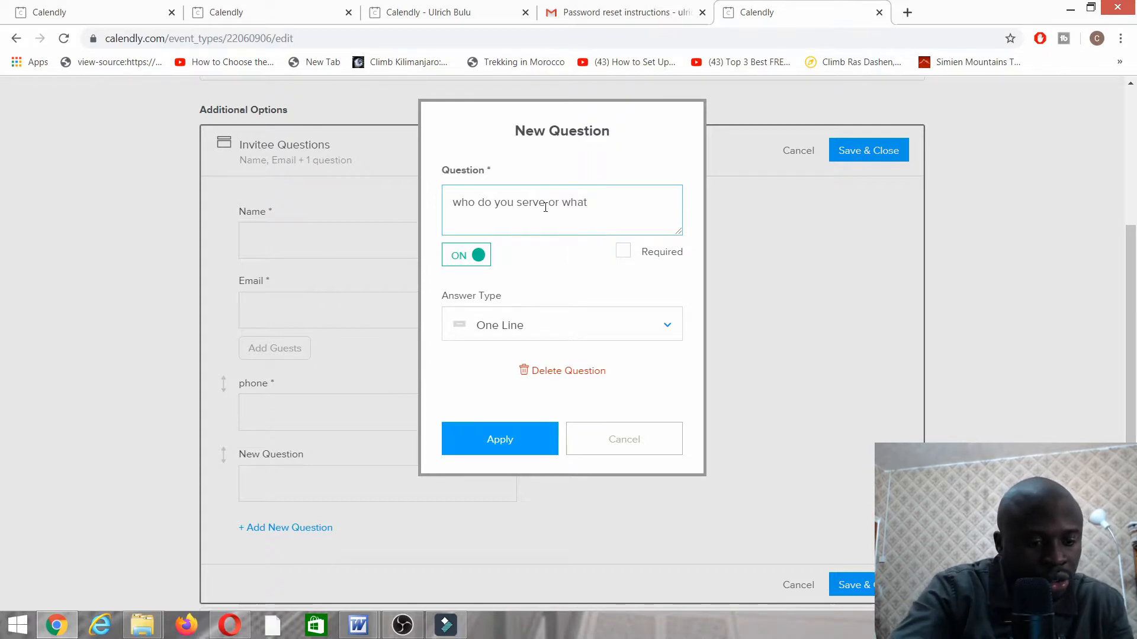
{"action": "type", "text": "do you"}
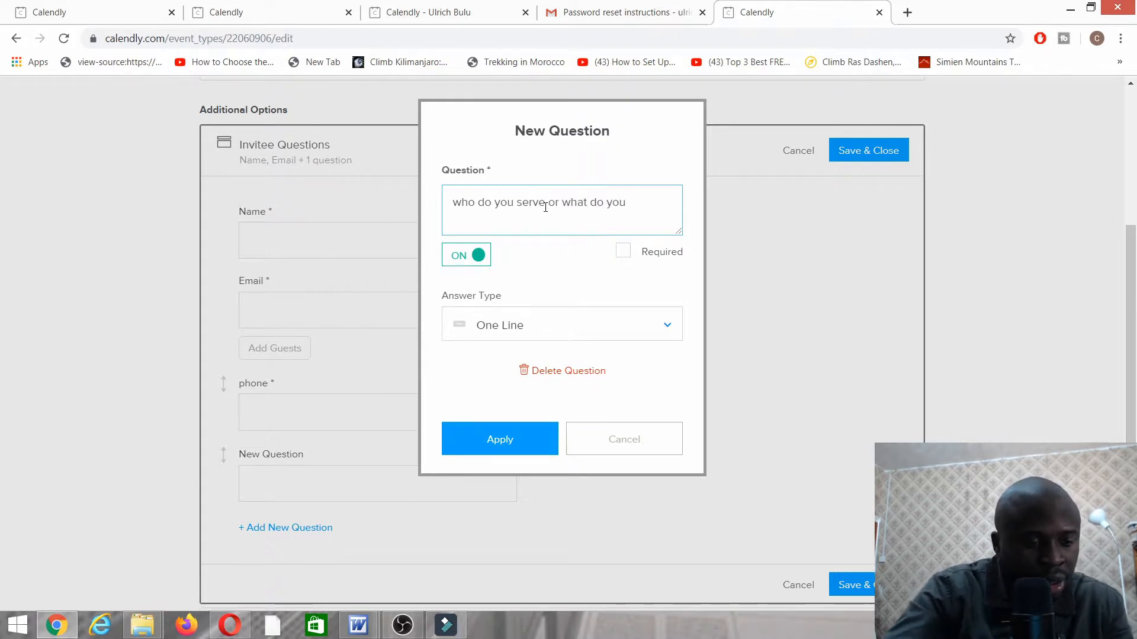
{"action": "type", "text": "sell"}
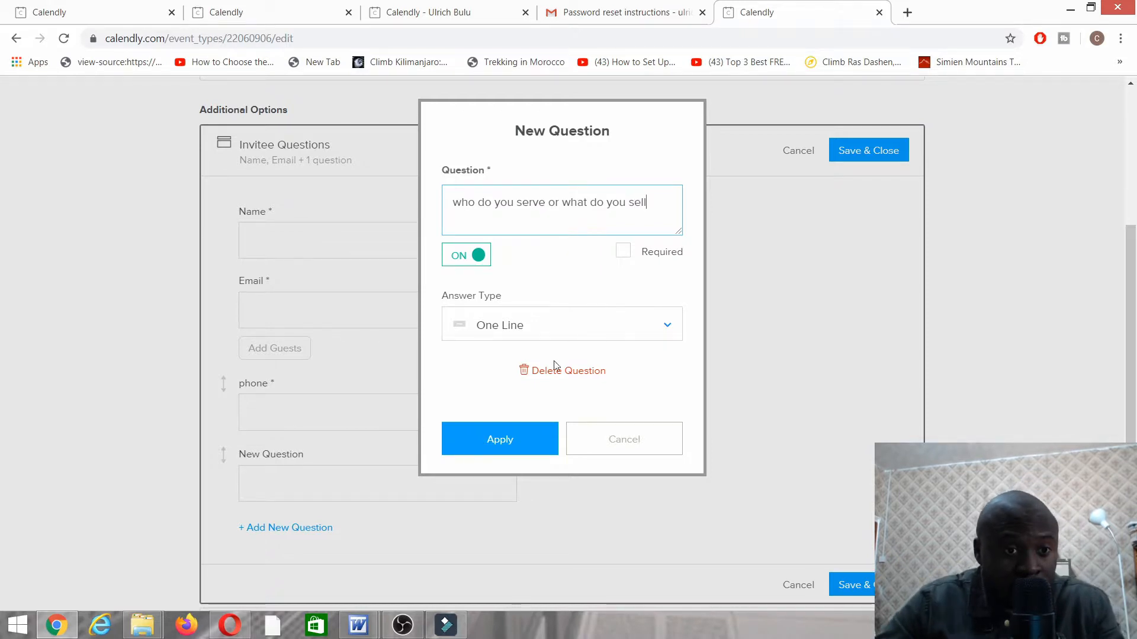
{"action": "left_click", "coordinate": [622, 251]}
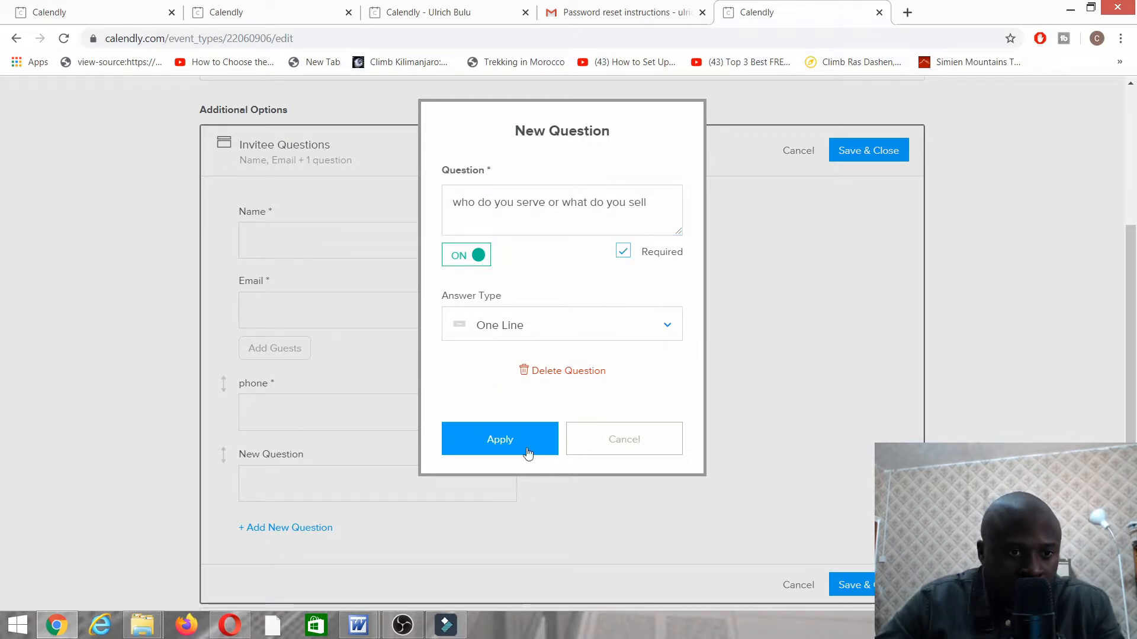
{"action": "left_click", "coordinate": [499, 439]}
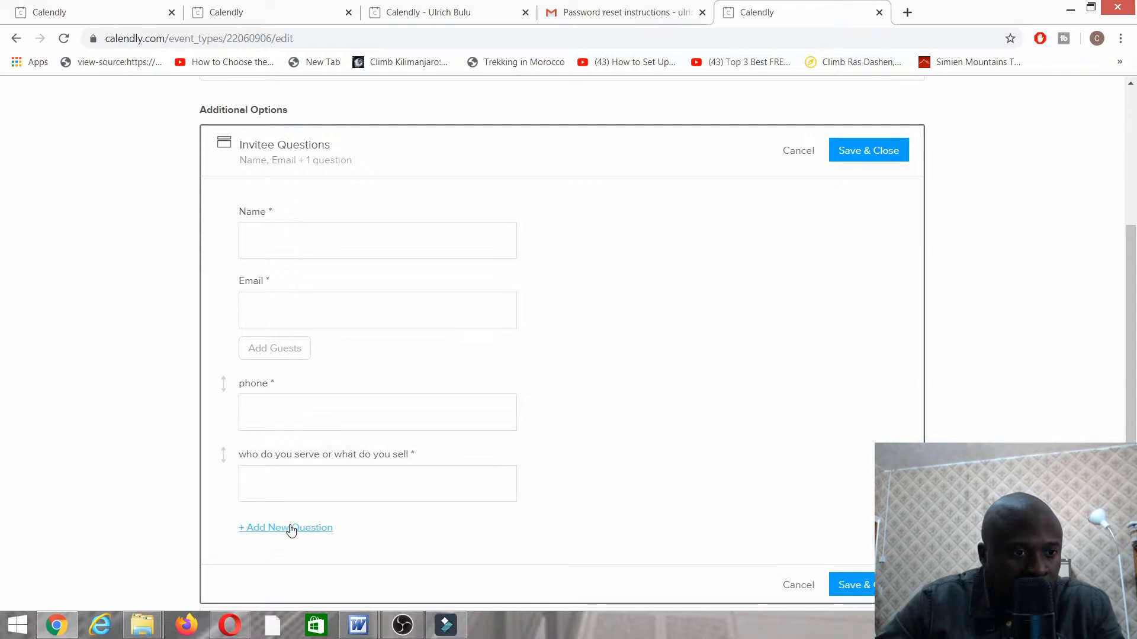
Add the required question 'have you ever run any type of online advertisement before?'
{"action": "left_click", "coordinate": [285, 527]}
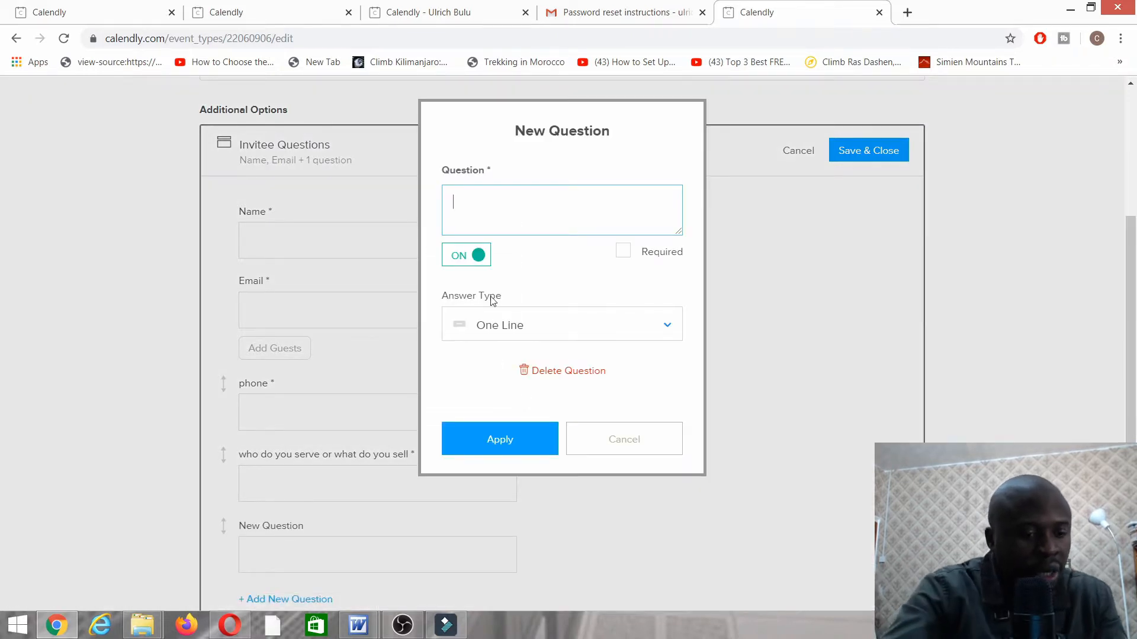
{"action": "type", "text": "have you"}
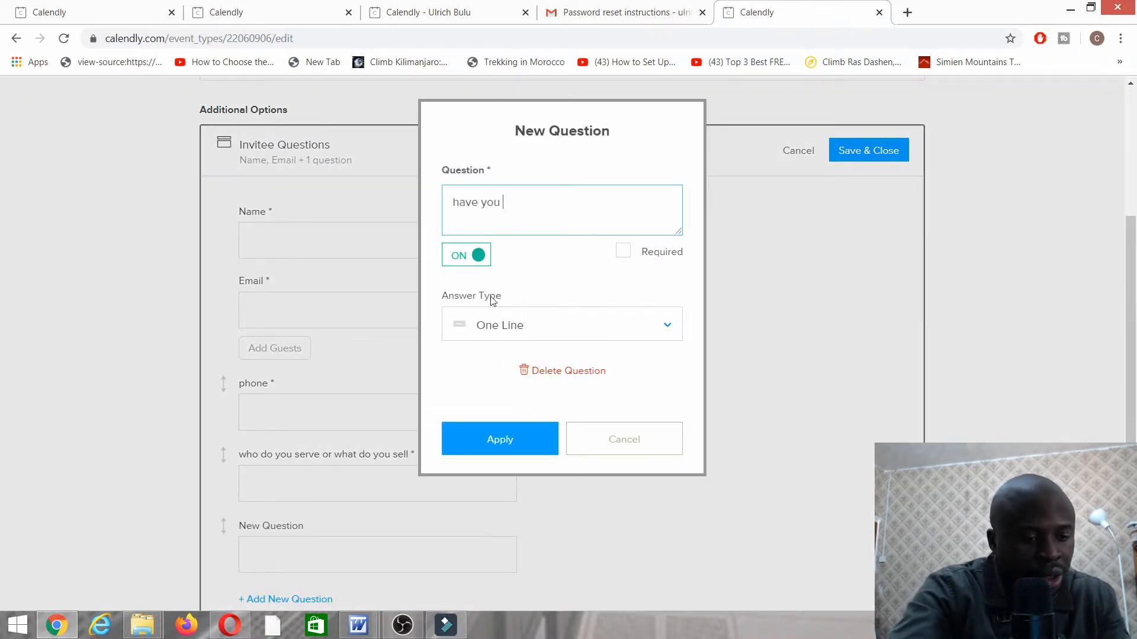
{"action": "type", "text": "ever t"}
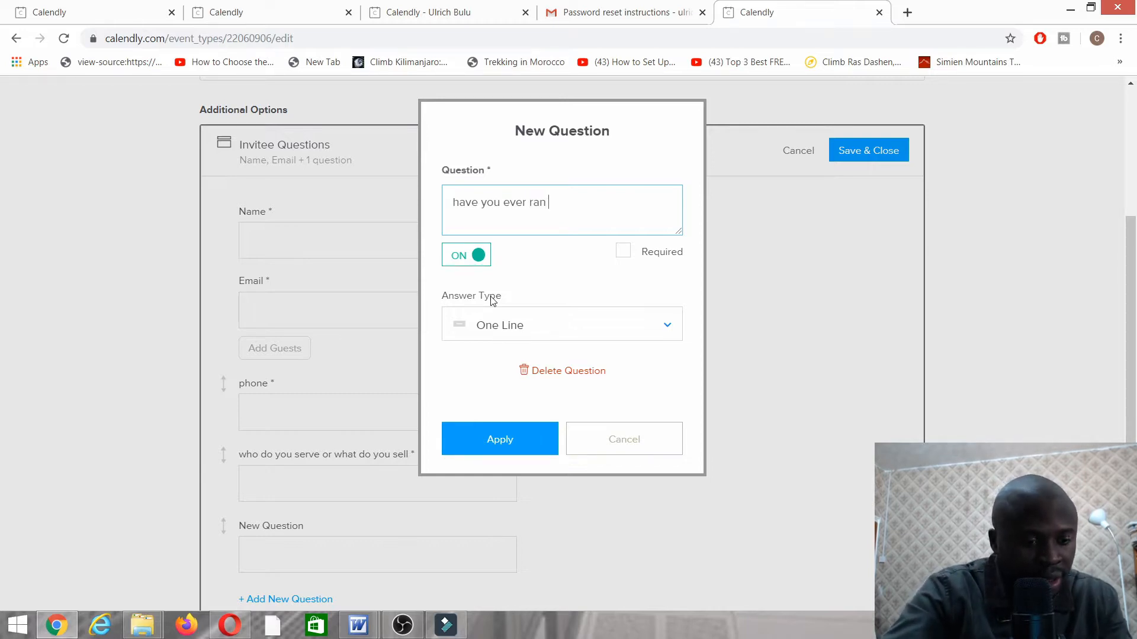
{"action": "type", "text": "any type"}
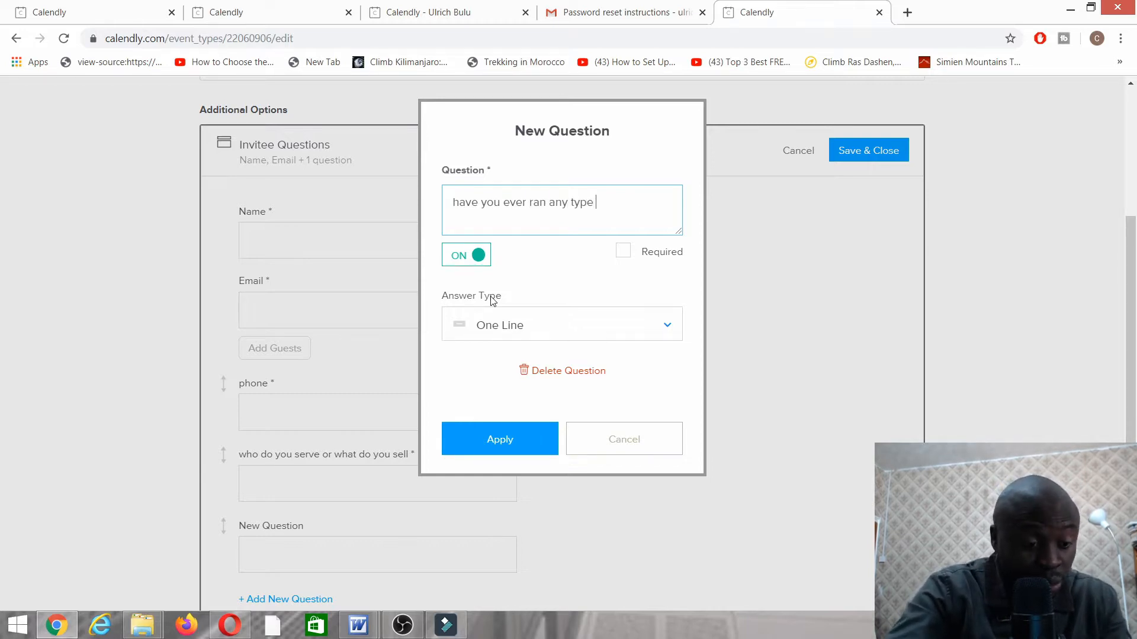
{"action": "type", "text": "of online"}
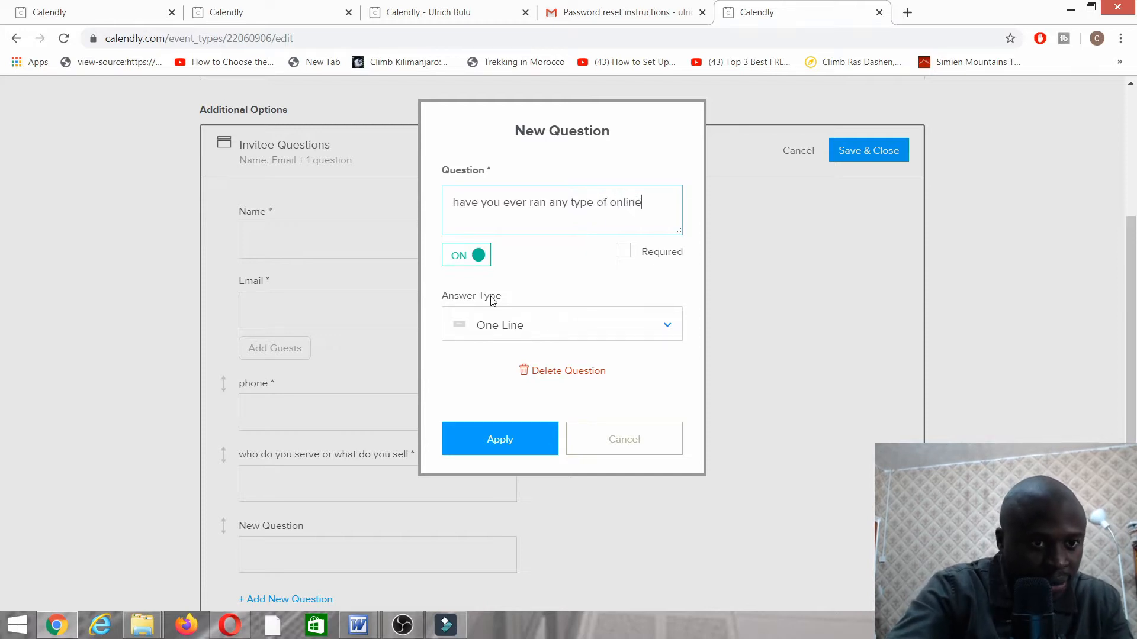
{"action": "type", "text": "advert"}
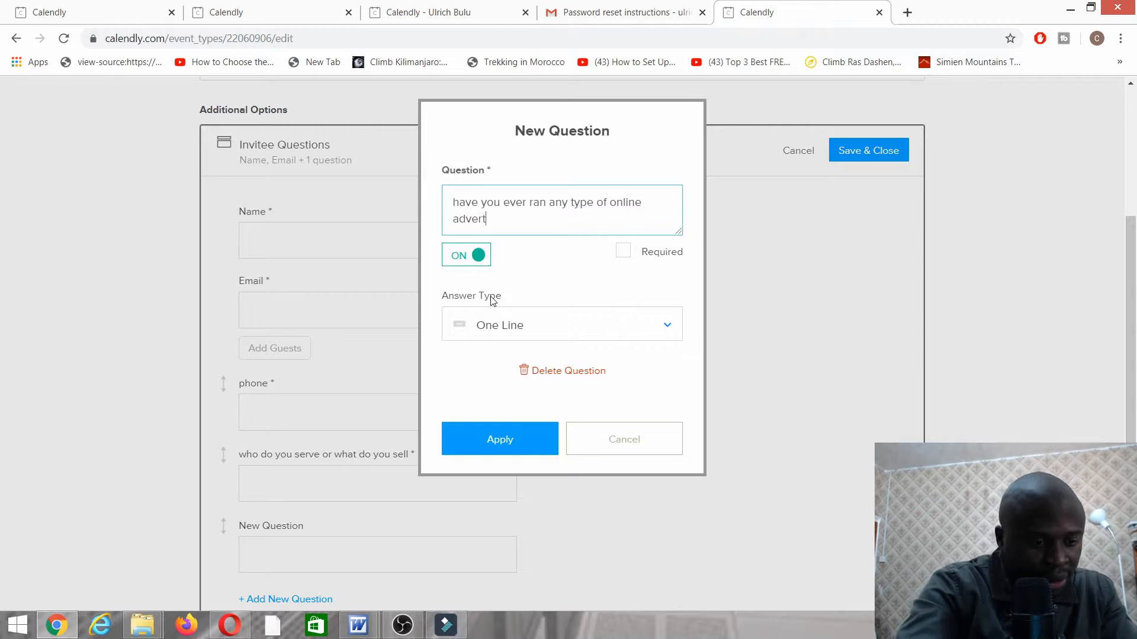
{"action": "type", "text": "isem"}
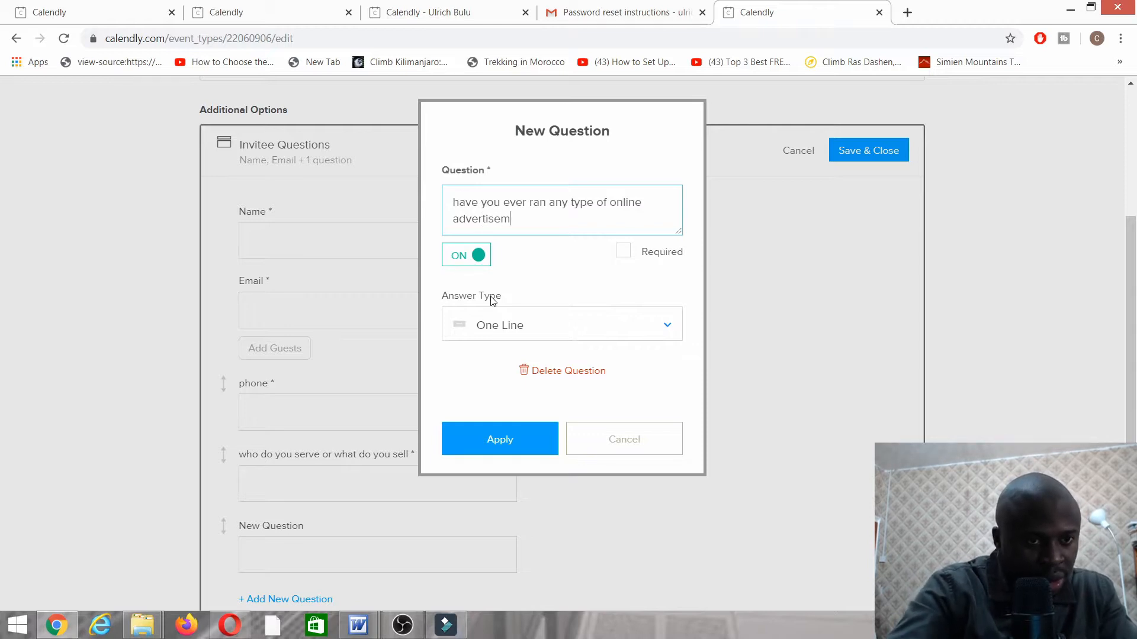
{"action": "type", "text": "ent"}
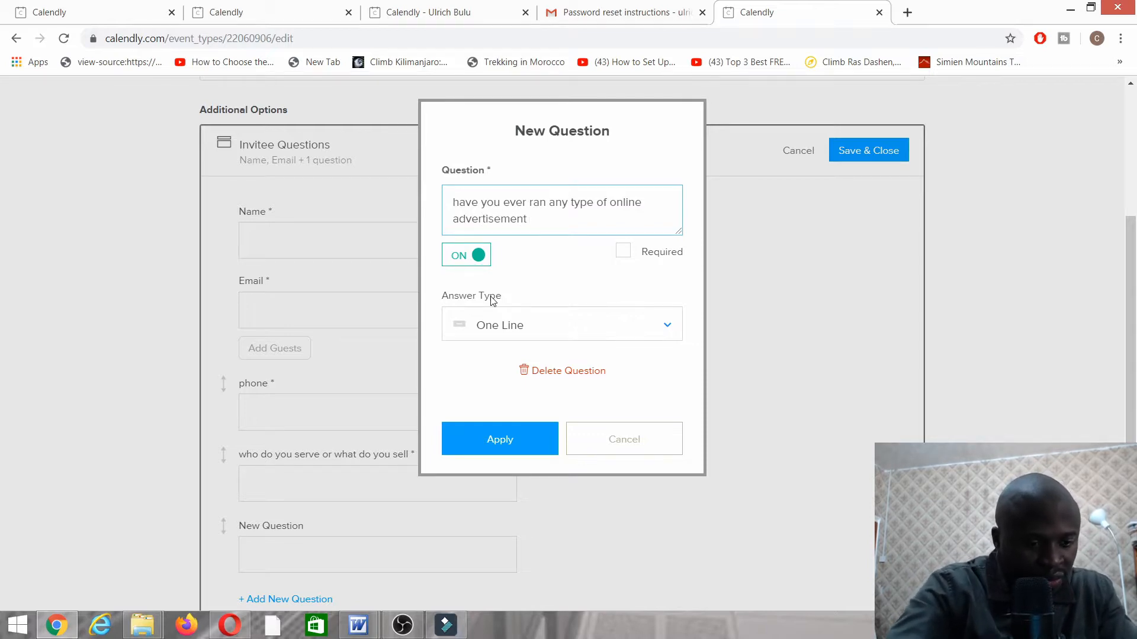
{"action": "type", "text": "before"}
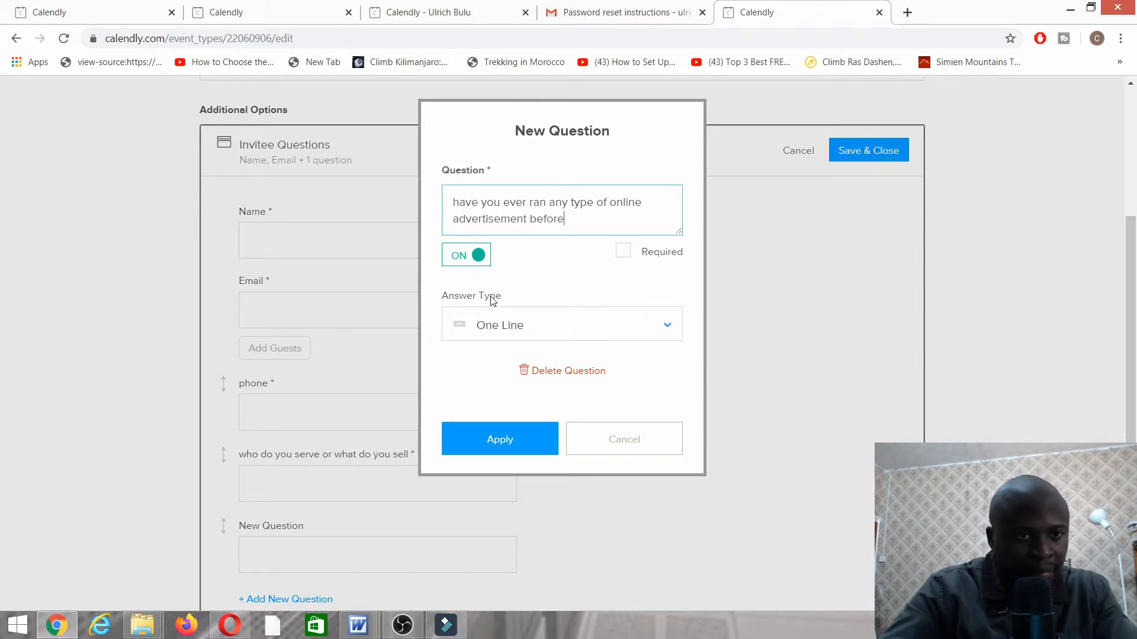
{"action": "type", "text": "?"}
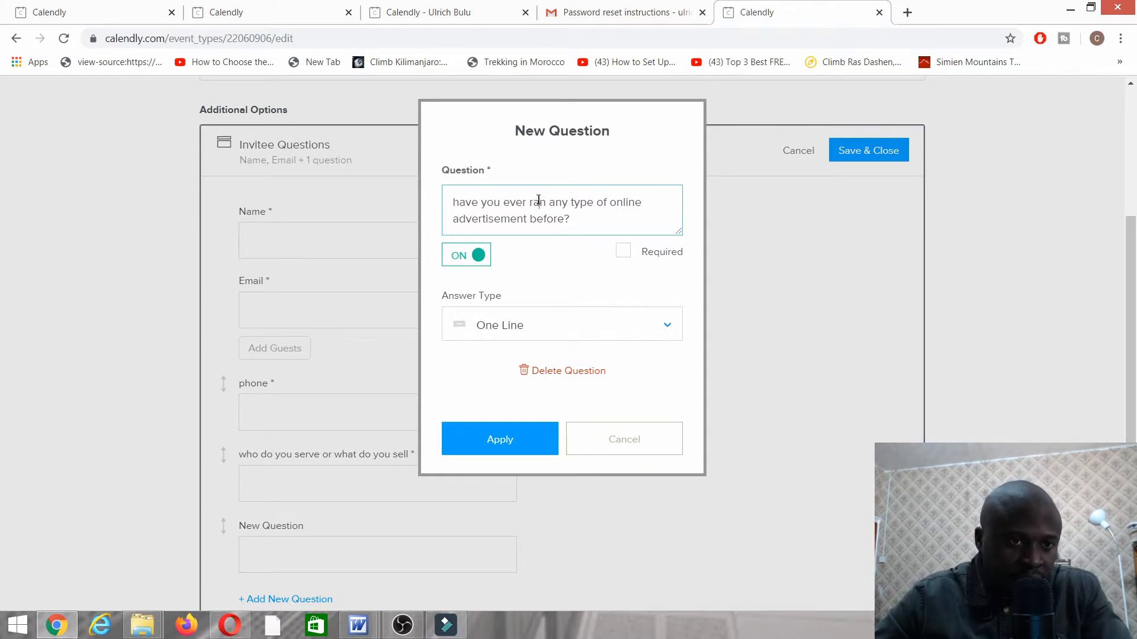
{"action": "type", "text": "run"}
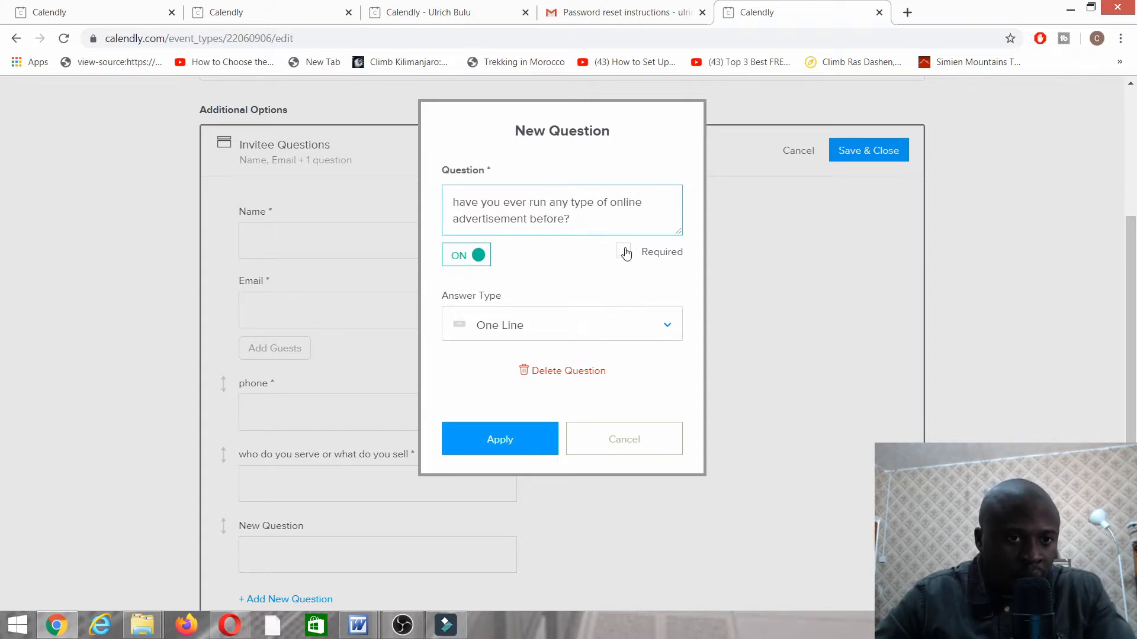
{"action": "left_click", "coordinate": [500, 439]}
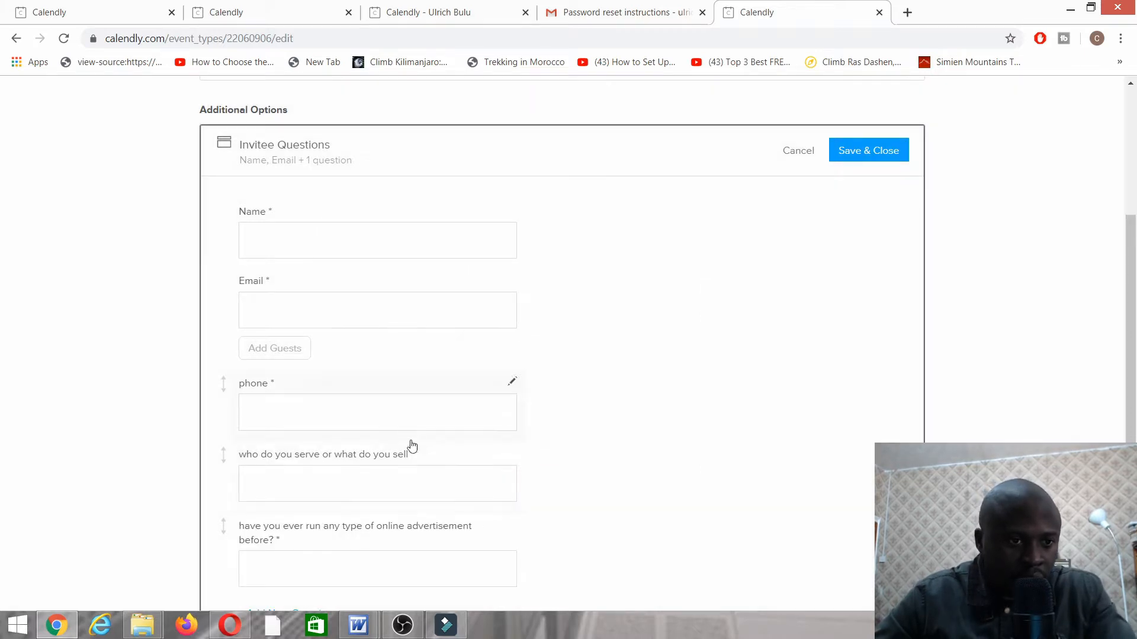
Add the required question 'what is your website address or social media page?'
{"action": "left_click", "coordinate": [284, 536]}
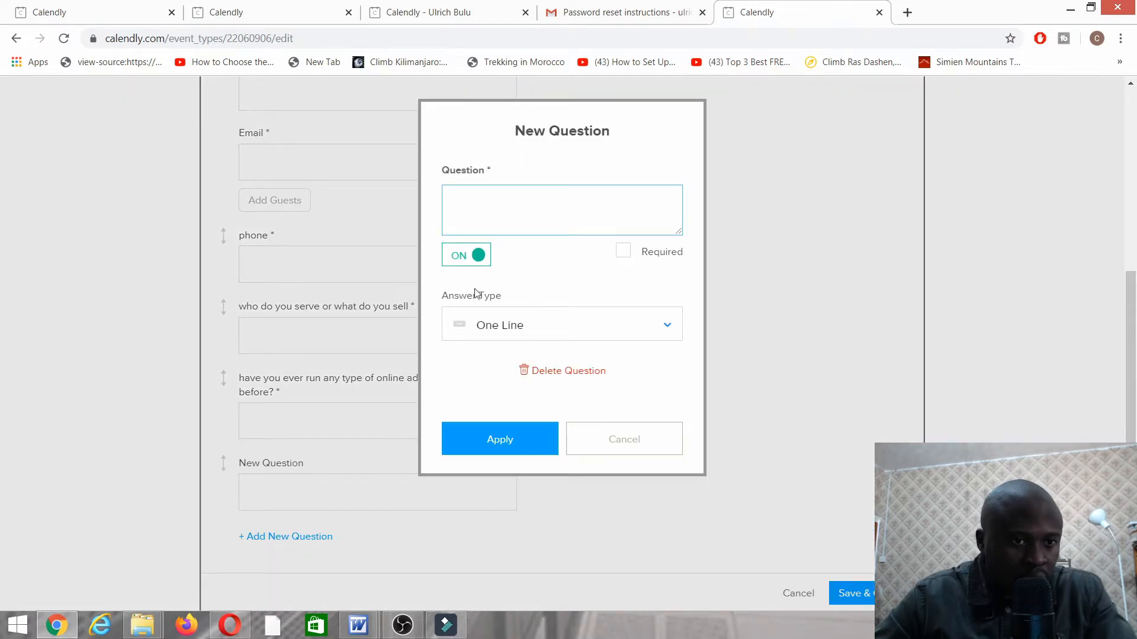
{"action": "type", "text": "what is"}
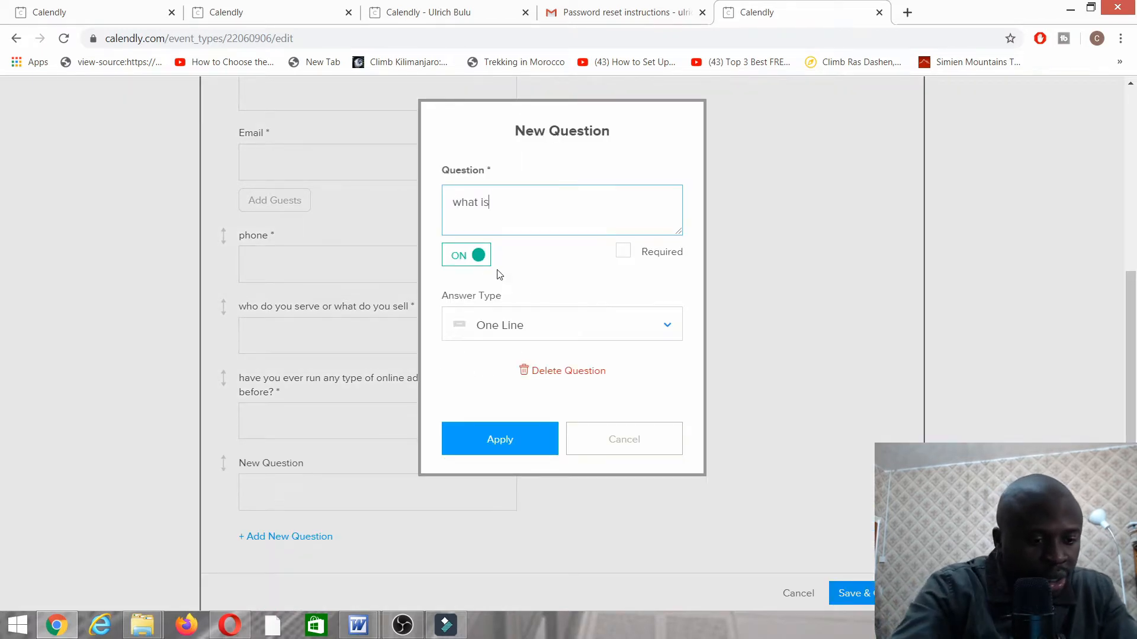
{"action": "type", "text": "your web"}
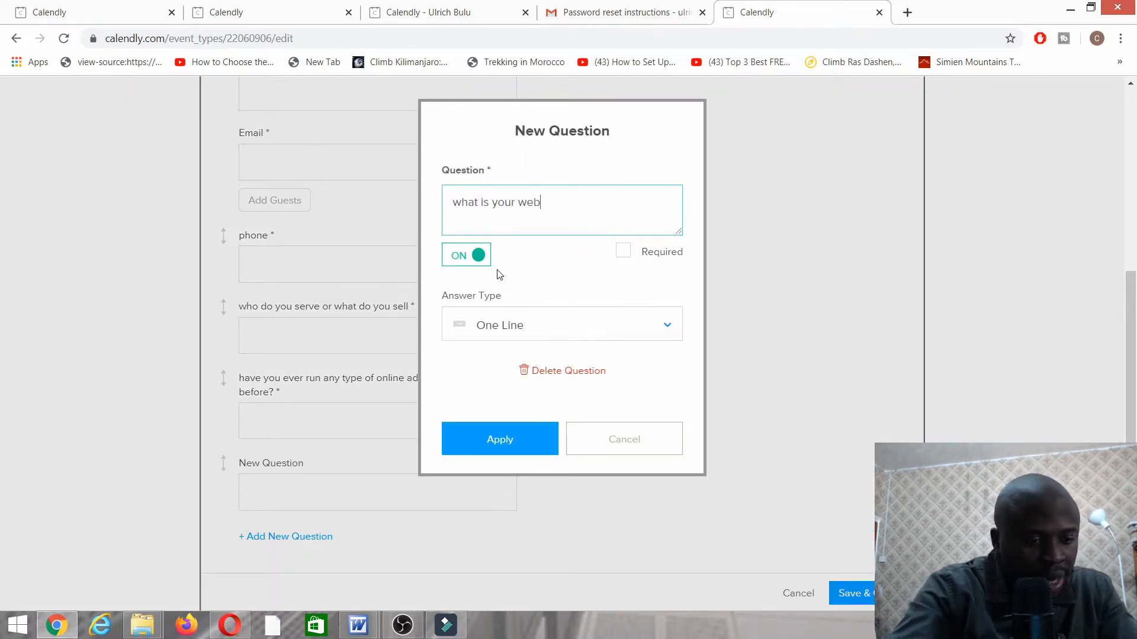
{"action": "type", "text": "site address or social medkia"}
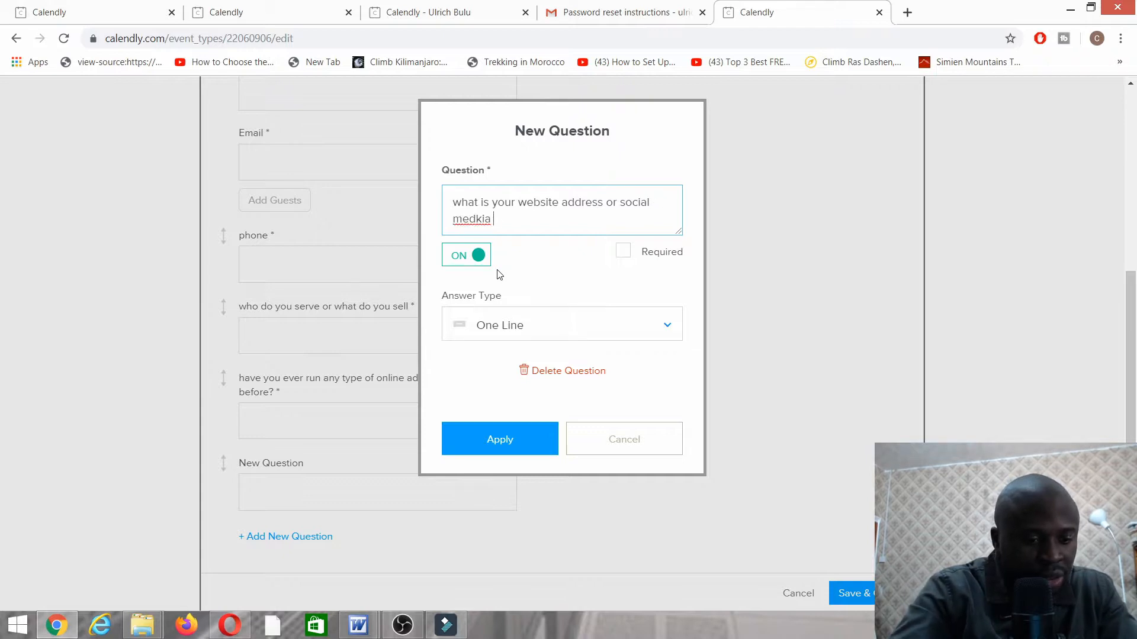
{"action": "type", "text": "page"}
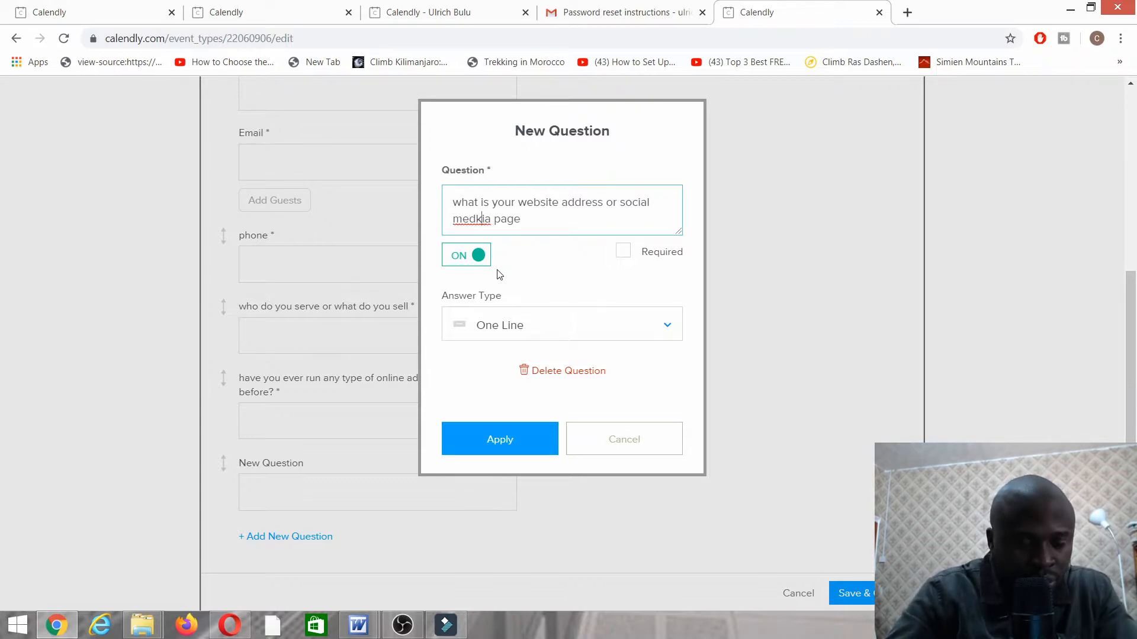
{"action": "type", "text": "media"}
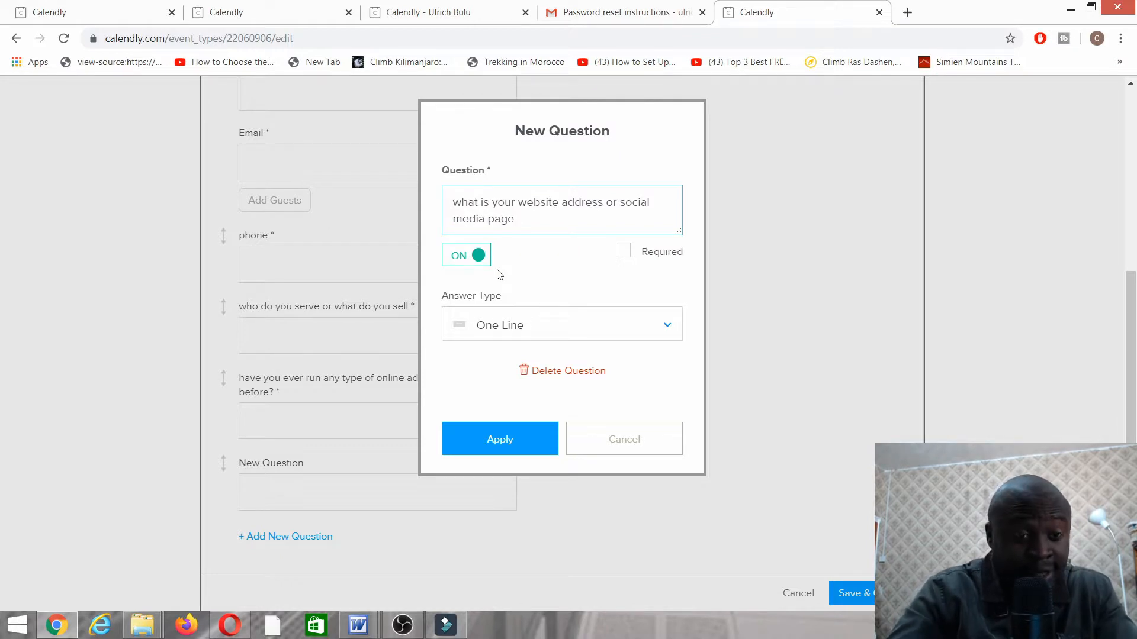
{"action": "type", "text": "?"}
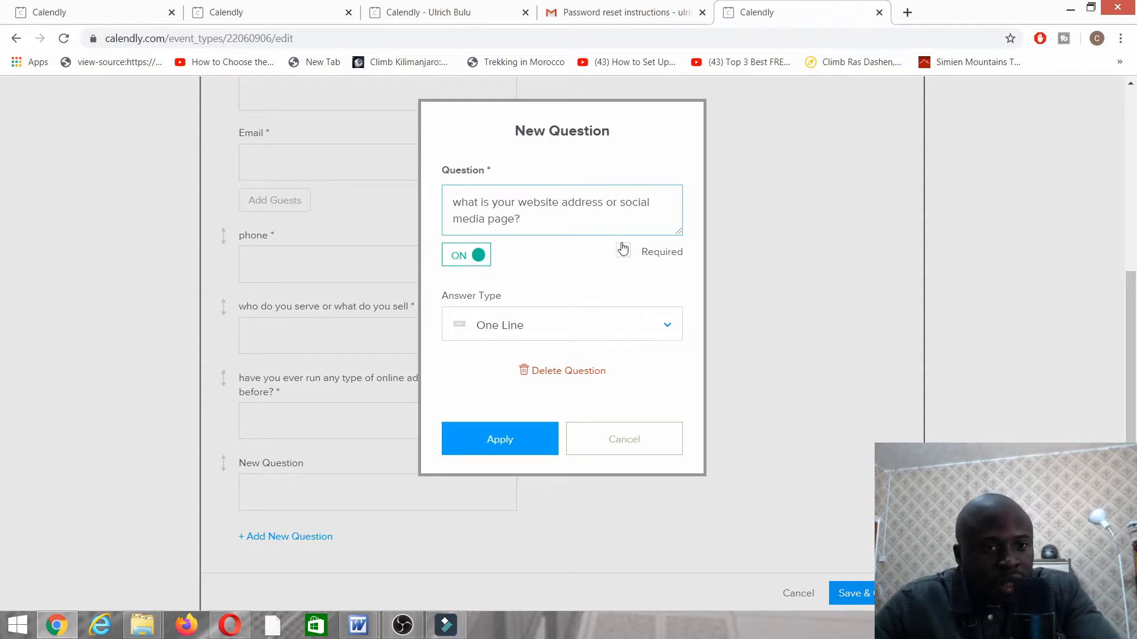
{"action": "left_click", "coordinate": [622, 250]}
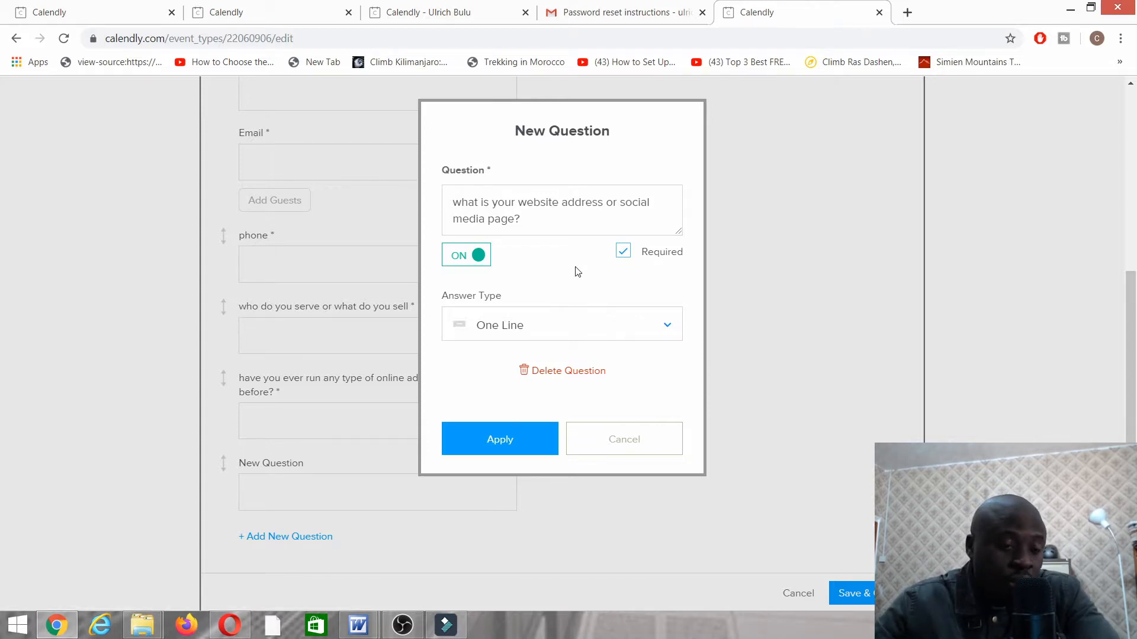
{"action": "mouse_move", "coordinate": [500, 440]}
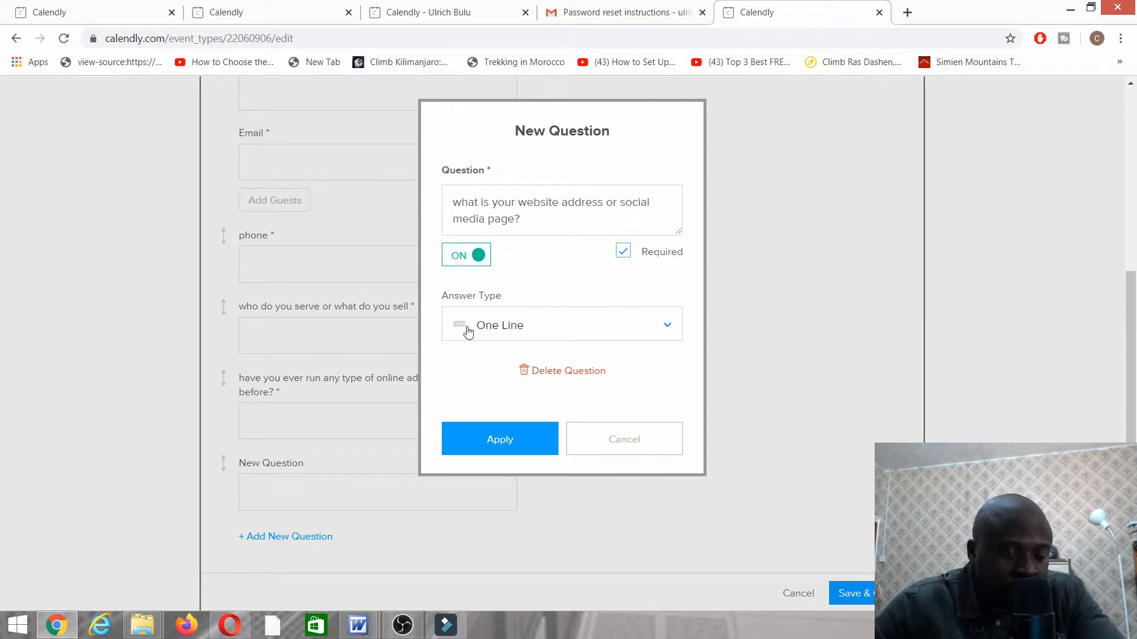
{"action": "left_click", "coordinate": [499, 438]}
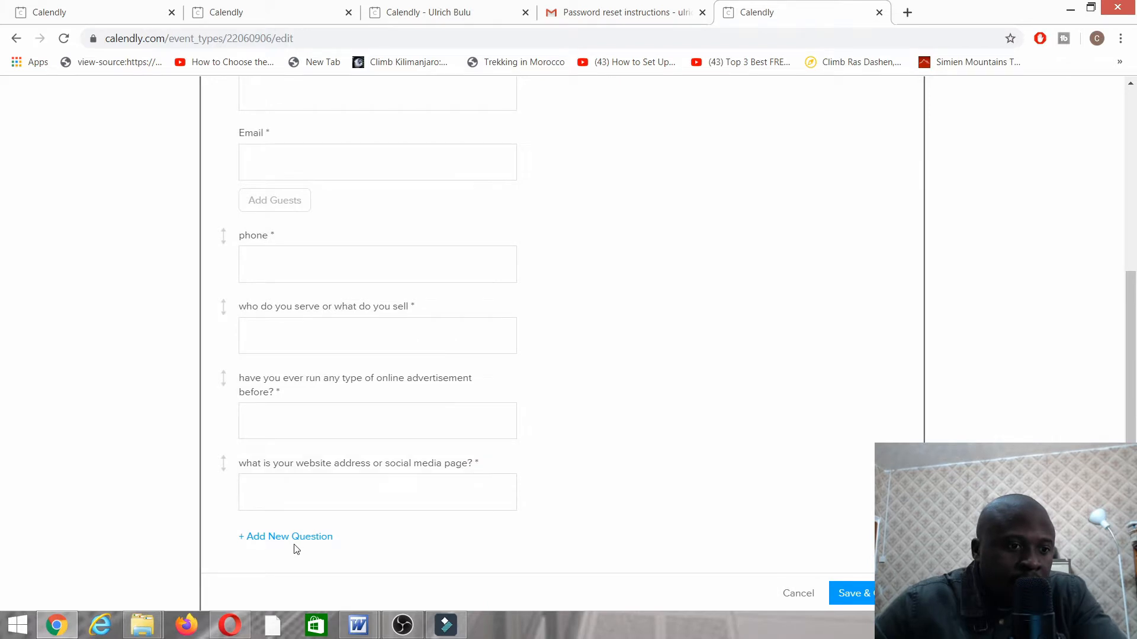
Add the optional question 'are you in a position of investing in advertisement?'
{"action": "left_click", "coordinate": [285, 537]}
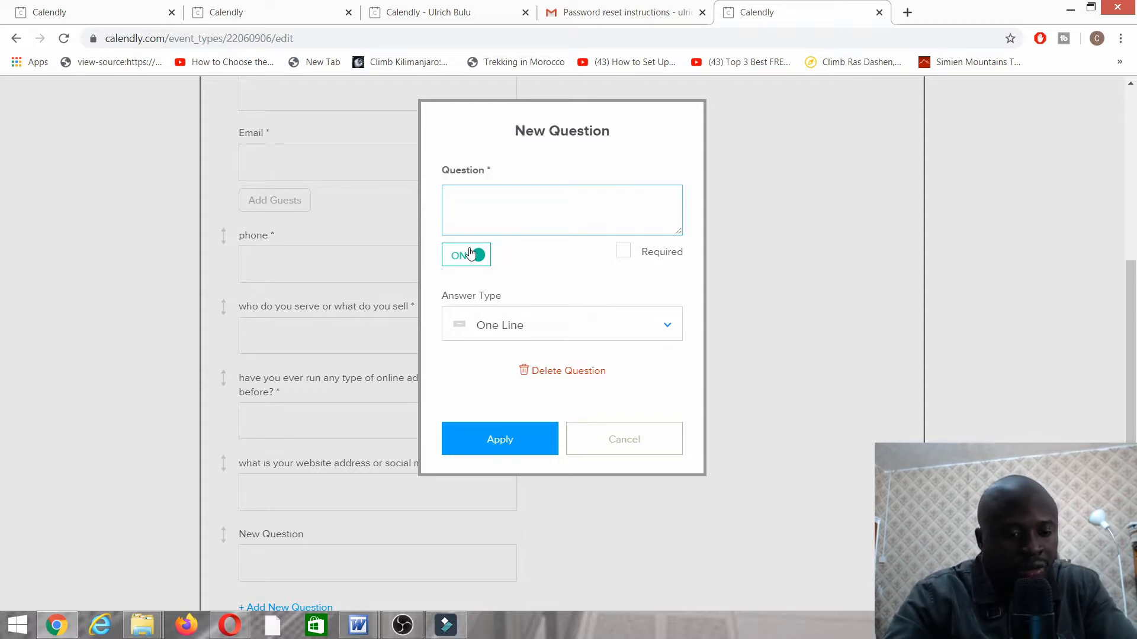
{"action": "left_click", "coordinate": [562, 210]}
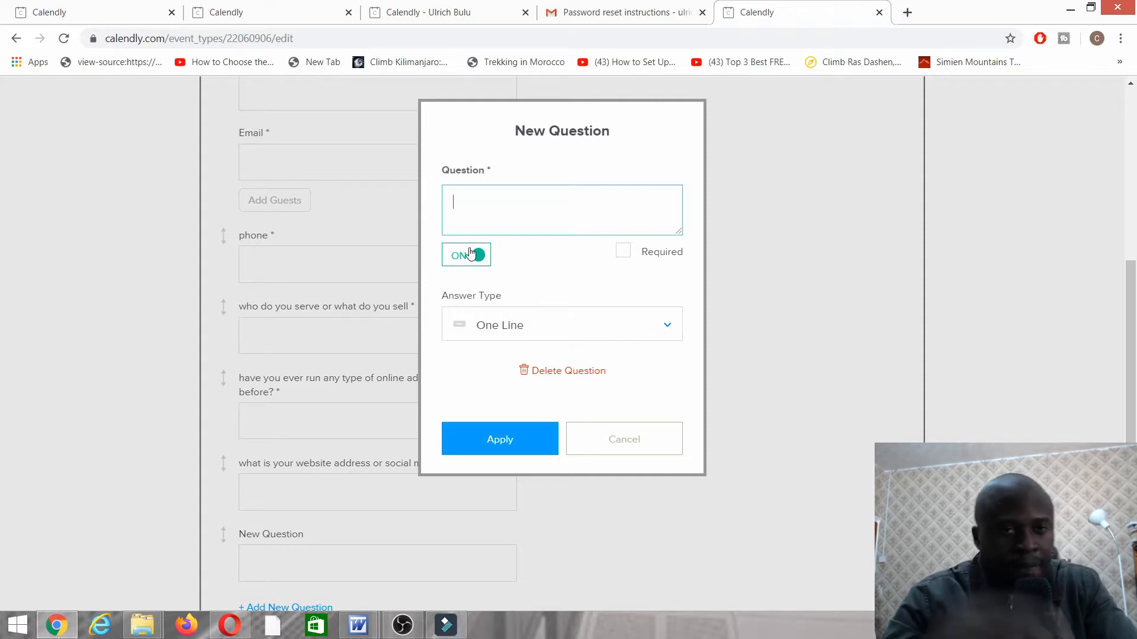
{"action": "type", "text": "re you in a p"}
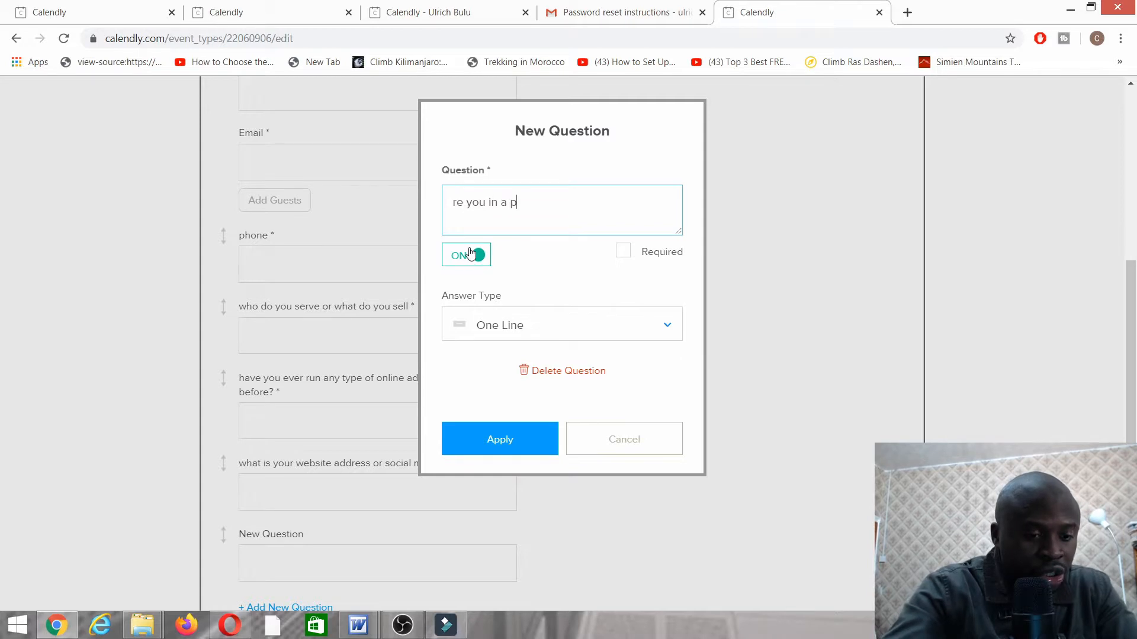
{"action": "type", "text": "osition of in"}
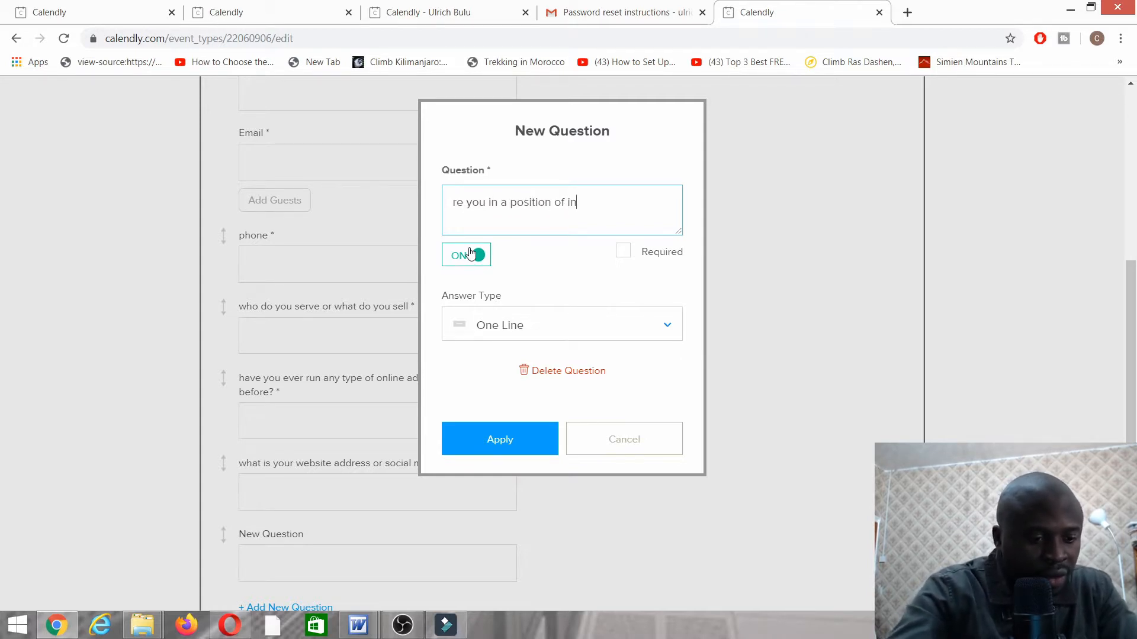
{"action": "type", "text": "vesting in your mar"}
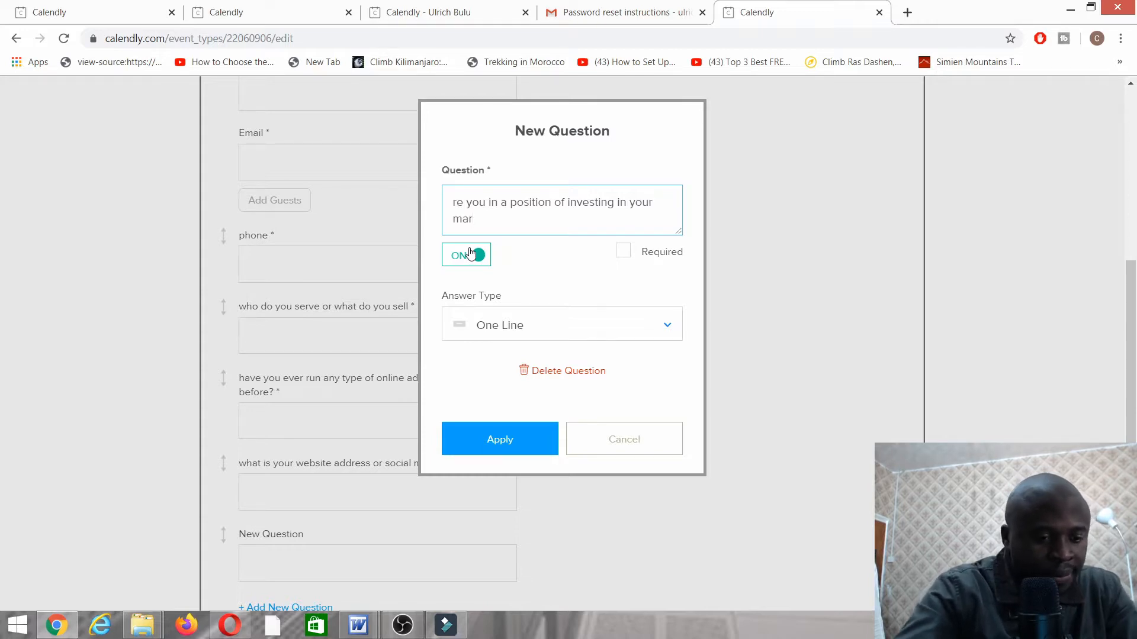
{"action": "key", "text": "Backspace"}
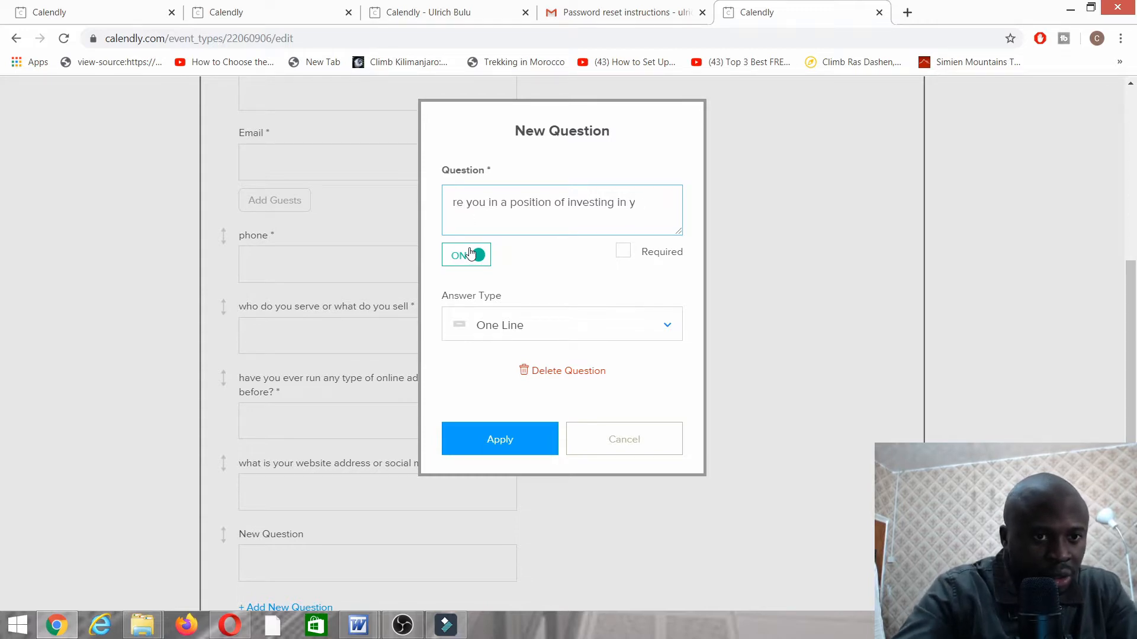
{"action": "type", "text": "adverts"}
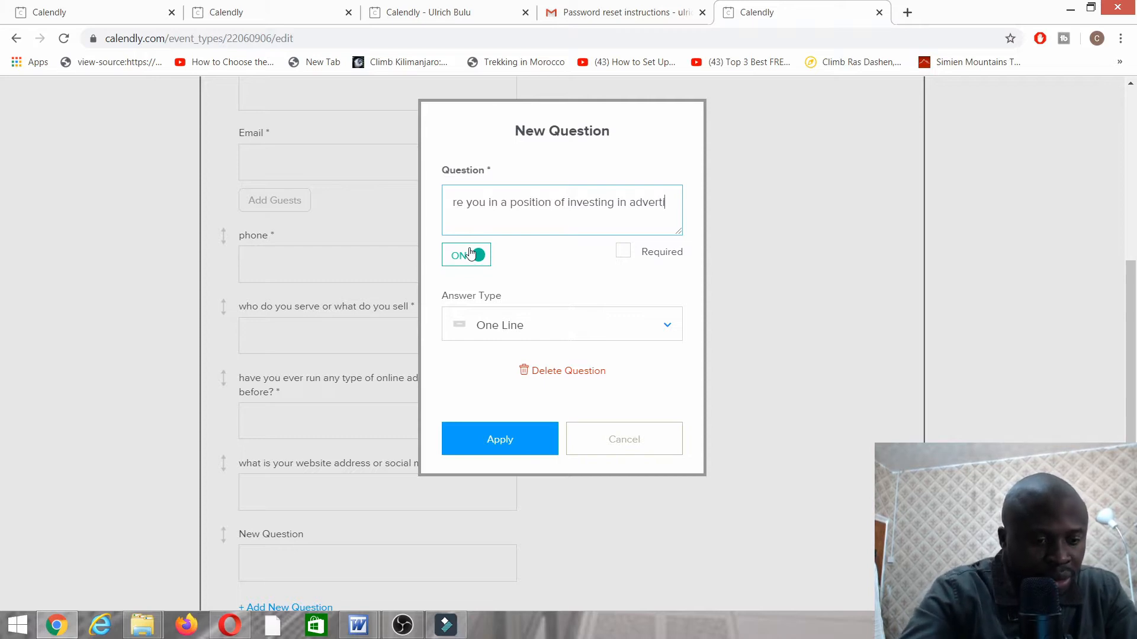
{"action": "type", "text": "sement"}
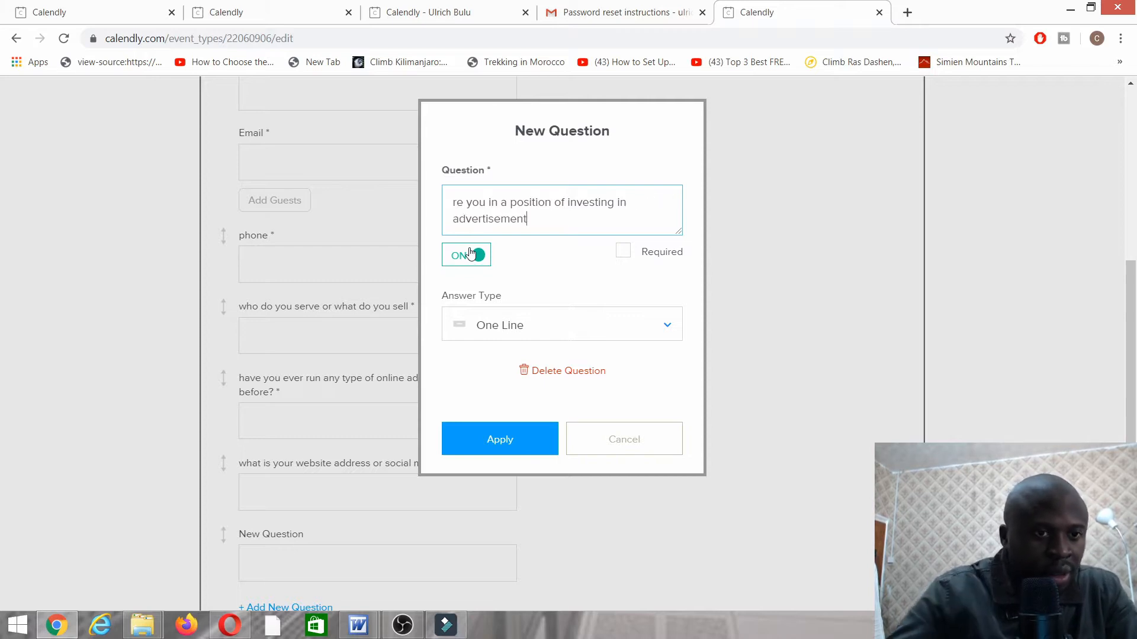
{"action": "left_click", "coordinate": [466, 254]}
{"action": "type", "text": "a"}
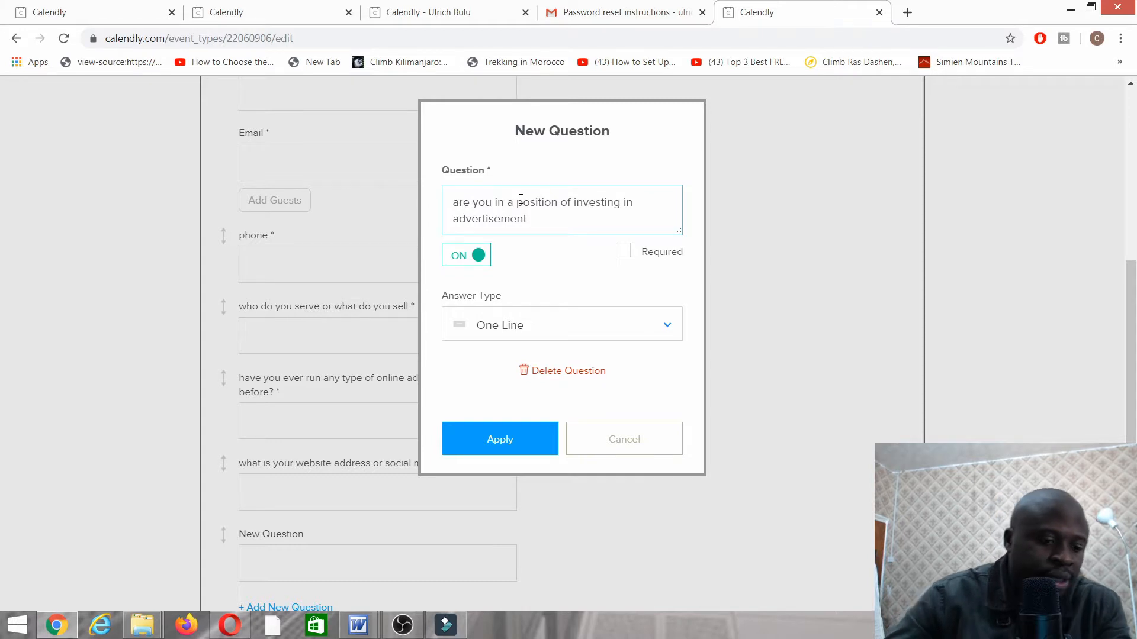
{"action": "type", "text": "?"}
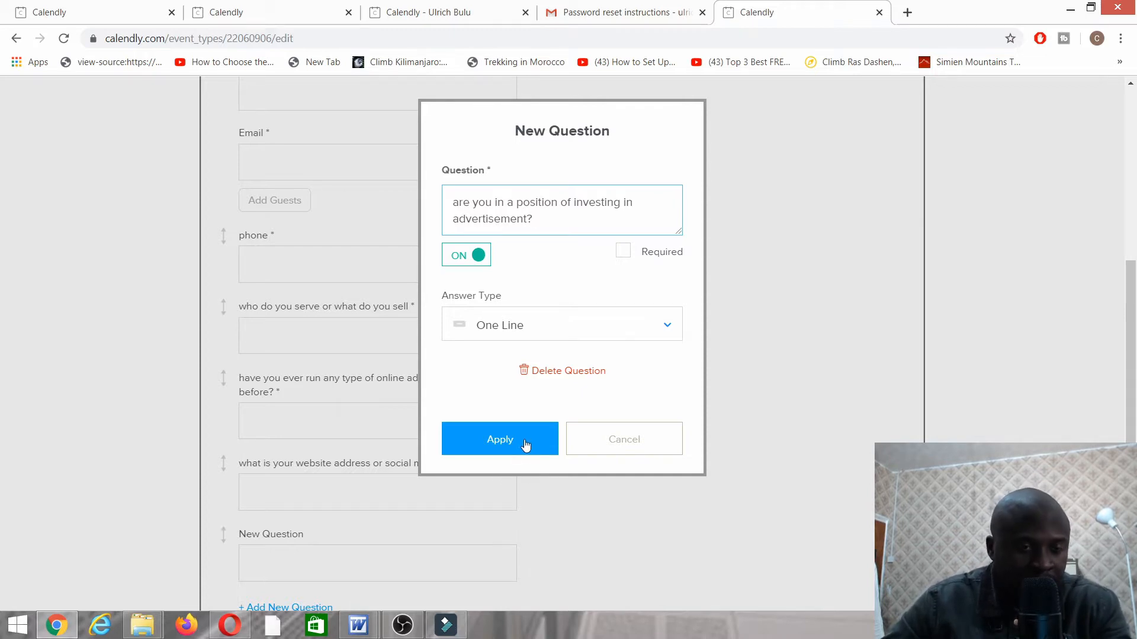
{"action": "left_click", "coordinate": [499, 439]}
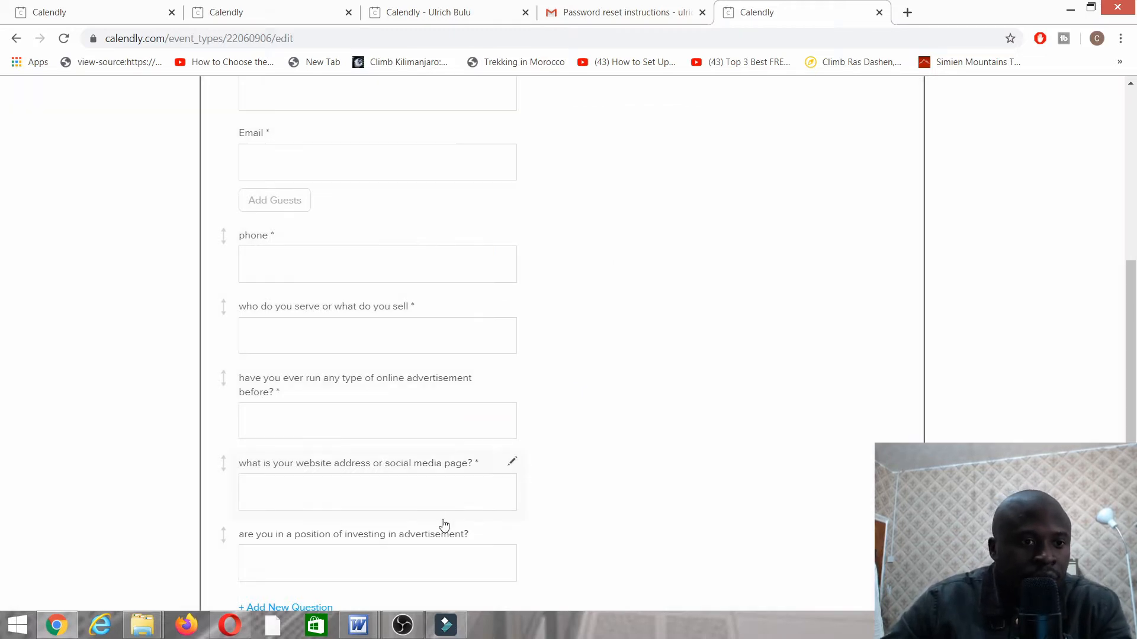
{"action": "scroll", "scroll_direction": "down", "scroll_amount": 3}
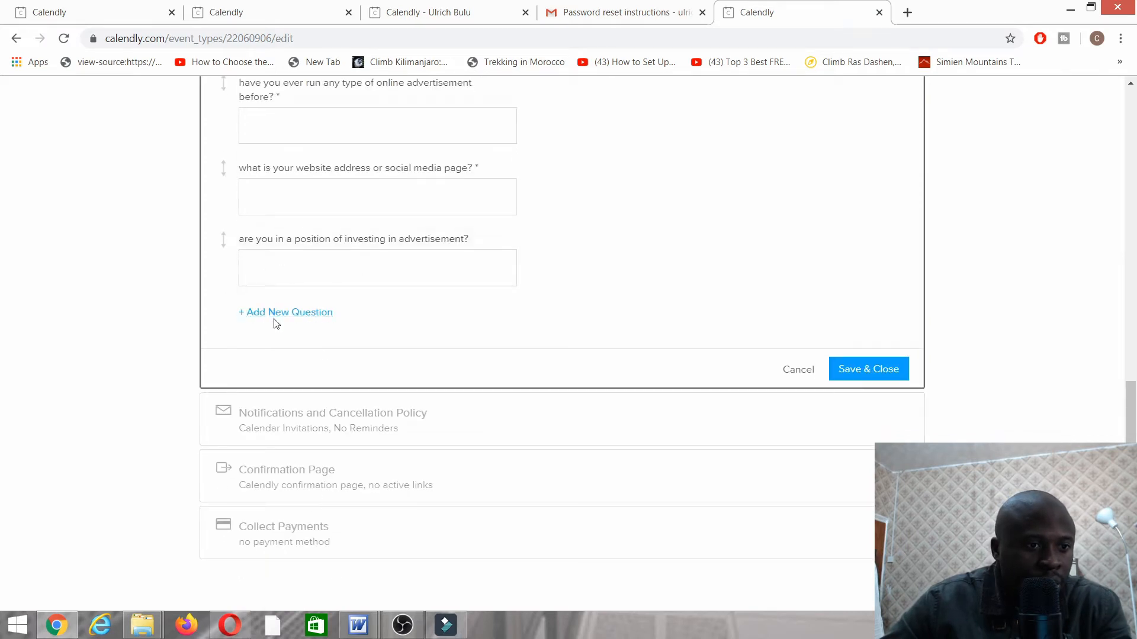
Add required question 'what is the best way to contact you?' with Zoom, Telephone and Other answers
{"action": "left_click", "coordinate": [285, 312]}
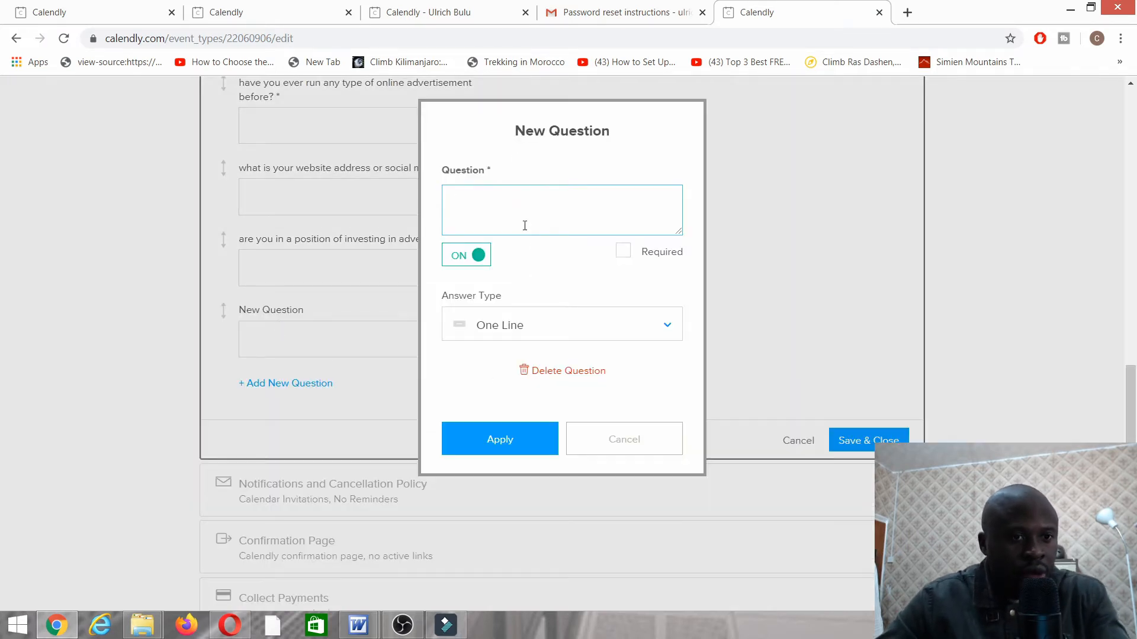
{"action": "type", "text": "what"}
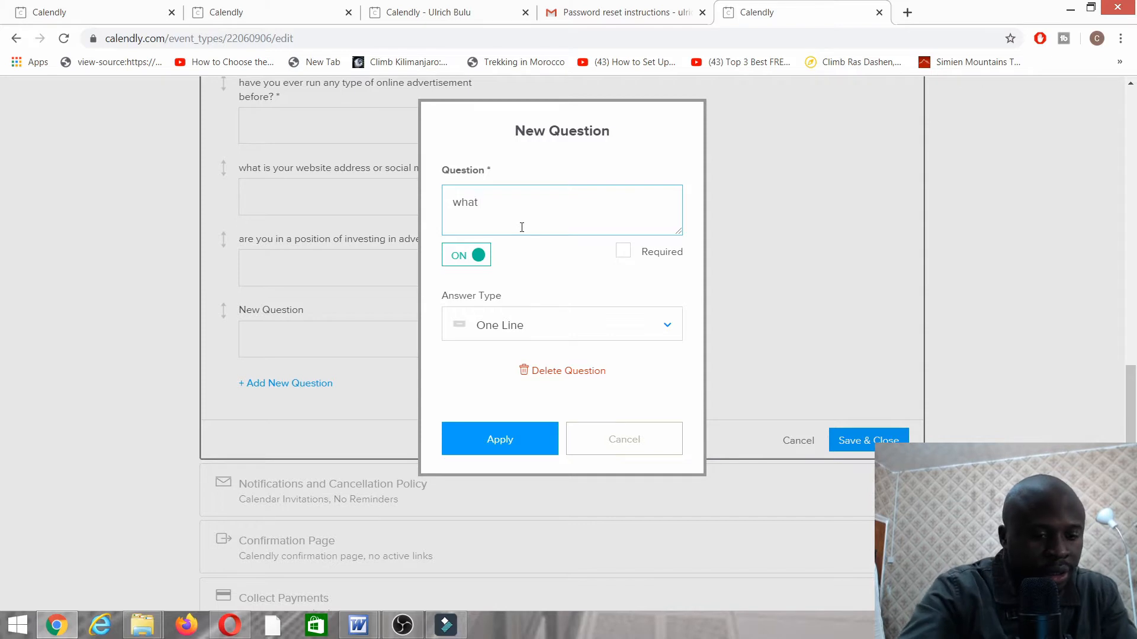
{"action": "type", "text": "is the"}
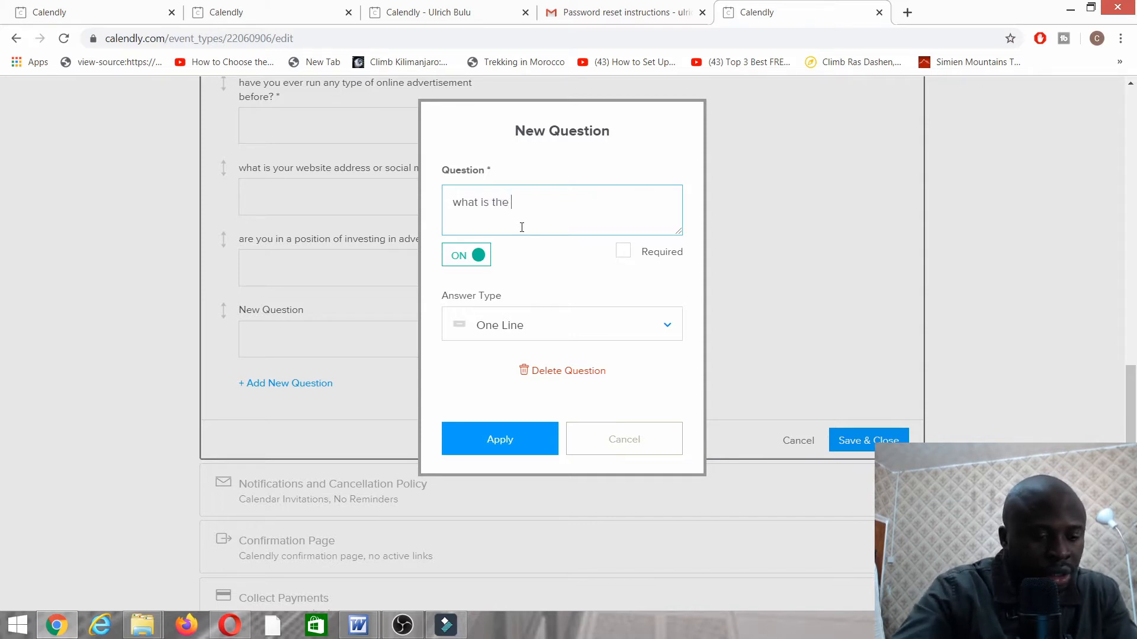
{"action": "type", "text": "best"}
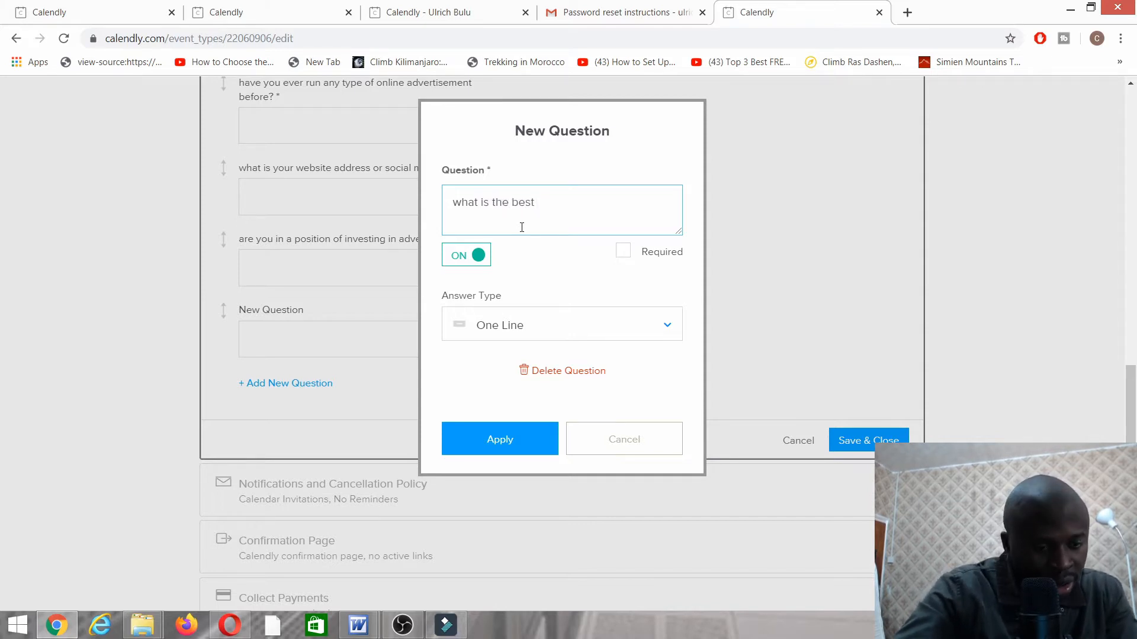
{"action": "type", "text": "way to"}
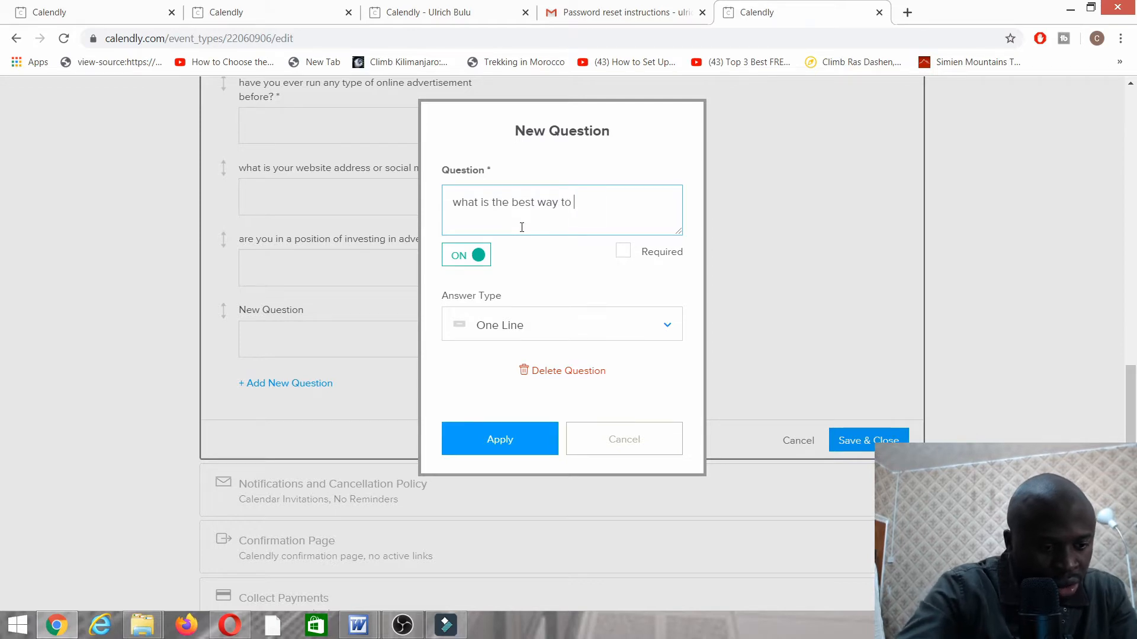
{"action": "type", "text": "contact you"}
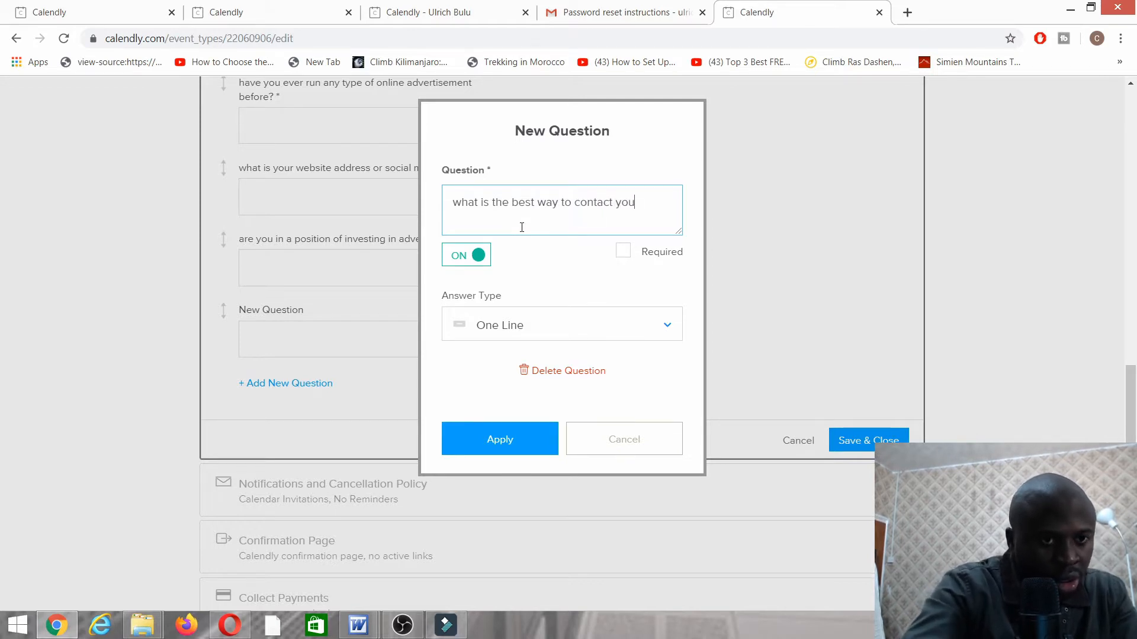
{"action": "type", "text": "?"}
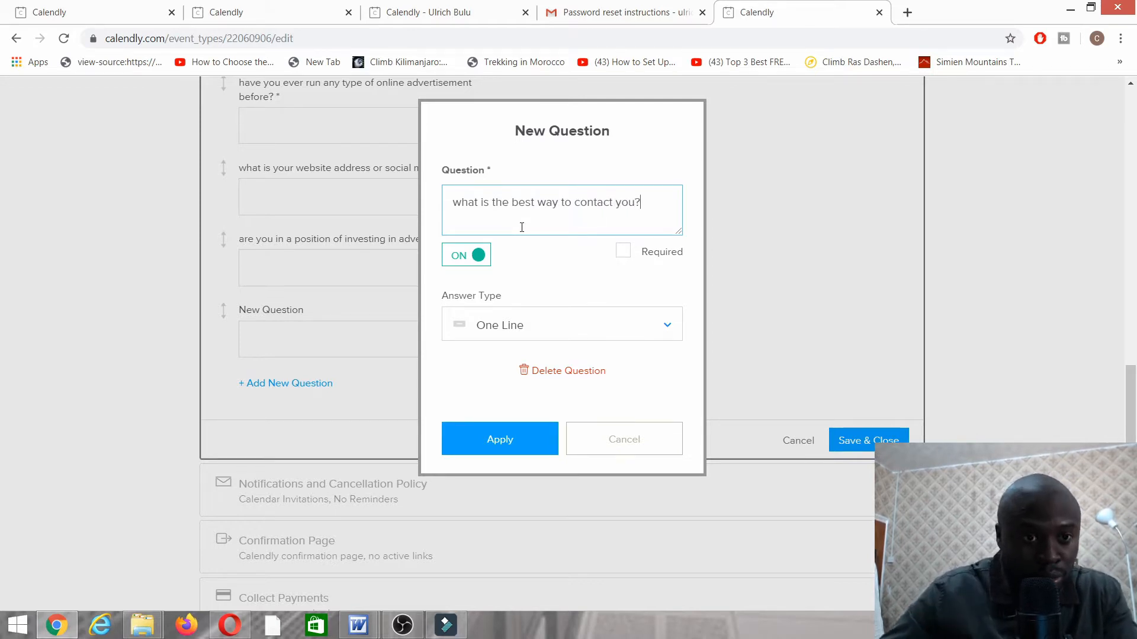
{"action": "left_click", "coordinate": [623, 251]}
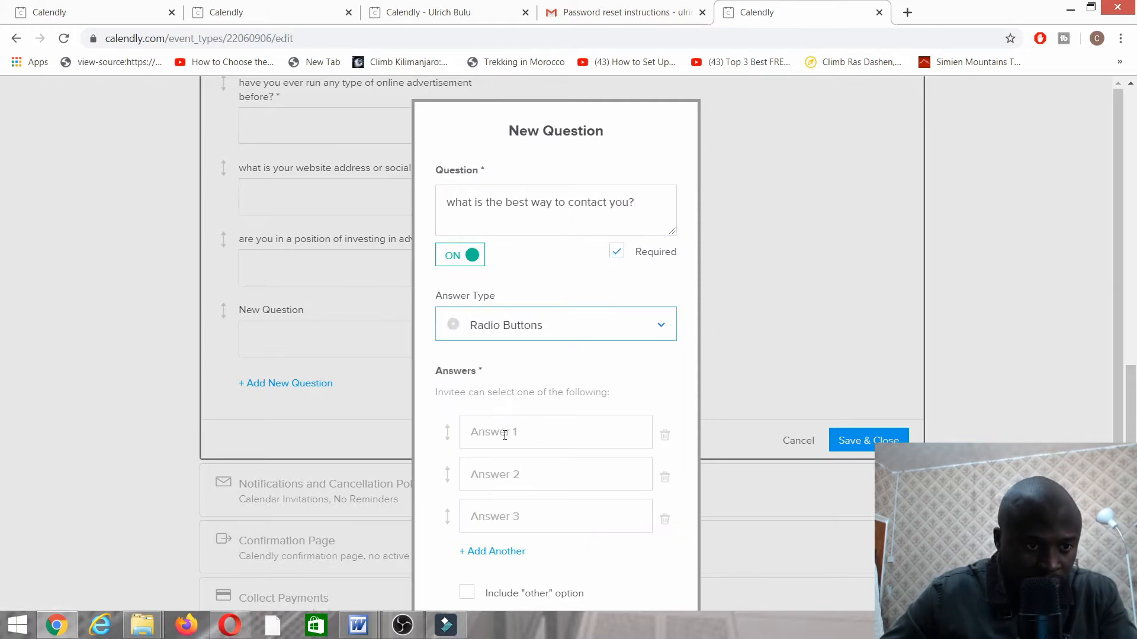
{"action": "left_click", "coordinate": [556, 431]}
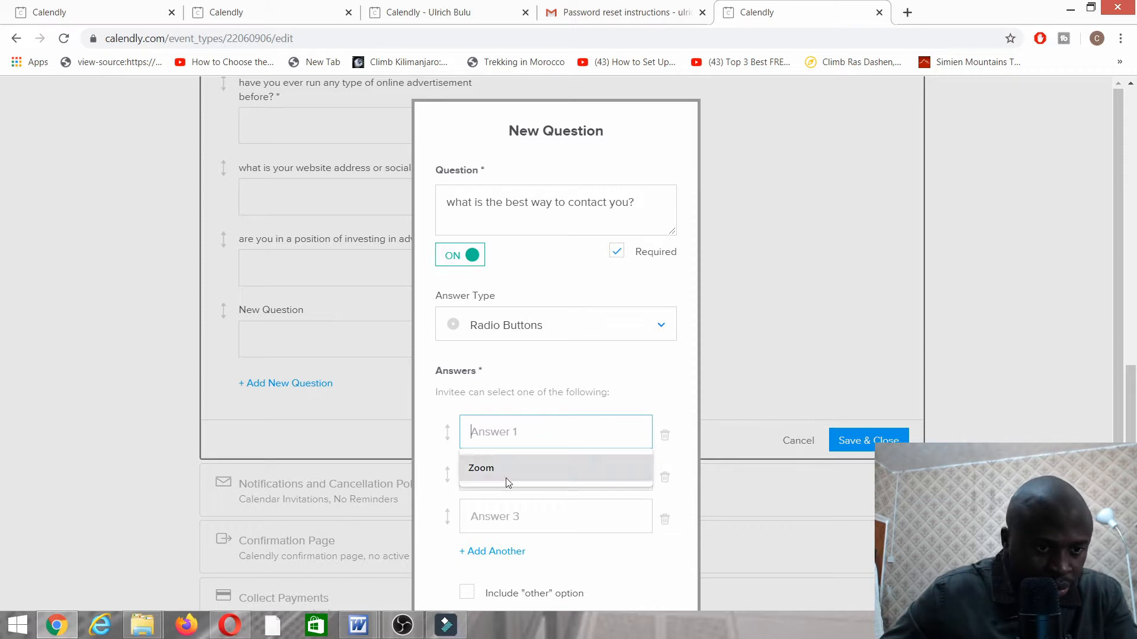
{"action": "type", "text": "Telephone"}
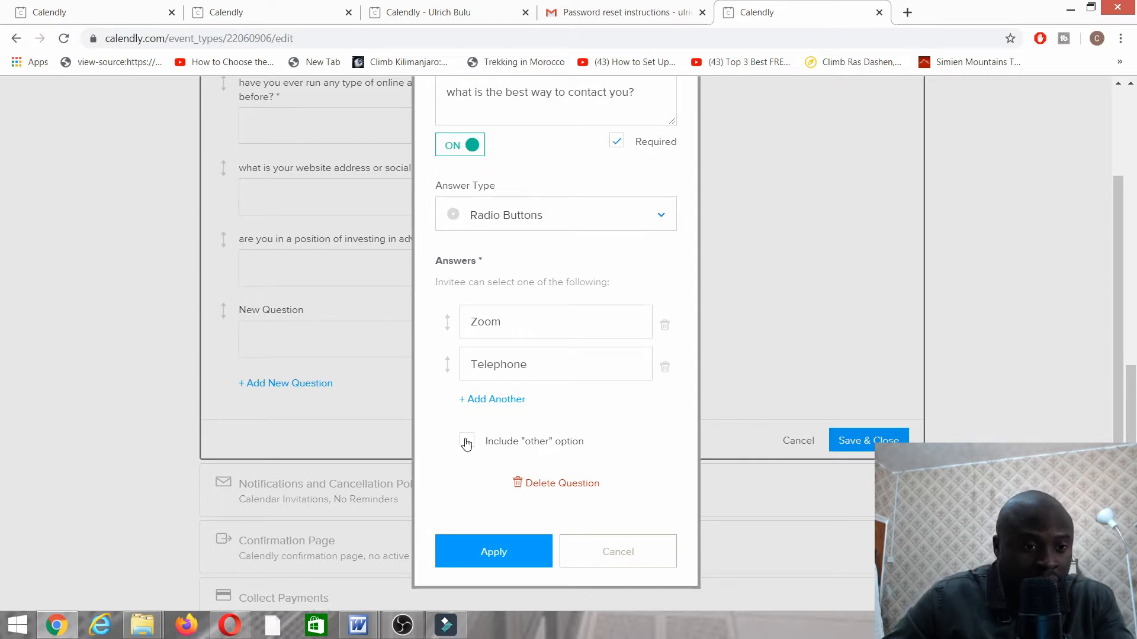
{"action": "left_click", "coordinate": [493, 552]}
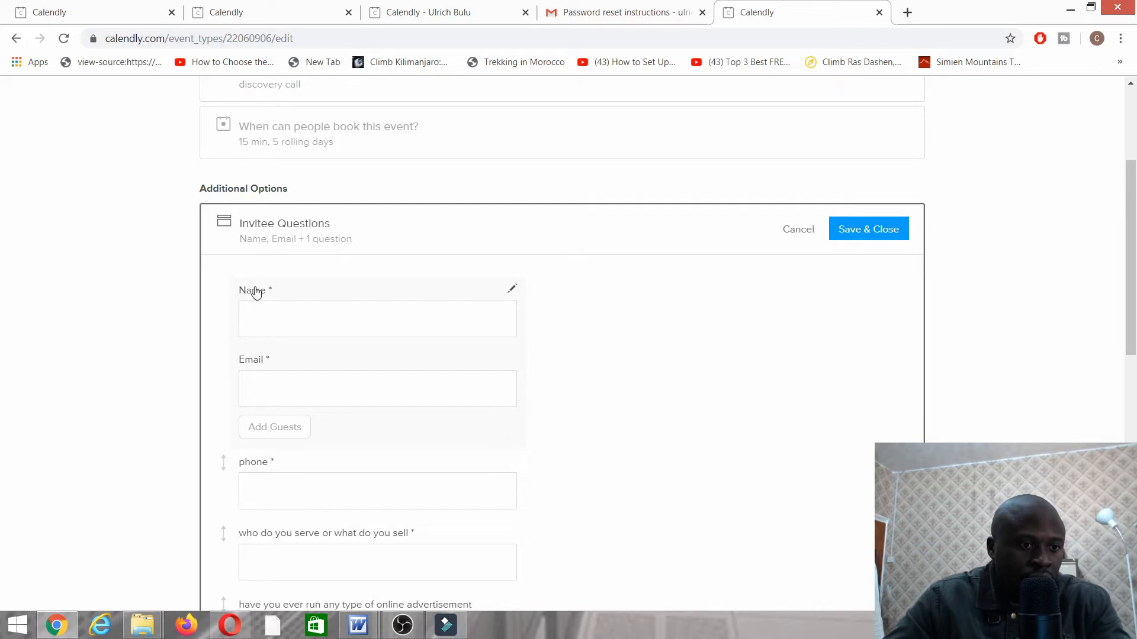
Save the invitee questions so the event lists Name, Email + 6 questions
{"action": "left_click", "coordinate": [868, 229]}
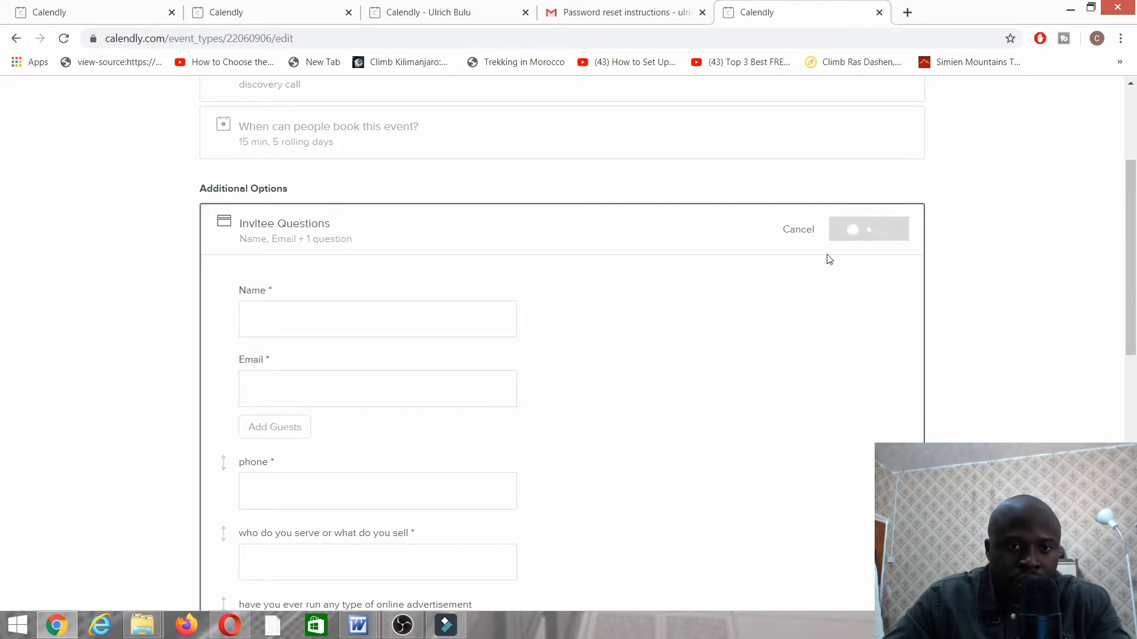
{"action": "left_click", "coordinate": [868, 229]}
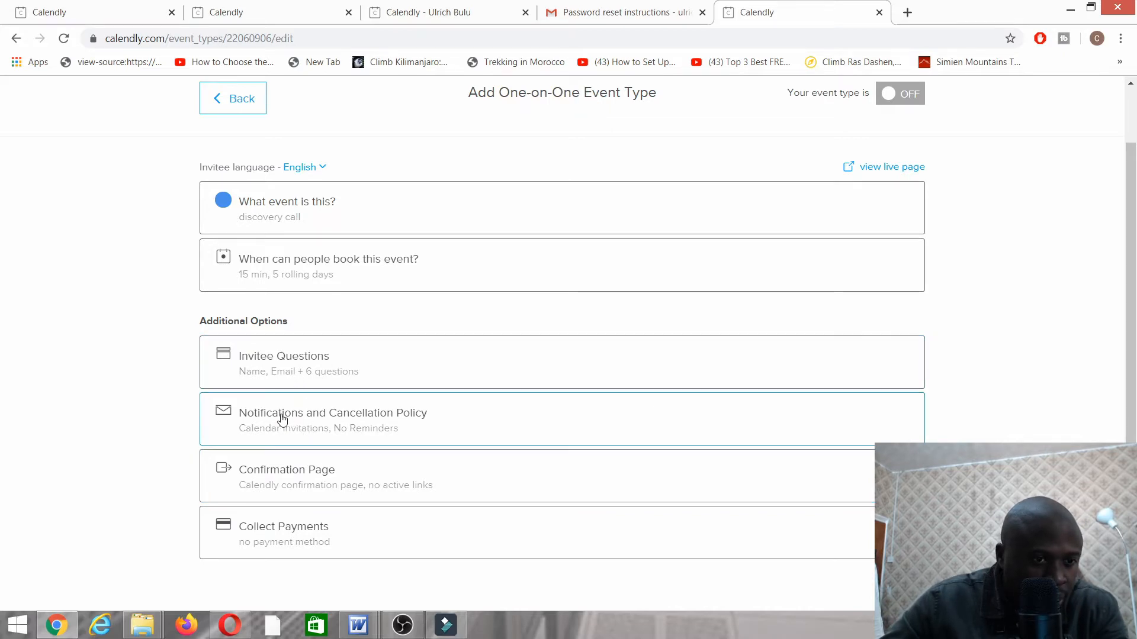
Switch invitee notifications to email confirmations and decline the premium reminder prompt
{"action": "left_click", "coordinate": [332, 419]}
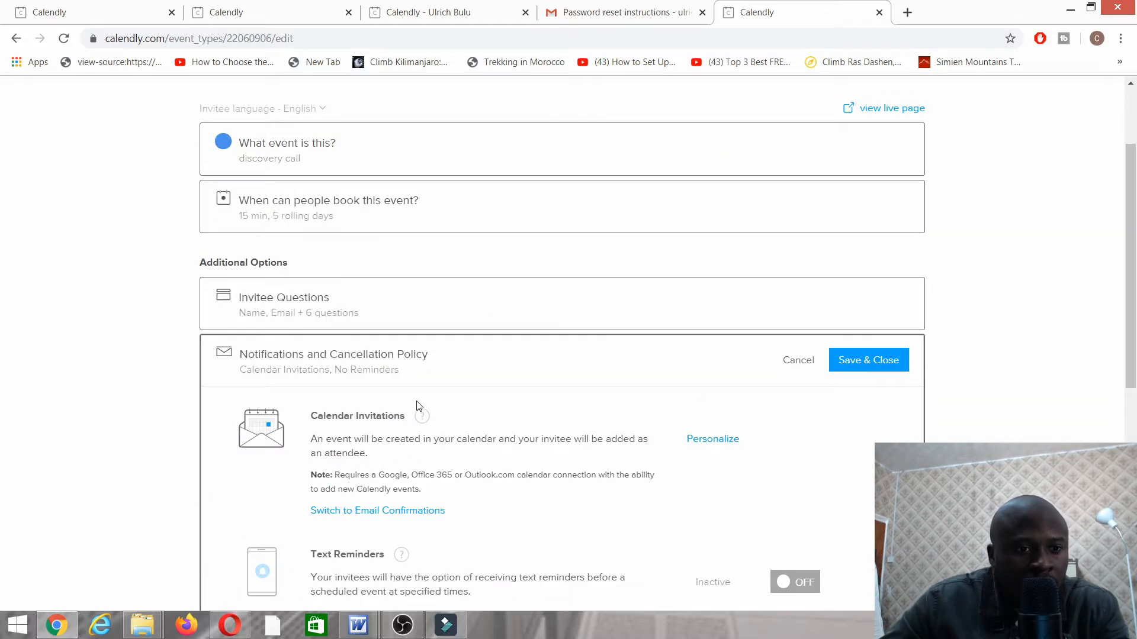
{"action": "scroll", "scroll_direction": "down", "scroll_amount": 3}
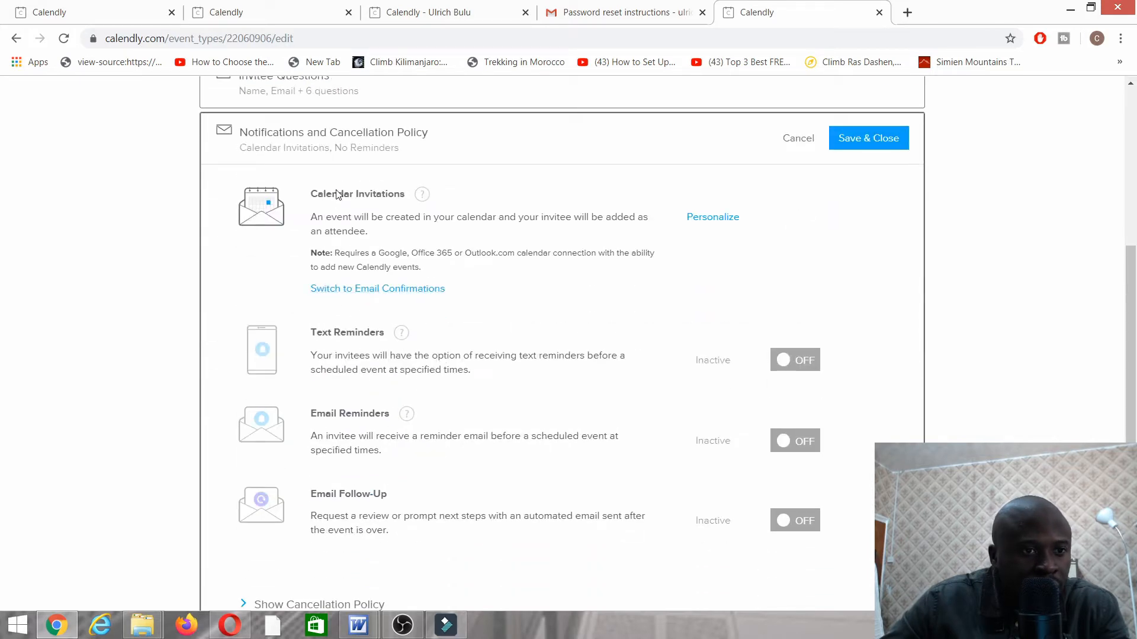
{"action": "left_click", "coordinate": [377, 288]}
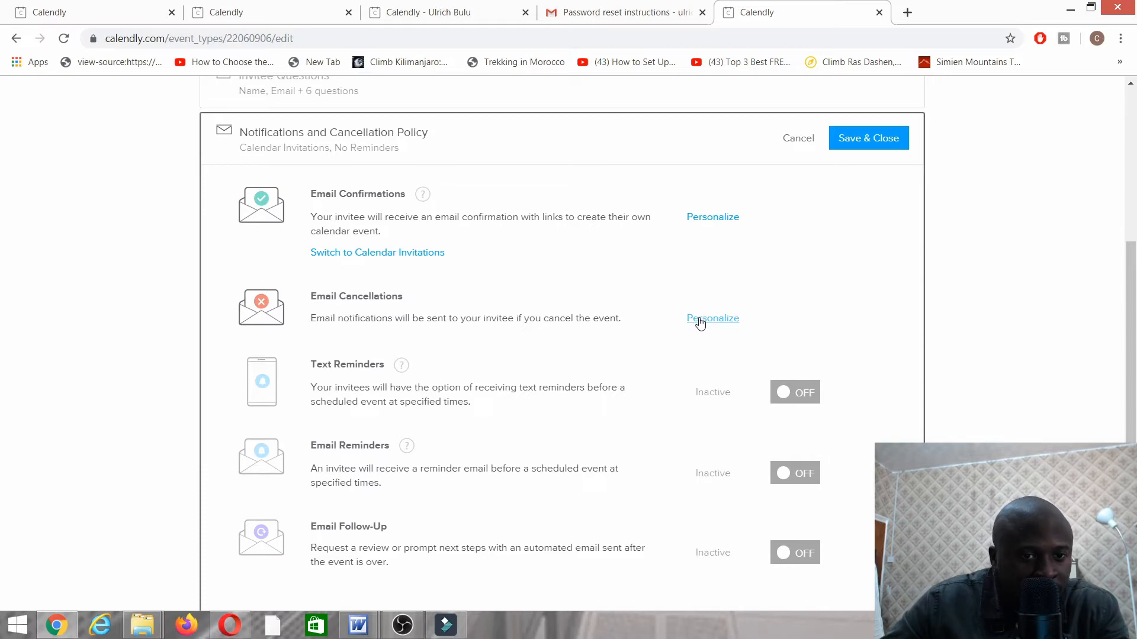
{"action": "left_click", "coordinate": [713, 319]}
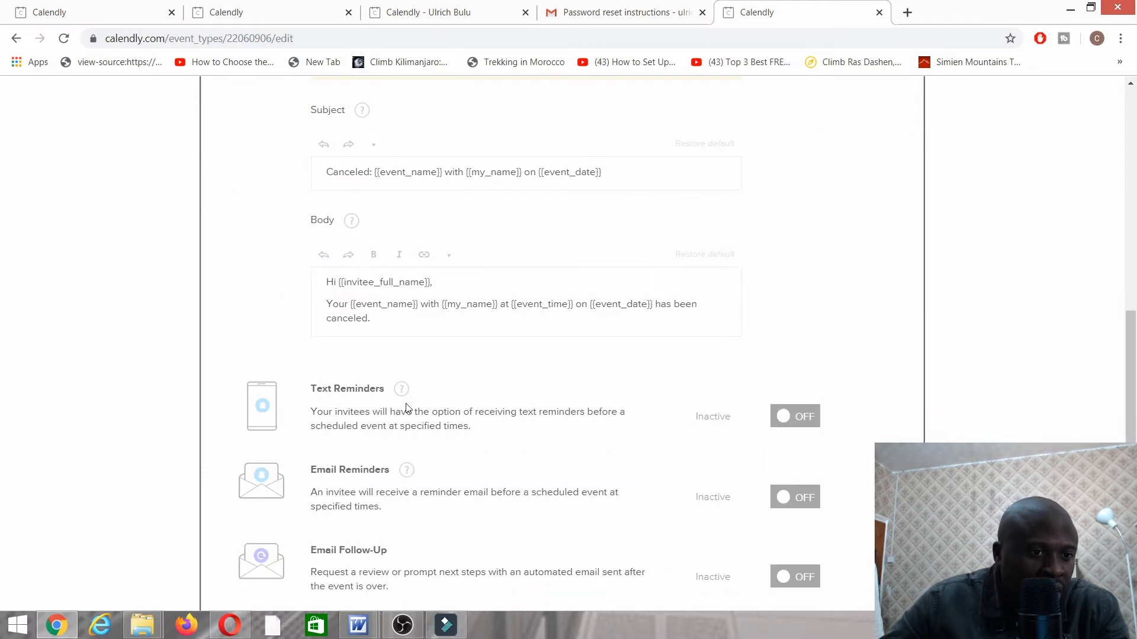
{"action": "mouse_move", "coordinate": [607, 381]}
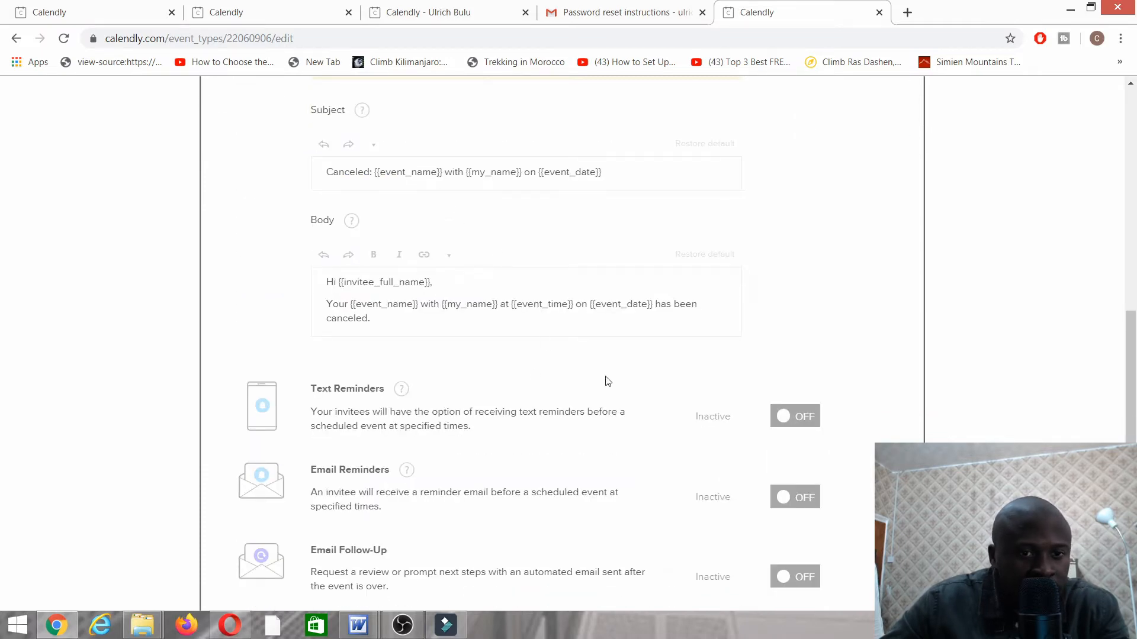
{"action": "scroll", "scroll_direction": "down", "scroll_amount": 3}
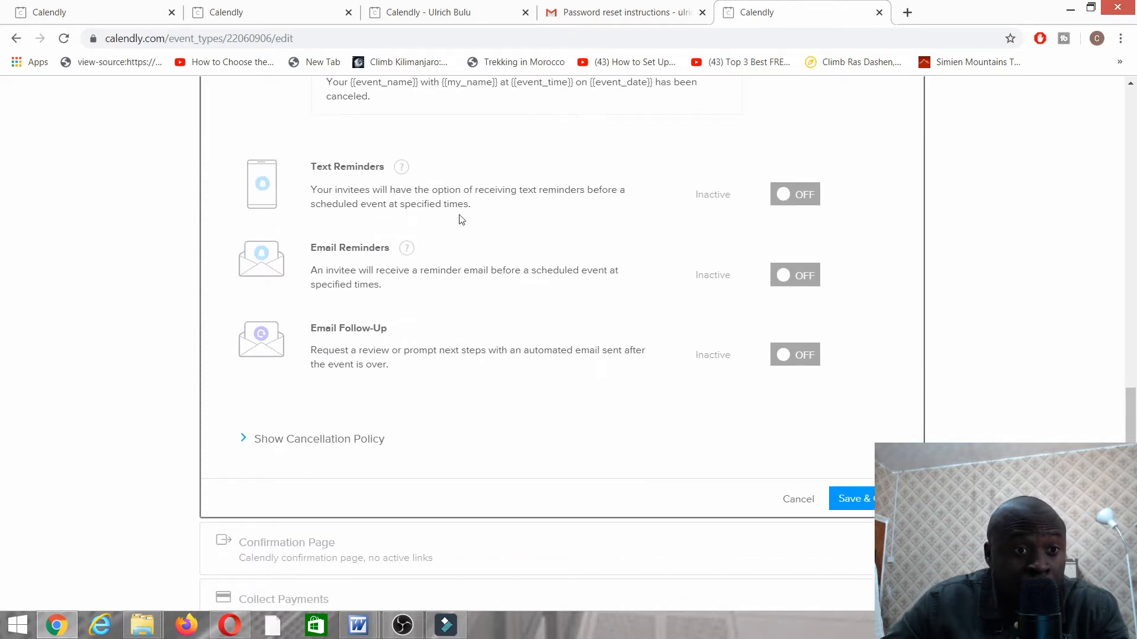
{"action": "mouse_move", "coordinate": [331, 268]}
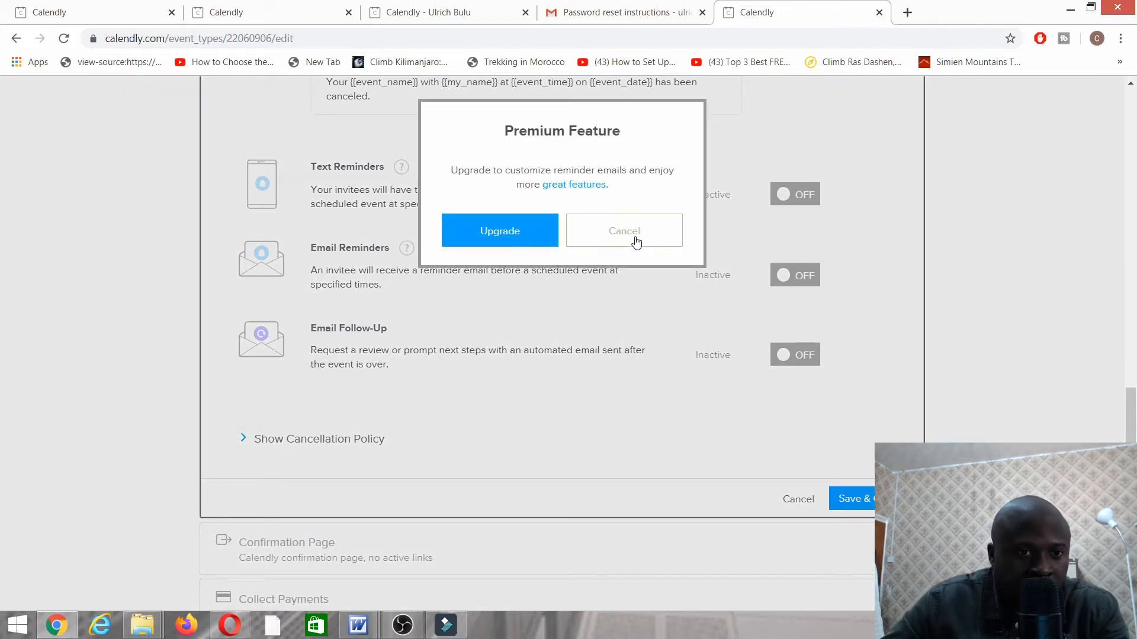
{"action": "left_click", "coordinate": [623, 230]}
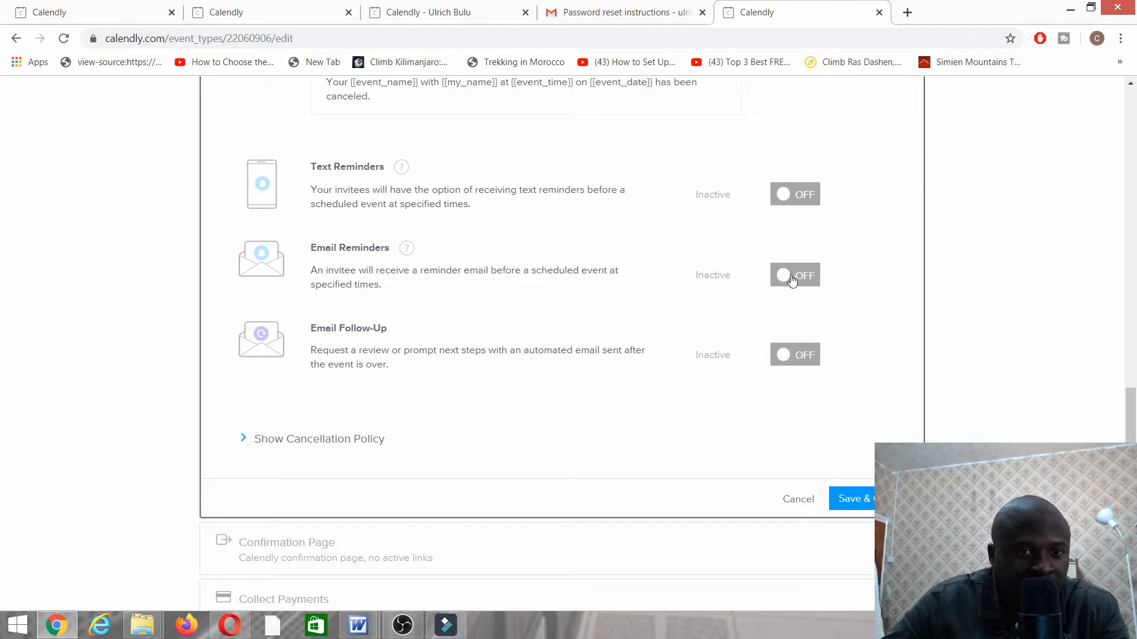
{"action": "mouse_move", "coordinate": [516, 262]}
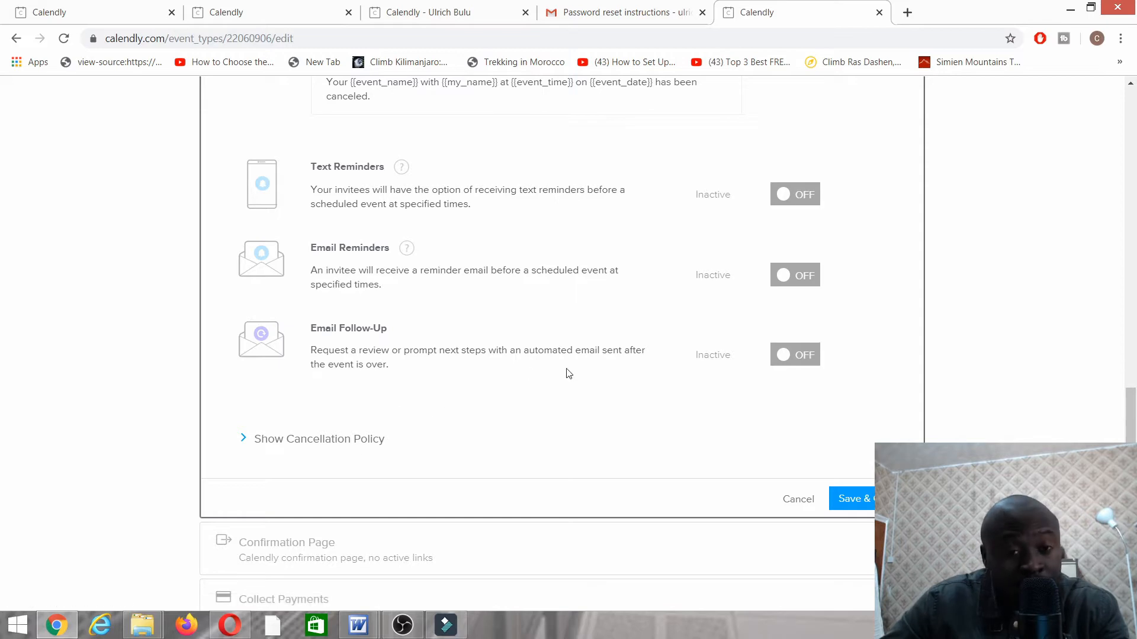
Close the cancellation email preview and save notifications as Email Confirmations, No Reminders
{"action": "scroll", "scroll_direction": "up", "scroll_amount": 3}
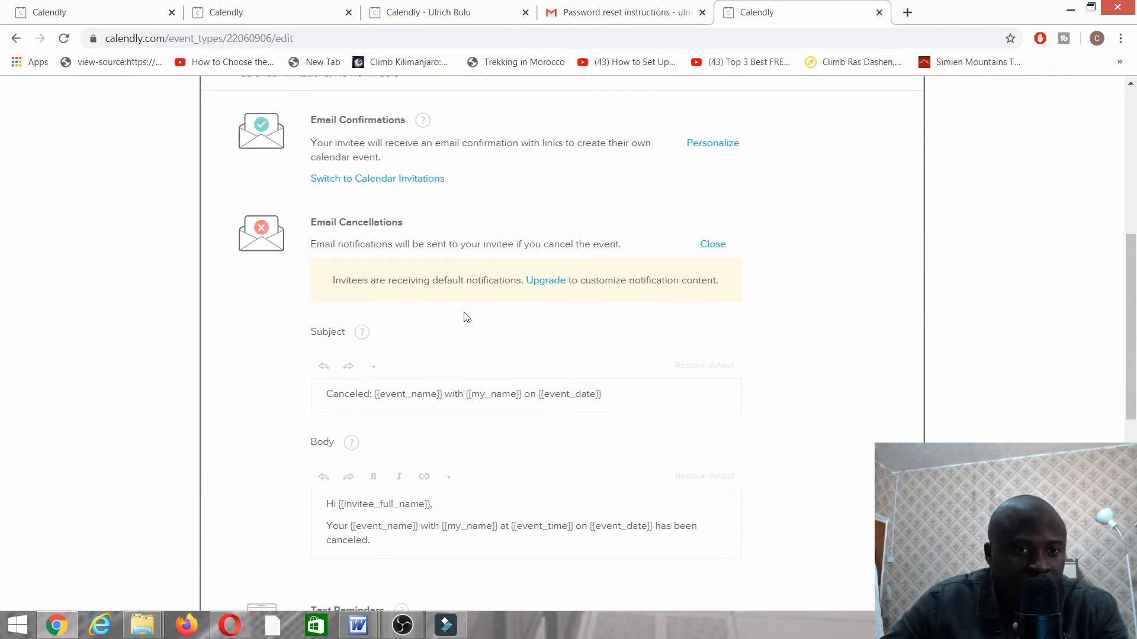
{"action": "mouse_move", "coordinate": [412, 391]}
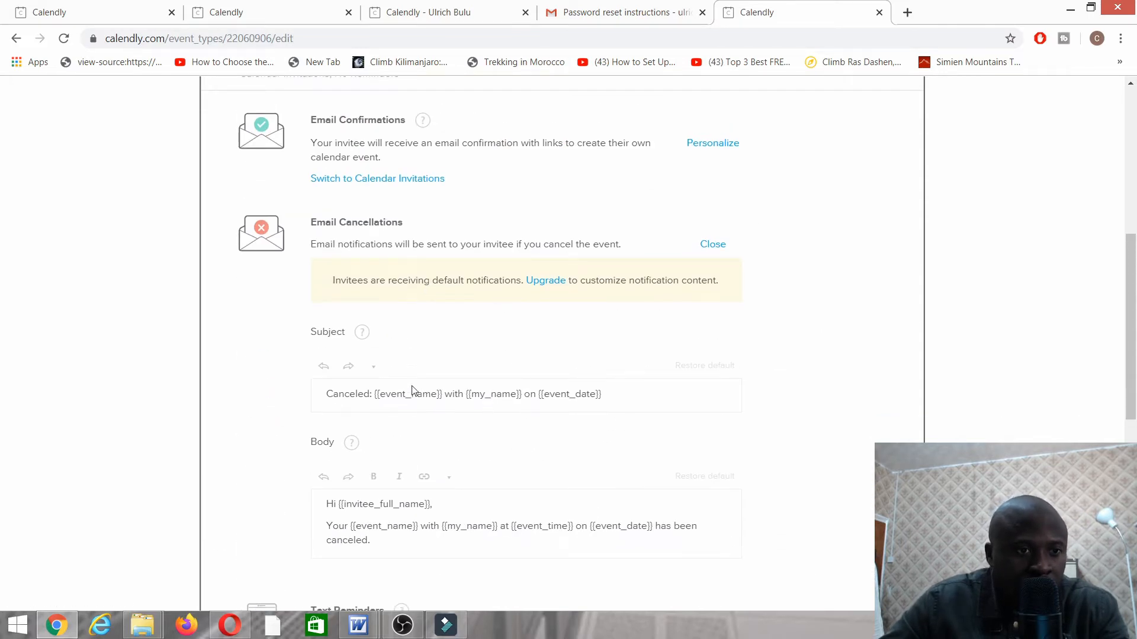
{"action": "left_click", "coordinate": [711, 243]}
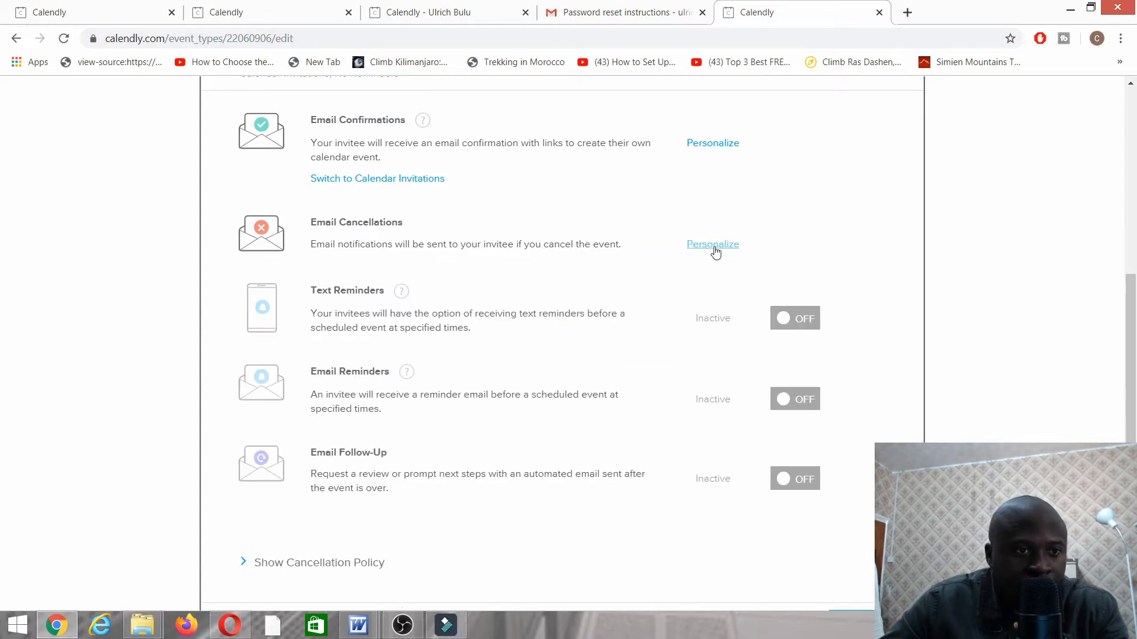
{"action": "scroll", "scroll_direction": "down", "scroll_amount": 3}
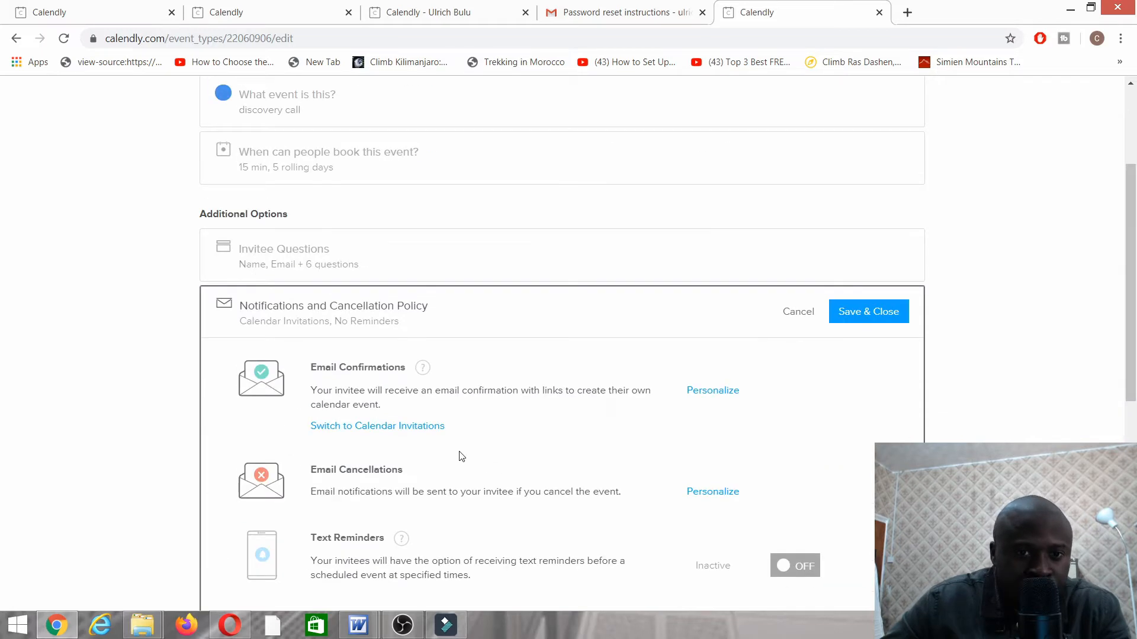
{"action": "scroll", "scroll_direction": "down", "scroll_amount": 3}
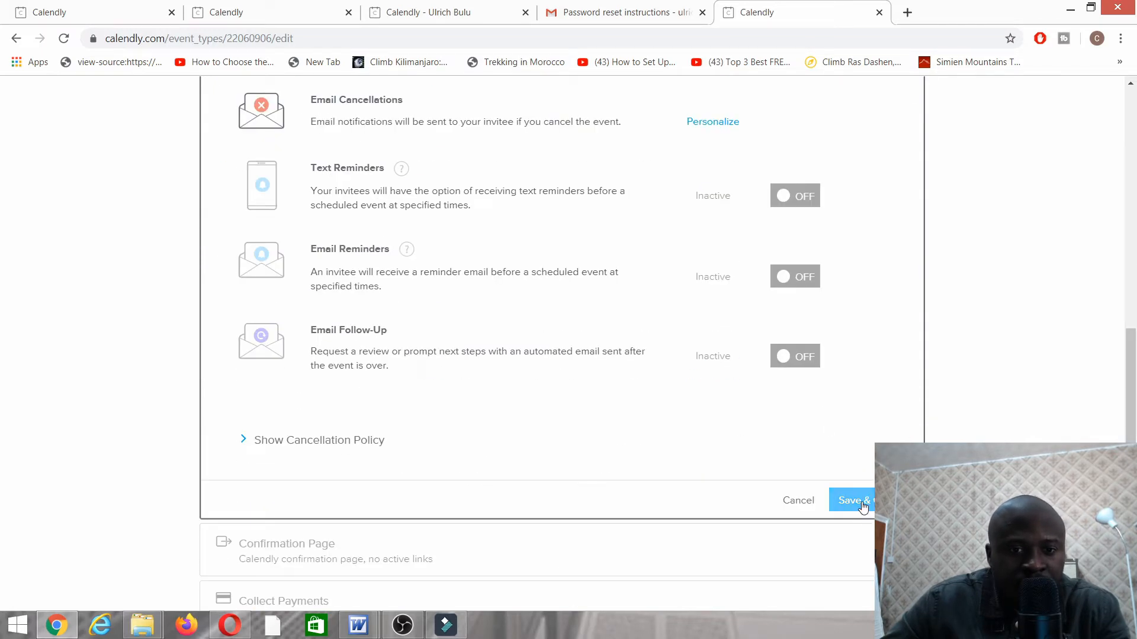
{"action": "left_click", "coordinate": [850, 501]}
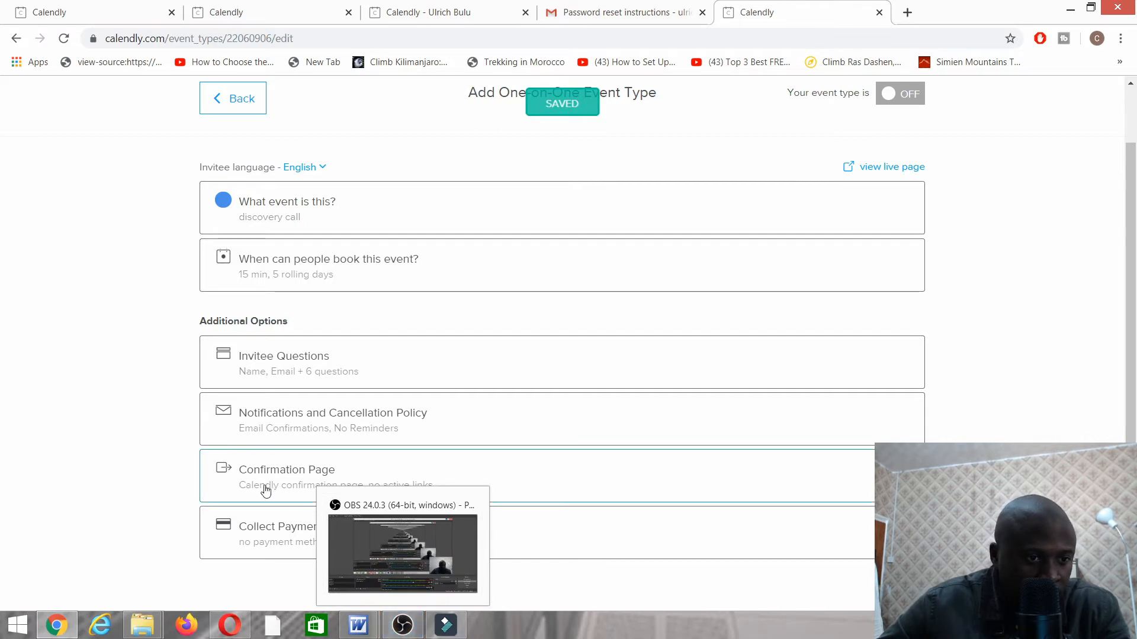
Keep the default Calendly confirmation page and view the Pro-only Collect Payments settings
{"action": "left_click", "coordinate": [287, 476]}
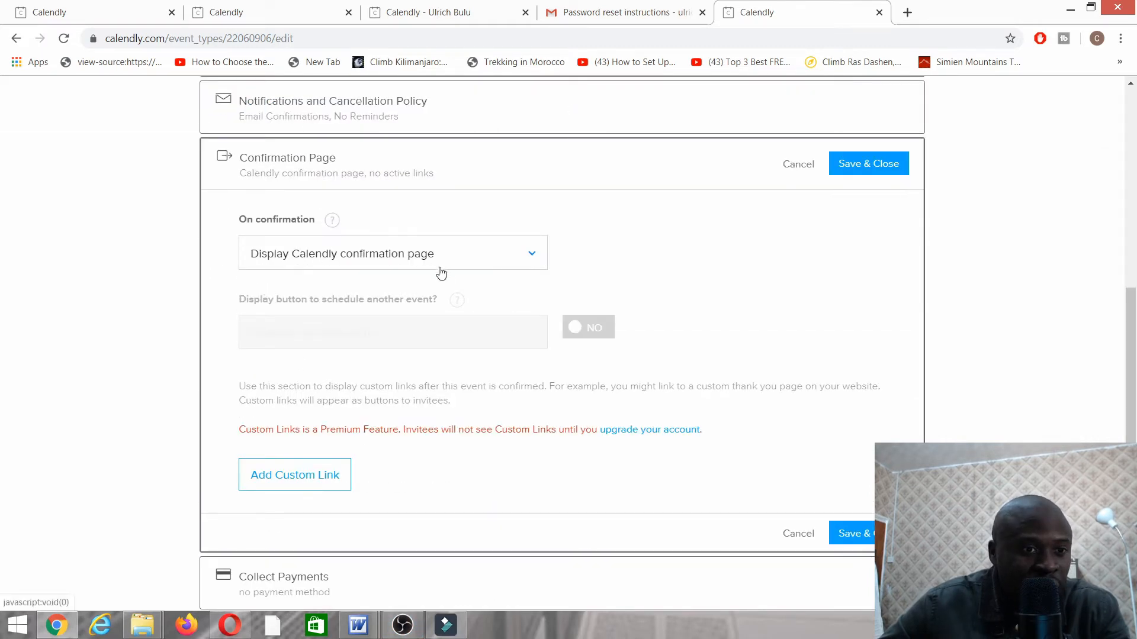
{"action": "mouse_move", "coordinate": [390, 323]}
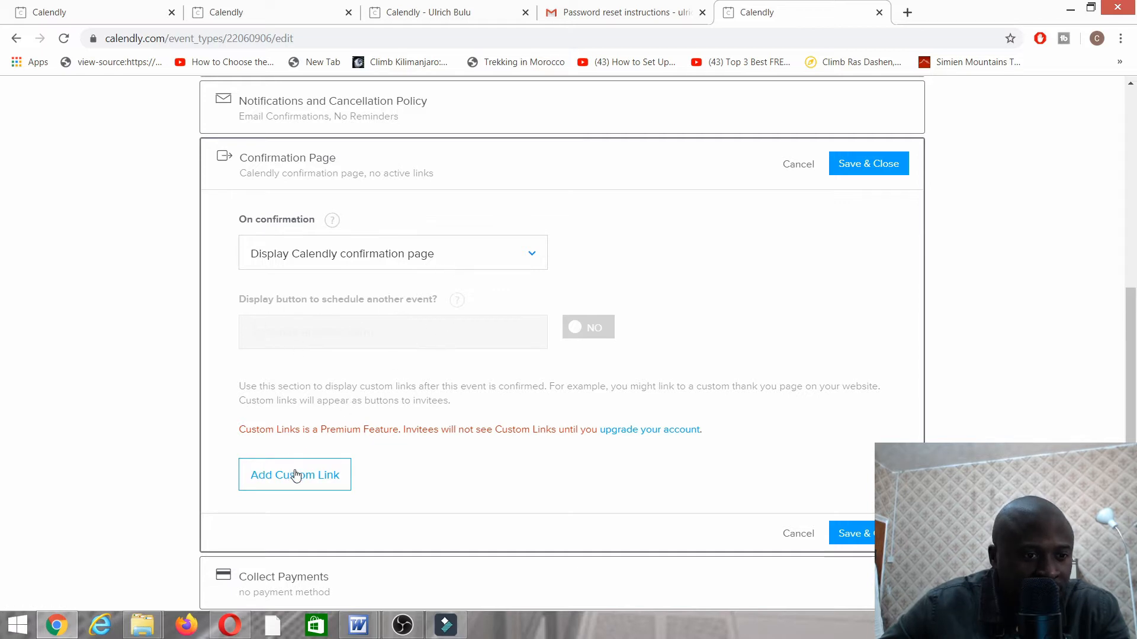
{"action": "scroll", "scroll_direction": "down", "scroll_amount": 3}
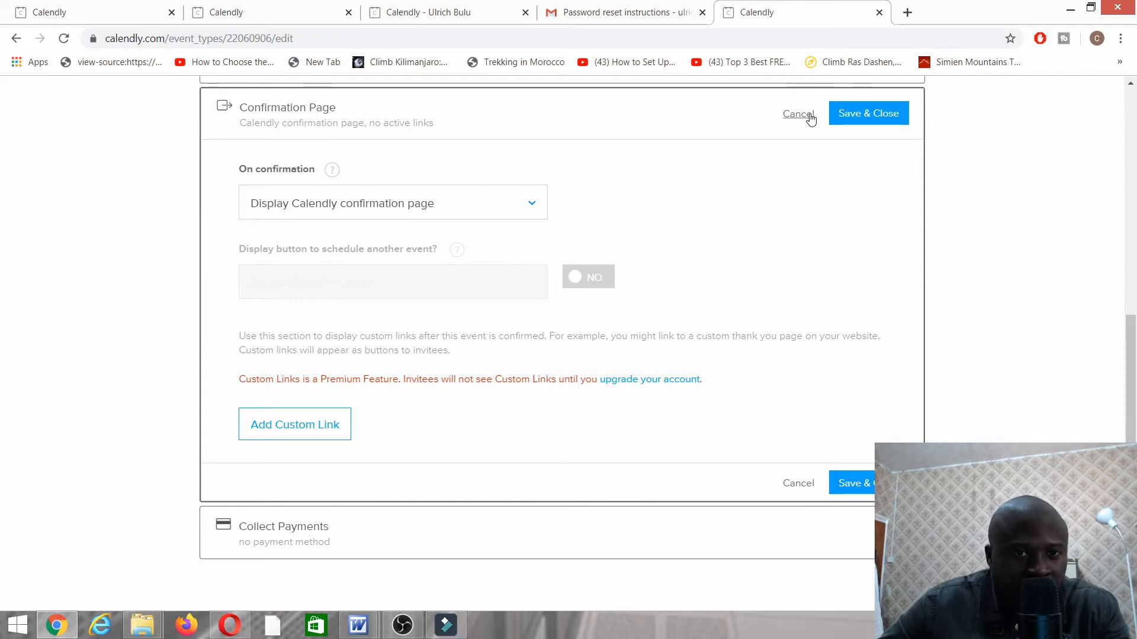
{"action": "left_click", "coordinate": [797, 114]}
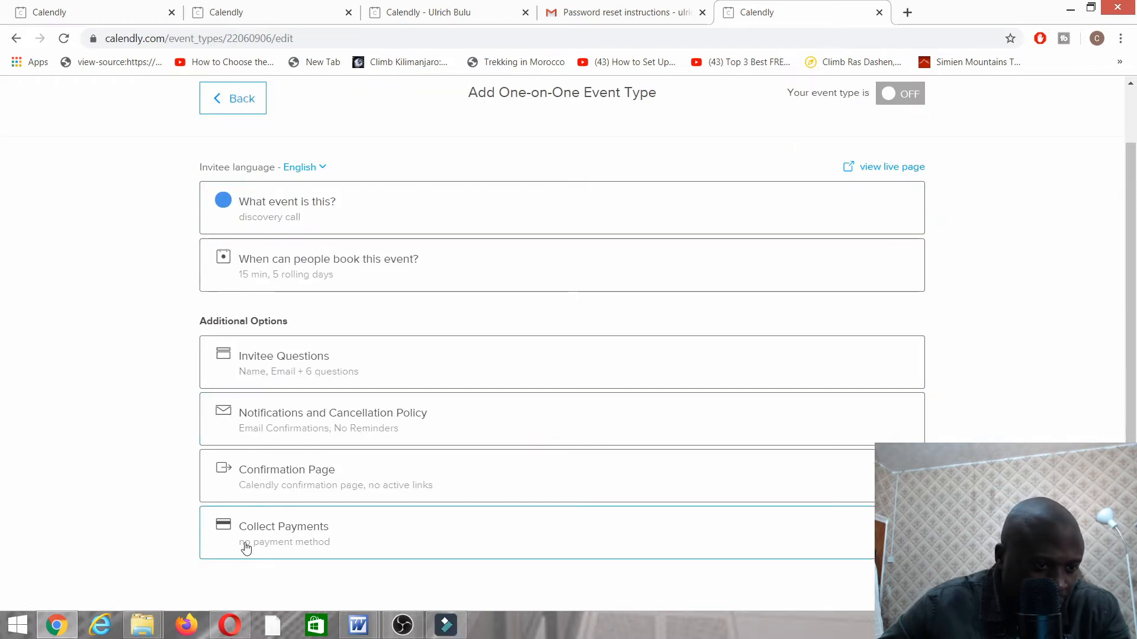
{"action": "left_click", "coordinate": [283, 533]}
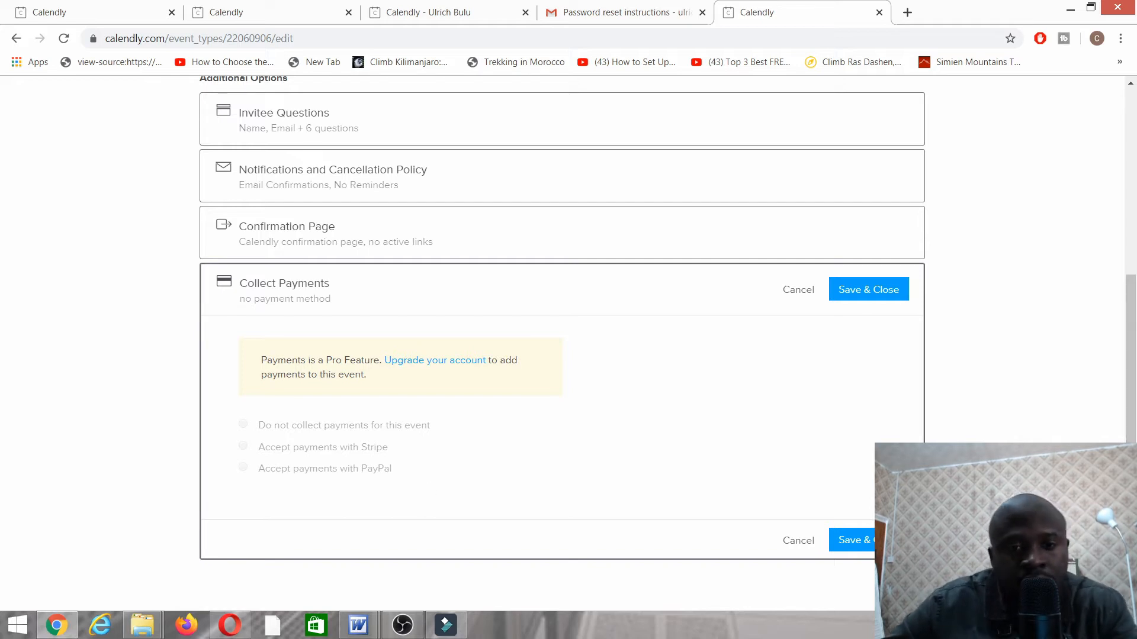
Close Collect Payments, try turning the discovery call on, and dismiss the upgrade prompt
{"action": "left_click", "coordinate": [868, 288]}
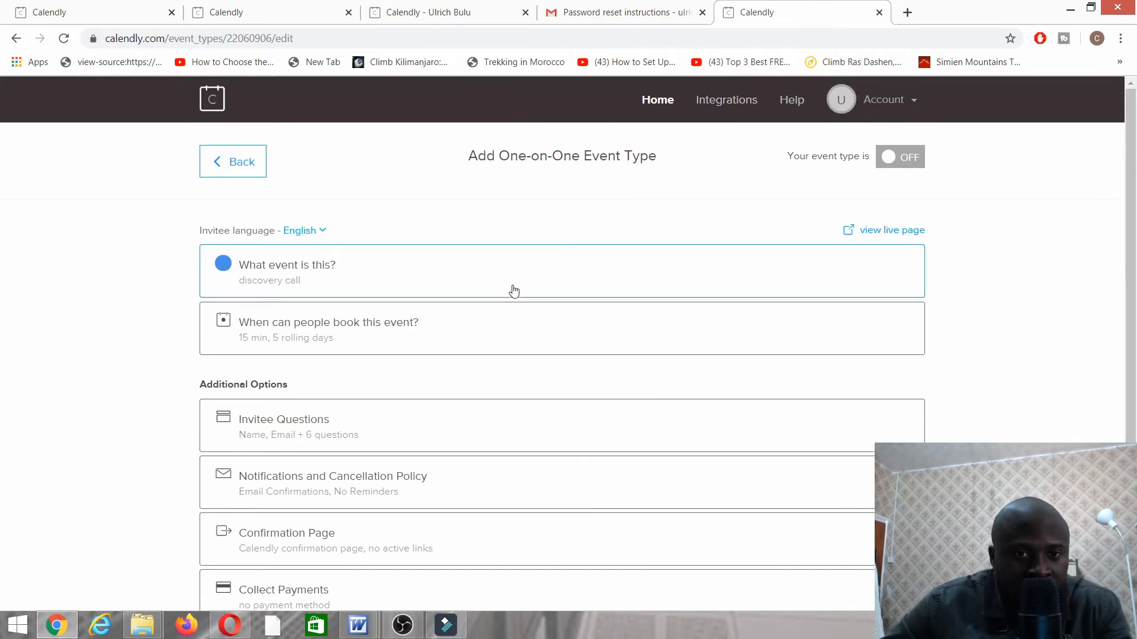
{"action": "scroll", "scroll_direction": "down", "scroll_amount": 3}
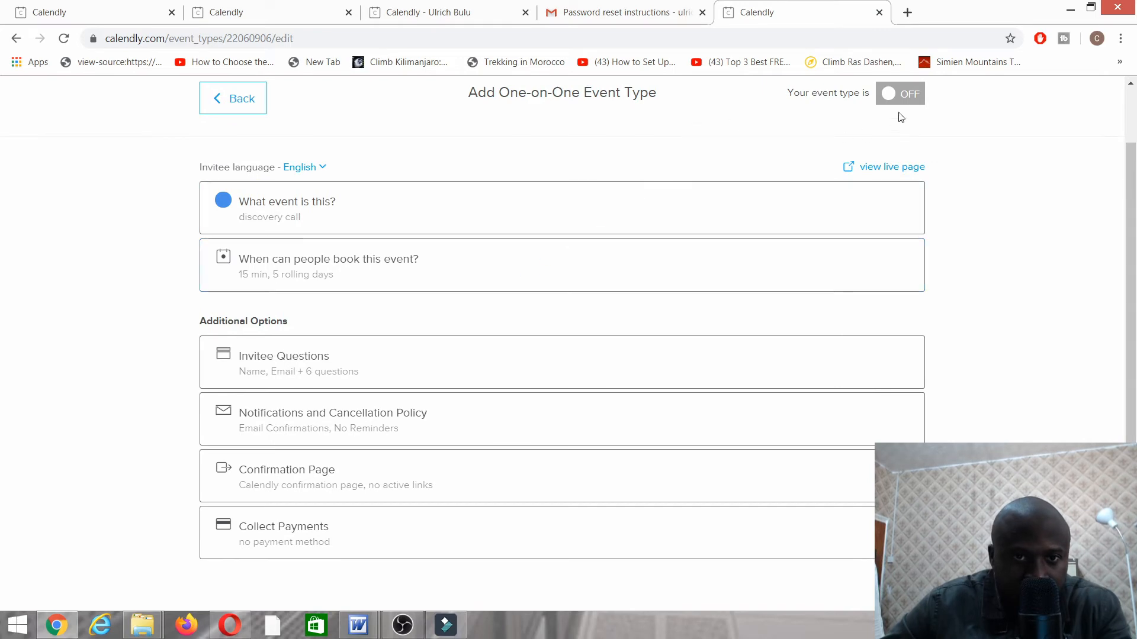
{"action": "left_click", "coordinate": [900, 93]}
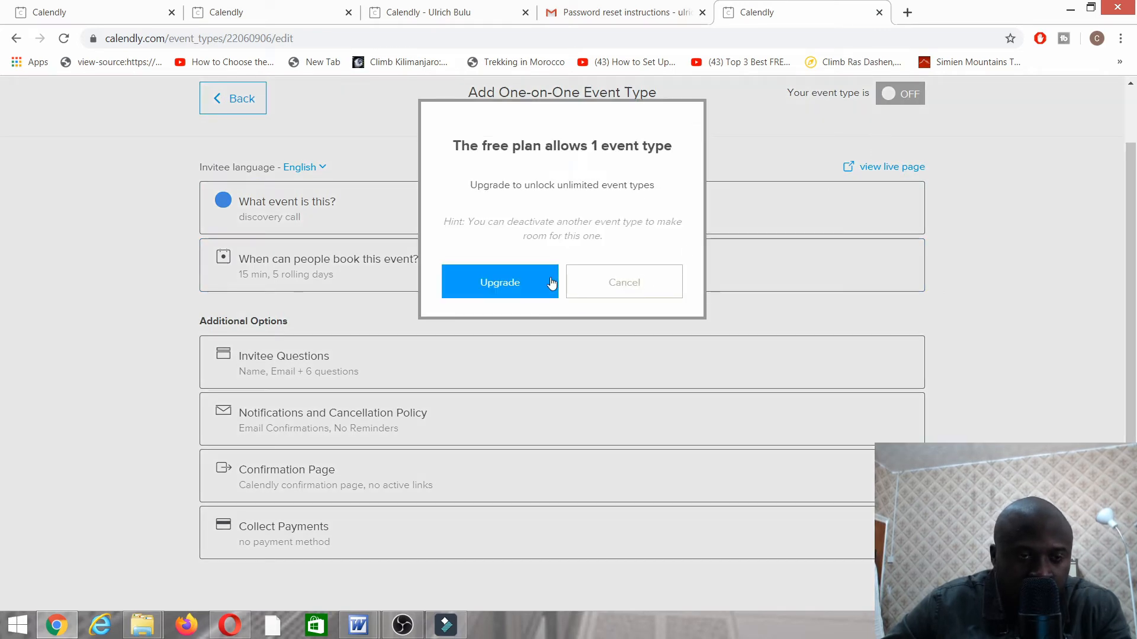
{"action": "left_click", "coordinate": [623, 282]}
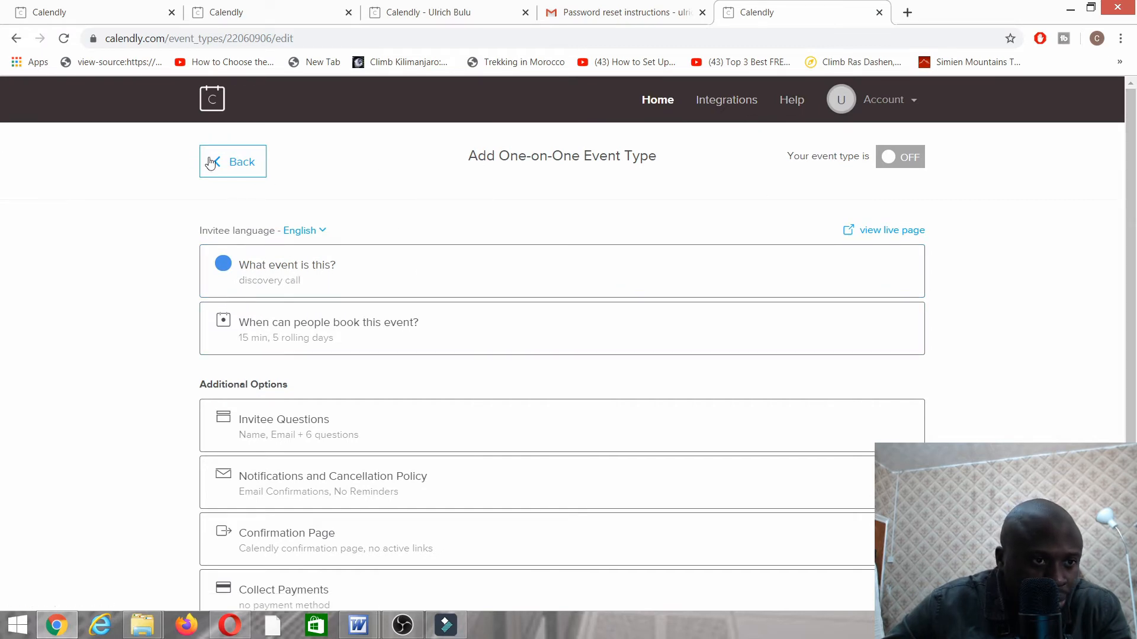
{"action": "left_click", "coordinate": [240, 161]}
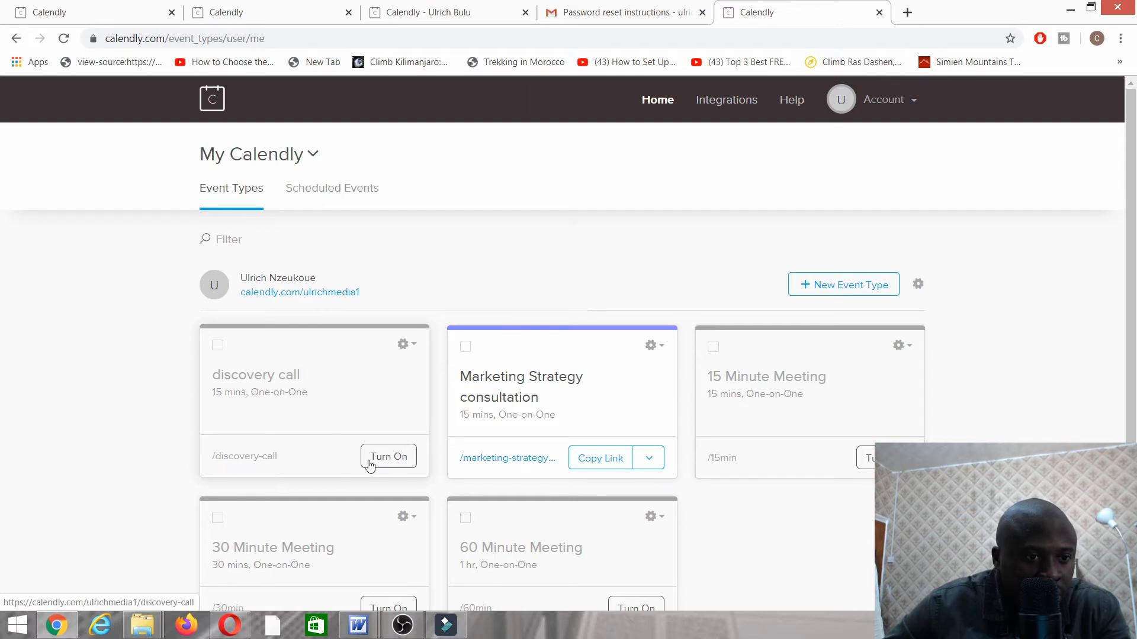
{"action": "left_click", "coordinate": [388, 456]}
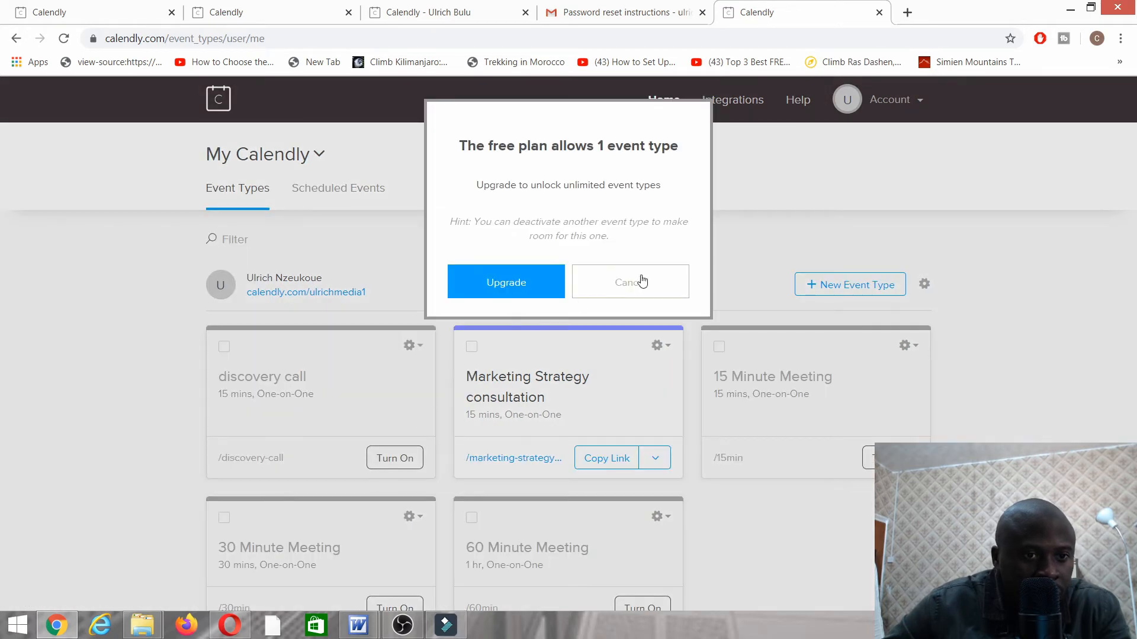
{"action": "left_click", "coordinate": [629, 282]}
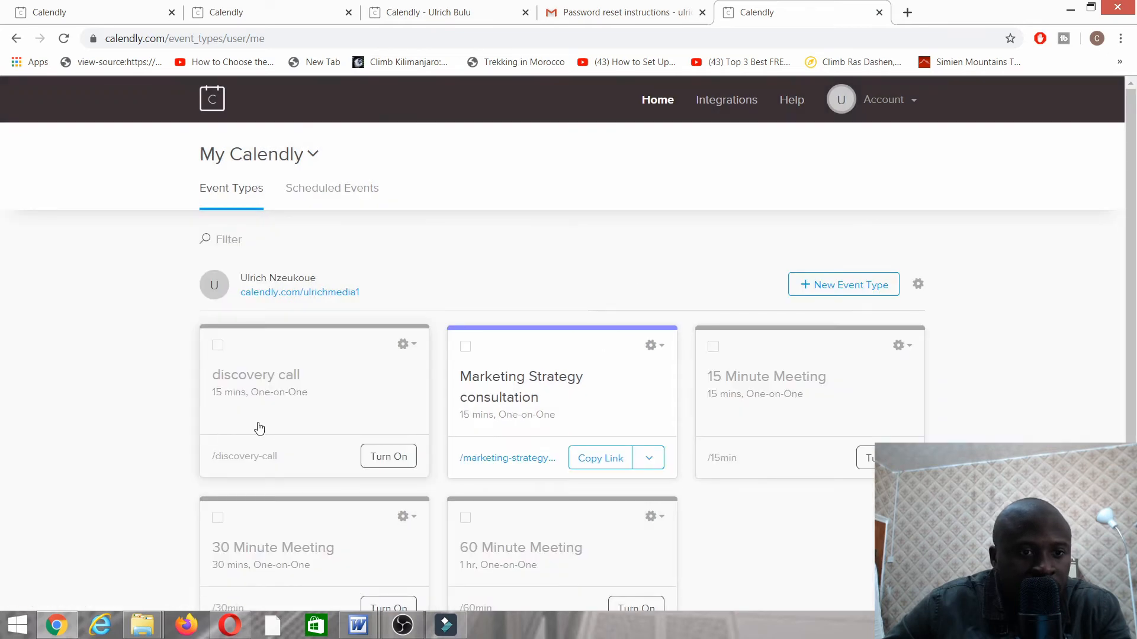
{"action": "scroll", "scroll_direction": "down", "scroll_amount": 3}
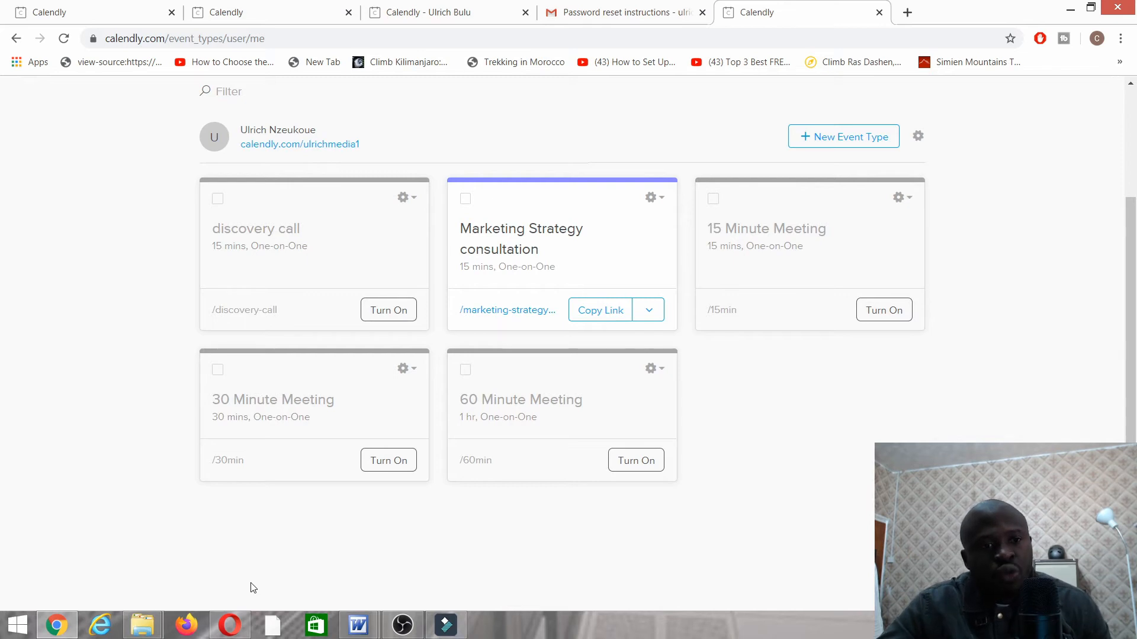
{"action": "mouse_move", "coordinate": [269, 325]}
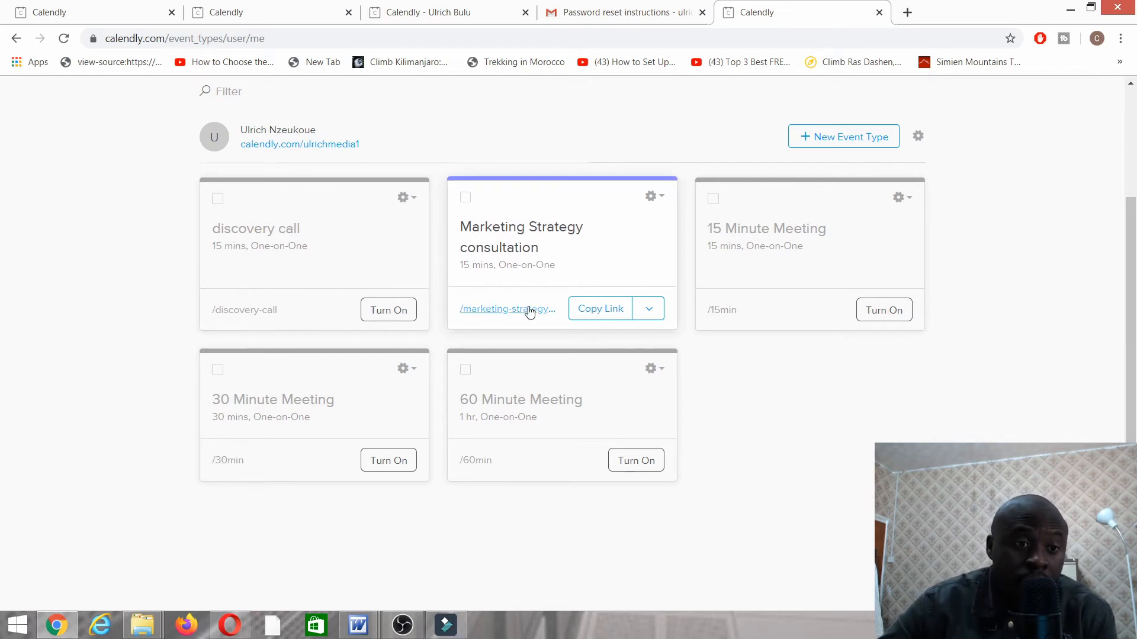
{"action": "left_click", "coordinate": [600, 308]}
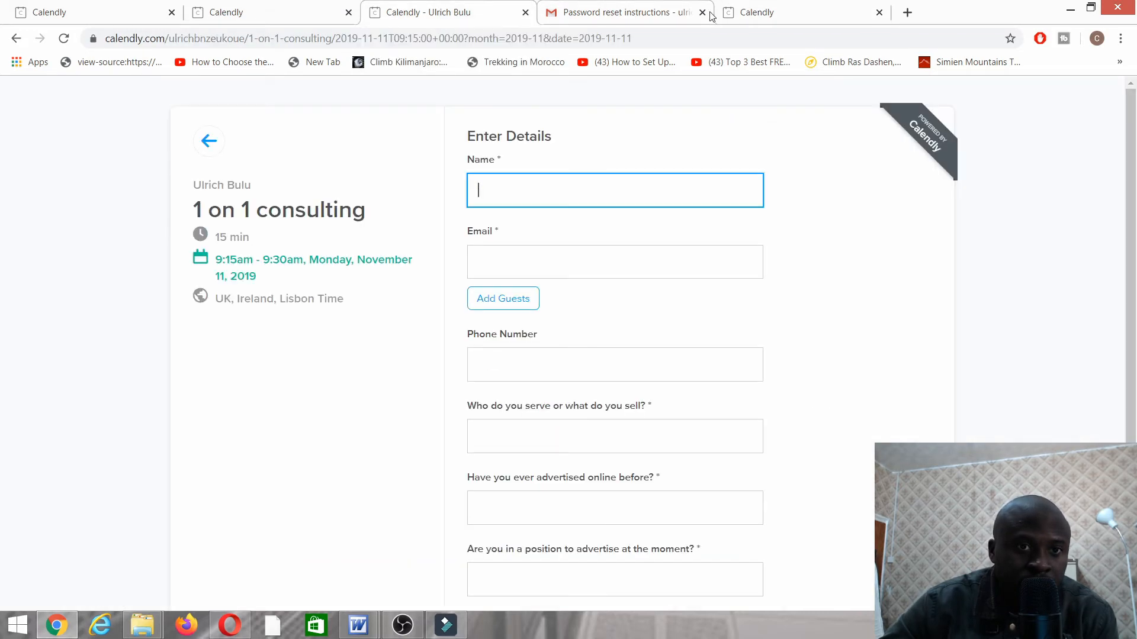
{"action": "left_click", "coordinate": [798, 12]}
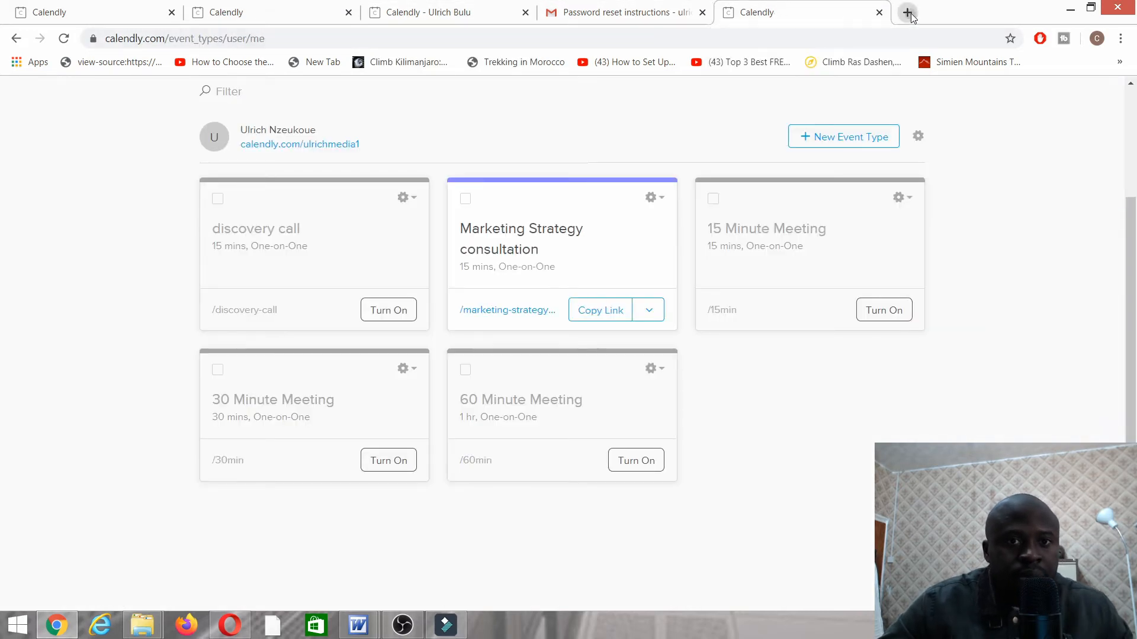
Search Google for ulrichmedia1.com in a new tab and open the Marketing site
{"action": "left_click", "coordinate": [907, 13]}
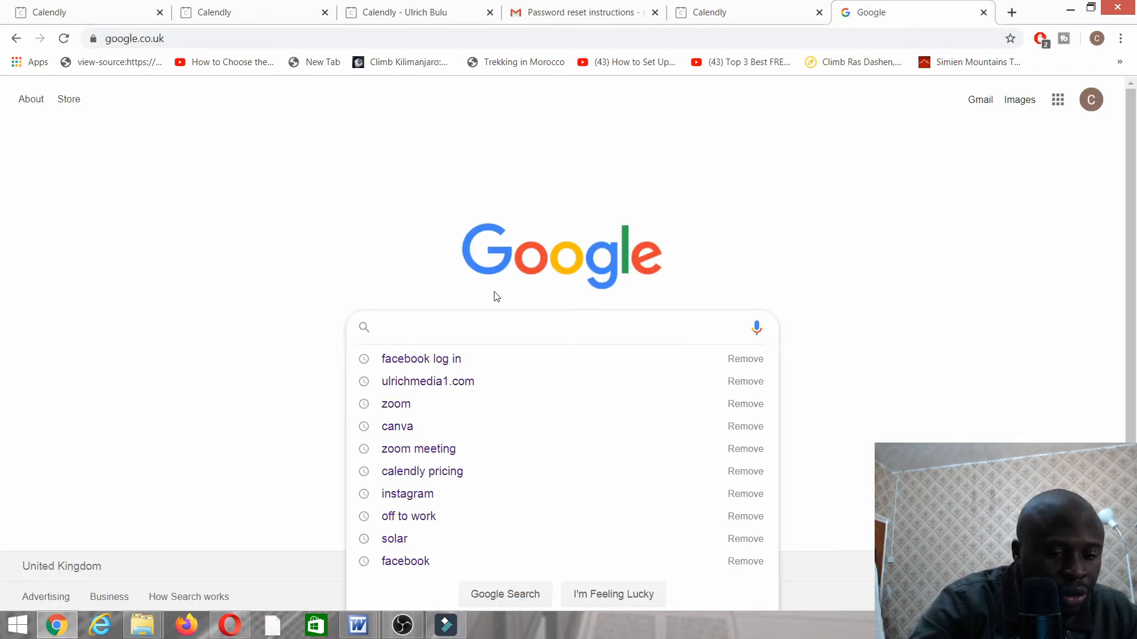
{"action": "type", "text": "ulrichmedia1.com"}
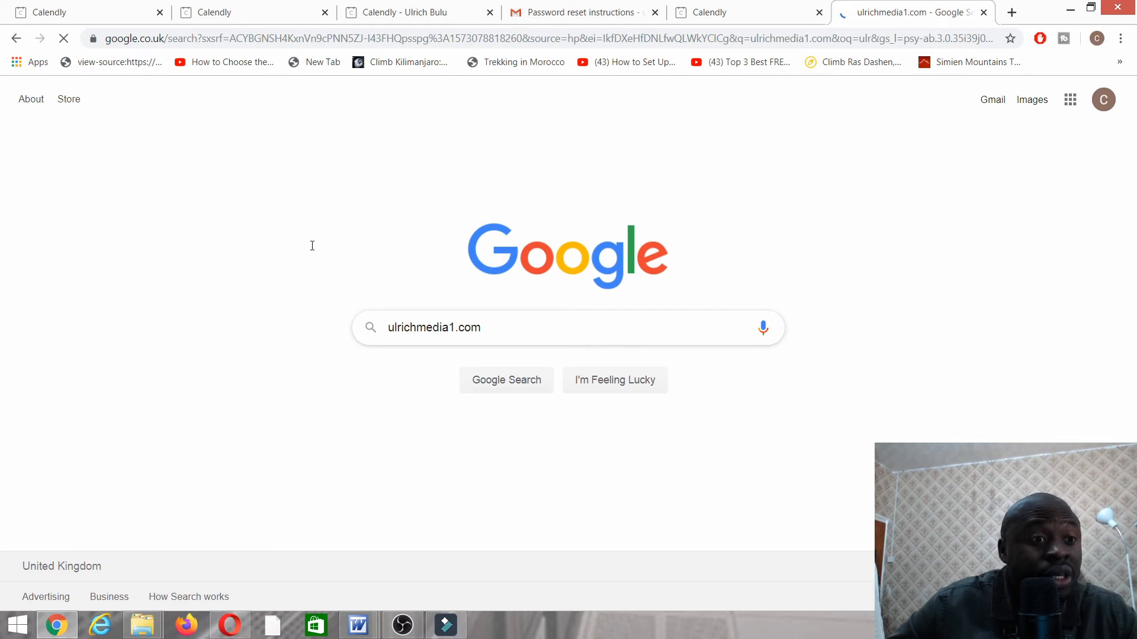
{"action": "left_click", "coordinate": [507, 380]}
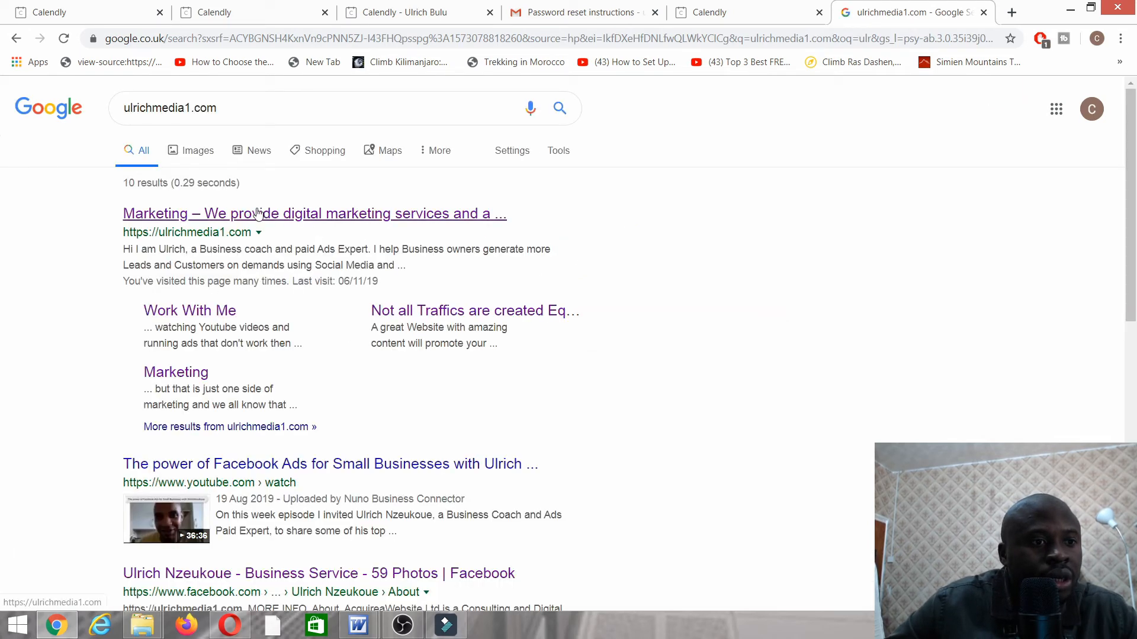
{"action": "left_click", "coordinate": [314, 213]}
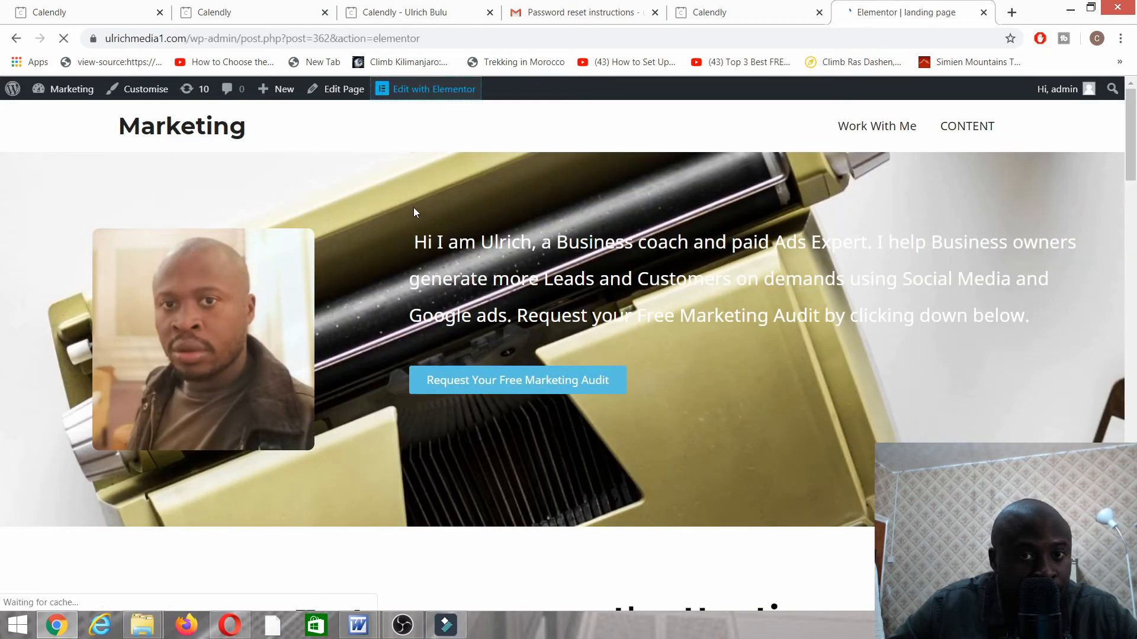
Paste the marketing-strategy-consultation link into the strategy call button and update the page
{"action": "left_click", "coordinate": [433, 89]}
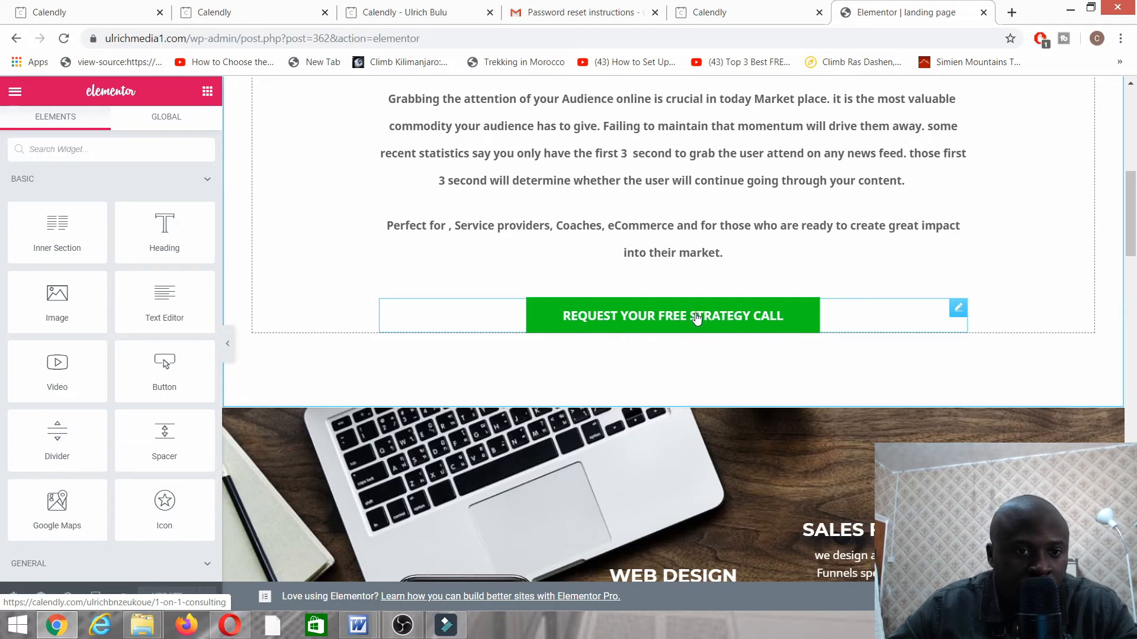
{"action": "left_click", "coordinate": [672, 316]}
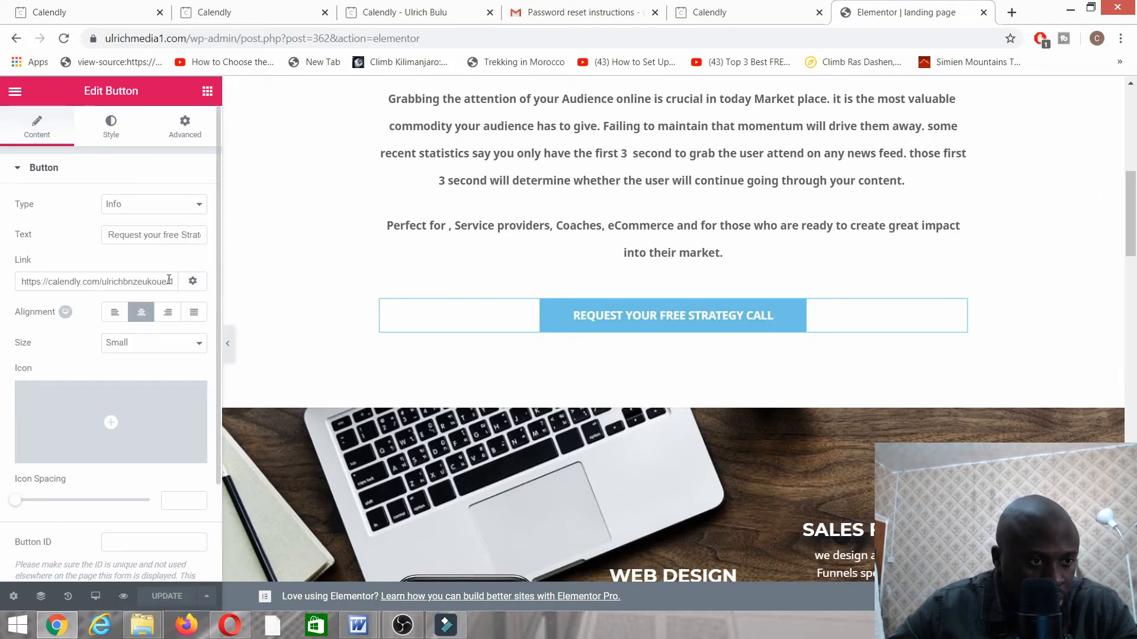
{"action": "type", "text": "/1-on-1 consulting"}
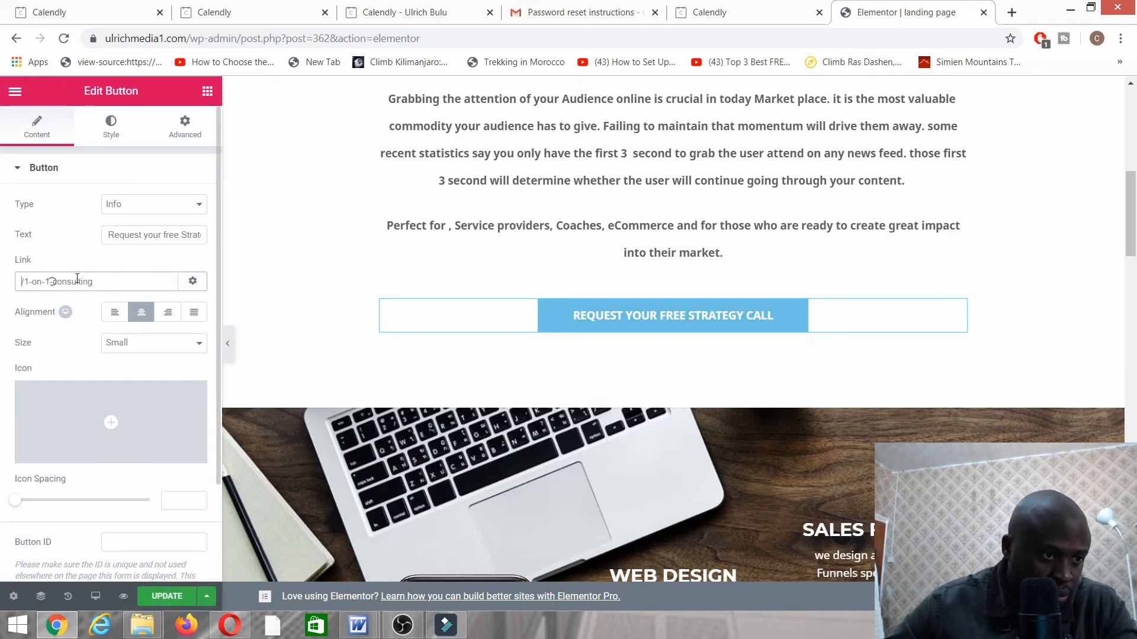
{"action": "left_click", "coordinate": [94, 281]}
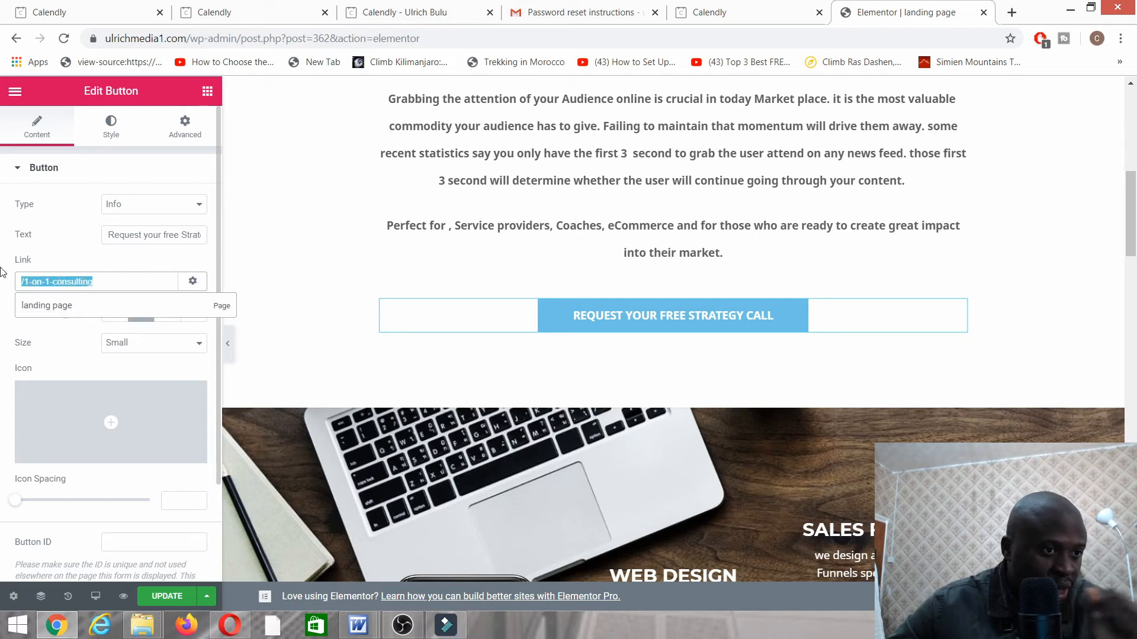
{"action": "right_click", "coordinate": [94, 282]}
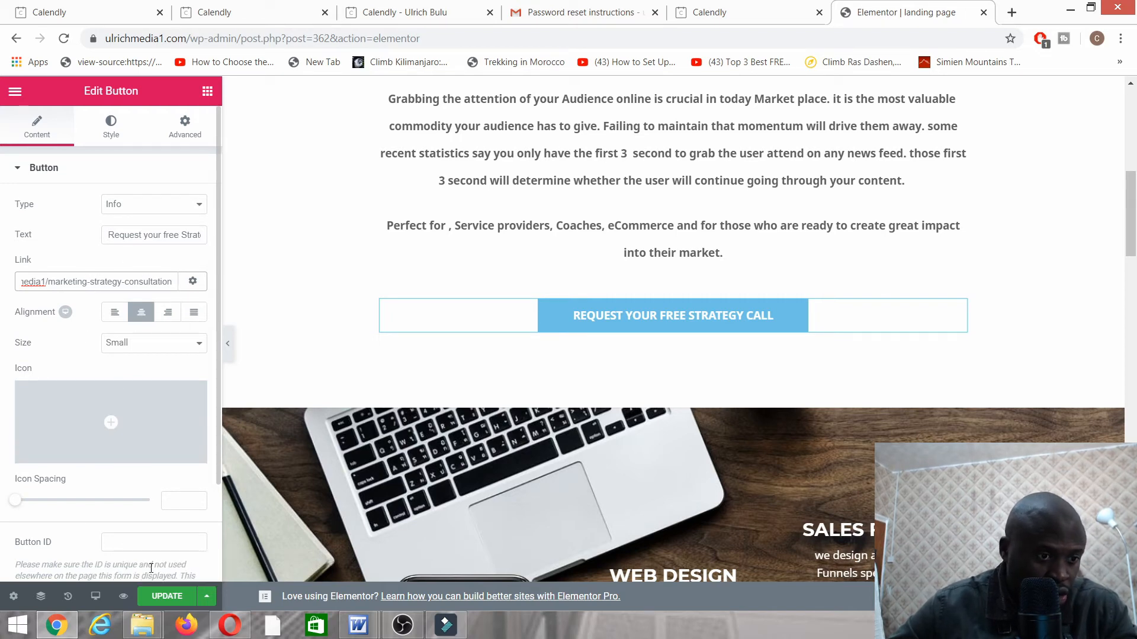
{"action": "left_click", "coordinate": [165, 596]}
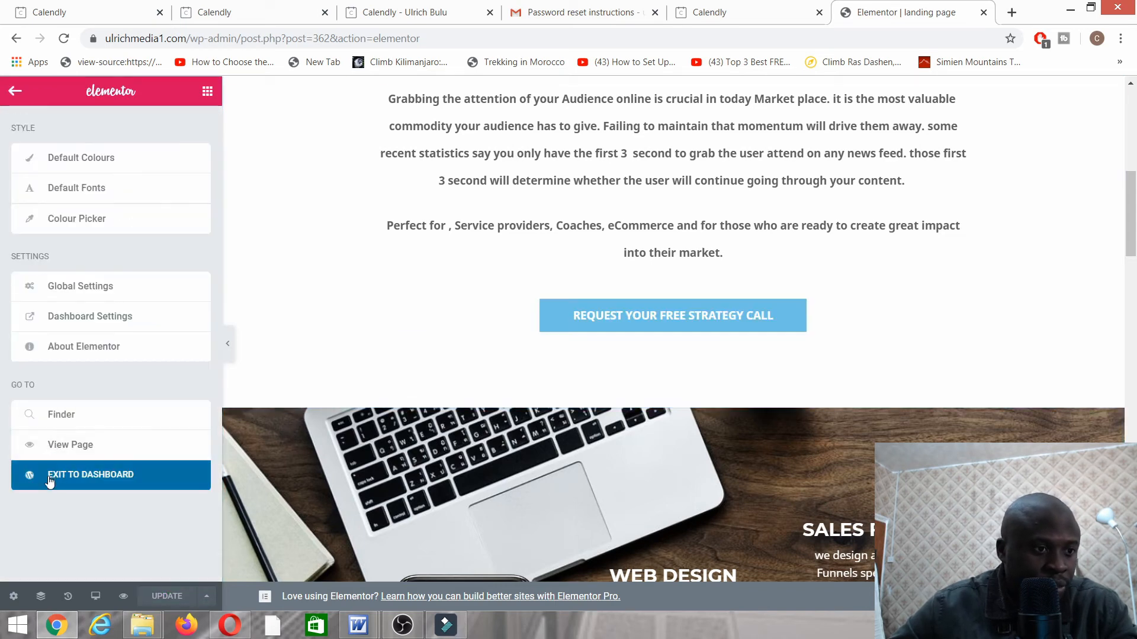
Exit Elementor to the WordPress dashboard and return to Calendly's event types
{"action": "left_click", "coordinate": [90, 475]}
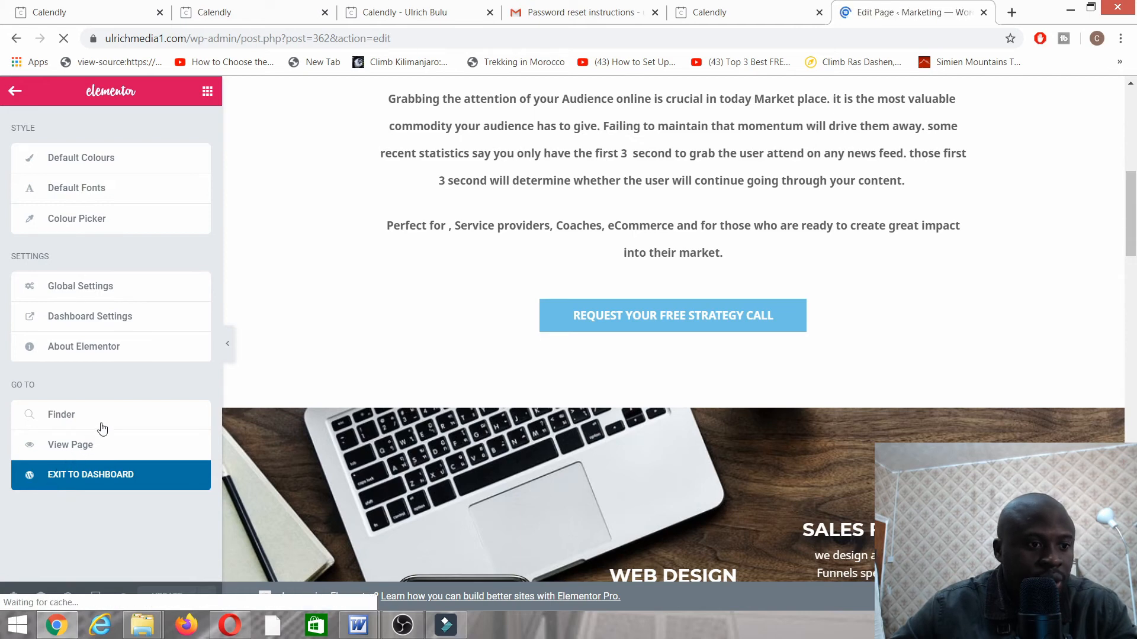
{"action": "left_click", "coordinate": [581, 13]}
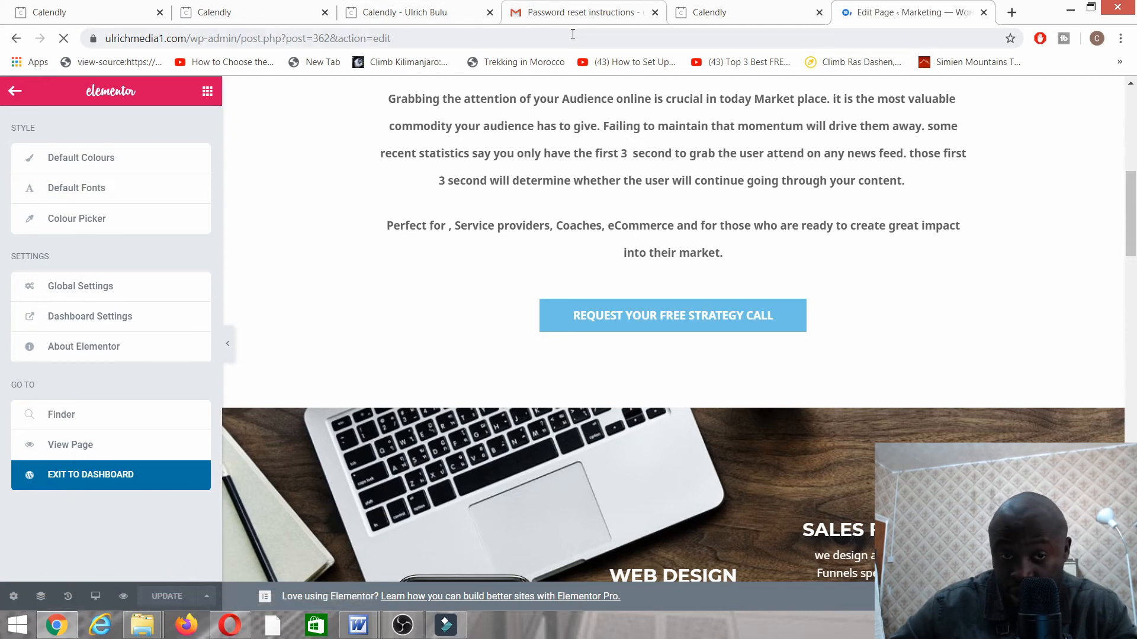
{"action": "left_click", "coordinate": [734, 12]}
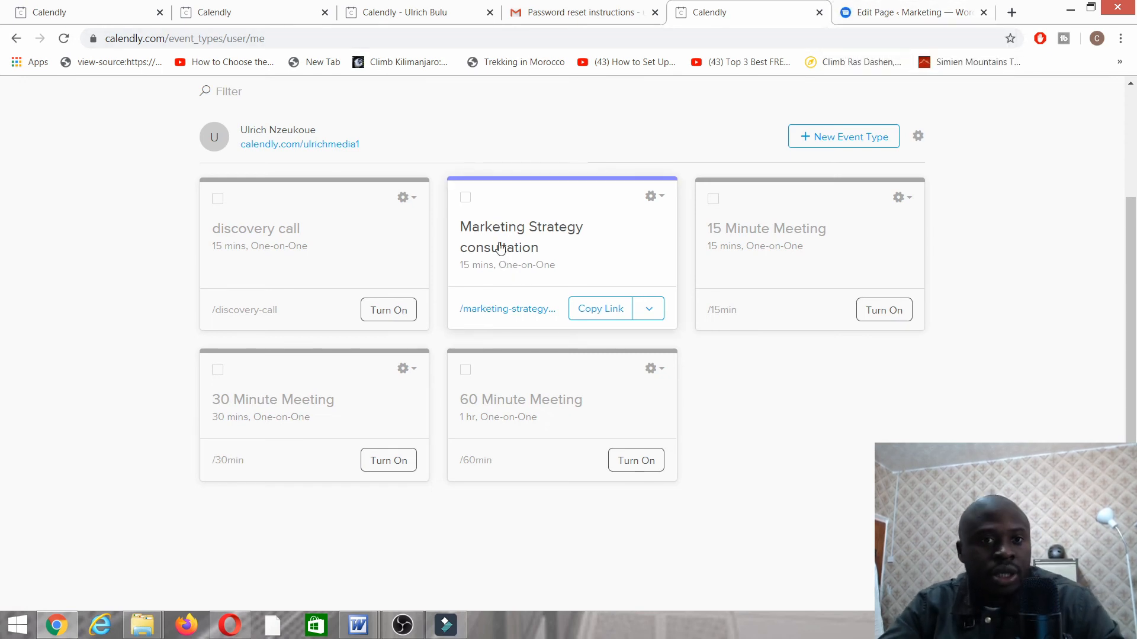
Switch to the browser tab showing the live Marketing homepage
{"action": "left_click", "coordinate": [911, 13]}
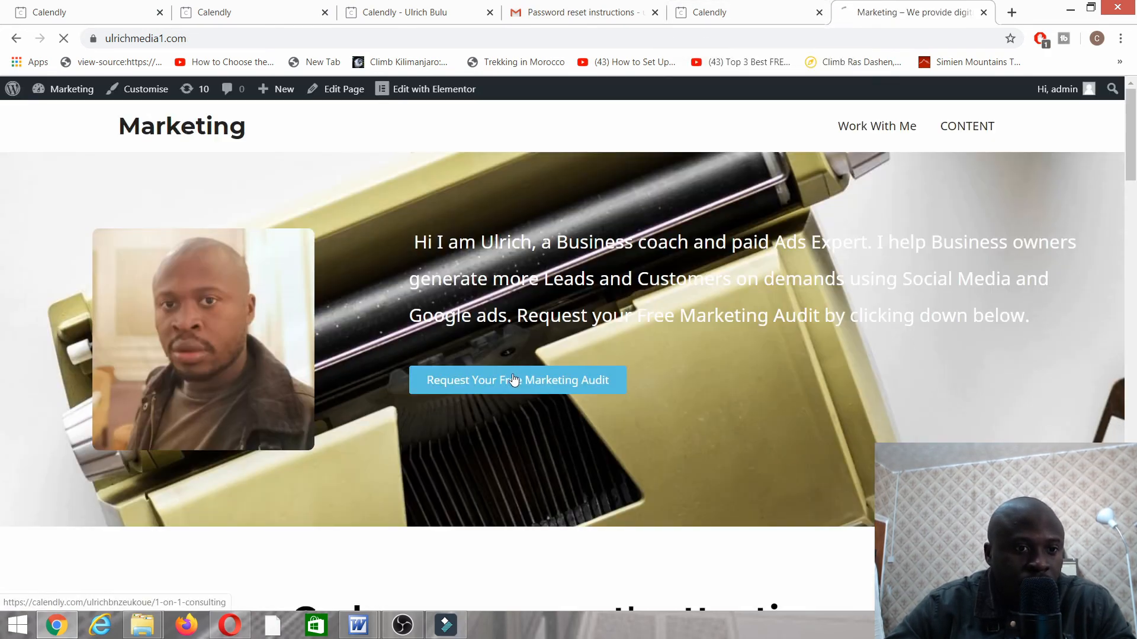
Book 1 on 1 consulting on Friday, November 8 at 10:15am through the site's button
{"action": "left_click", "coordinate": [517, 380]}
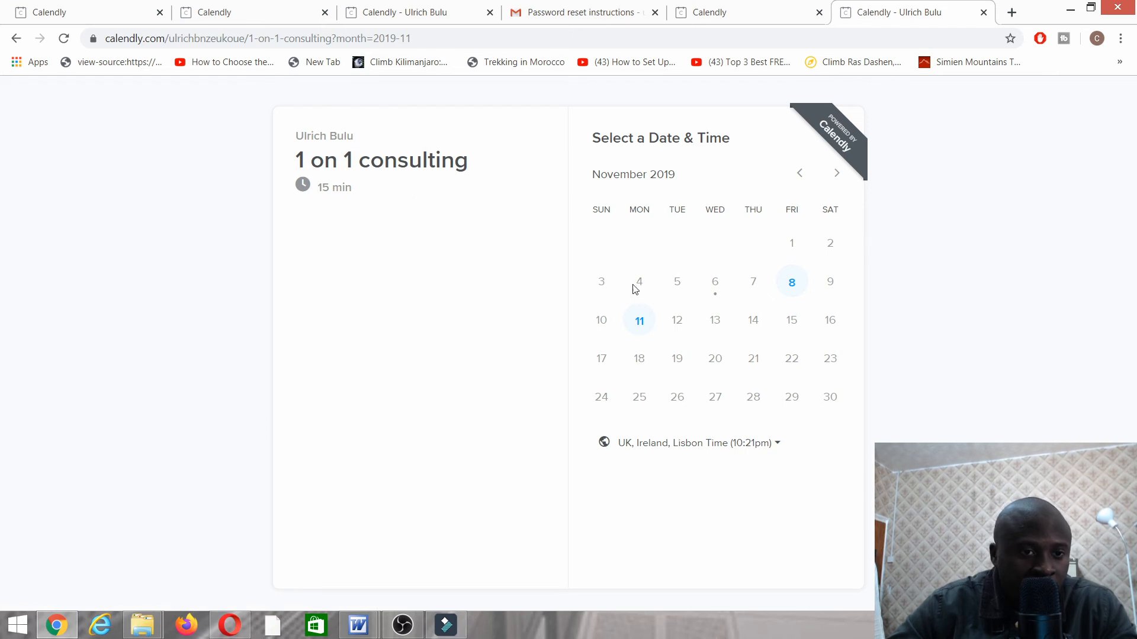
{"action": "mouse_move", "coordinate": [679, 328]}
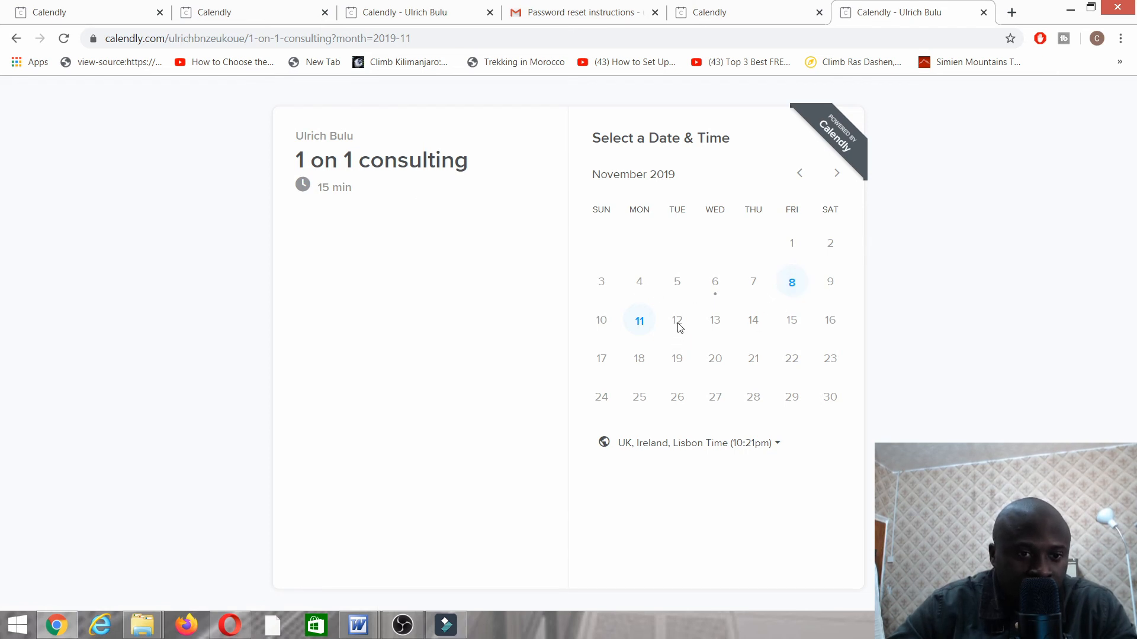
{"action": "left_click", "coordinate": [791, 282]}
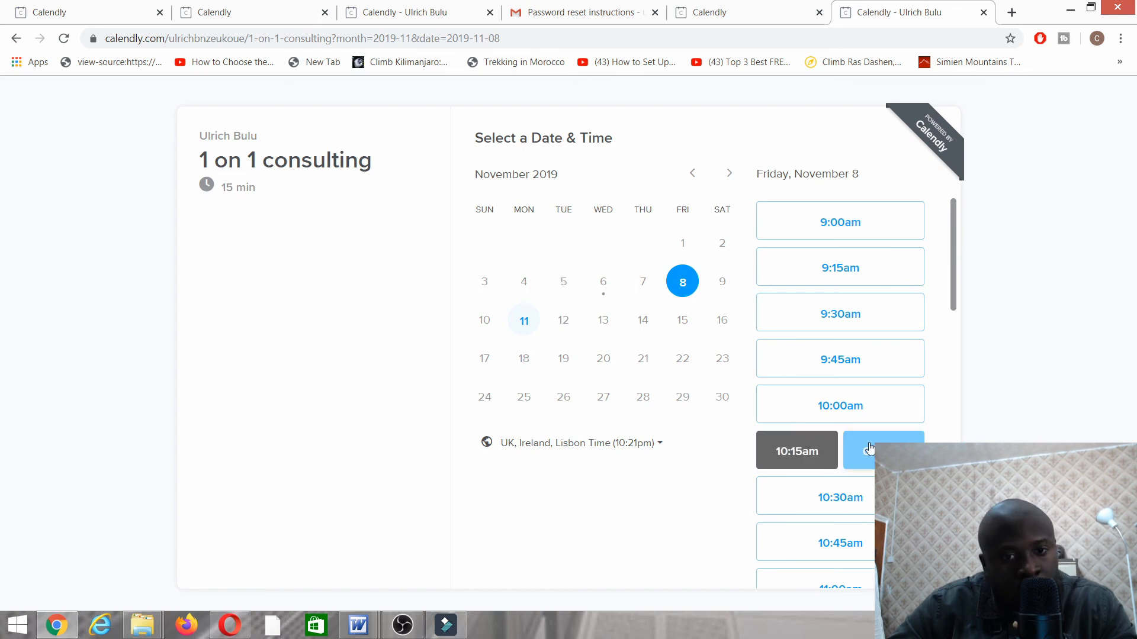
{"action": "left_click", "coordinate": [883, 450]}
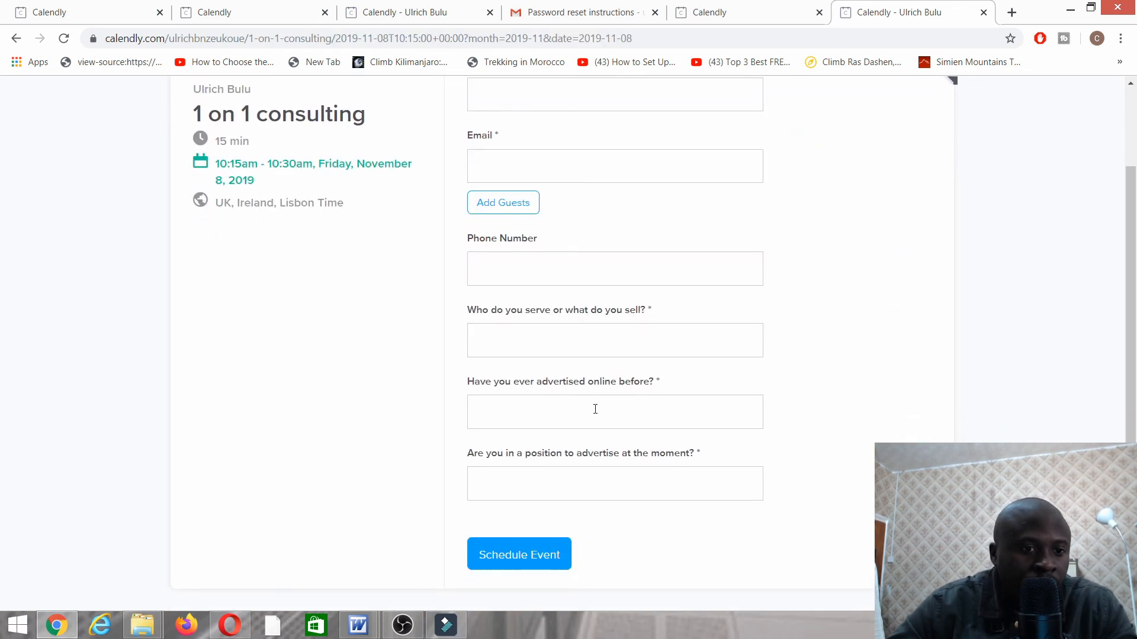
{"action": "scroll", "scroll_direction": "up", "scroll_amount": 3}
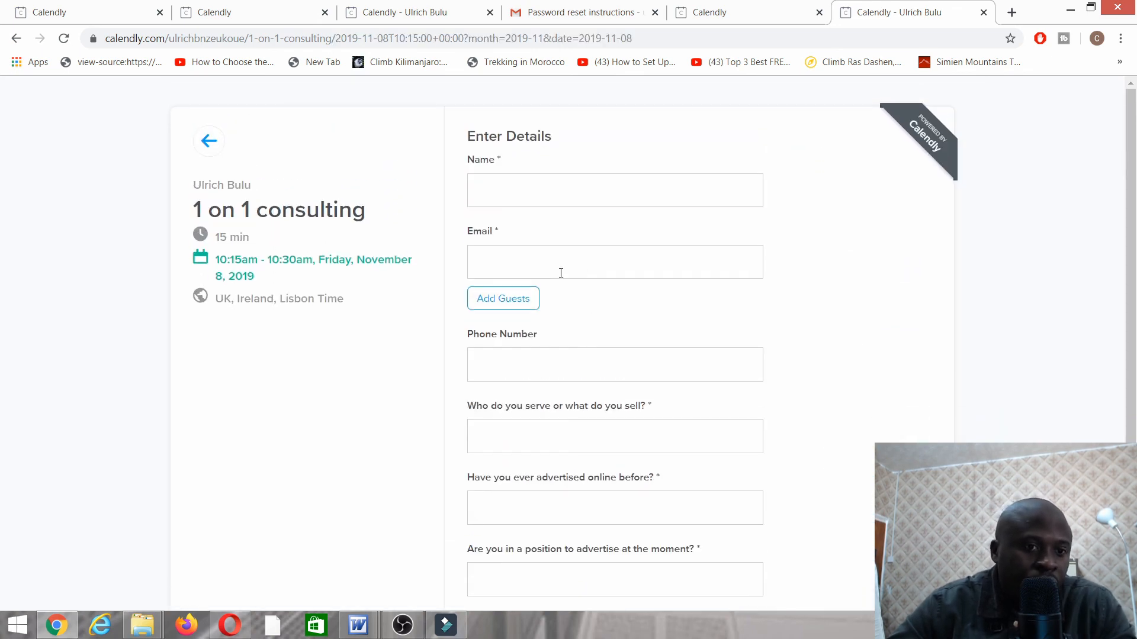
{"action": "scroll", "scroll_direction": "down", "scroll_amount": 3}
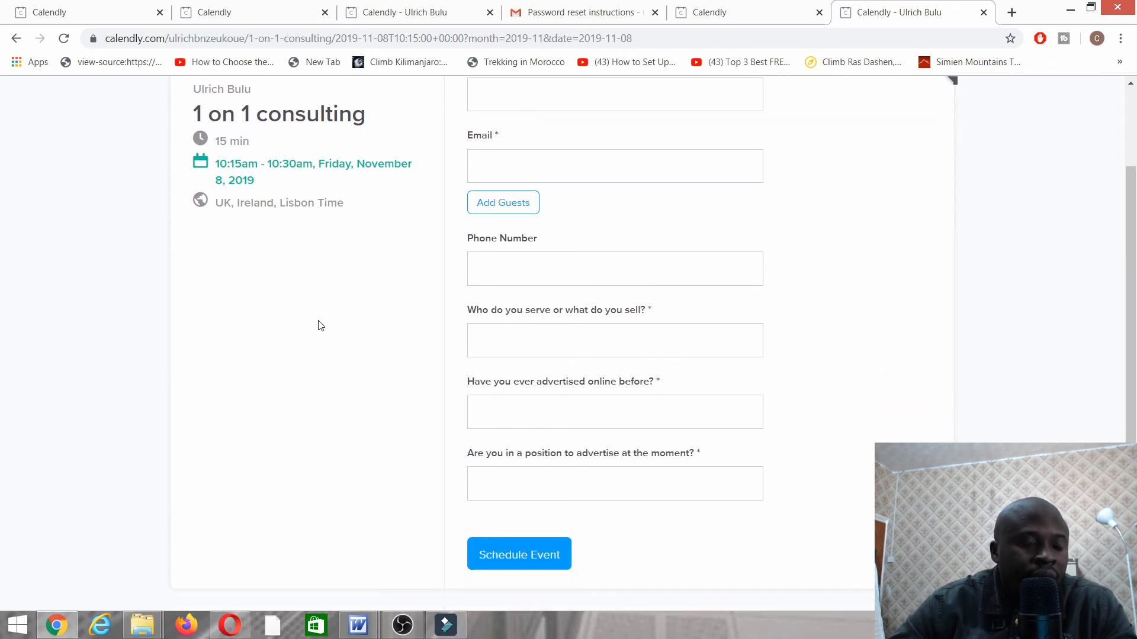